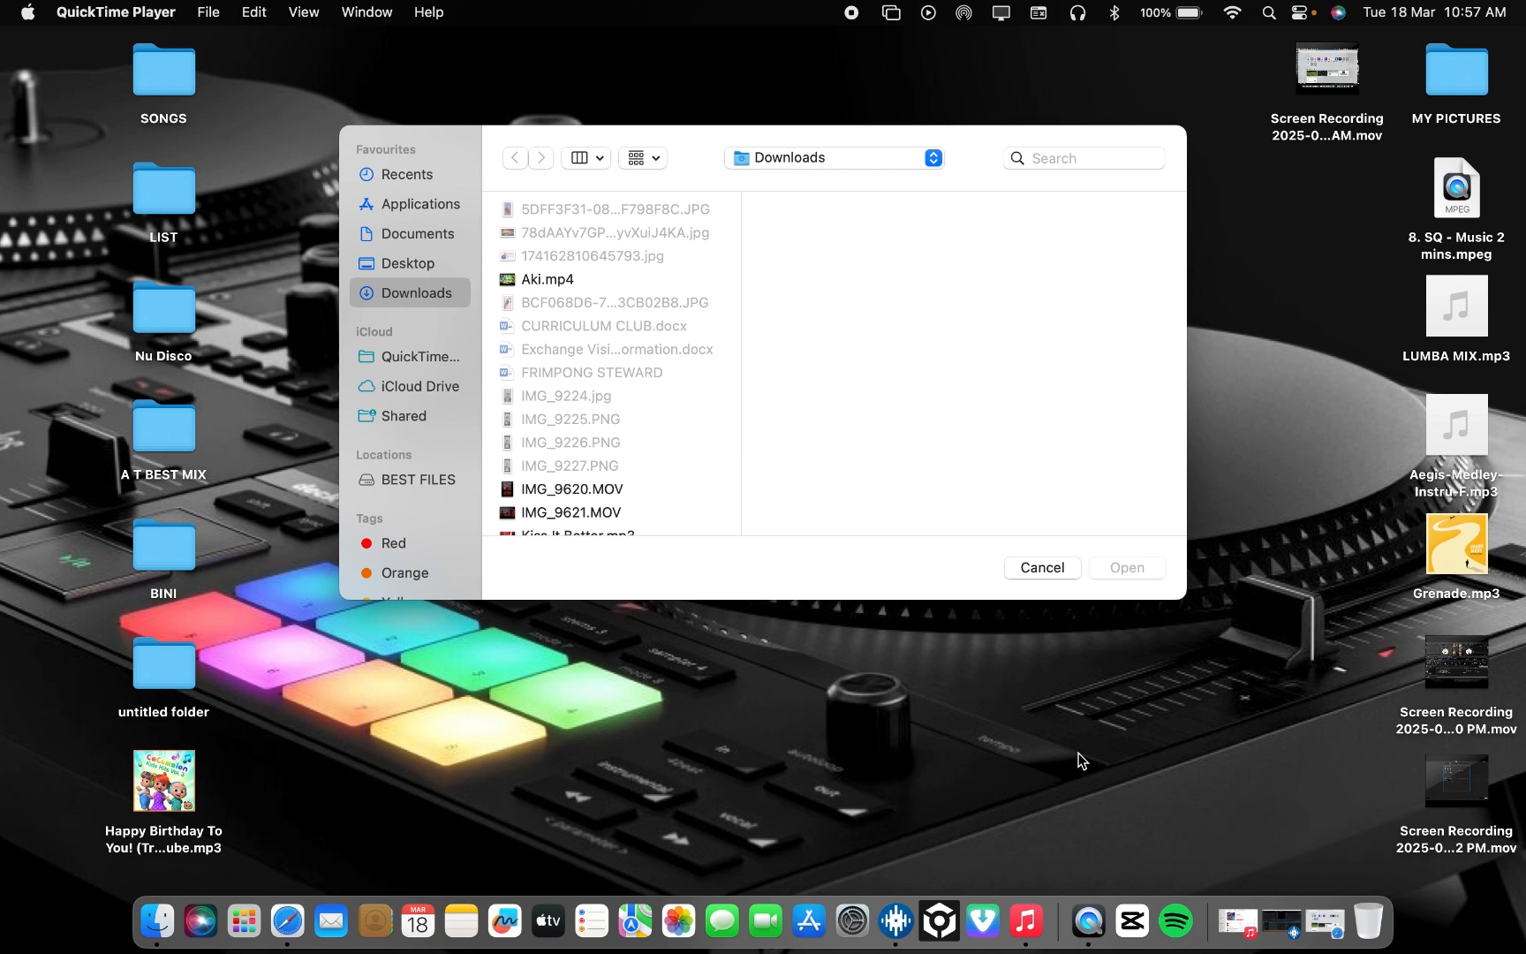
{"action": "mouse_move", "coordinate": [867, 731]}
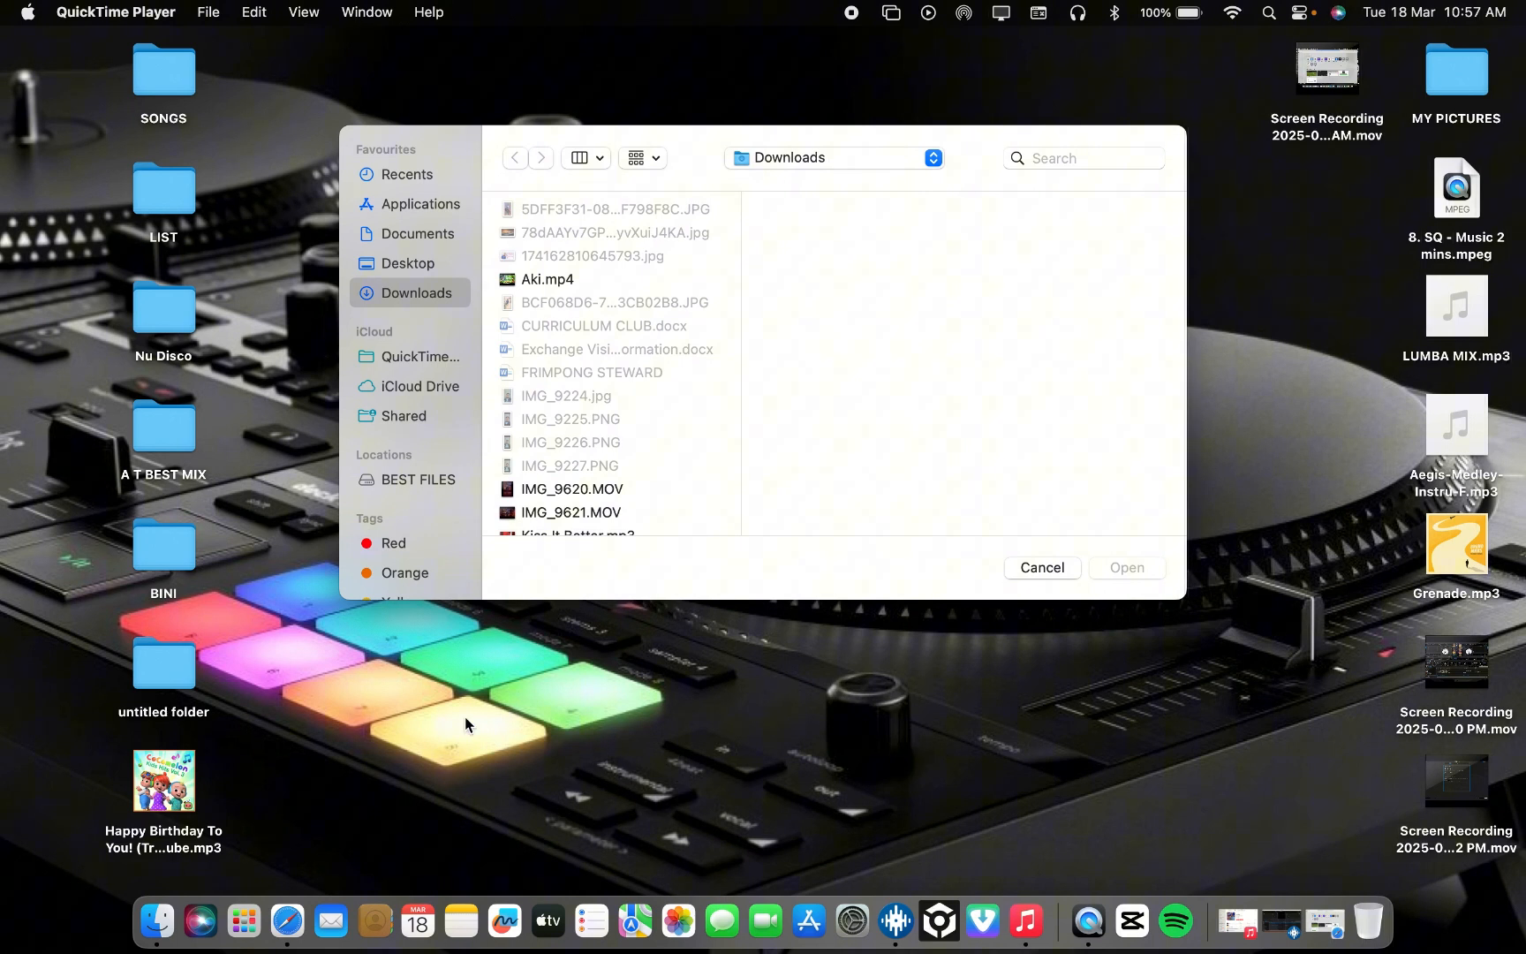
{"action": "mouse_move", "coordinate": [288, 874]}
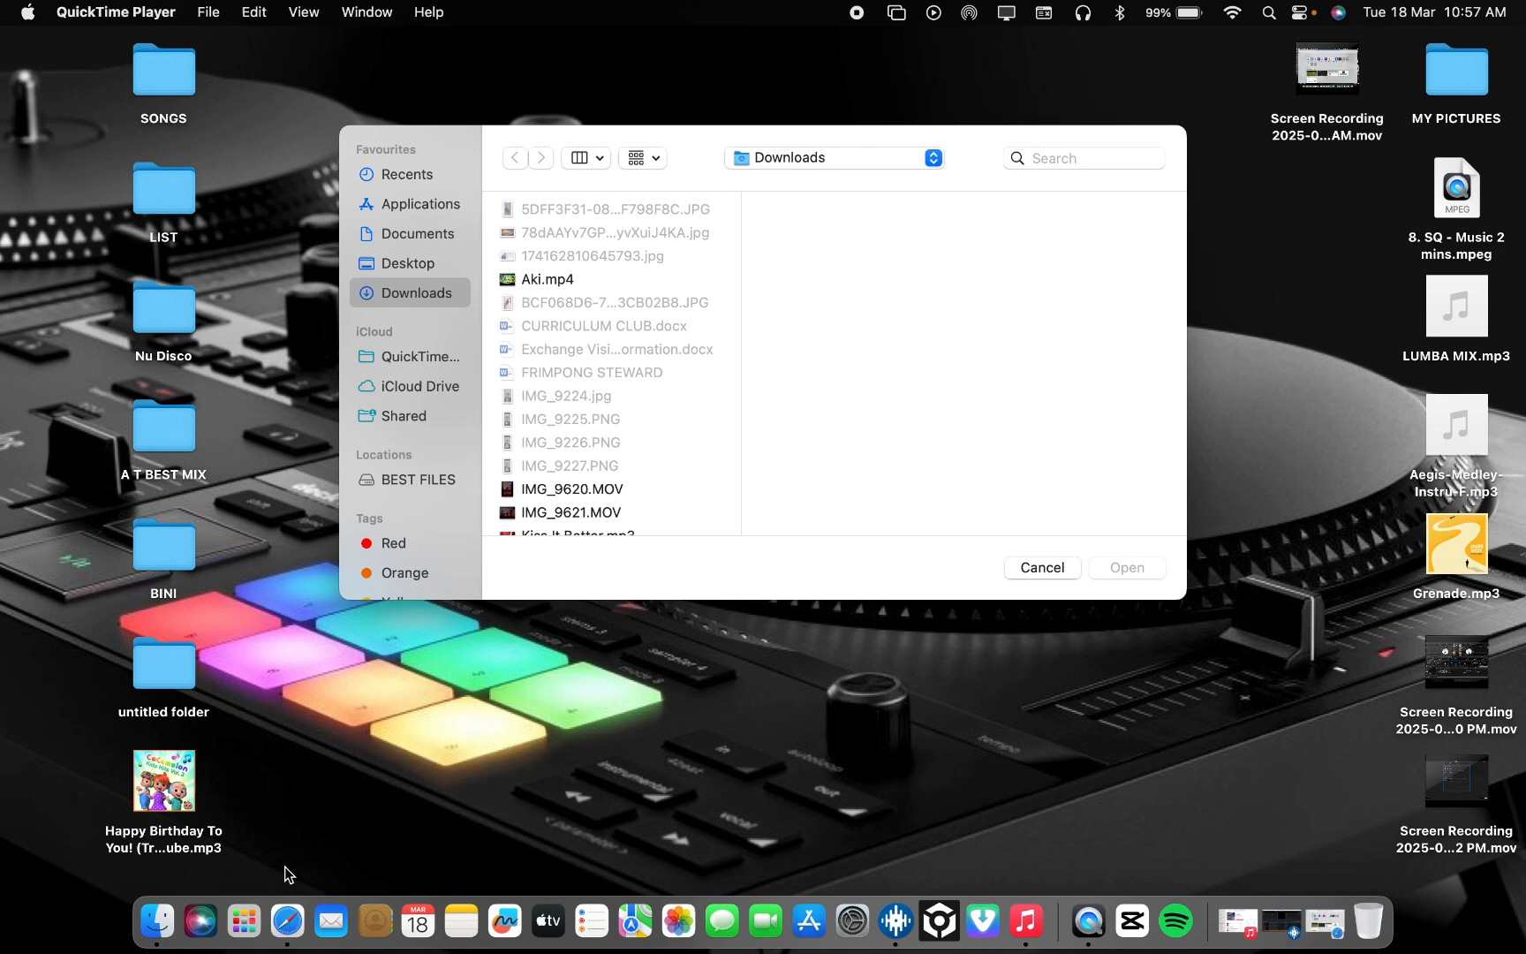
{"action": "mouse_move", "coordinate": [294, 870]}
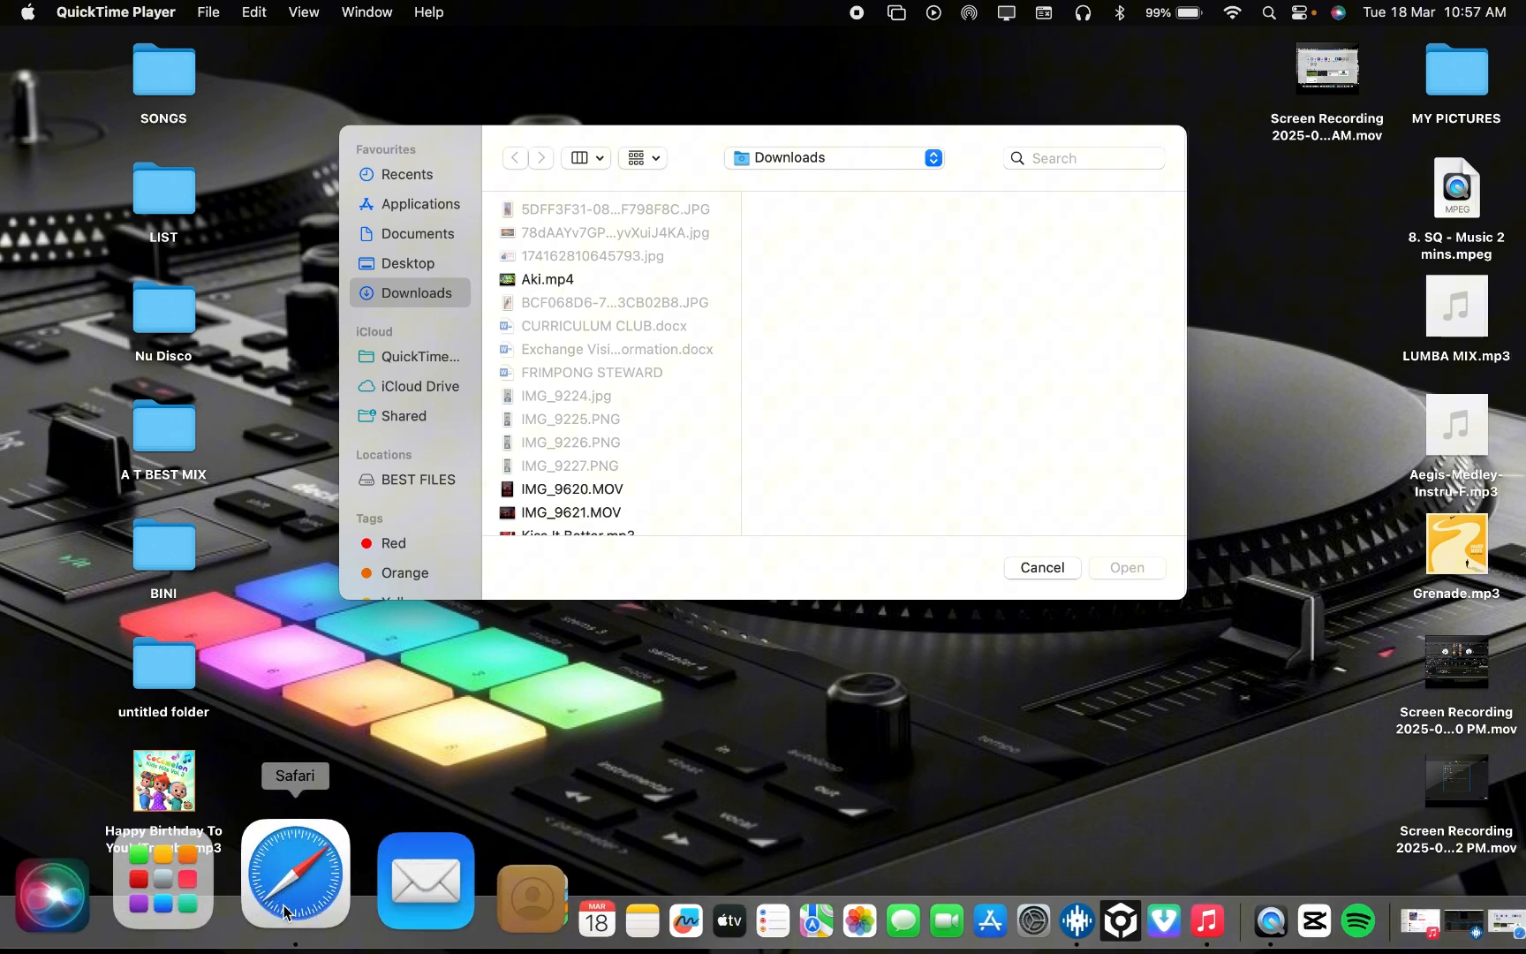
Step: Launch Safari and search Google for 'serato dj pro' via the typed SERATO DJ suggestion
{"action": "left_click", "coordinate": [293, 872]}
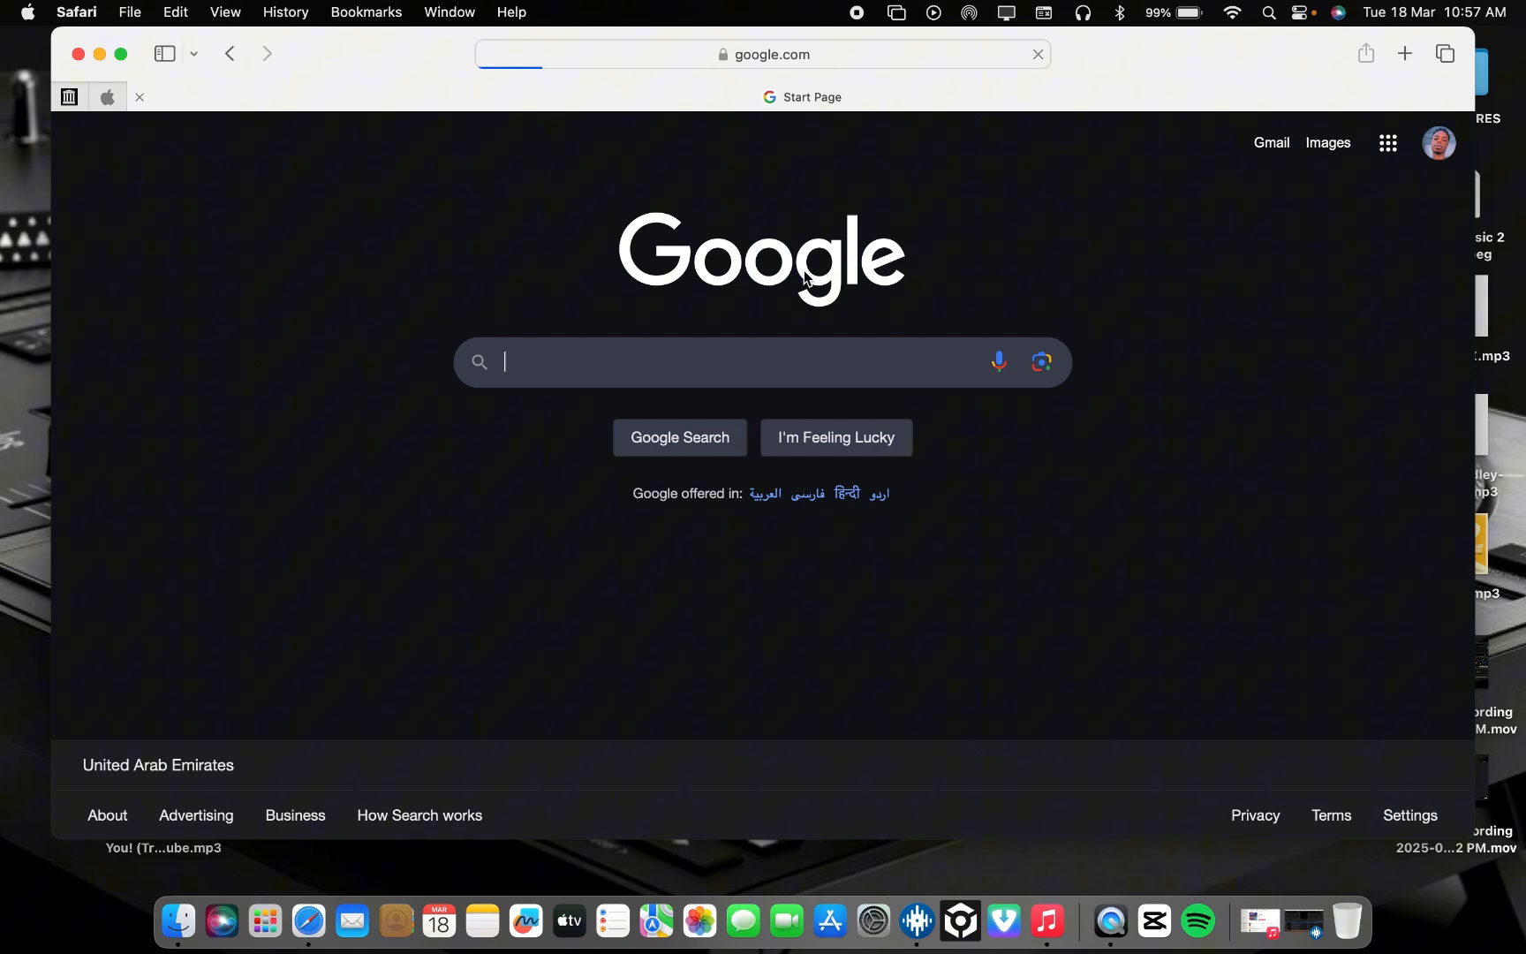
{"action": "left_click", "coordinate": [760, 362]}
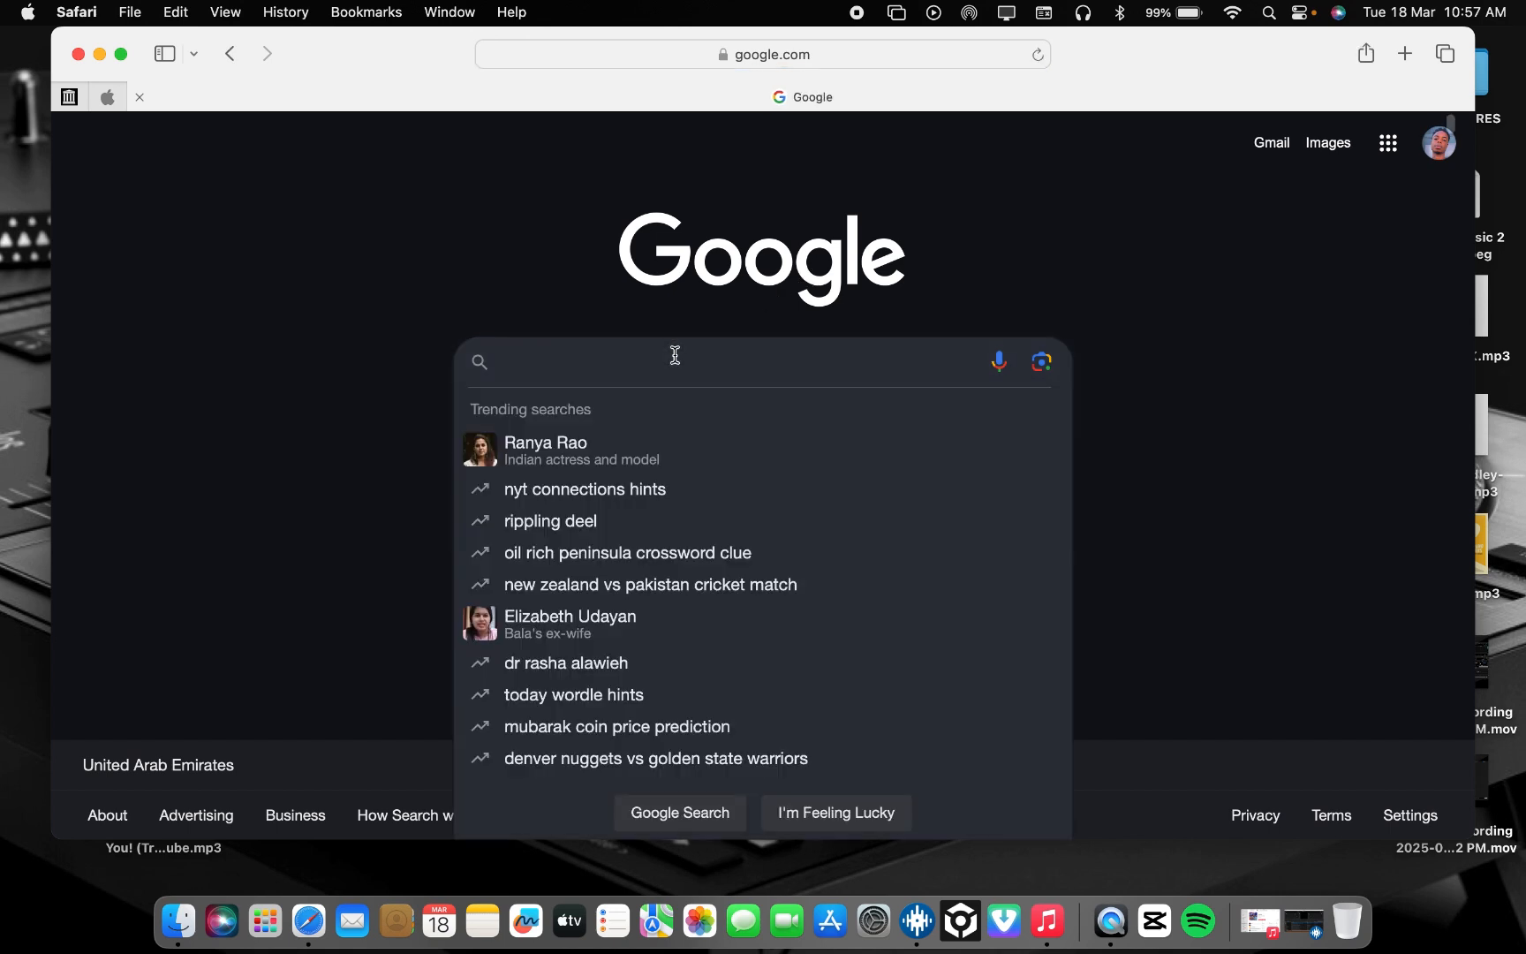
{"action": "type", "text": "S"}
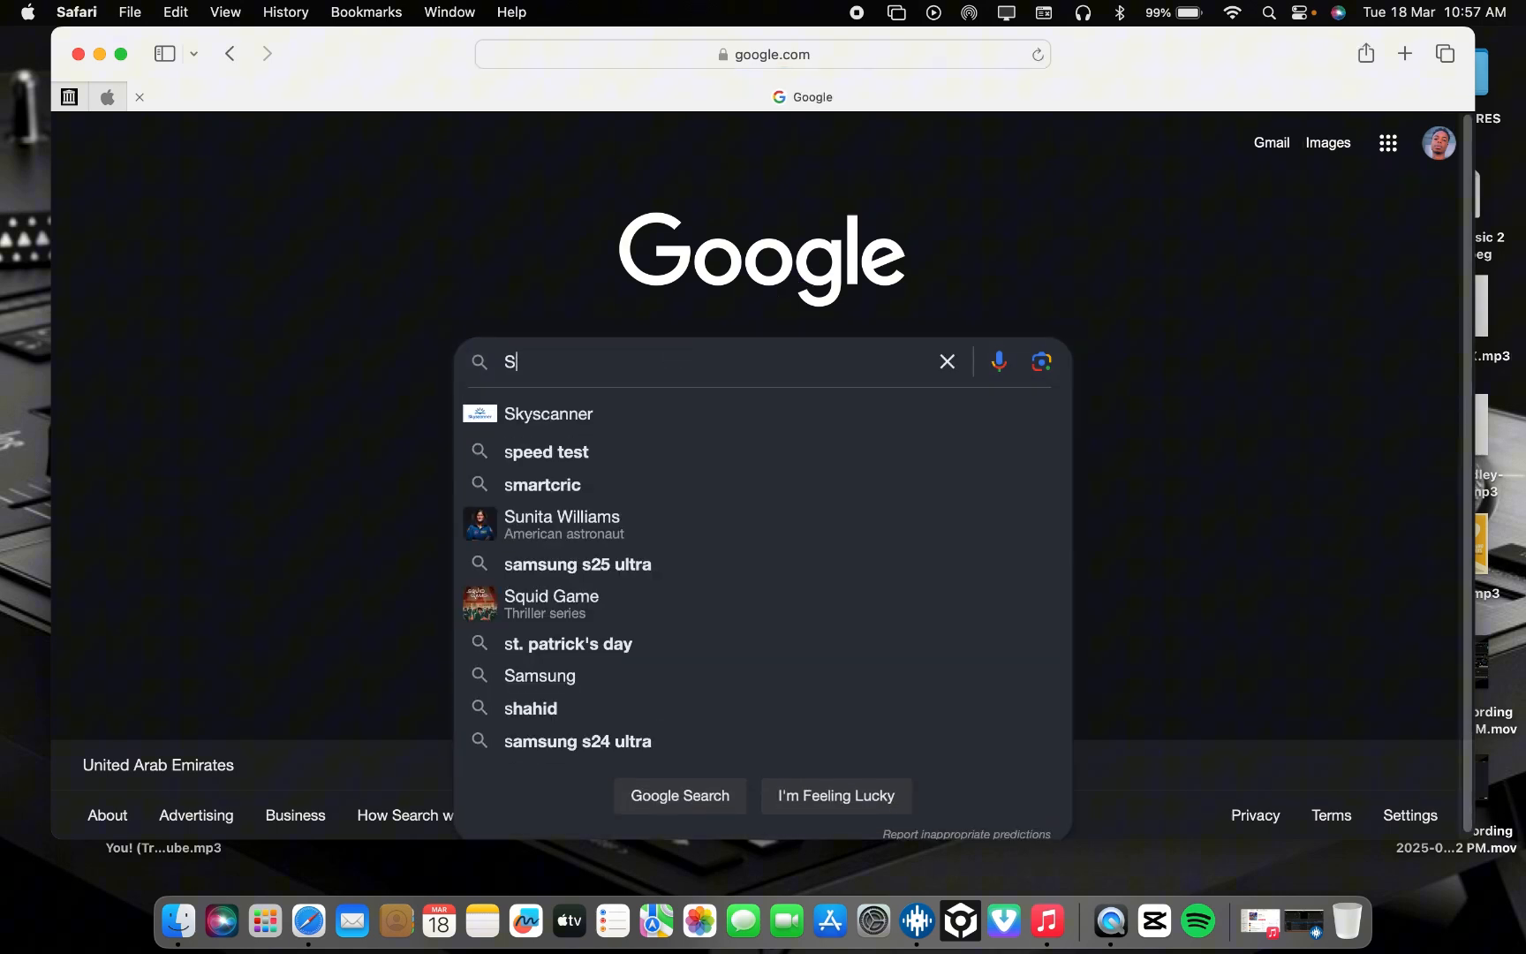
{"action": "type", "text": "ERATO DJ"}
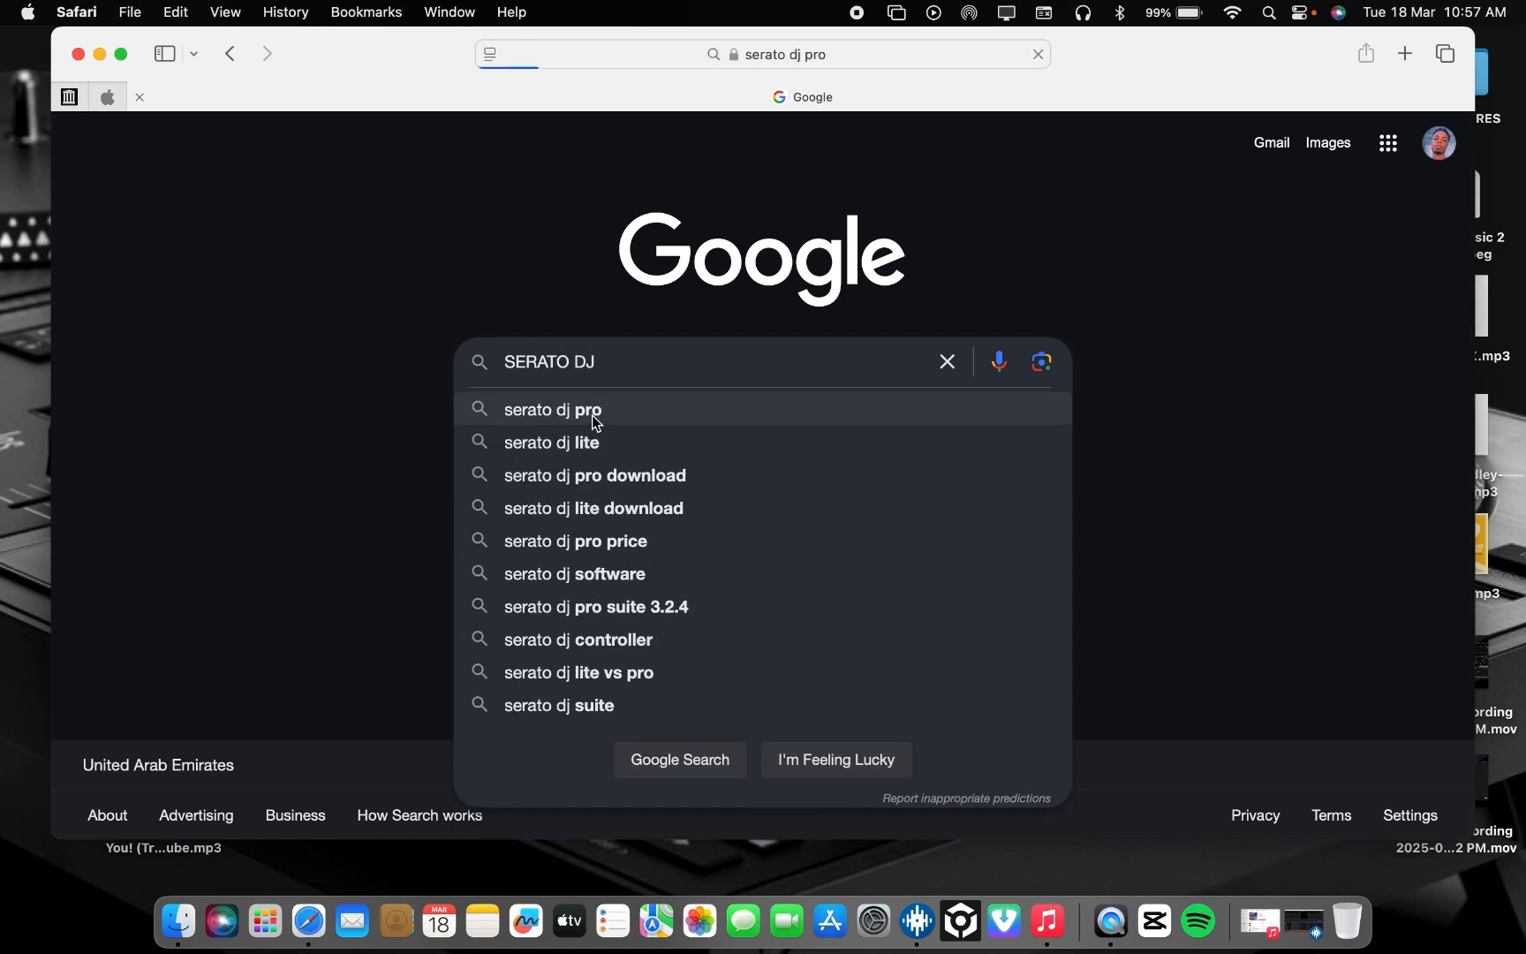
{"action": "left_click", "coordinate": [551, 408]}
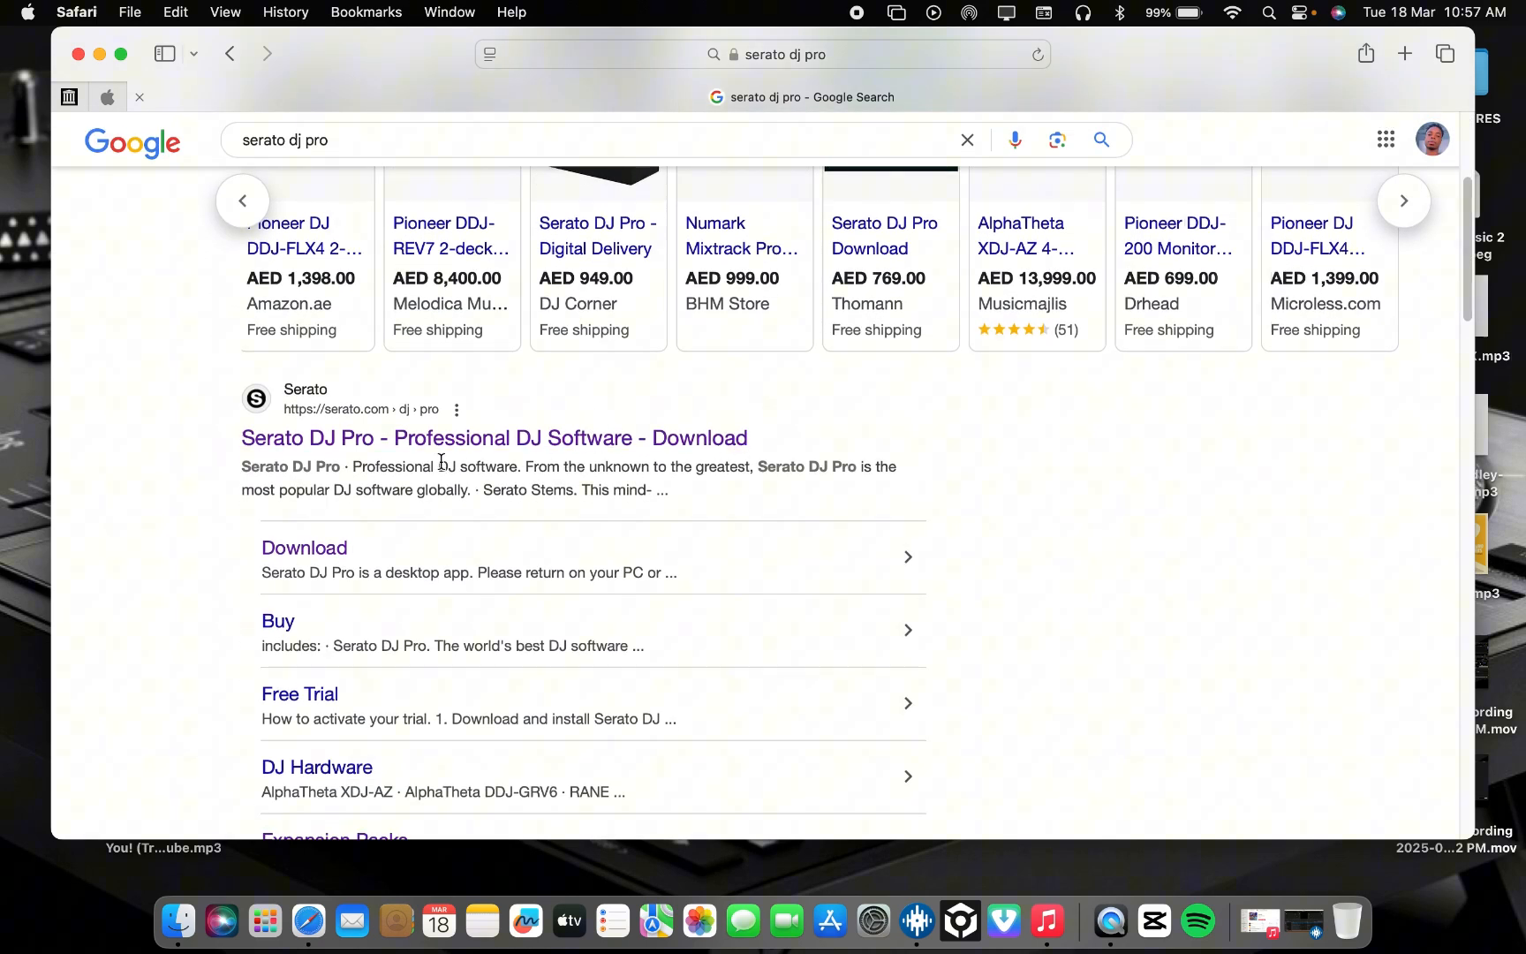
{"action": "mouse_move", "coordinate": [392, 447]}
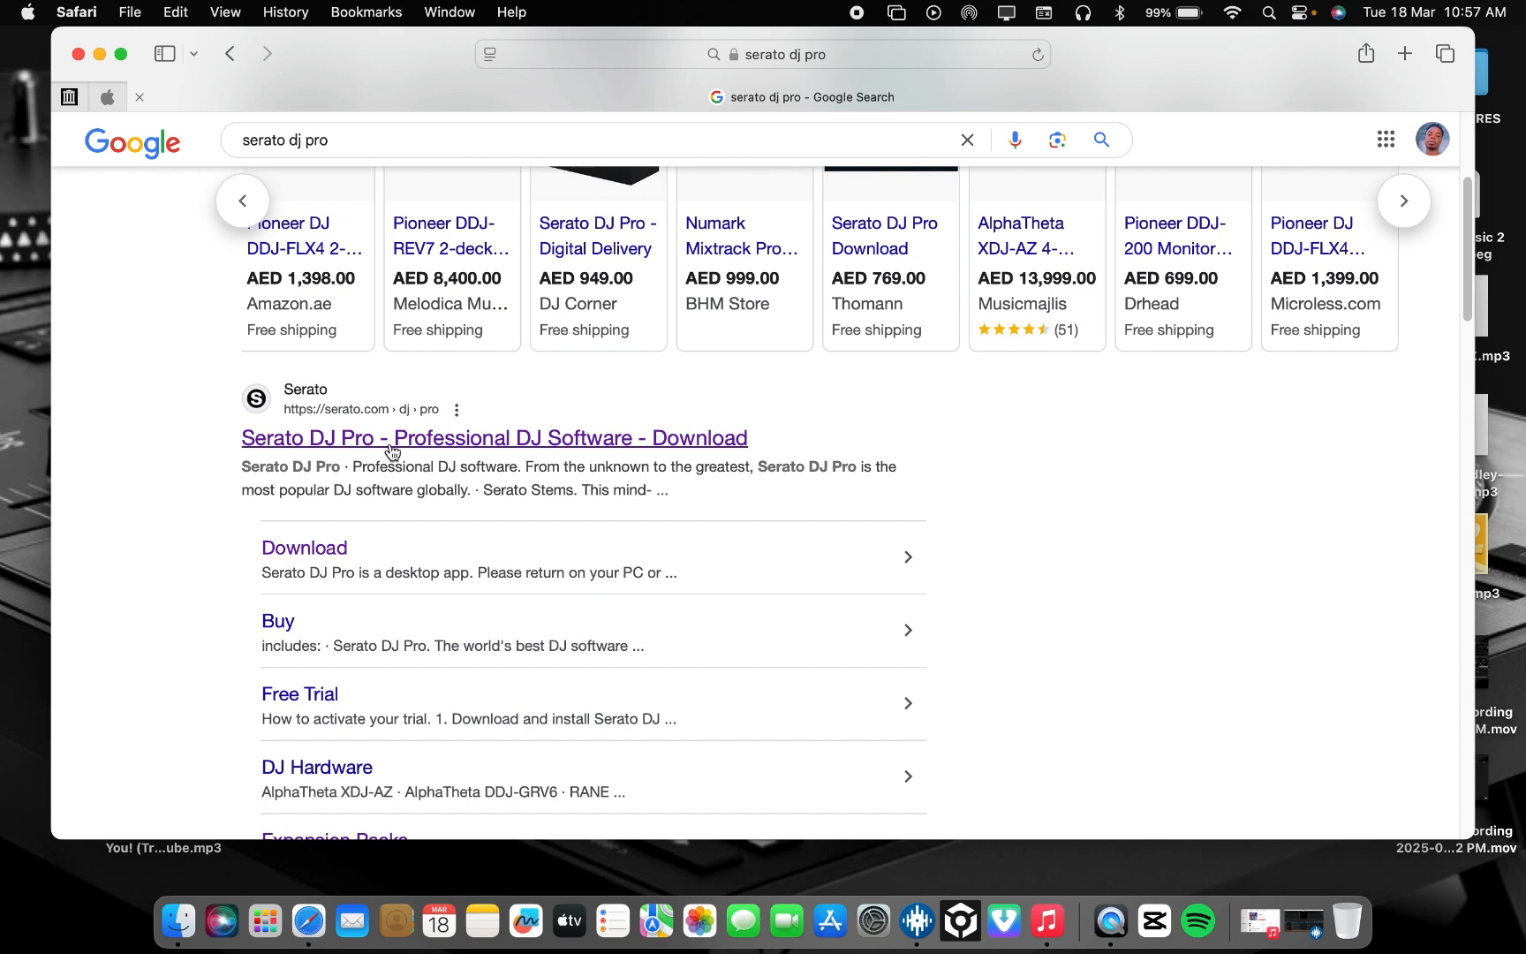
Step: Go to the official Serato DJ Pro download result and check the account sign-in dropdown
{"action": "left_click", "coordinate": [493, 438]}
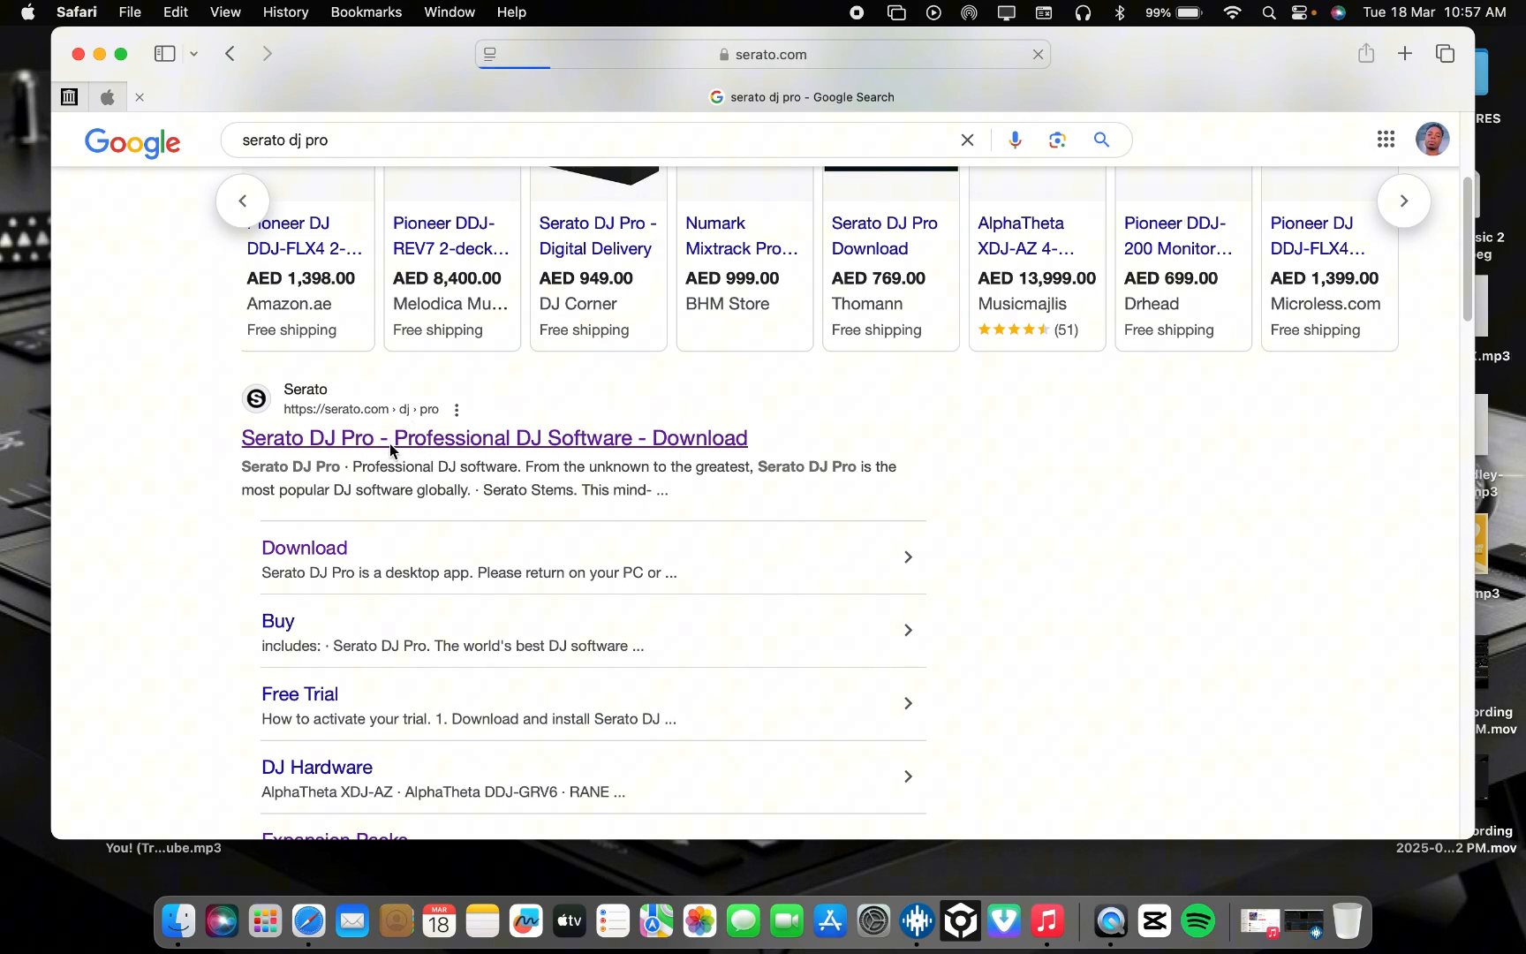
{"action": "left_click", "coordinate": [492, 438]}
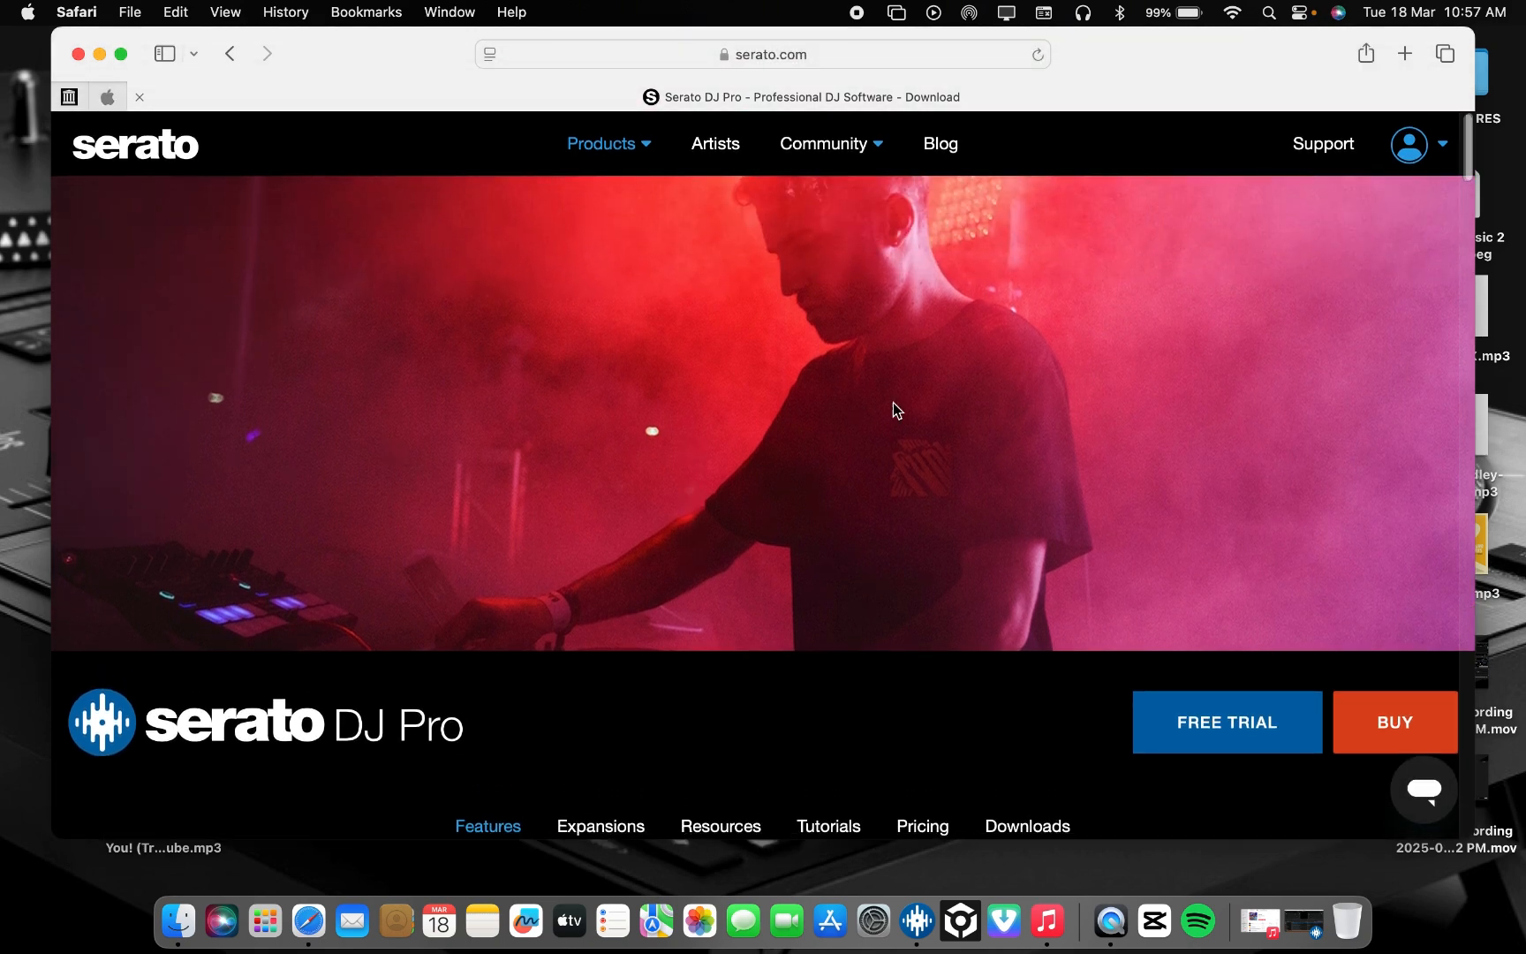
{"action": "left_click", "coordinate": [1443, 145]}
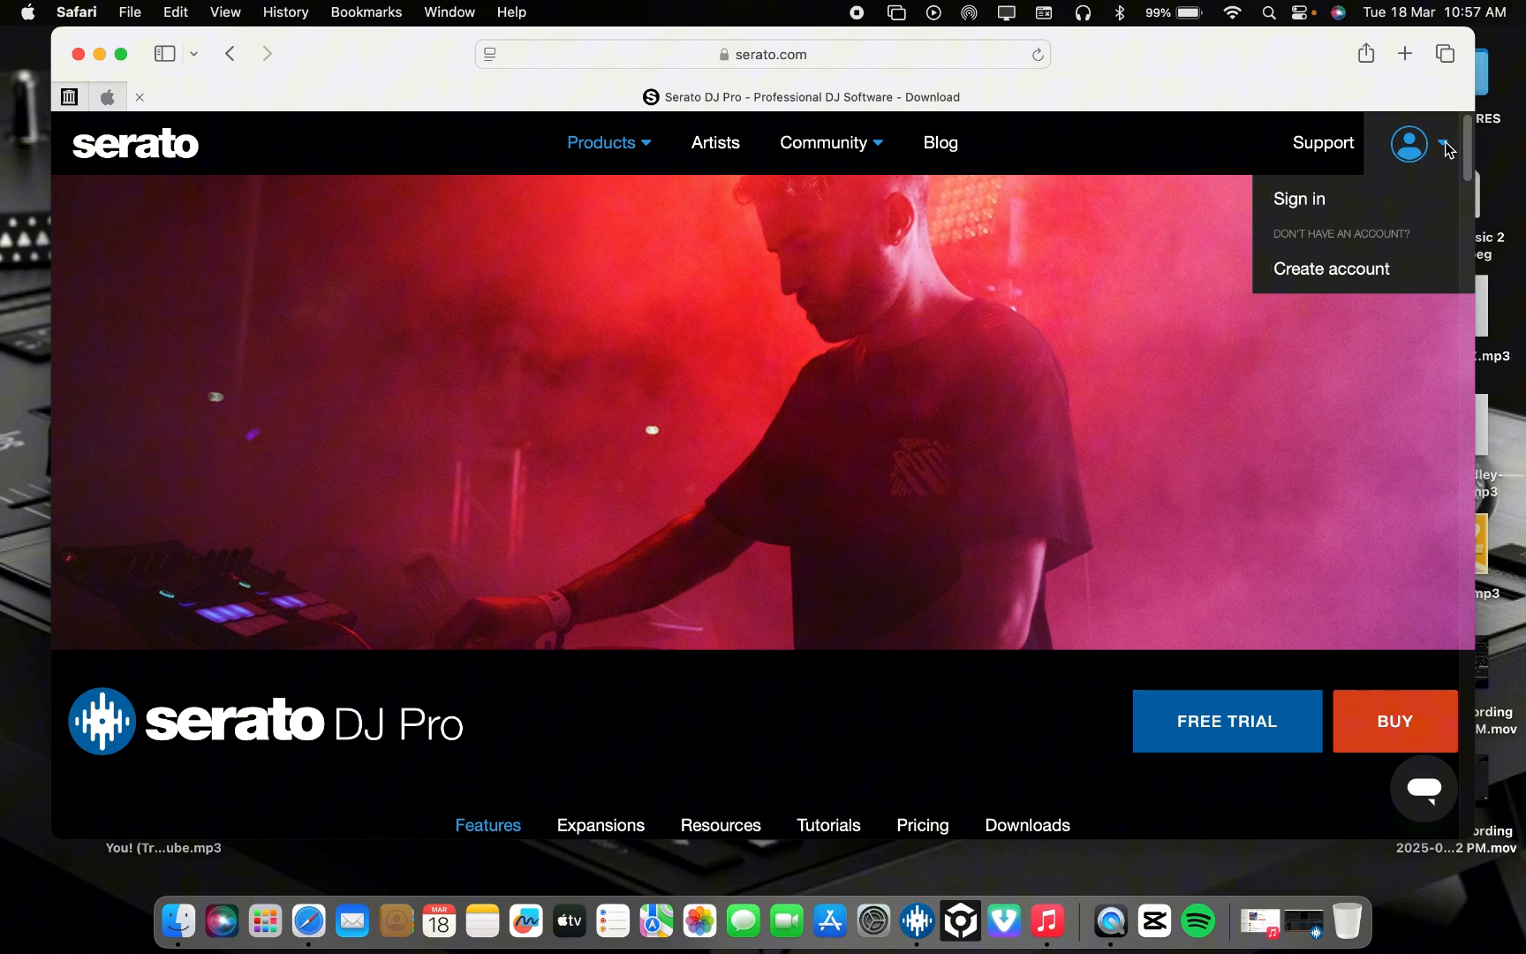
{"action": "mouse_move", "coordinate": [1329, 278]}
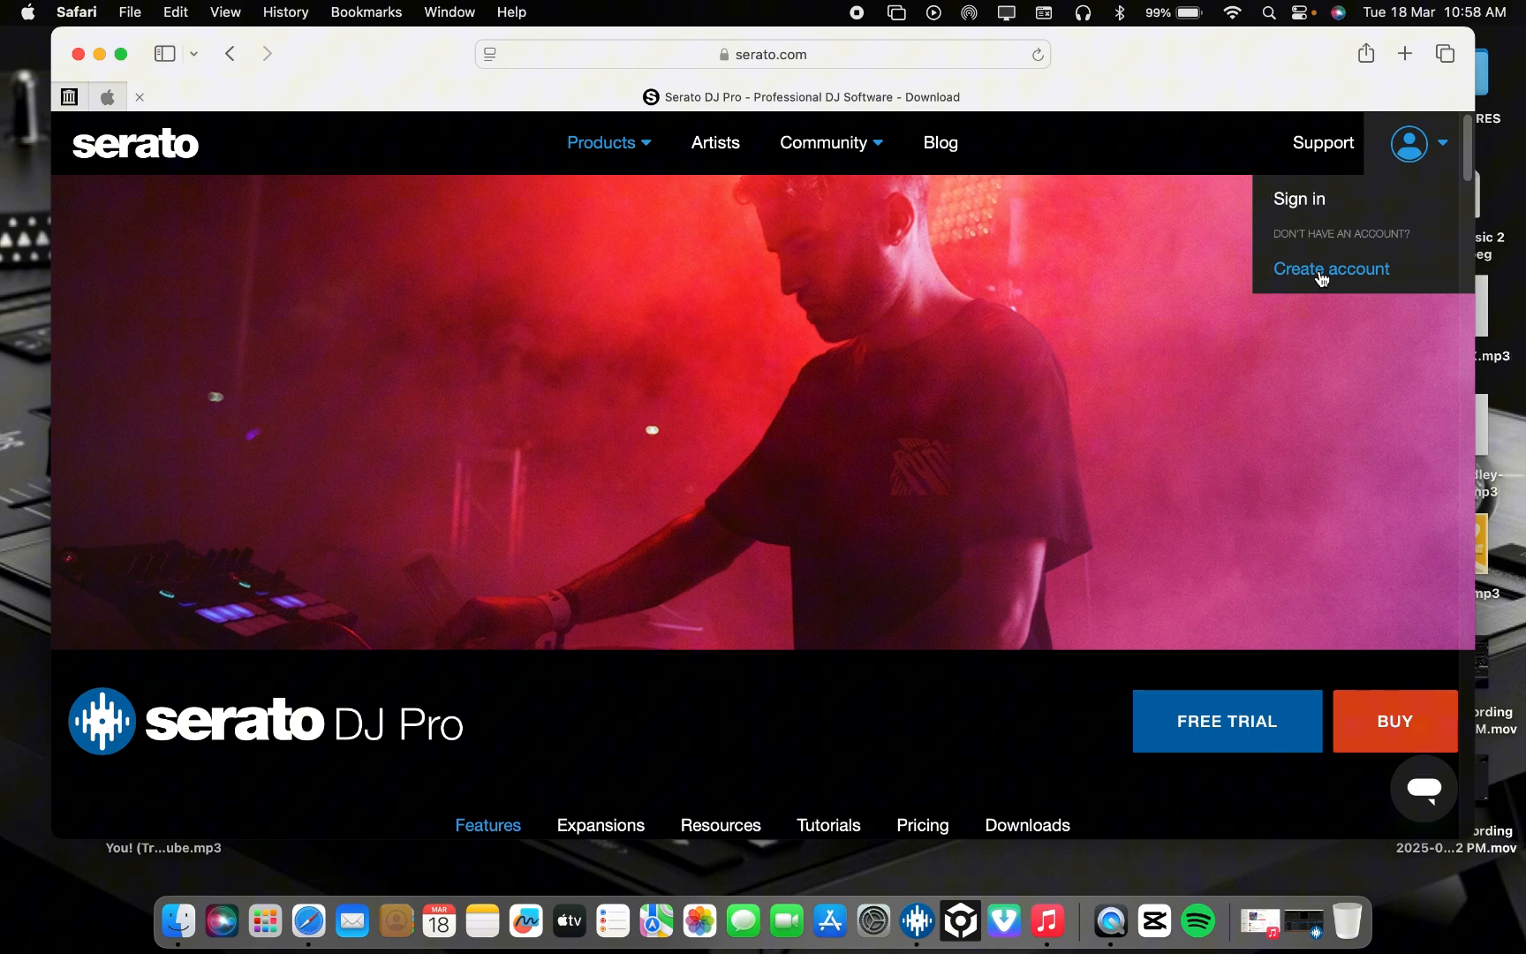
{"action": "mouse_move", "coordinate": [1330, 270]}
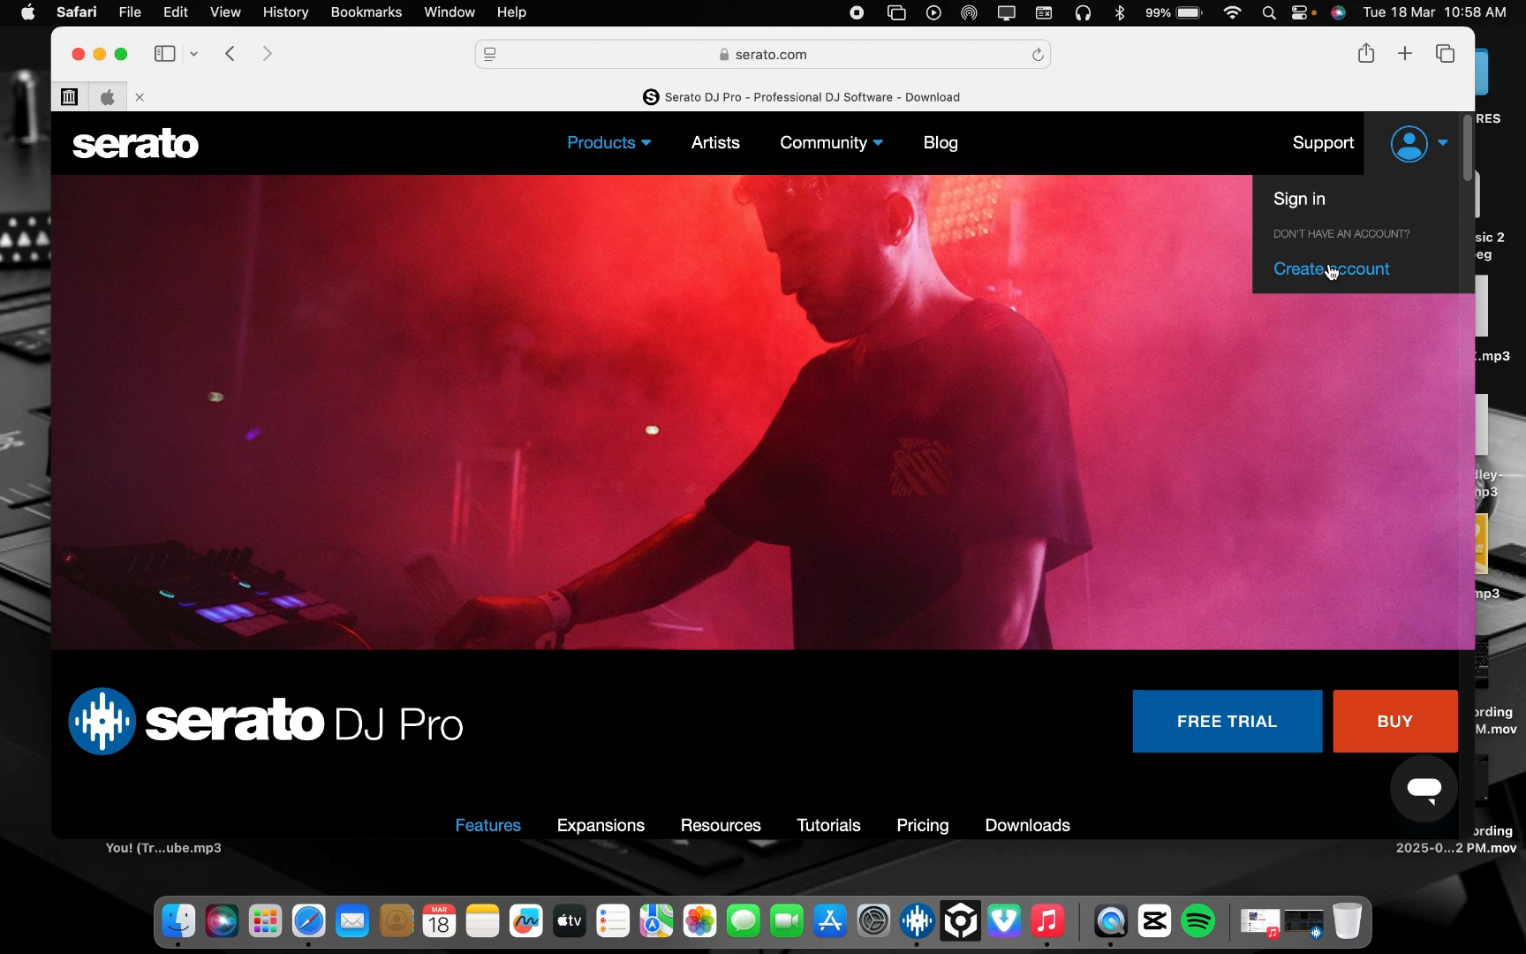
{"action": "mouse_move", "coordinate": [1324, 224]}
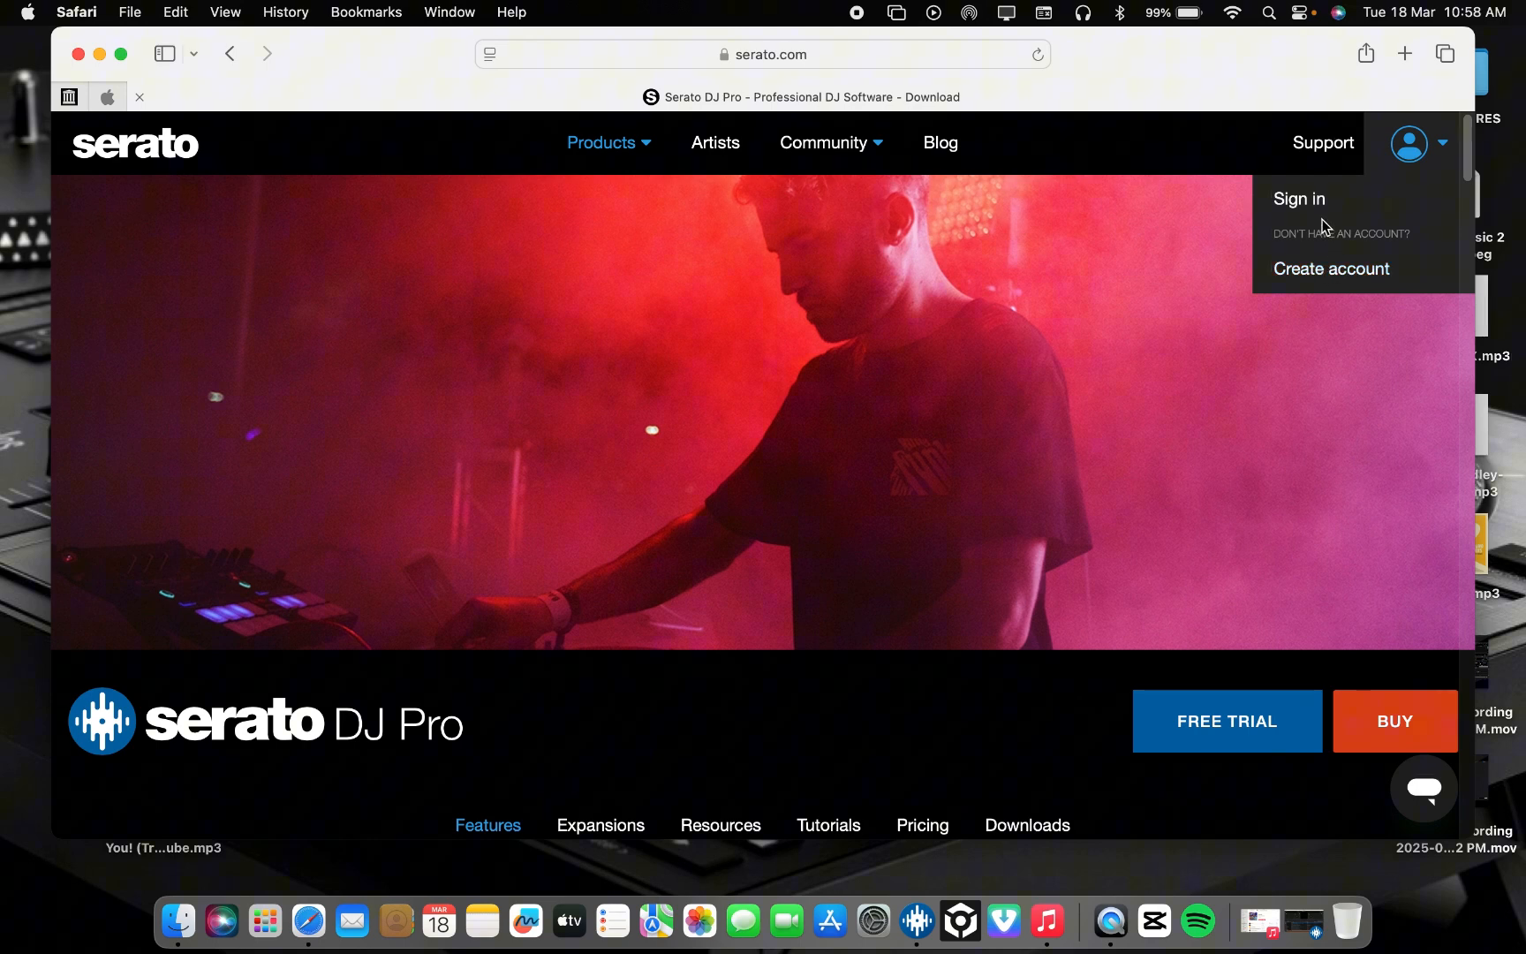
{"action": "left_click", "coordinate": [1297, 197]}
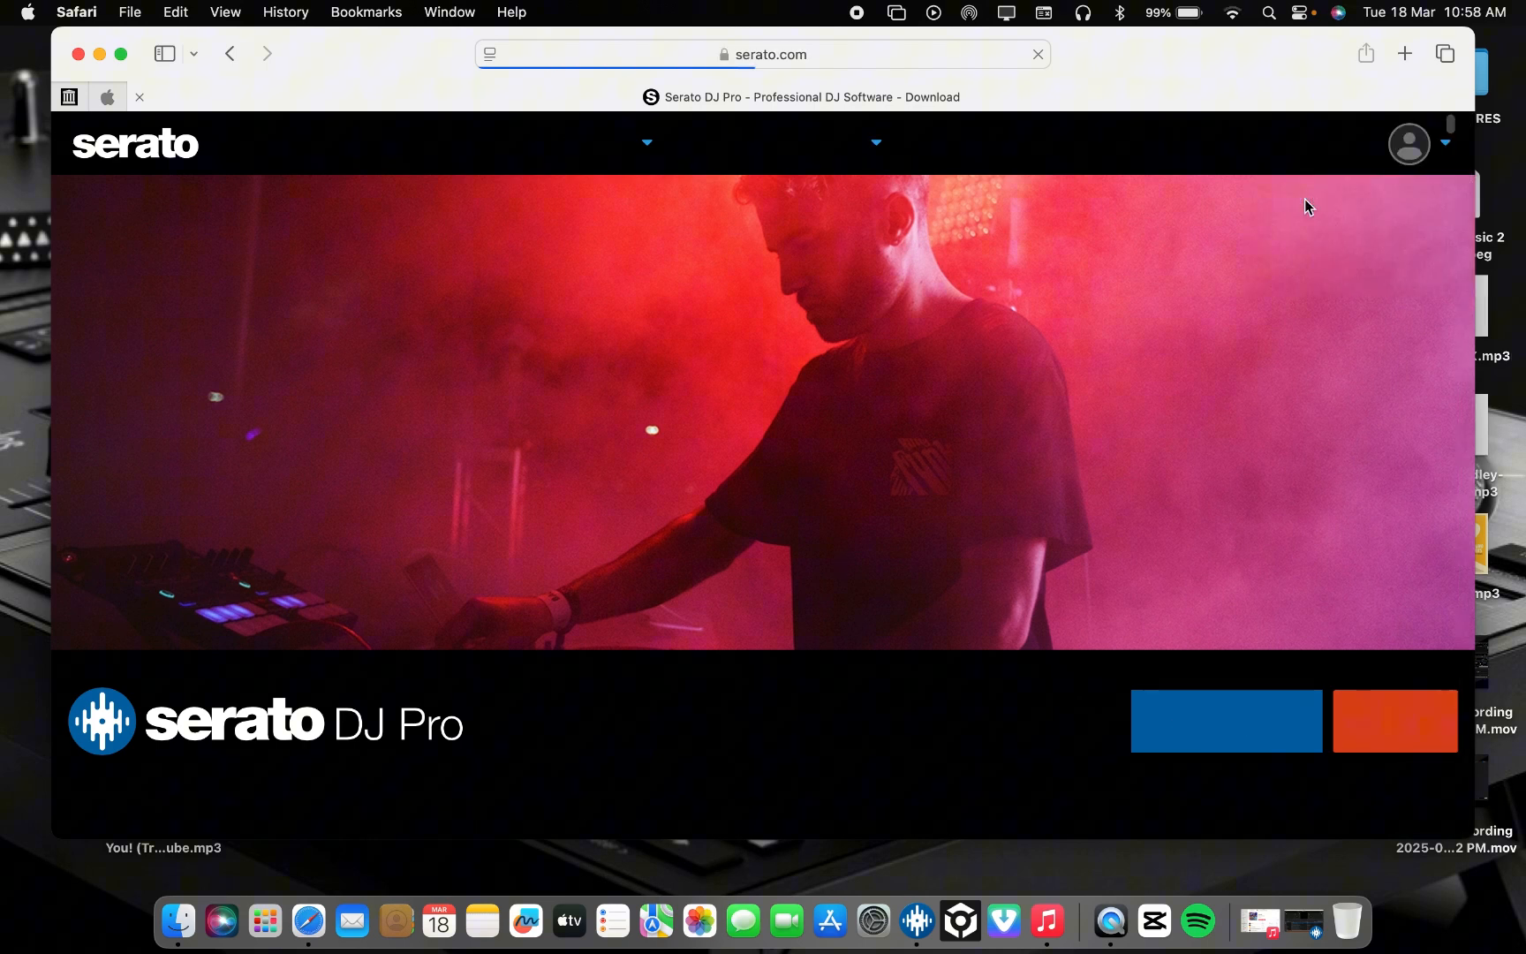
{"action": "left_click", "coordinate": [1444, 143]}
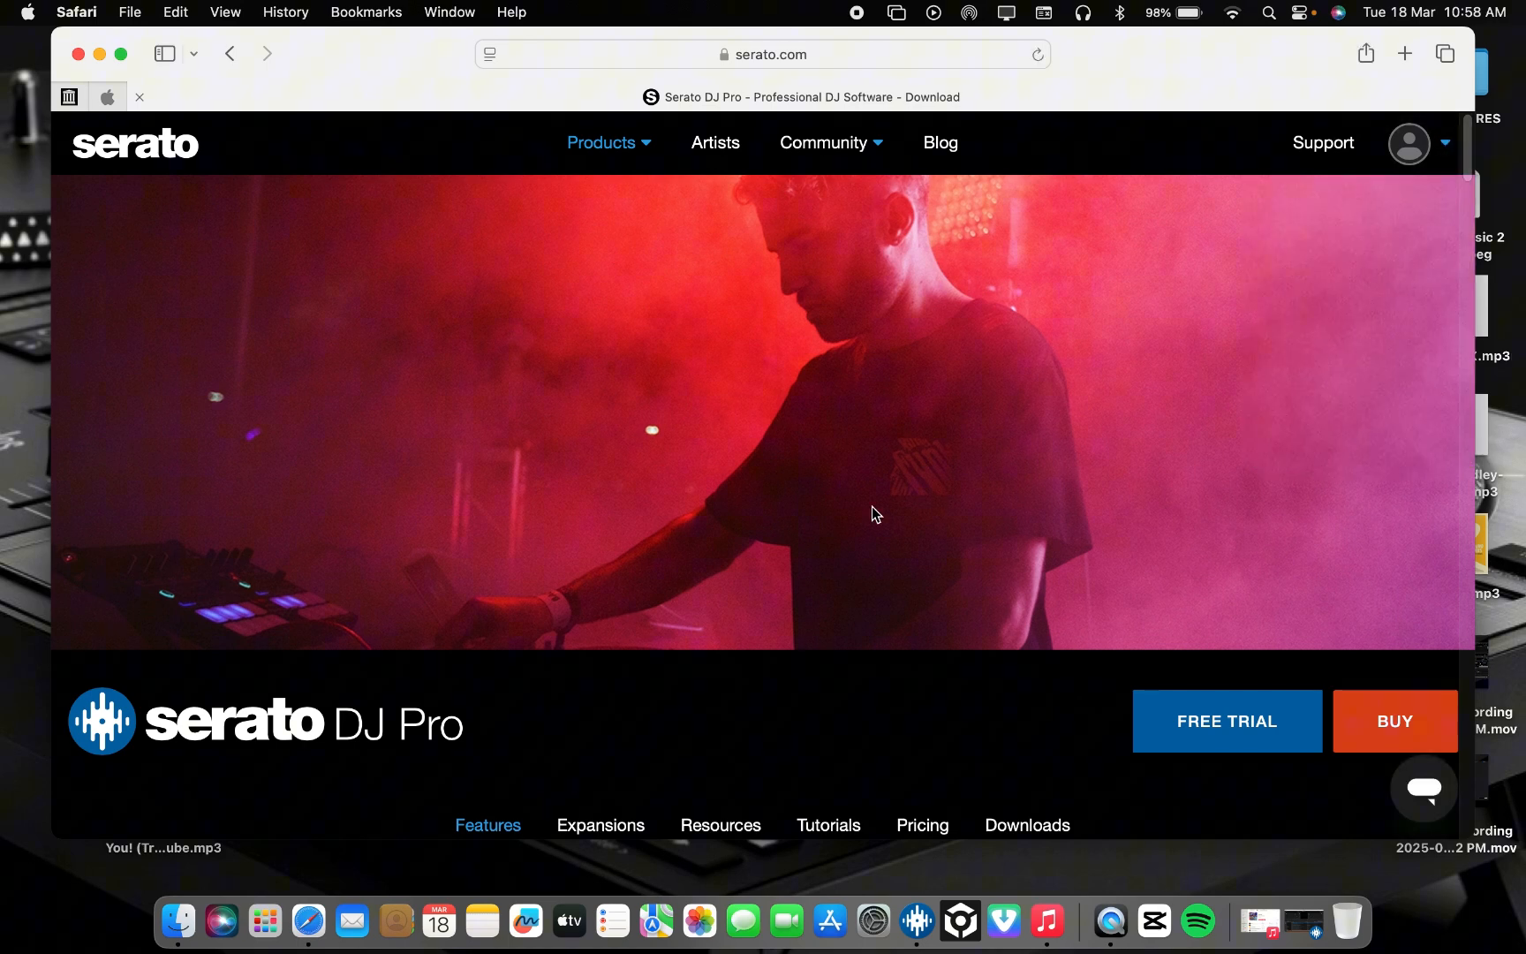
Step: From the Products menu, reach the Serato DJ Pro page and browse hardware, streaming and artists sections
{"action": "left_click", "coordinate": [601, 141]}
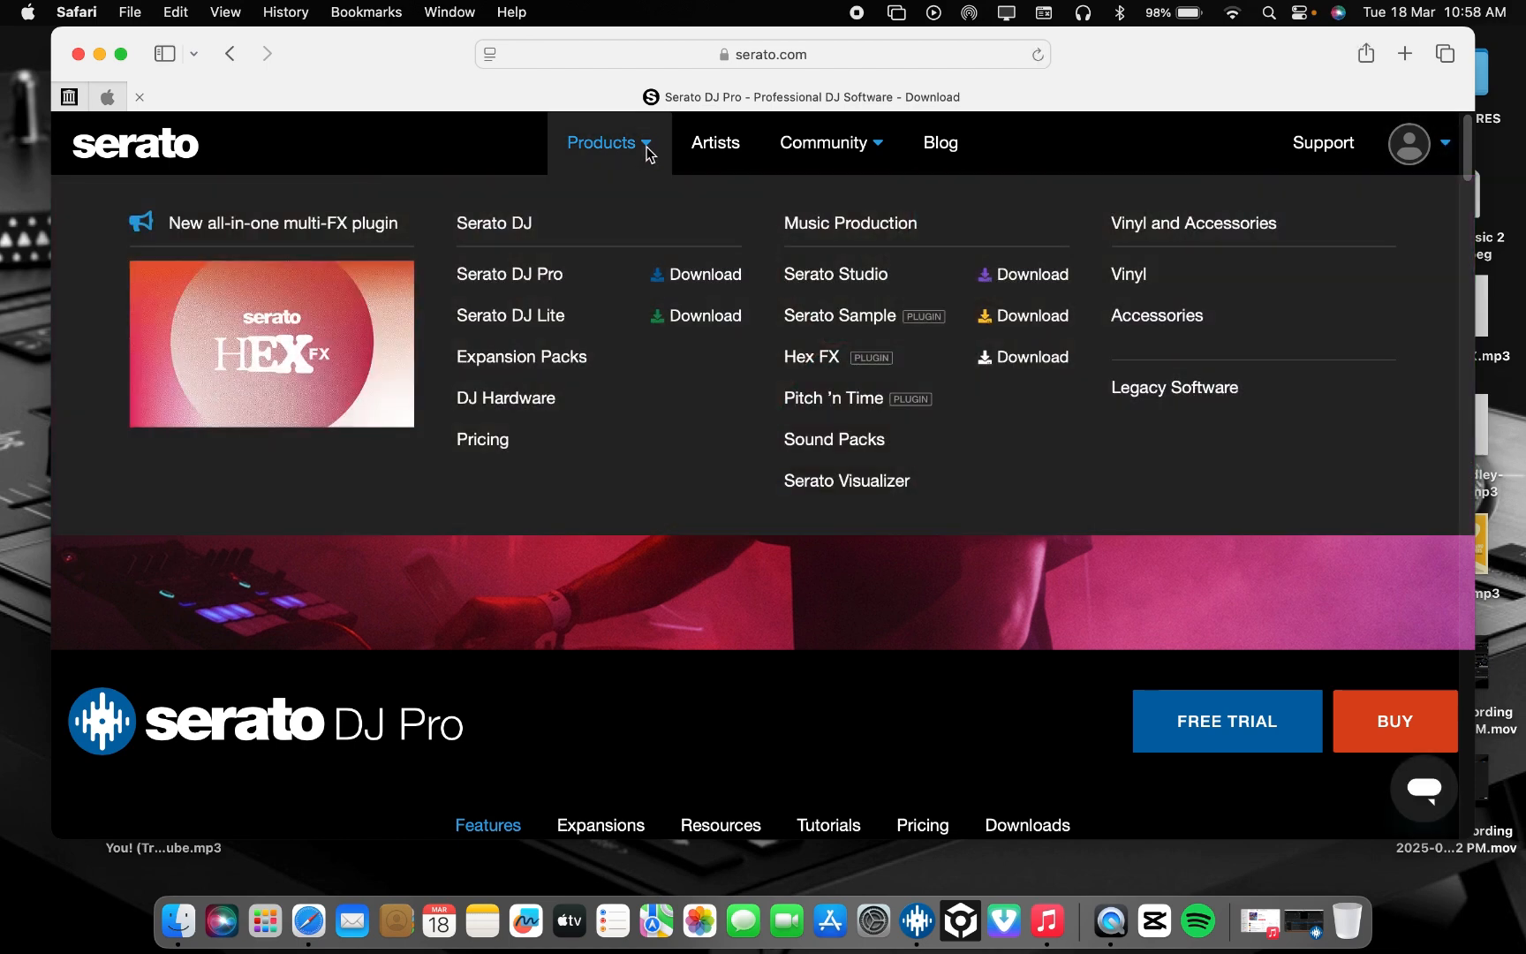
{"action": "mouse_move", "coordinate": [636, 157]}
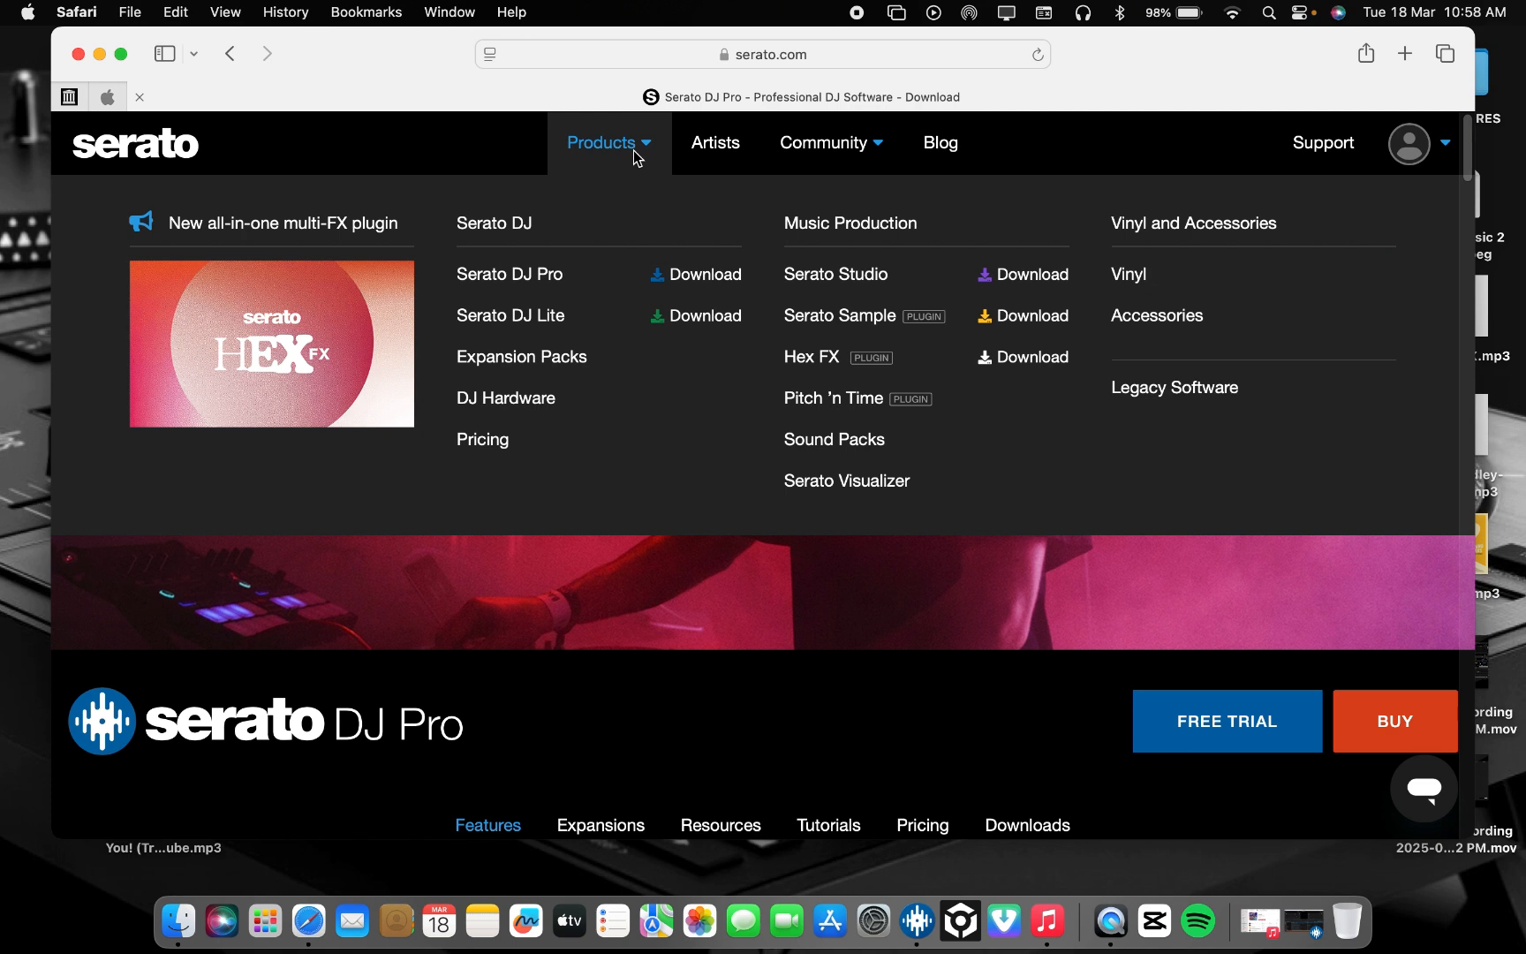
{"action": "mouse_move", "coordinate": [511, 316]}
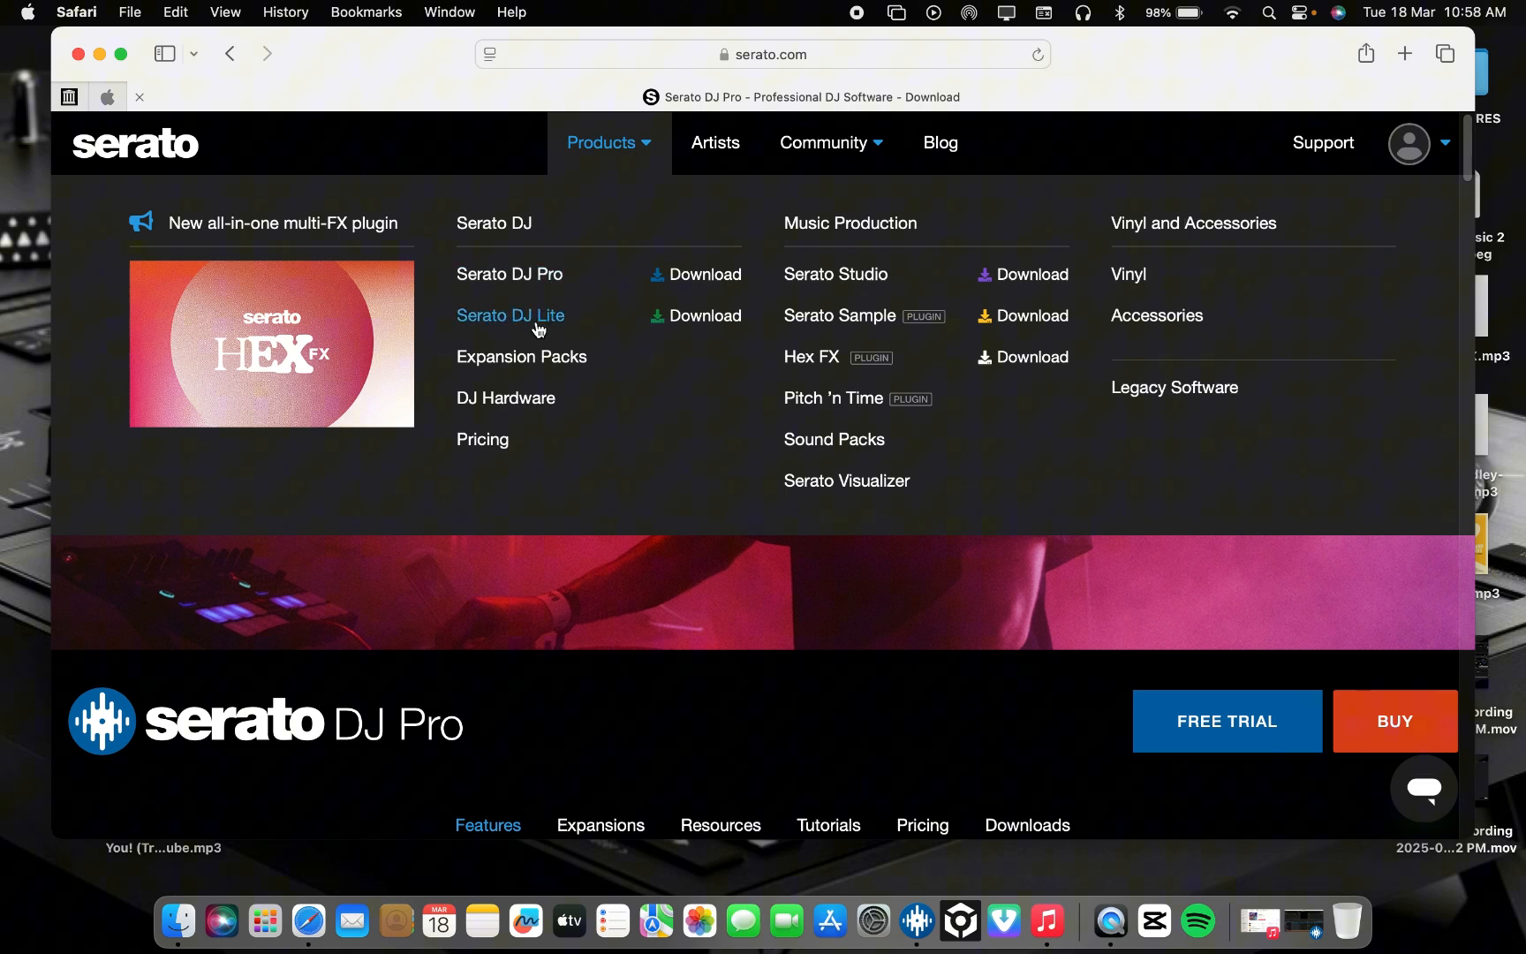
{"action": "mouse_move", "coordinate": [866, 327]}
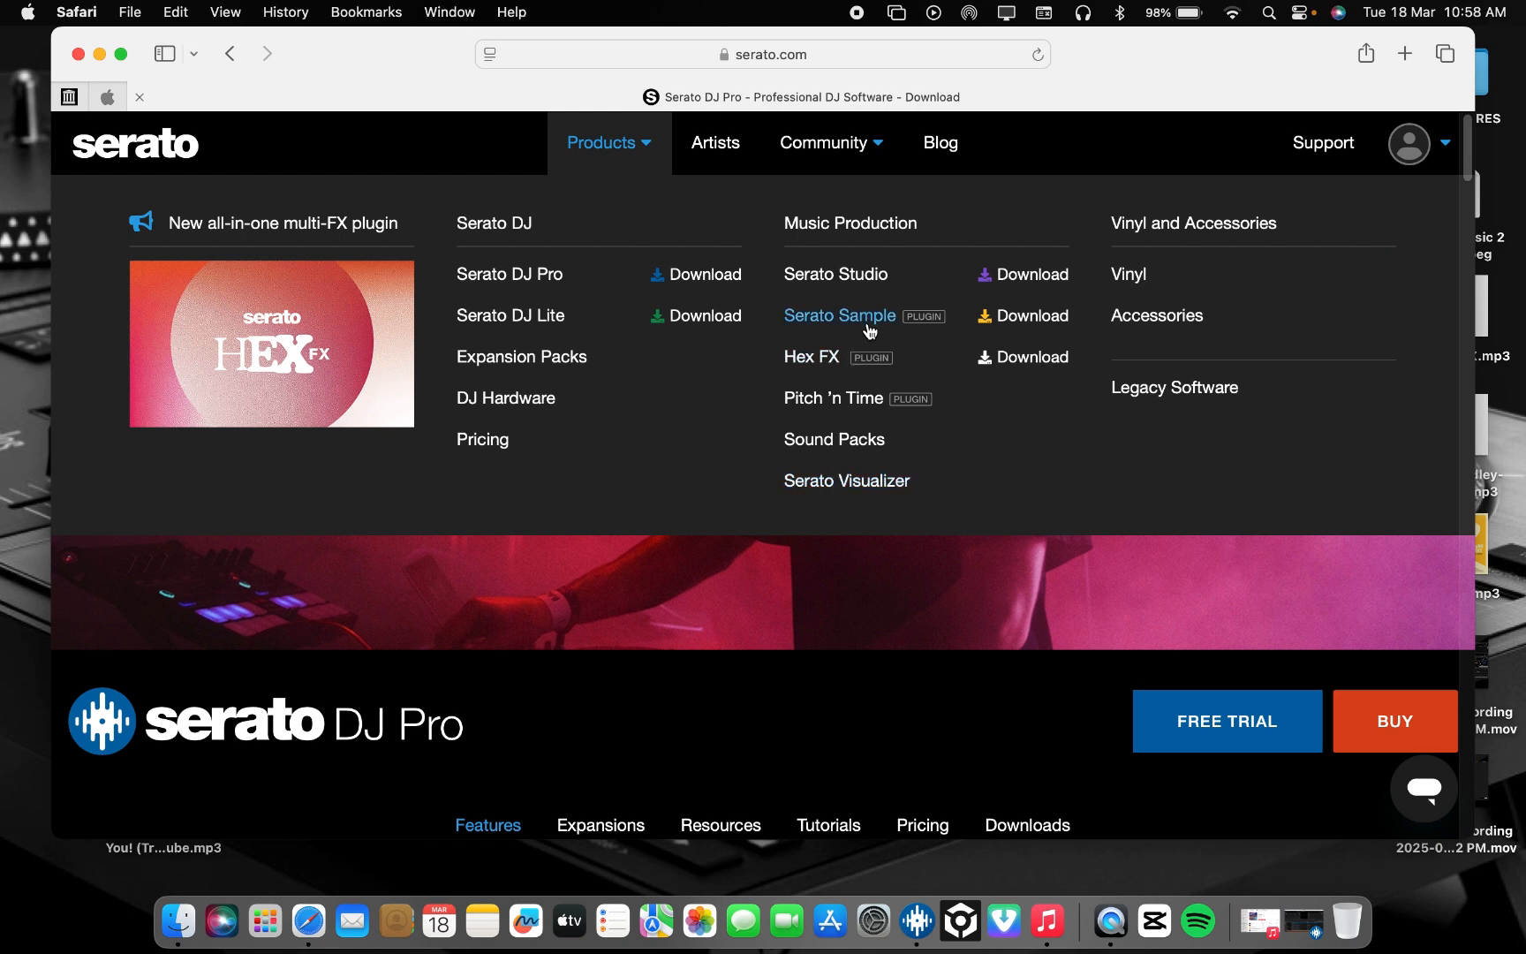
{"action": "mouse_move", "coordinate": [509, 274]}
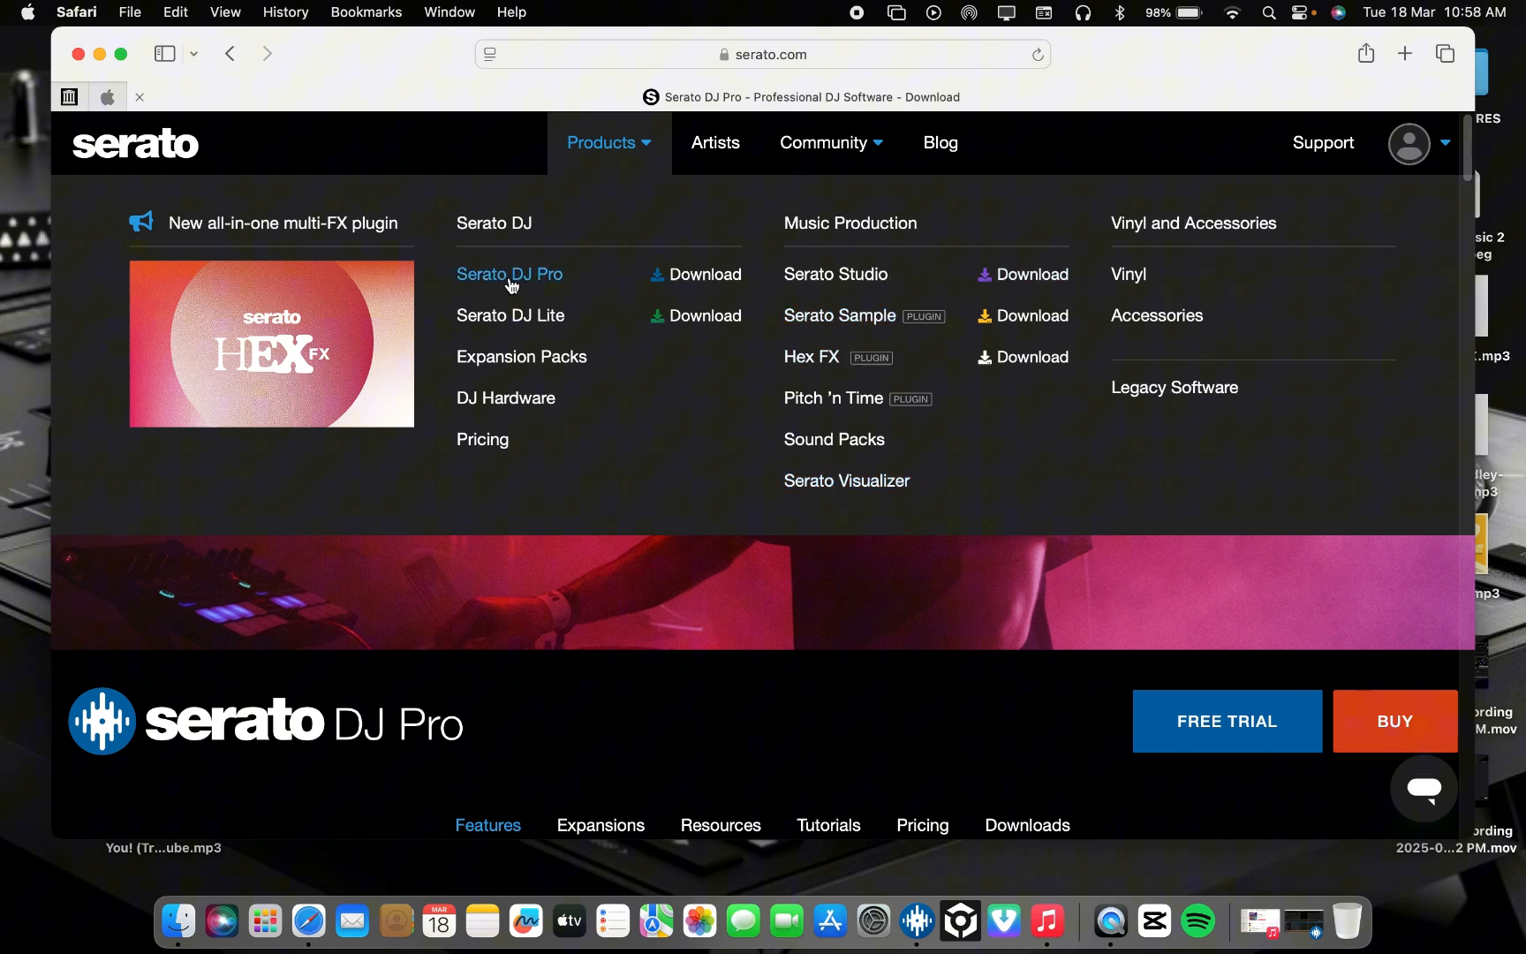
{"action": "mouse_move", "coordinate": [535, 313]}
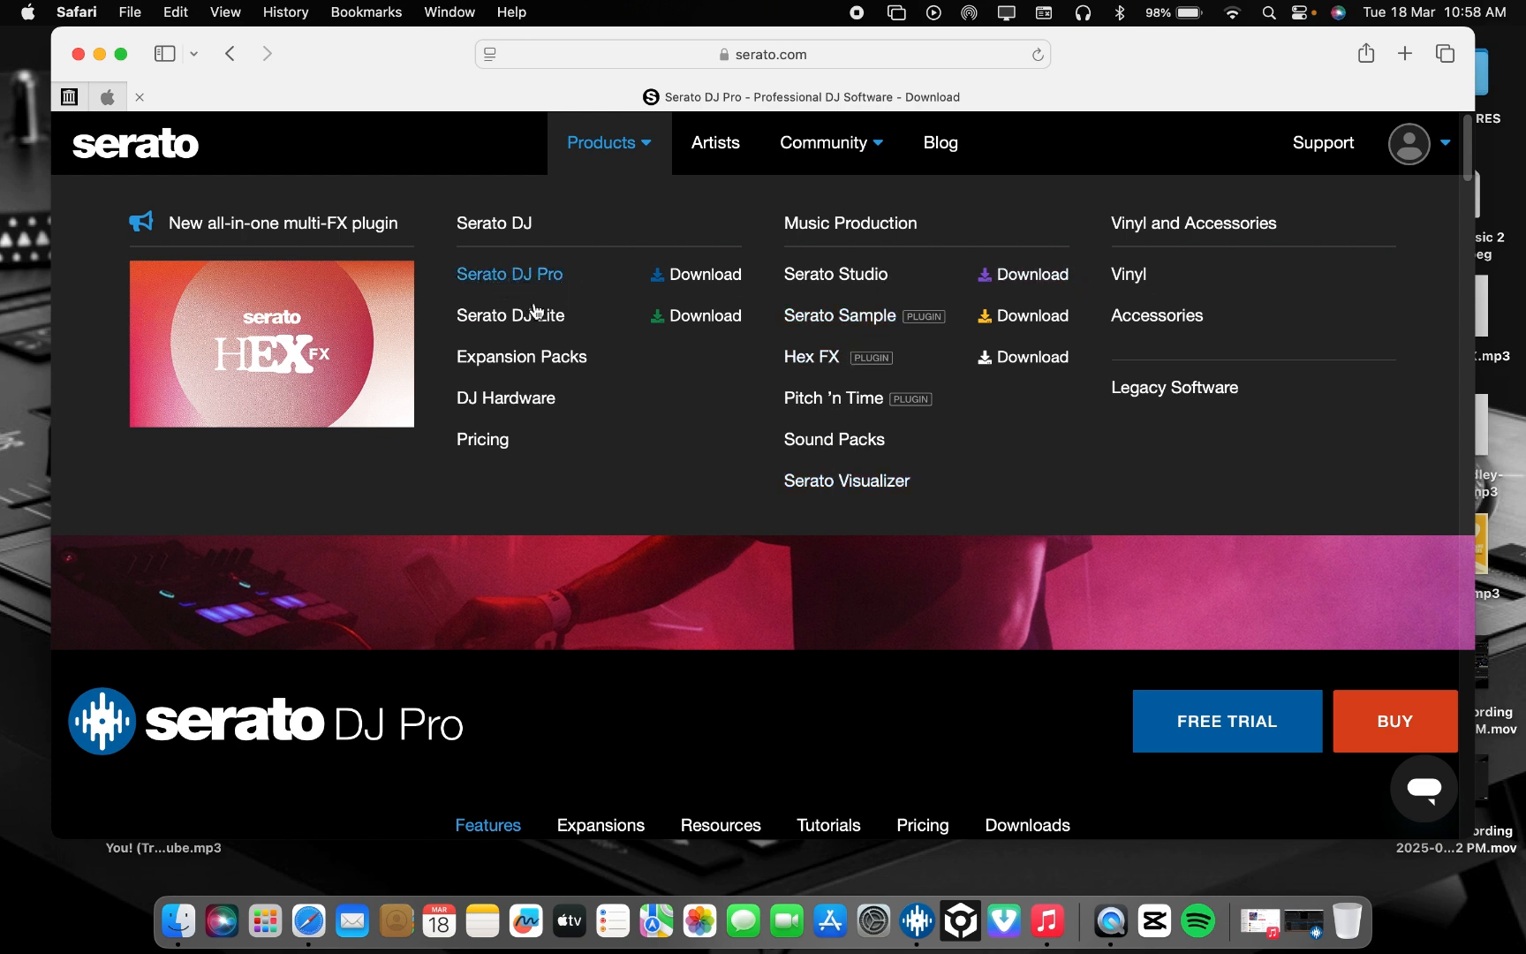
{"action": "mouse_move", "coordinate": [759, 540]}
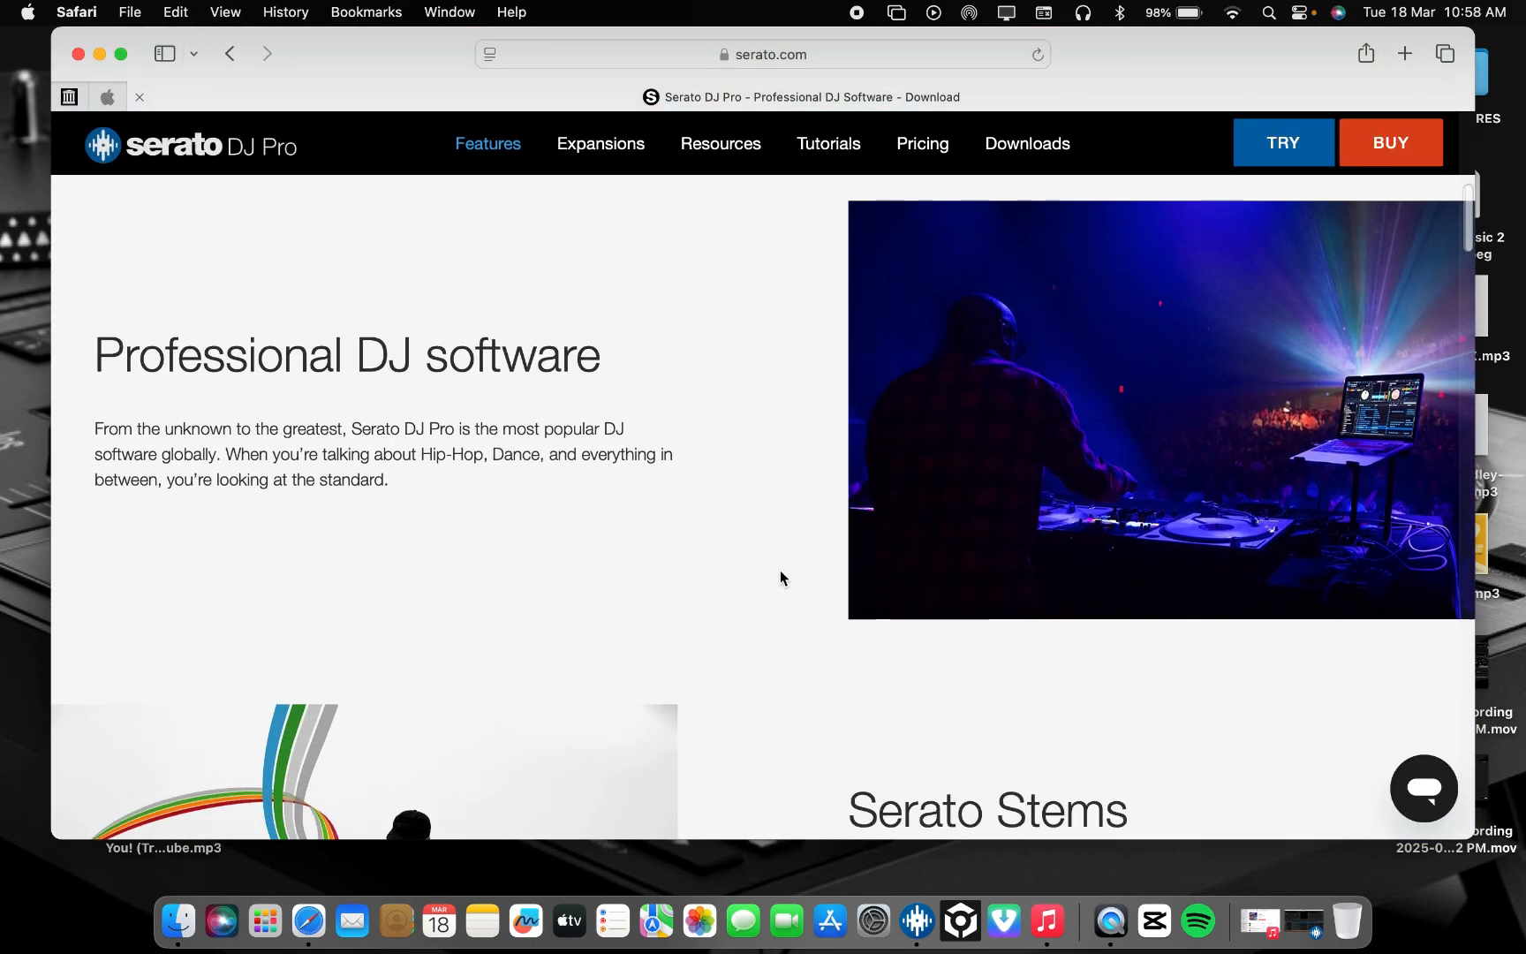
{"action": "scroll", "scroll_direction": "down", "scroll_amount": 3}
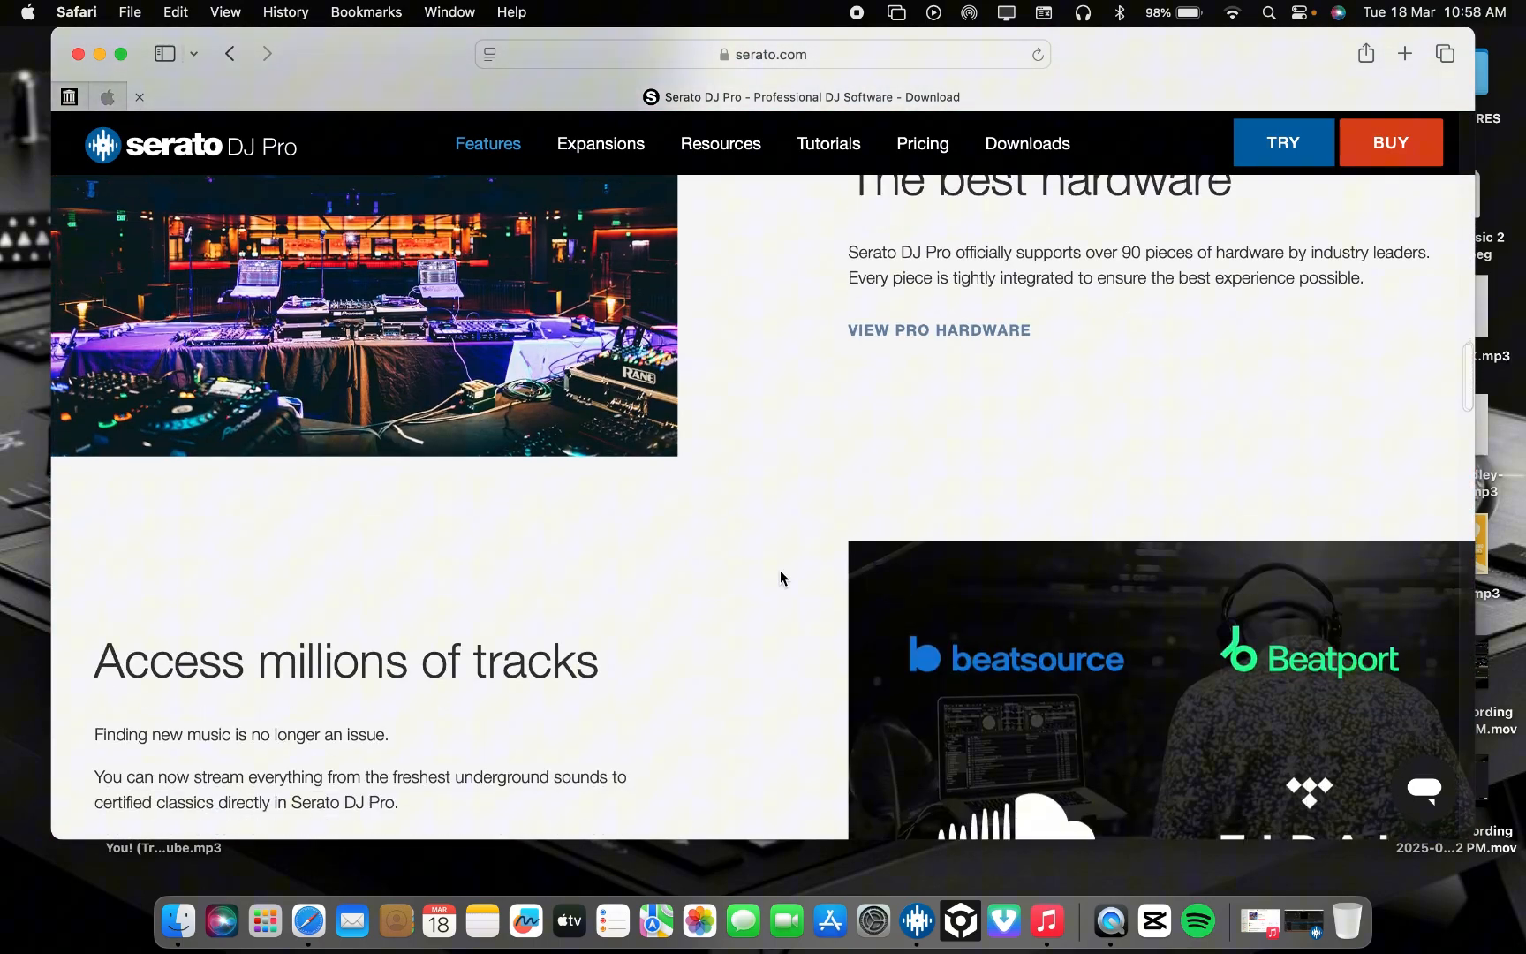
{"action": "scroll", "scroll_direction": "down", "scroll_amount": 3}
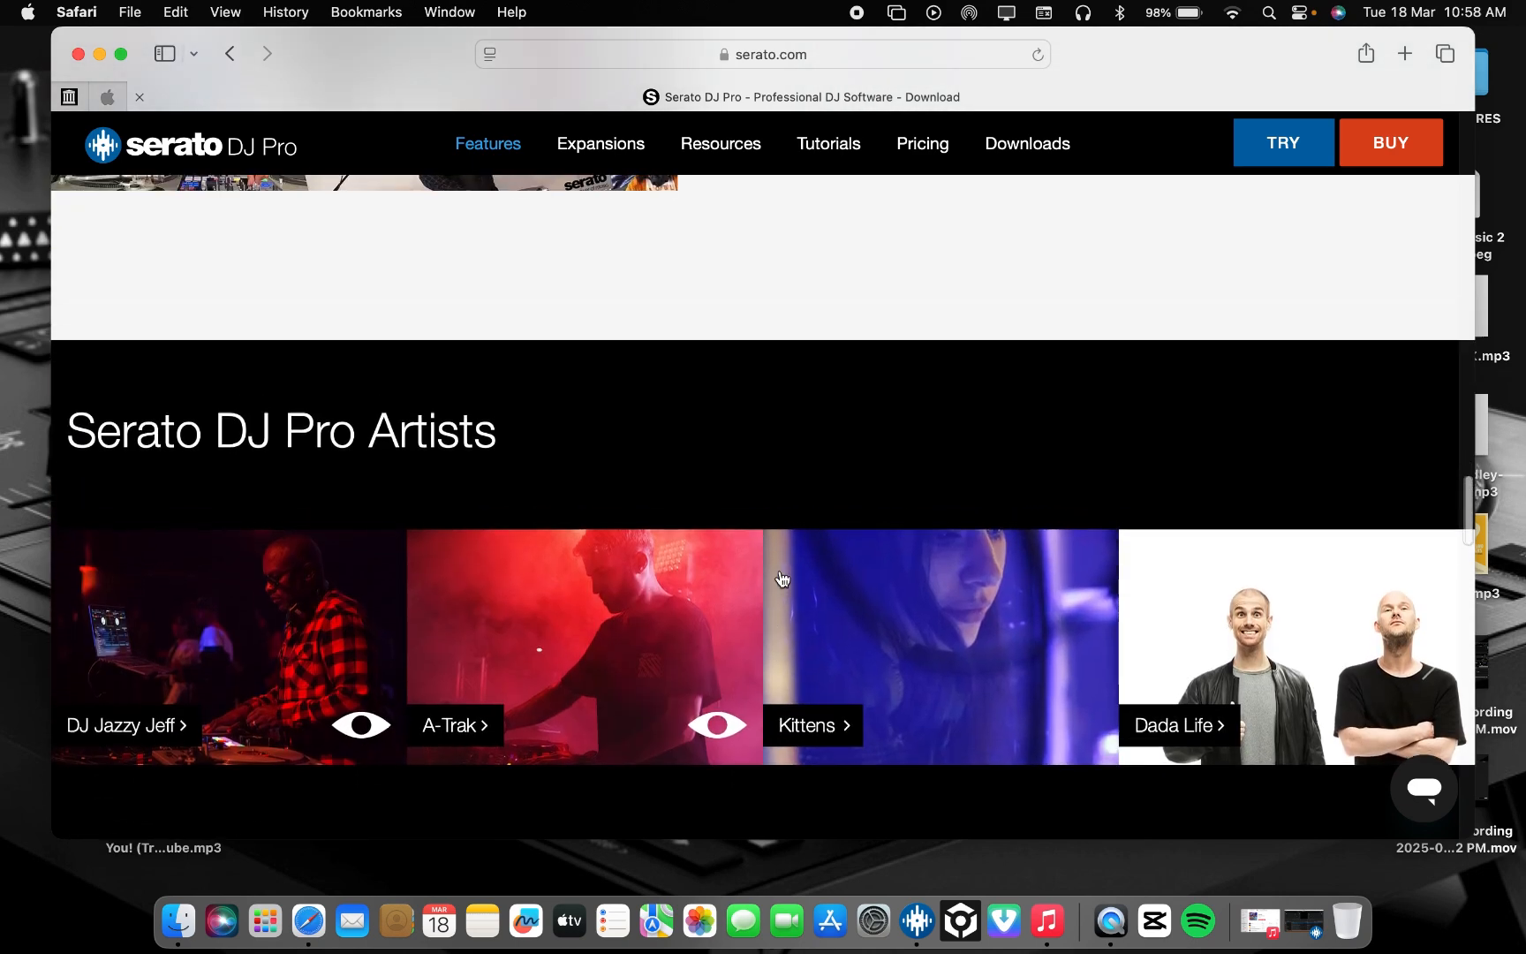
{"action": "scroll", "scroll_direction": "down", "scroll_amount": 3}
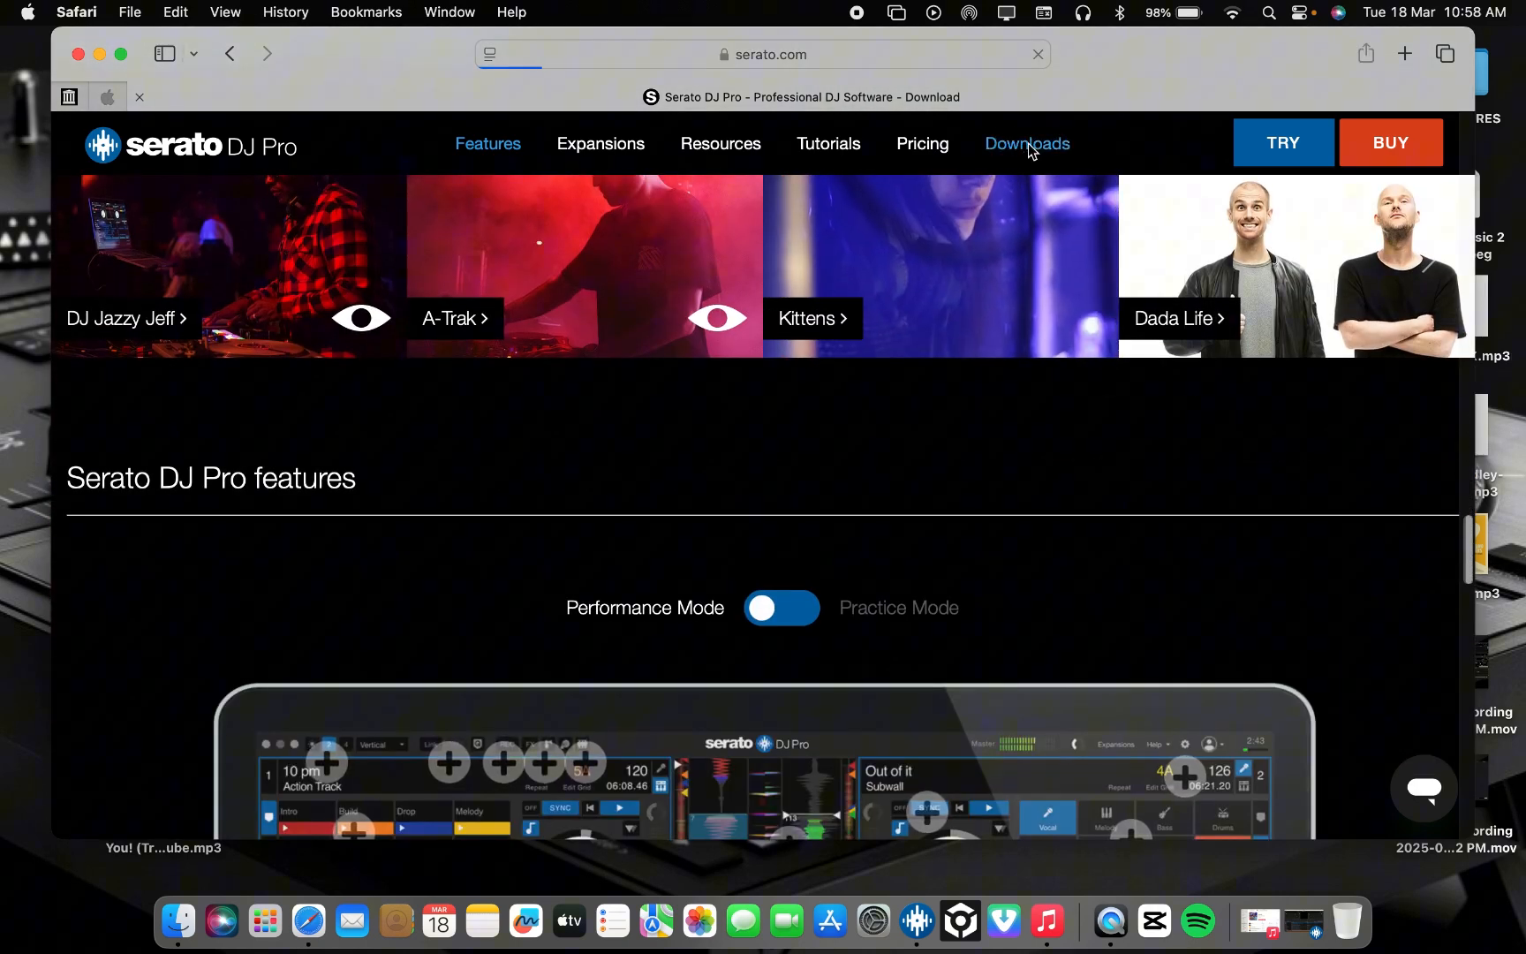
Step: Go to the Serato DJ Pro 3.2.4 downloads page and reach the v3.2.4 Mac download
{"action": "left_click", "coordinate": [1026, 143]}
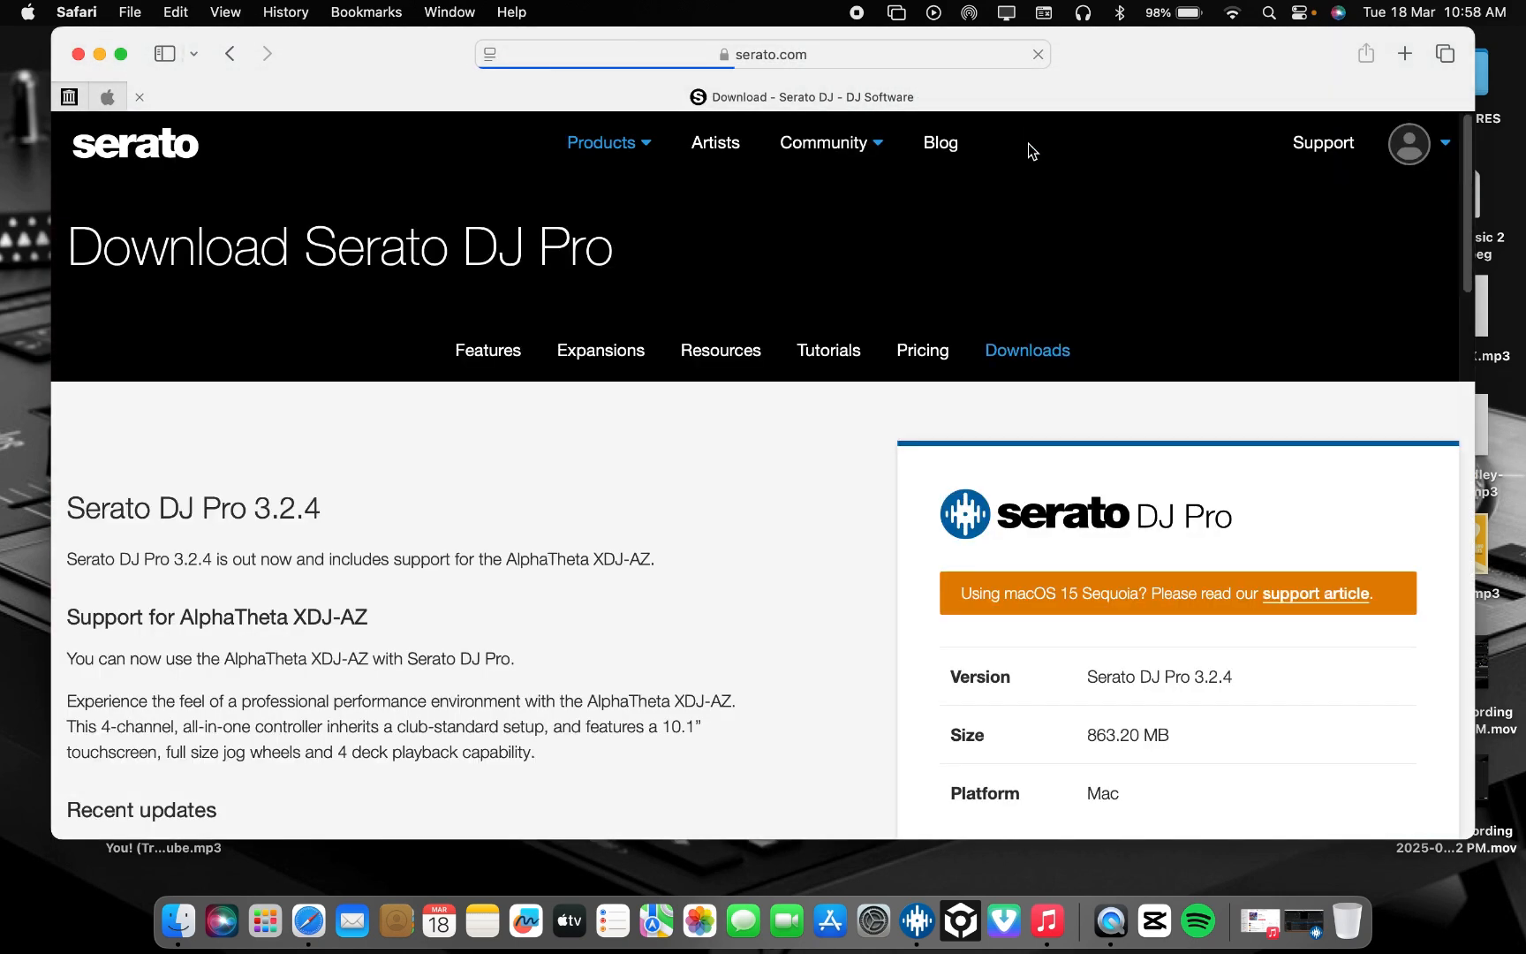
{"action": "scroll", "scroll_direction": "down", "scroll_amount": 3}
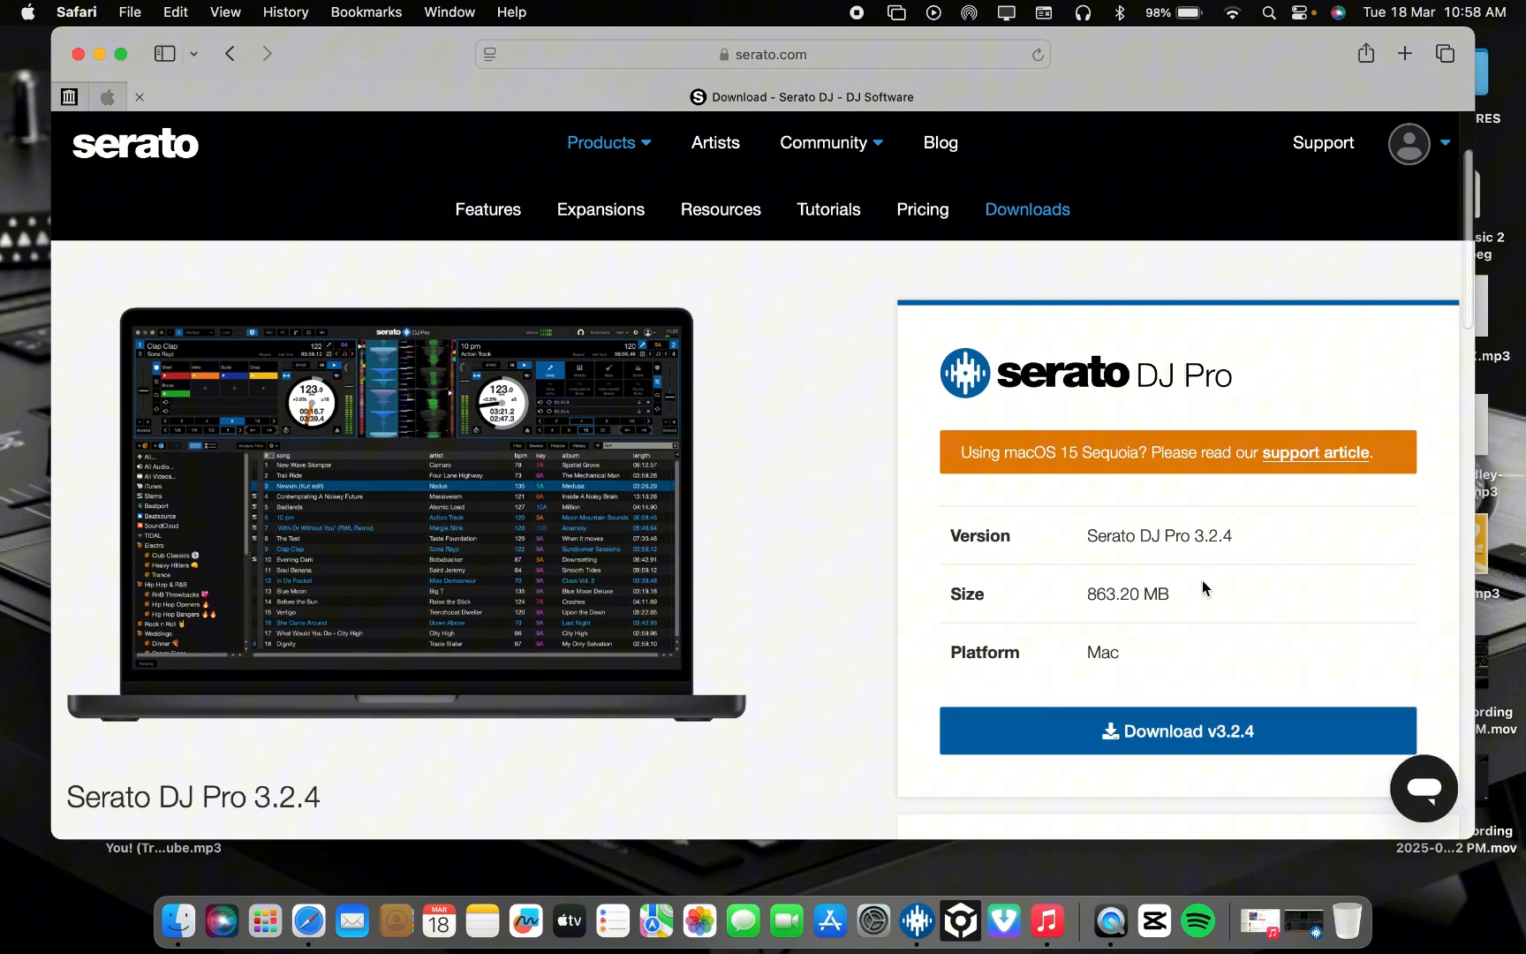
{"action": "mouse_move", "coordinate": [1204, 584]}
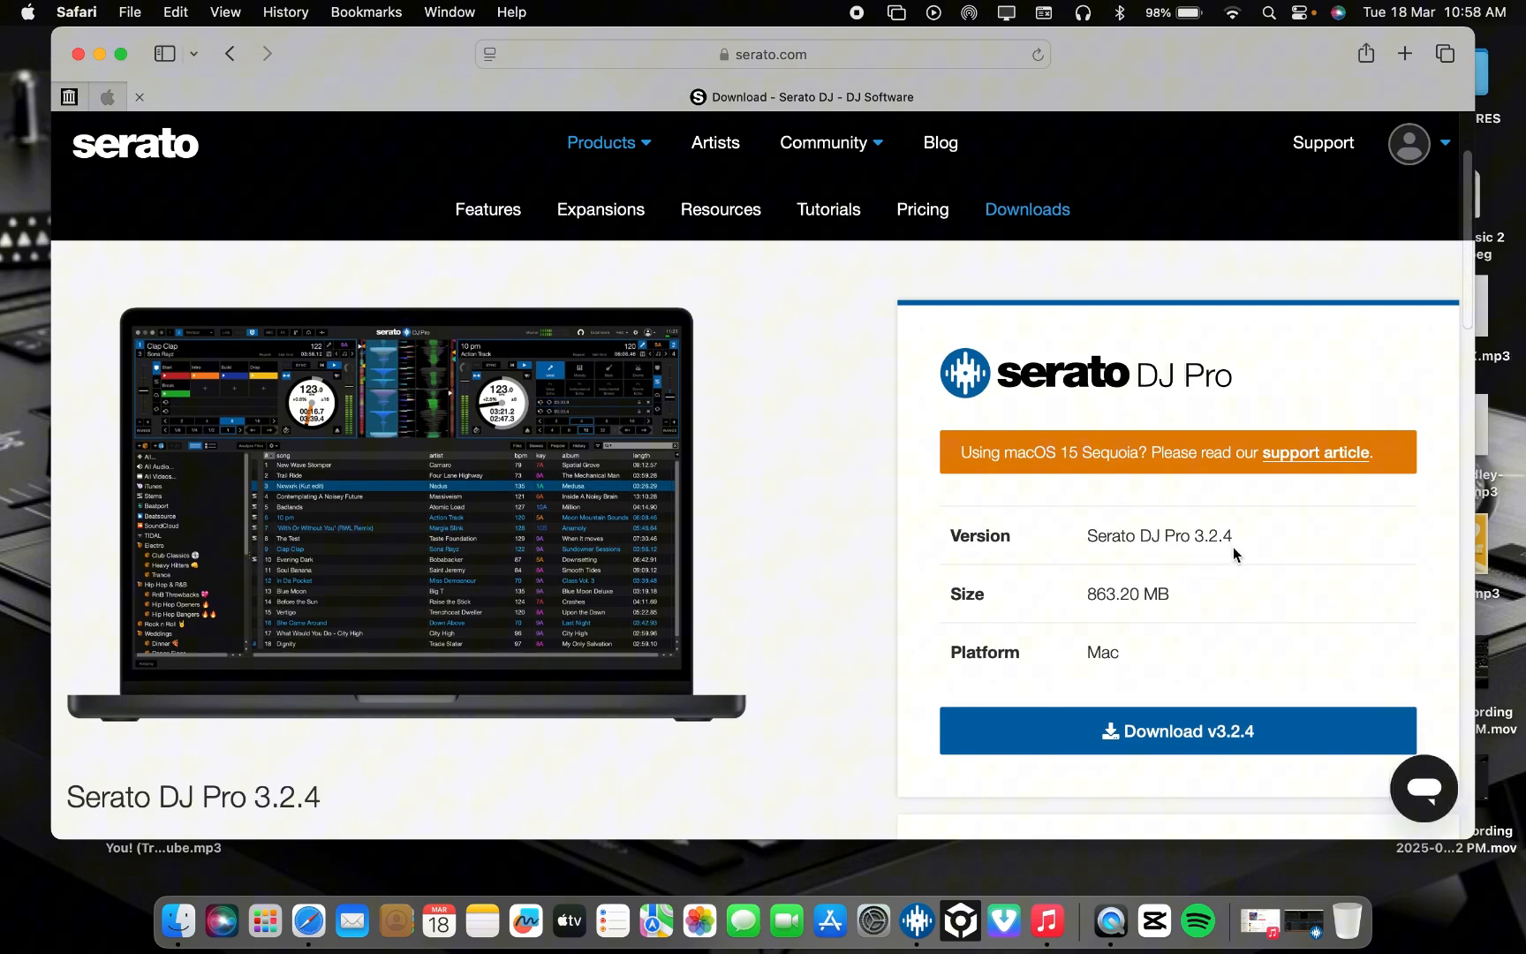
{"action": "mouse_move", "coordinate": [1118, 587]}
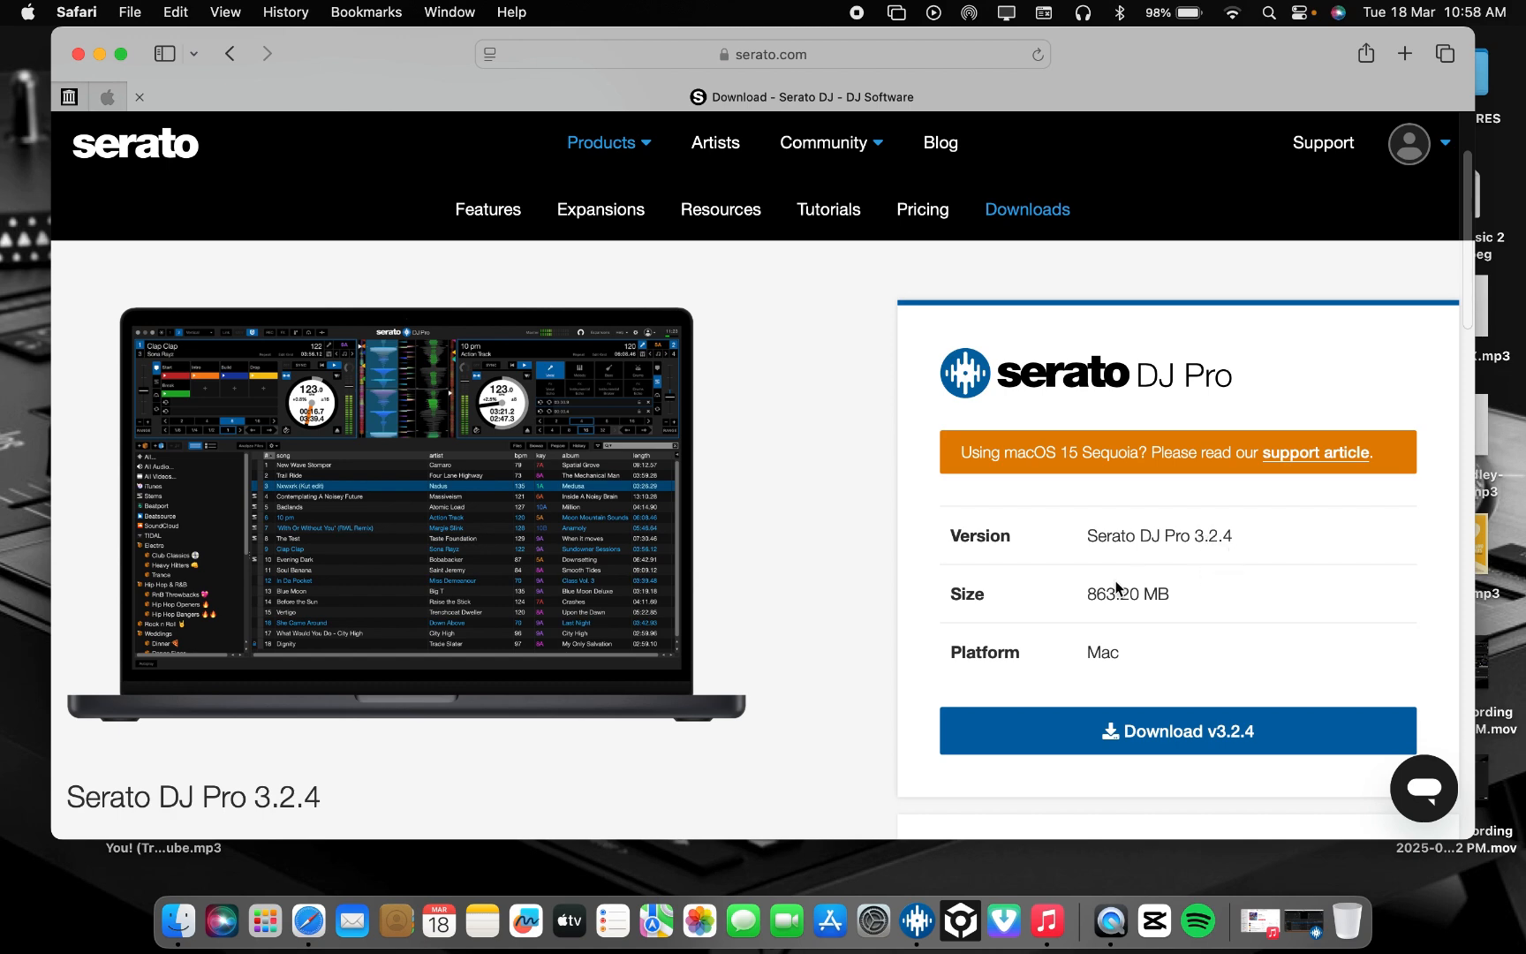
{"action": "scroll", "scroll_direction": "down", "scroll_amount": 3}
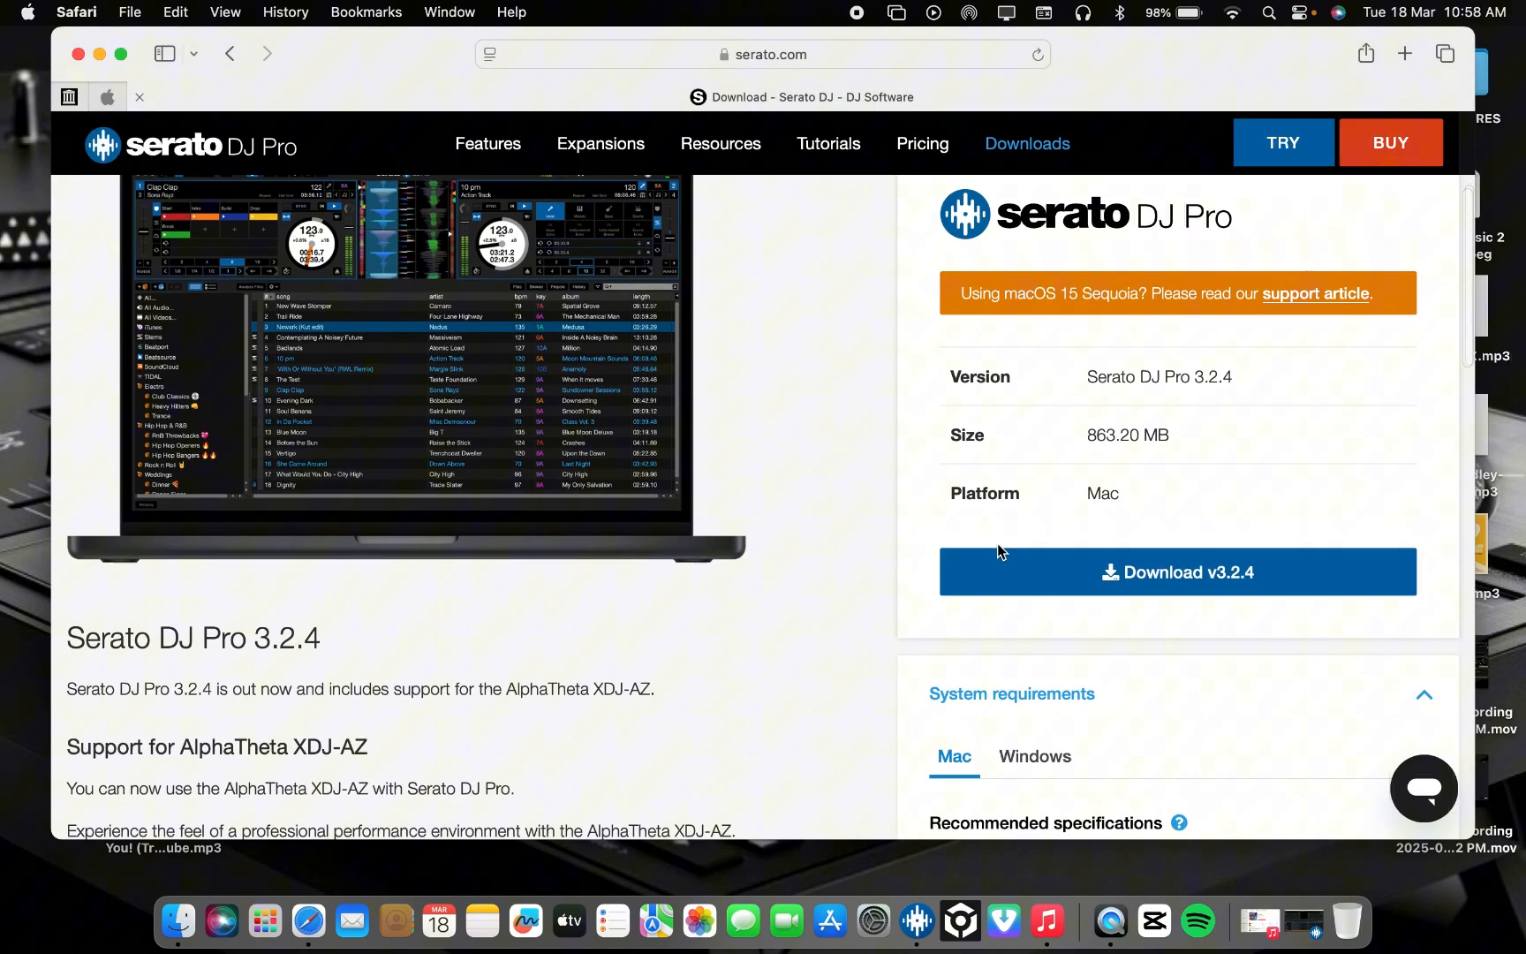
{"action": "scroll", "scroll_direction": "down", "scroll_amount": 3}
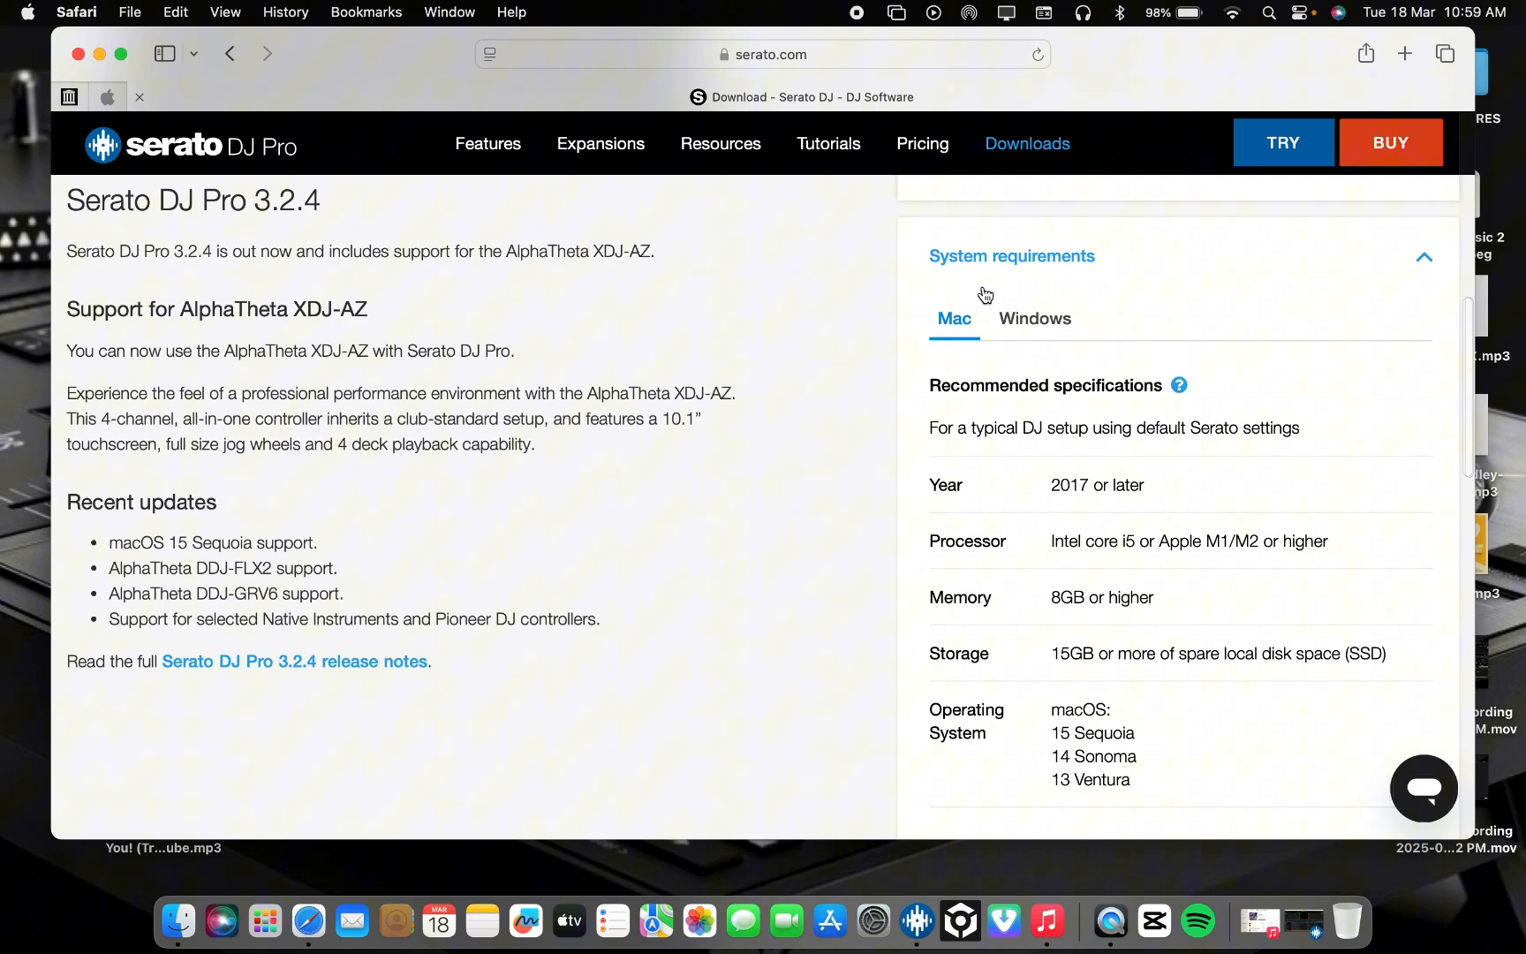
{"action": "scroll", "scroll_direction": "down", "scroll_amount": 3}
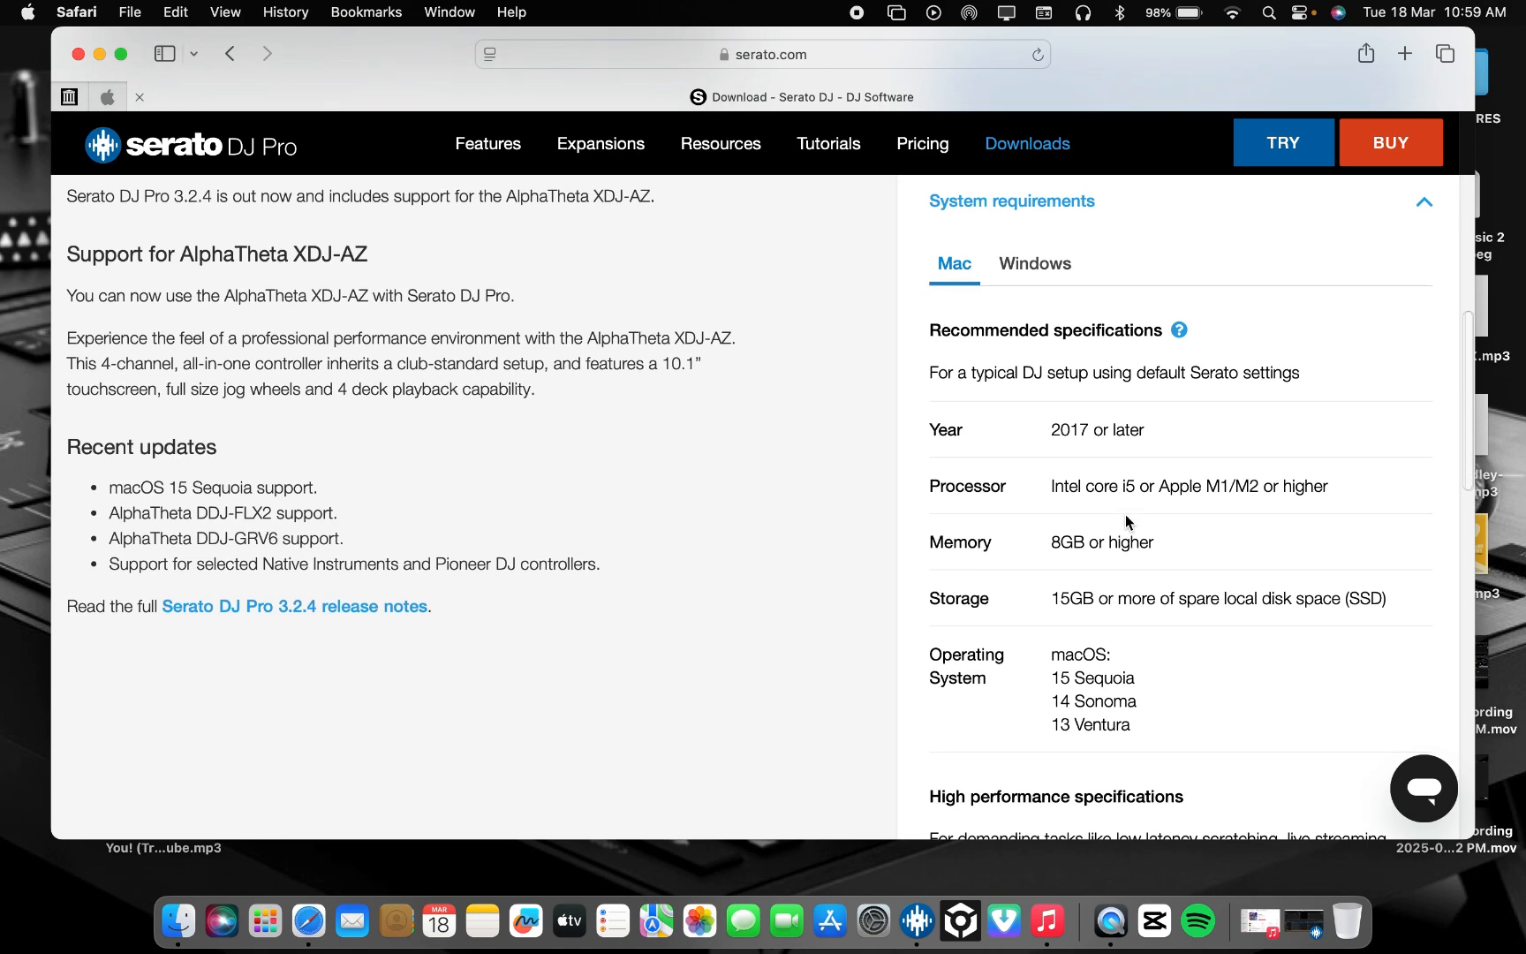
{"action": "mouse_move", "coordinate": [1095, 449]}
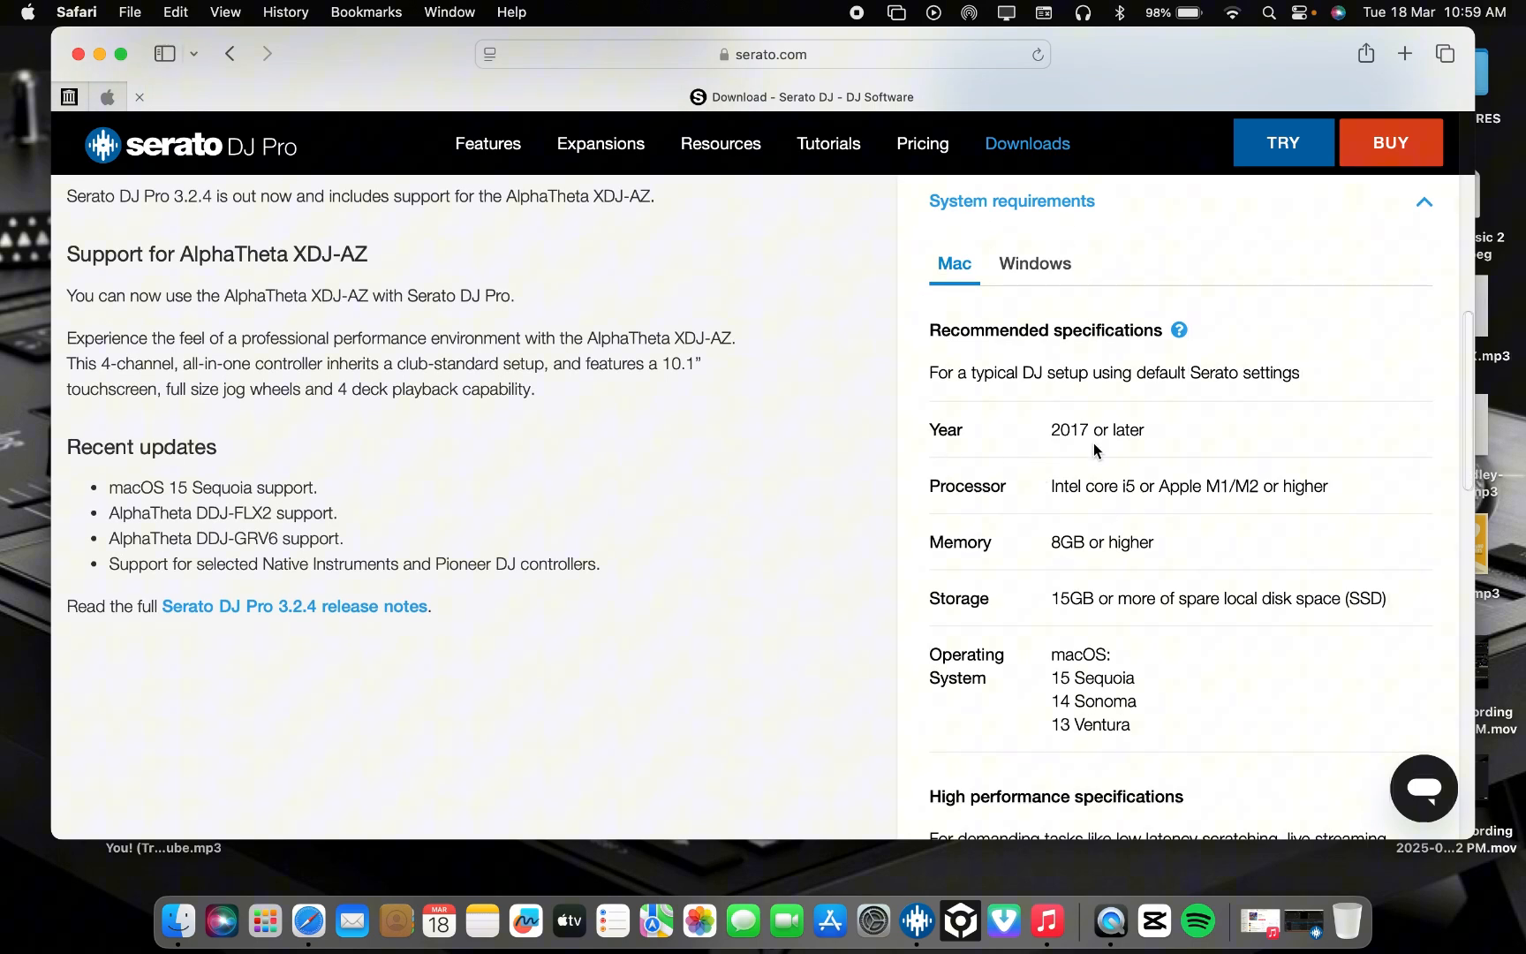
{"action": "mouse_move", "coordinate": [1130, 449]}
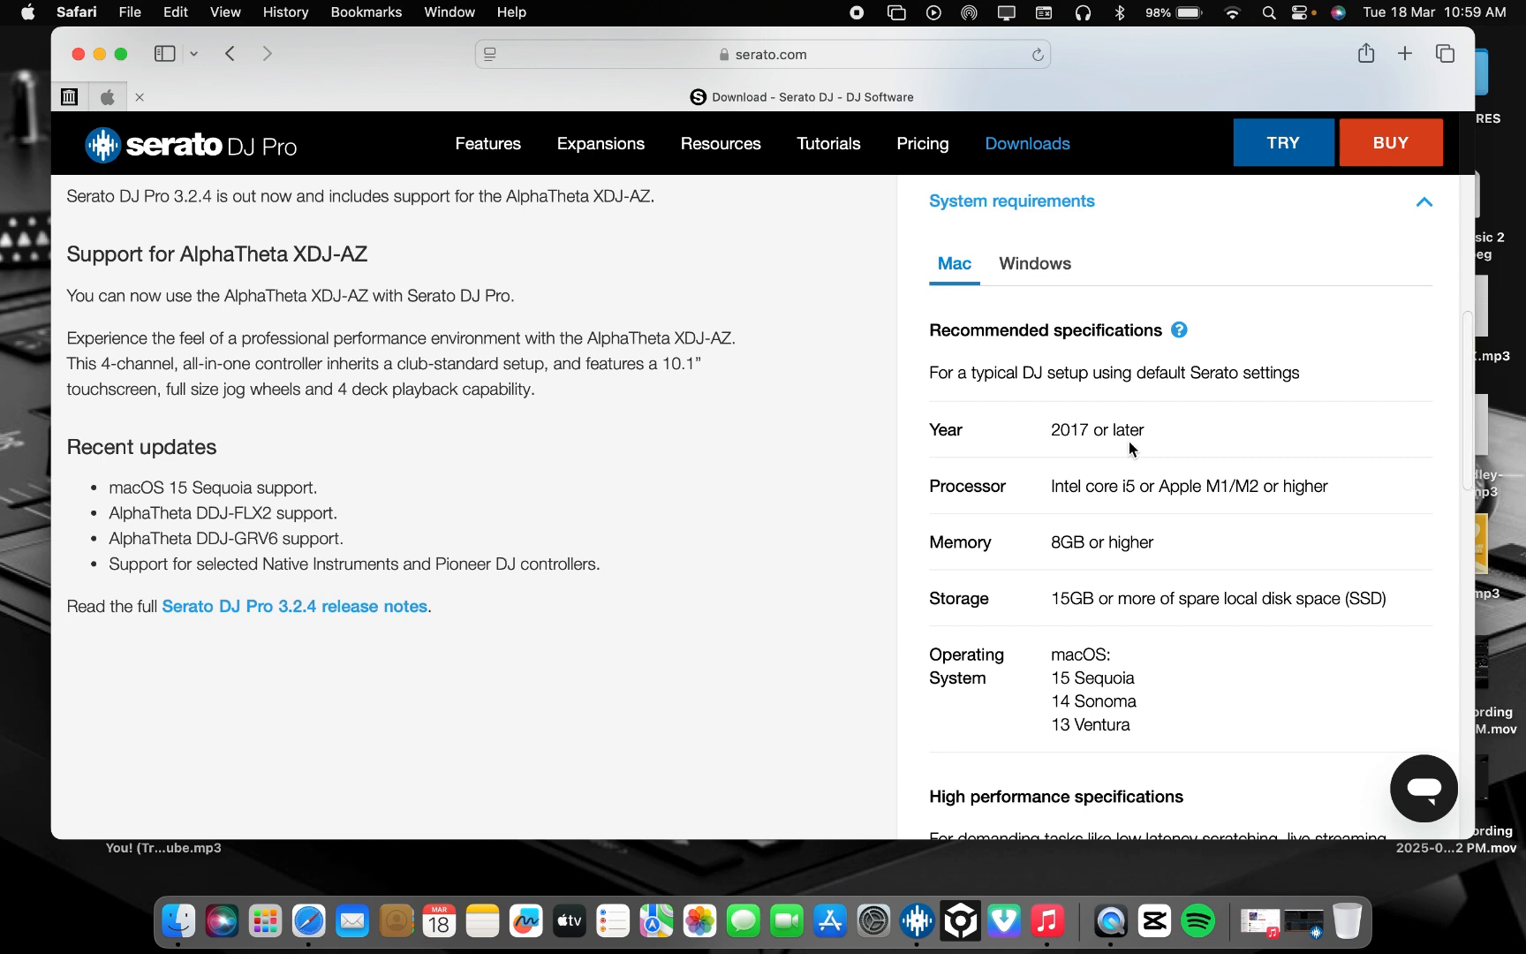
{"action": "mouse_move", "coordinate": [1216, 519]}
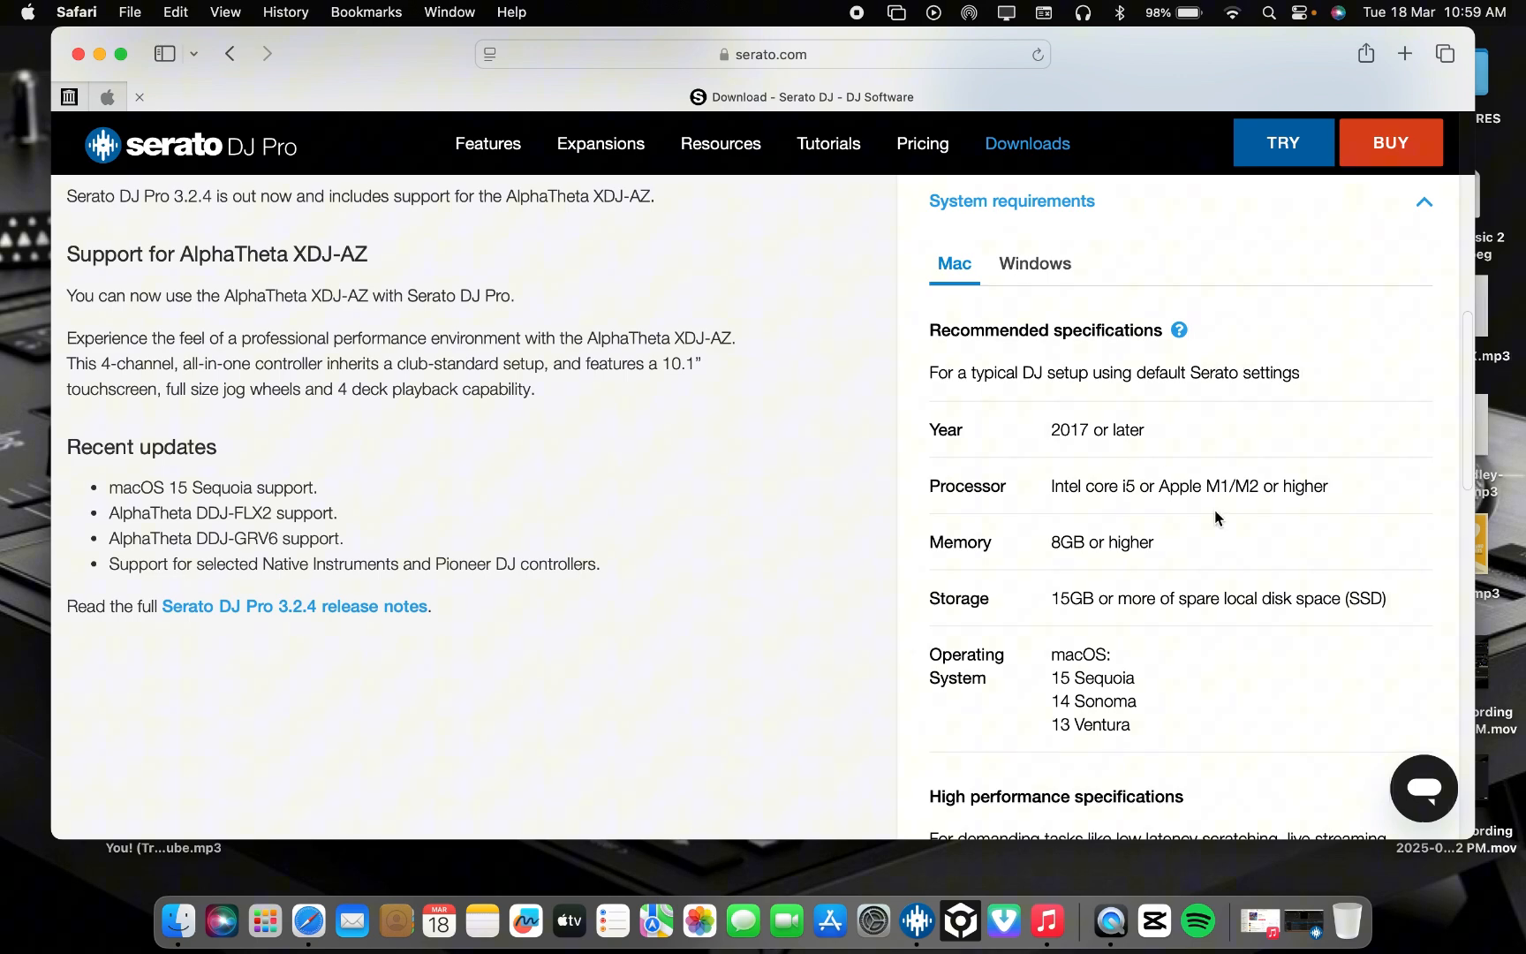
{"action": "mouse_move", "coordinate": [1268, 503]}
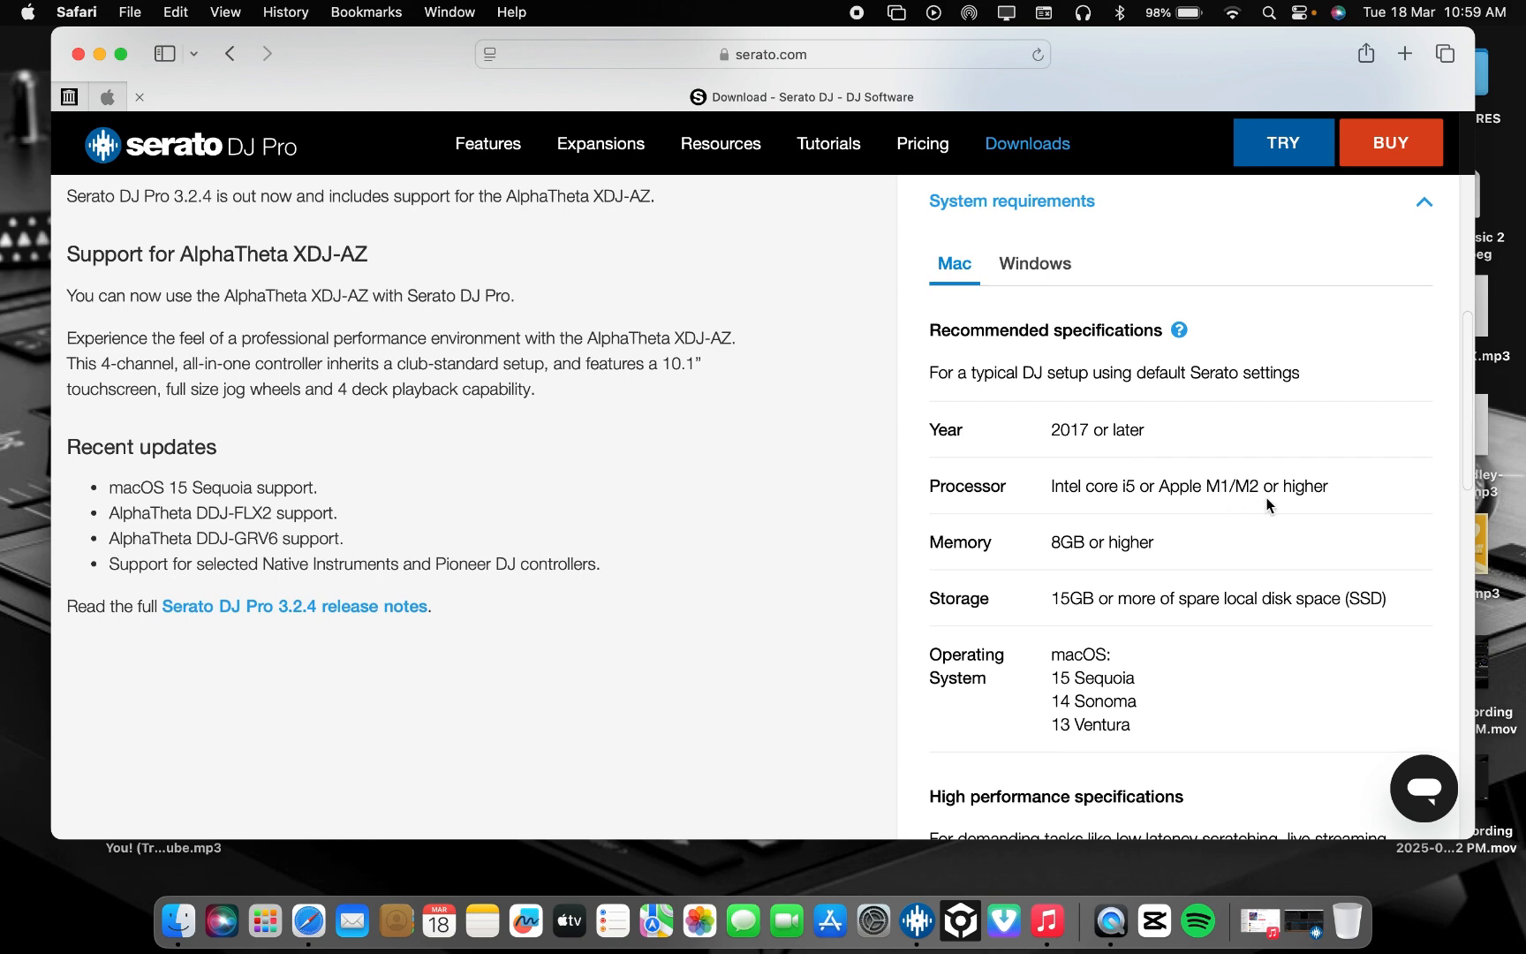
{"action": "scroll", "scroll_direction": "down", "scroll_amount": 3}
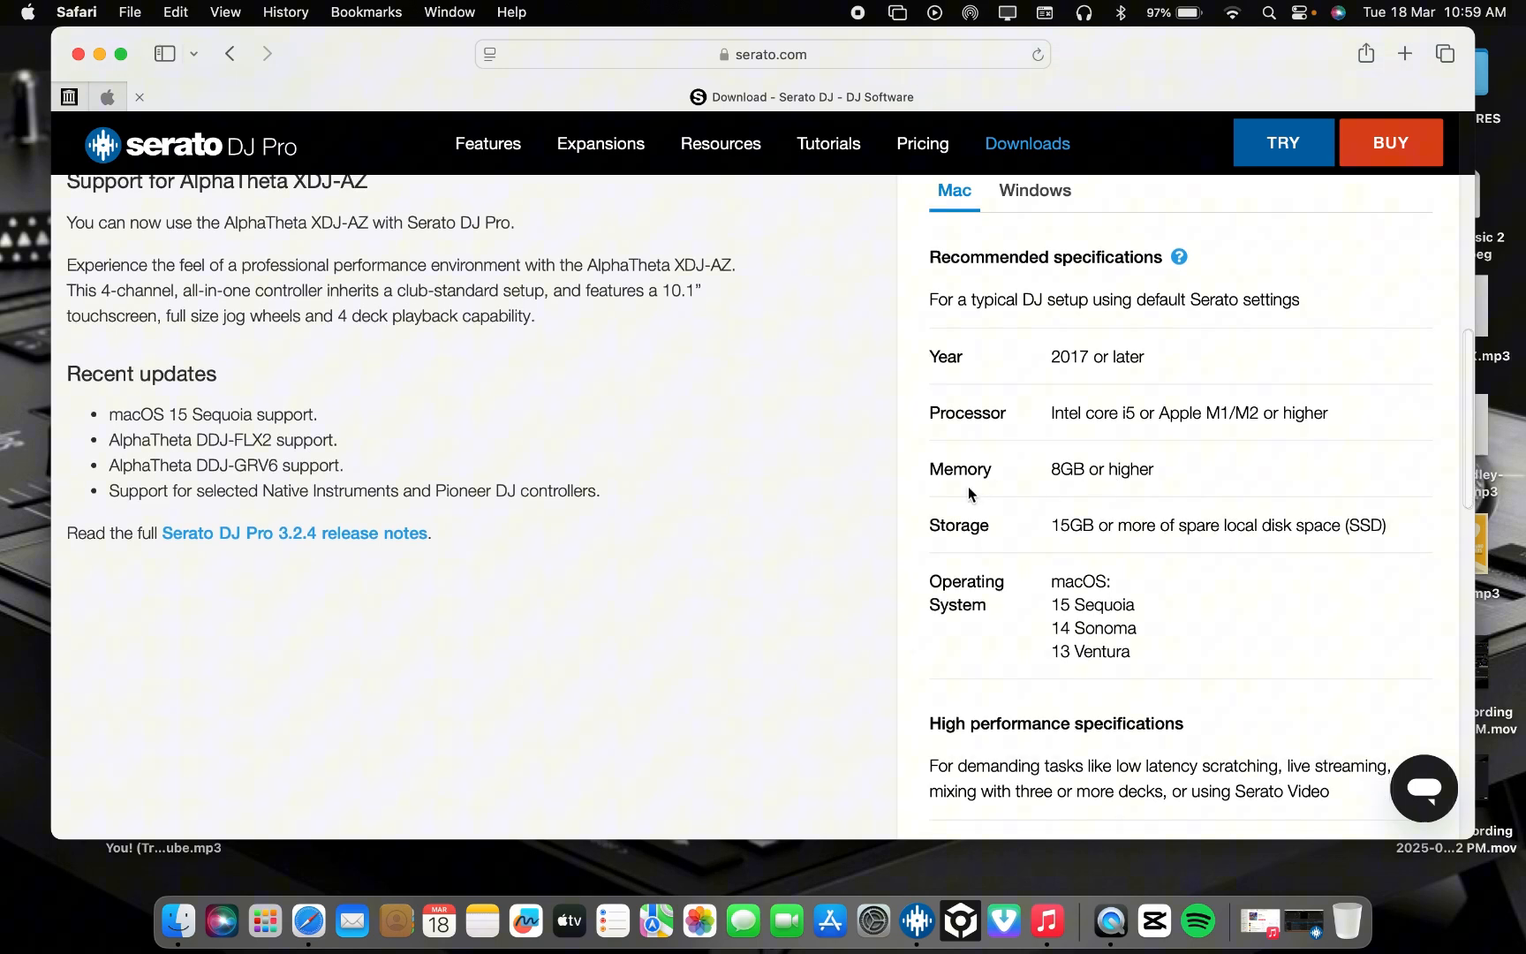
{"action": "scroll", "scroll_direction": "down", "scroll_amount": 3}
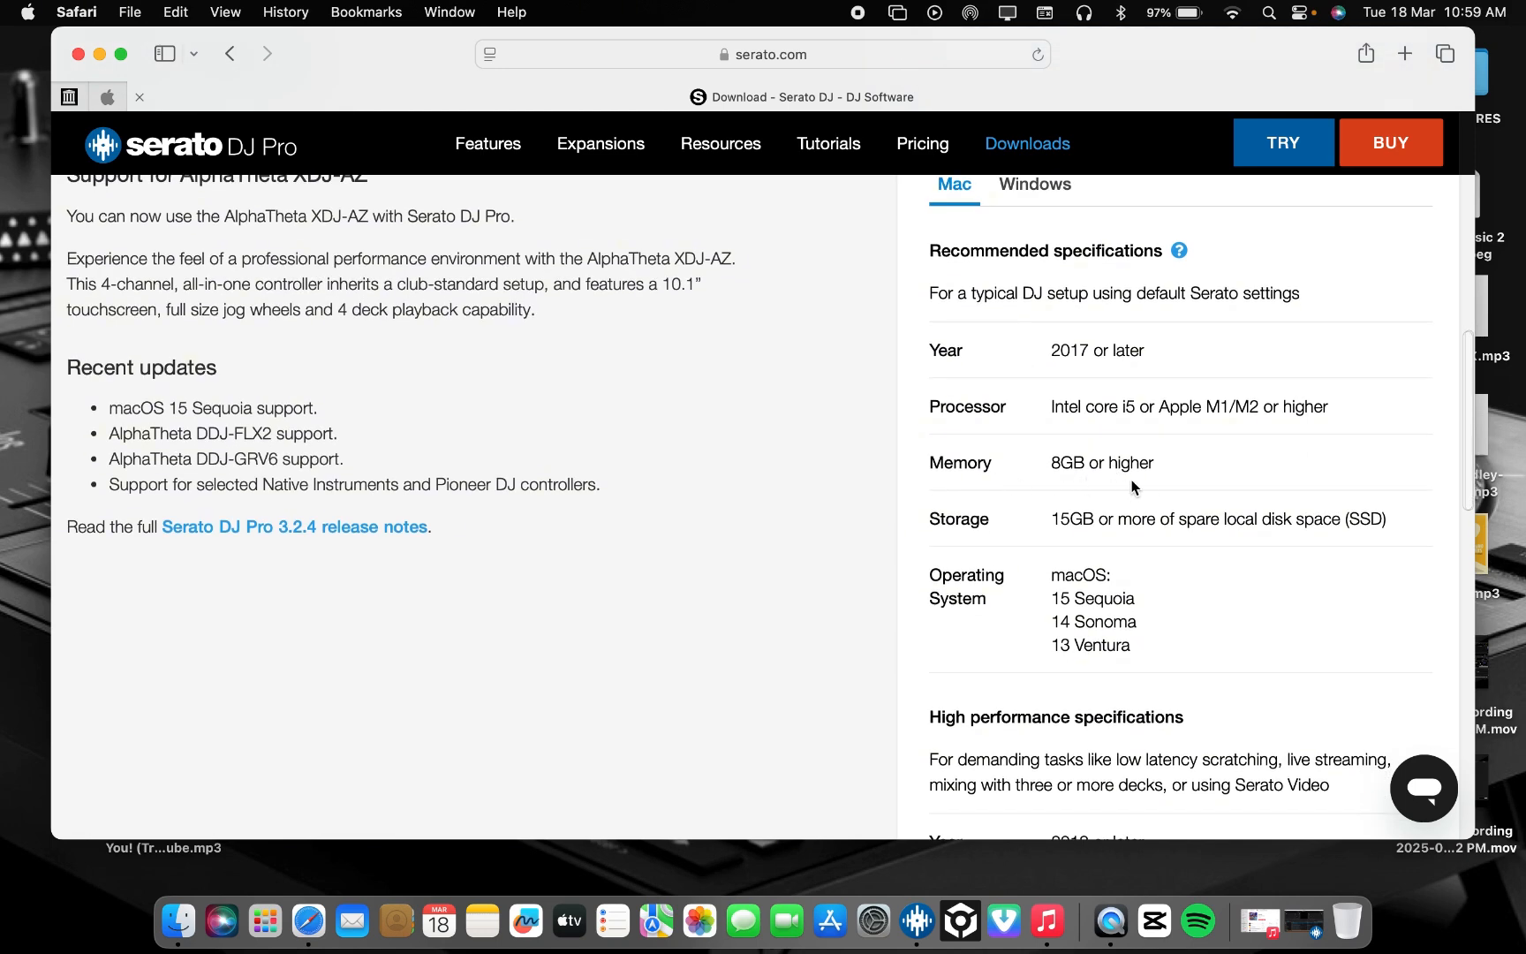
Step: Read through the Mac recommended and high-performance system requirements
{"action": "scroll", "scroll_direction": "down", "scroll_amount": 3}
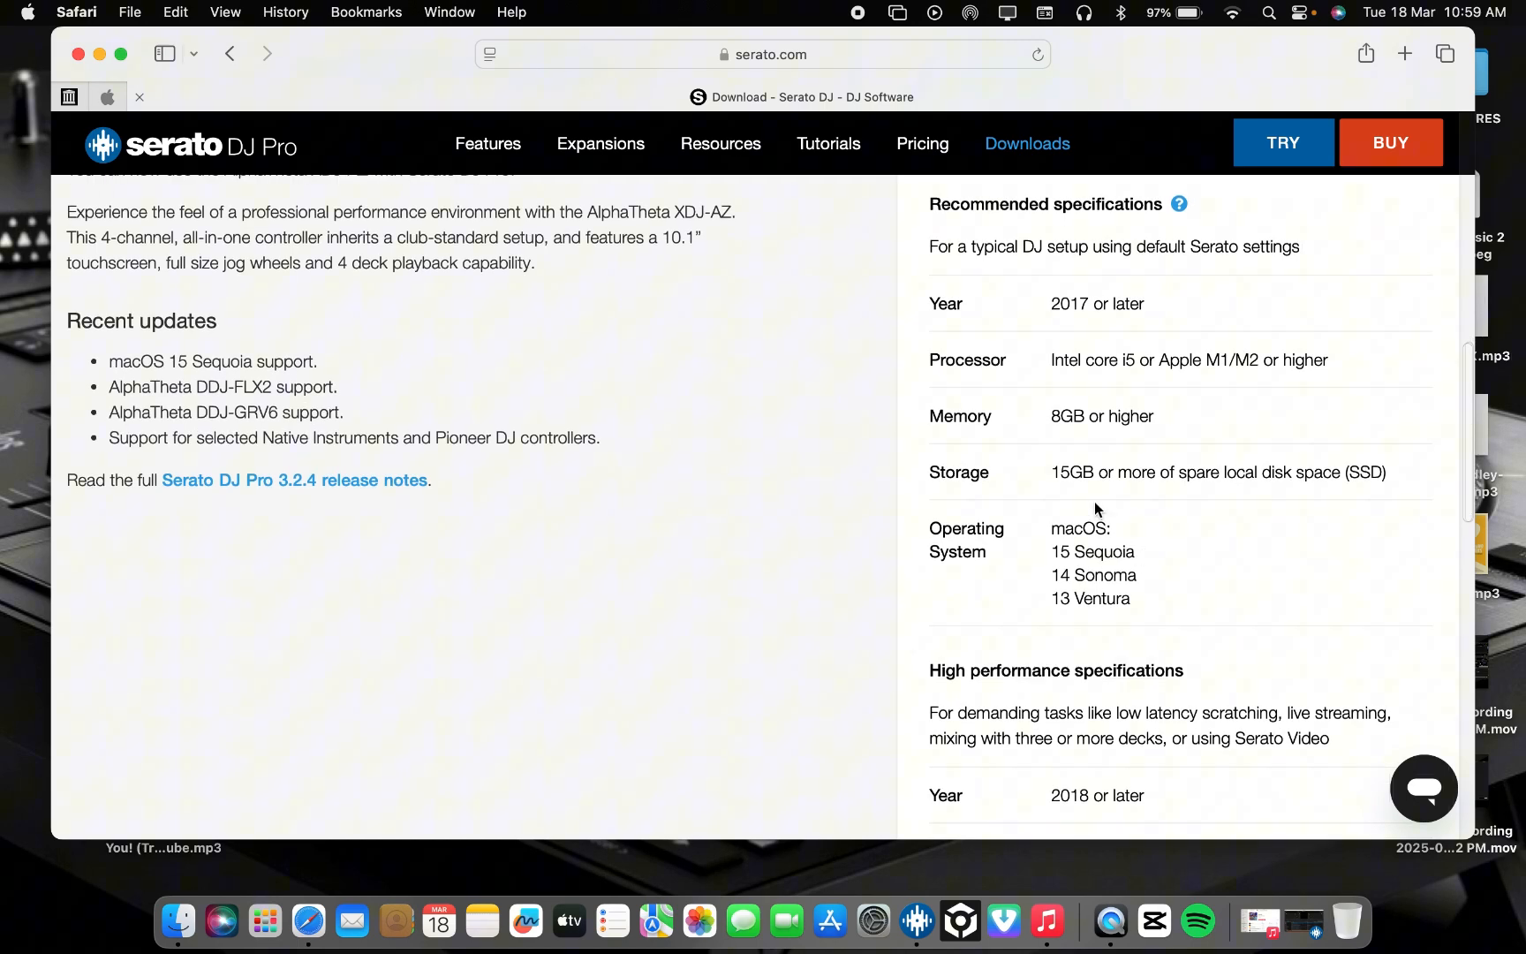
{"action": "scroll", "scroll_direction": "down", "scroll_amount": 3}
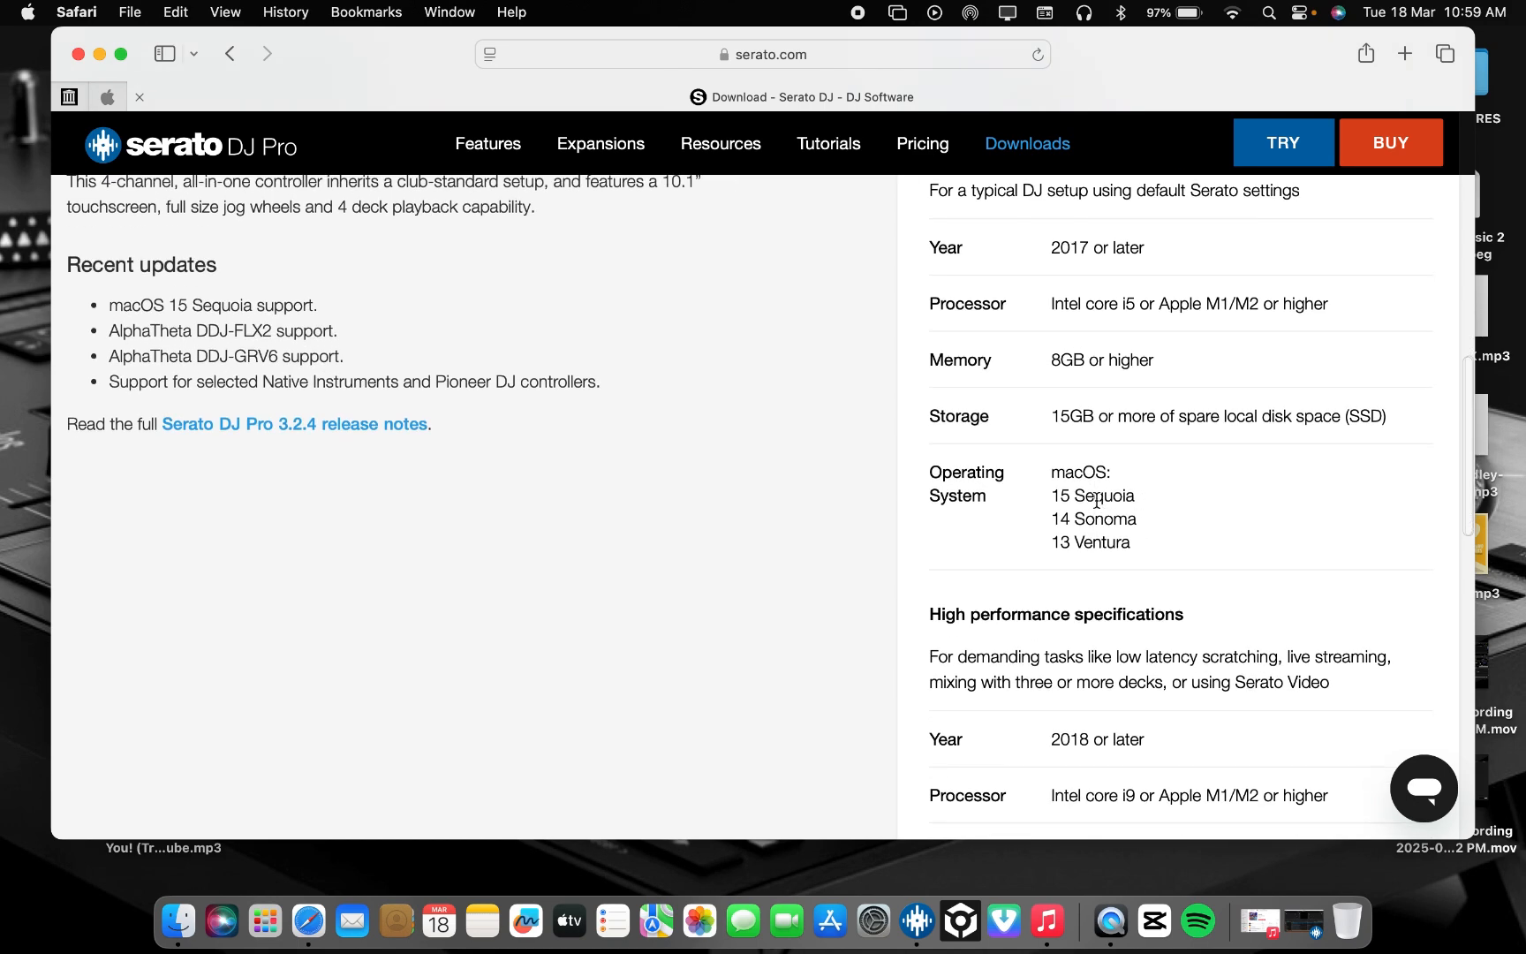
{"action": "scroll", "scroll_direction": "down", "scroll_amount": 3}
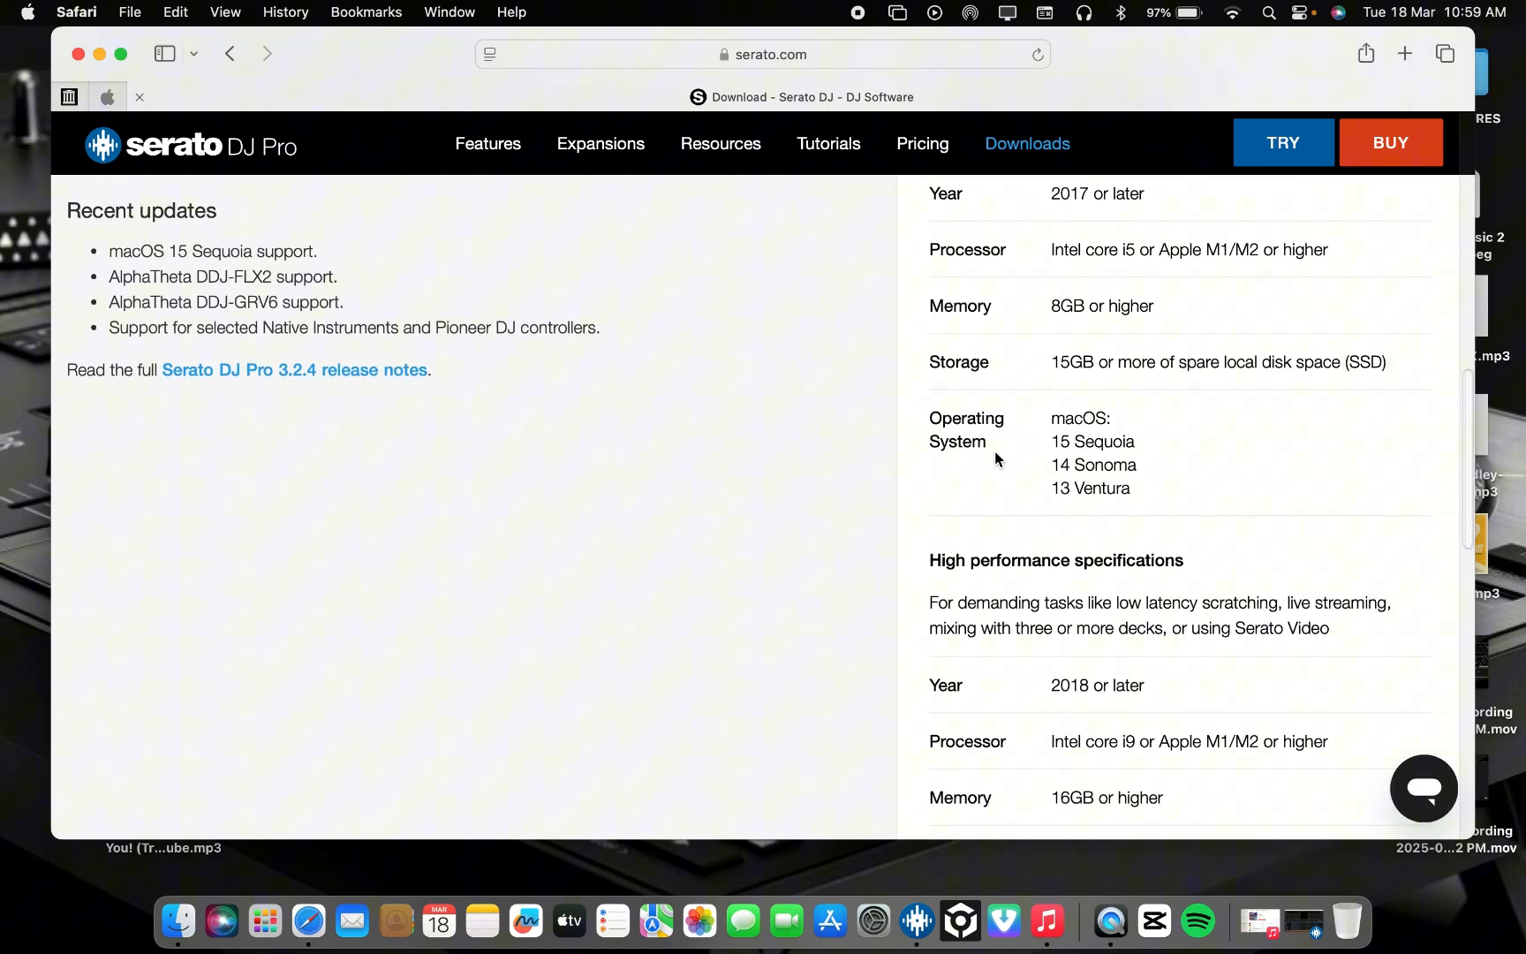
{"action": "mouse_move", "coordinate": [1056, 453]}
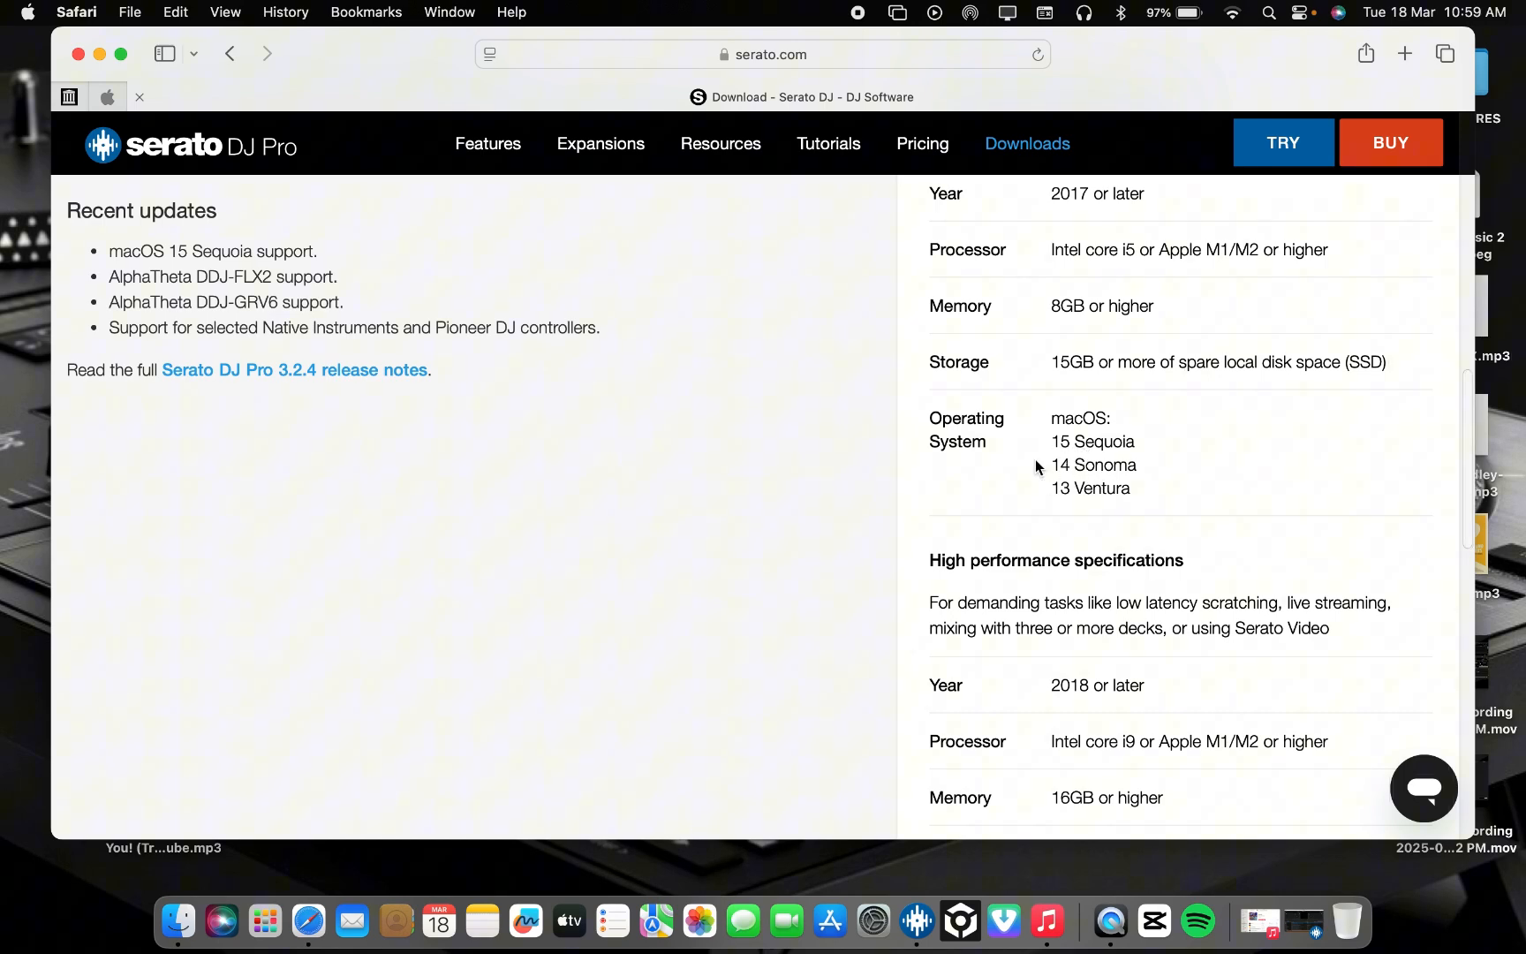
{"action": "scroll", "scroll_direction": "down", "scroll_amount": 3}
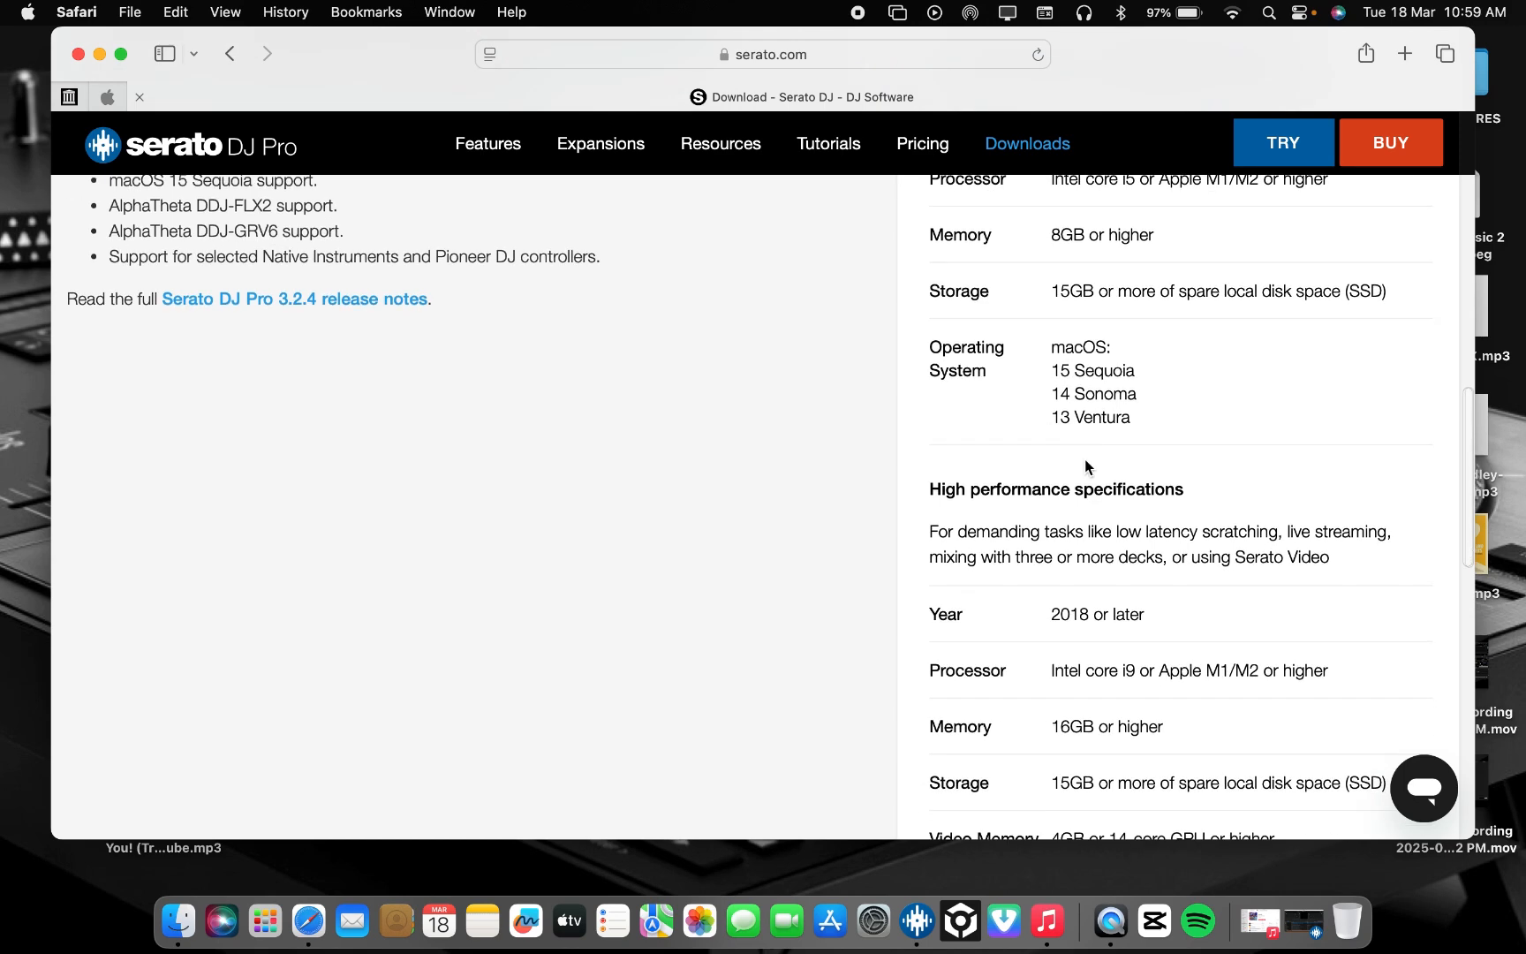
{"action": "scroll", "scroll_direction": "down", "scroll_amount": 3}
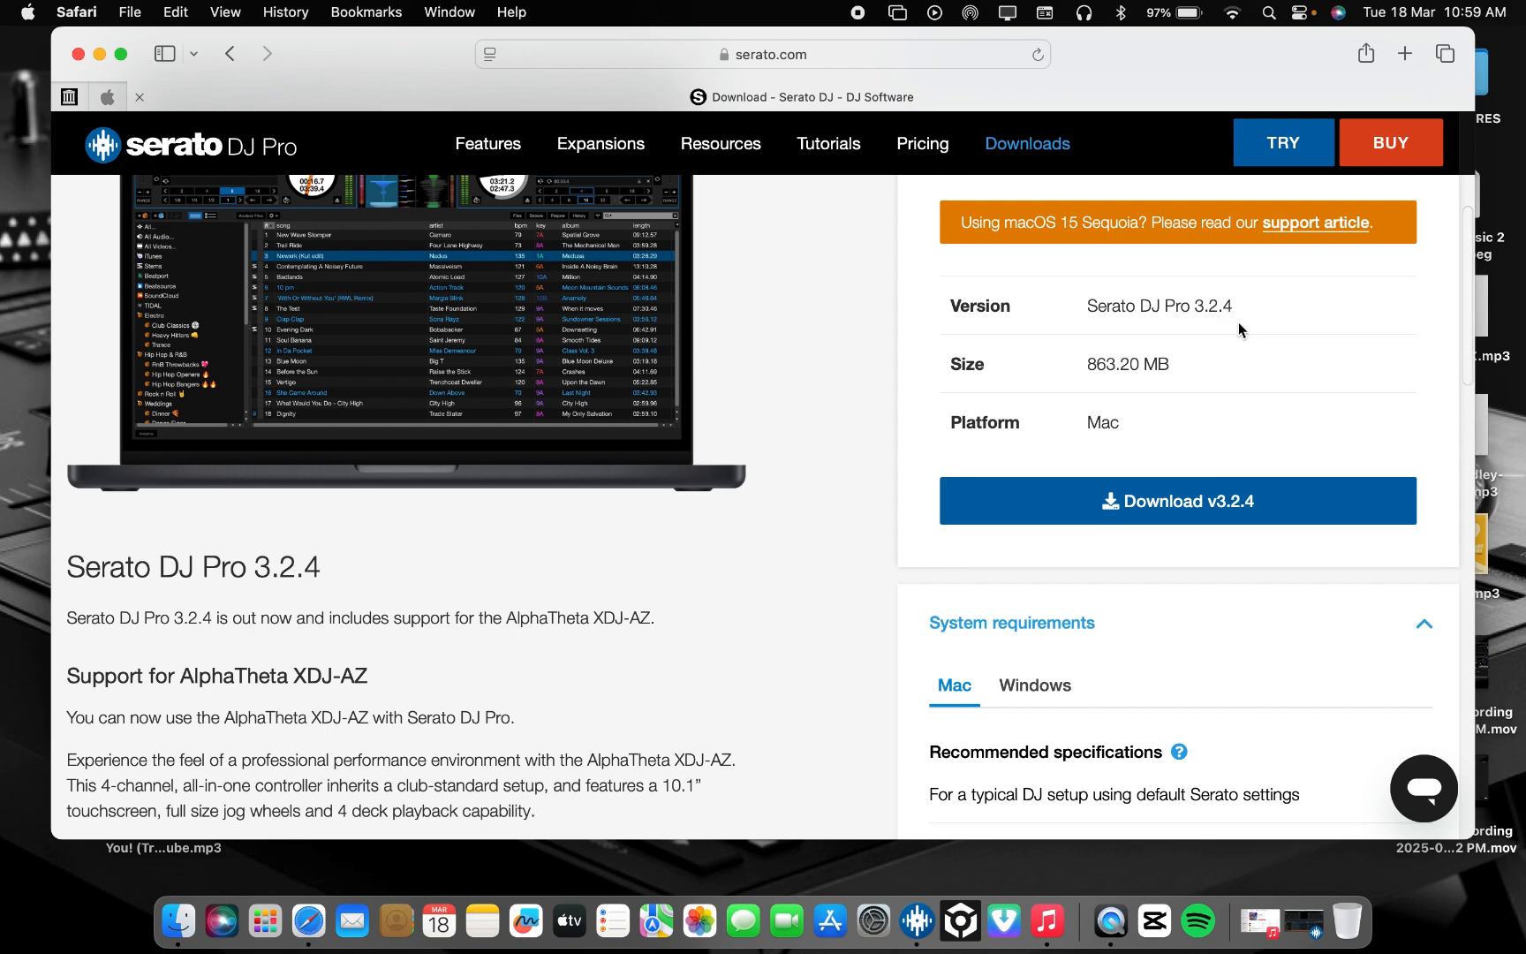
{"action": "scroll", "scroll_direction": "down", "scroll_amount": 3}
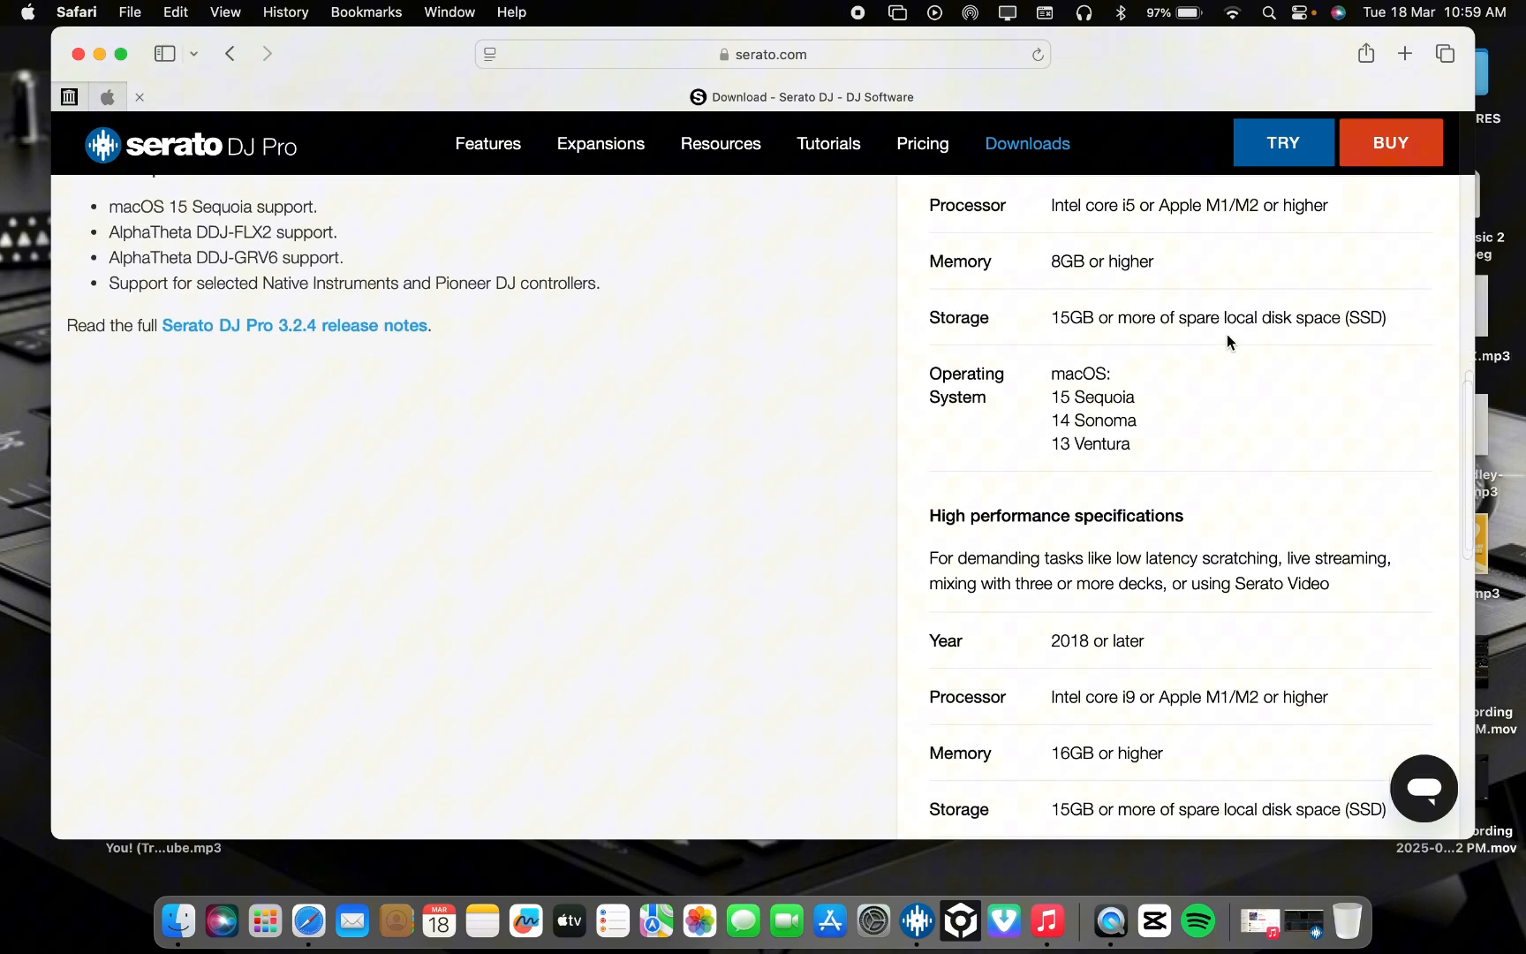
{"action": "scroll", "scroll_direction": "down", "scroll_amount": 3}
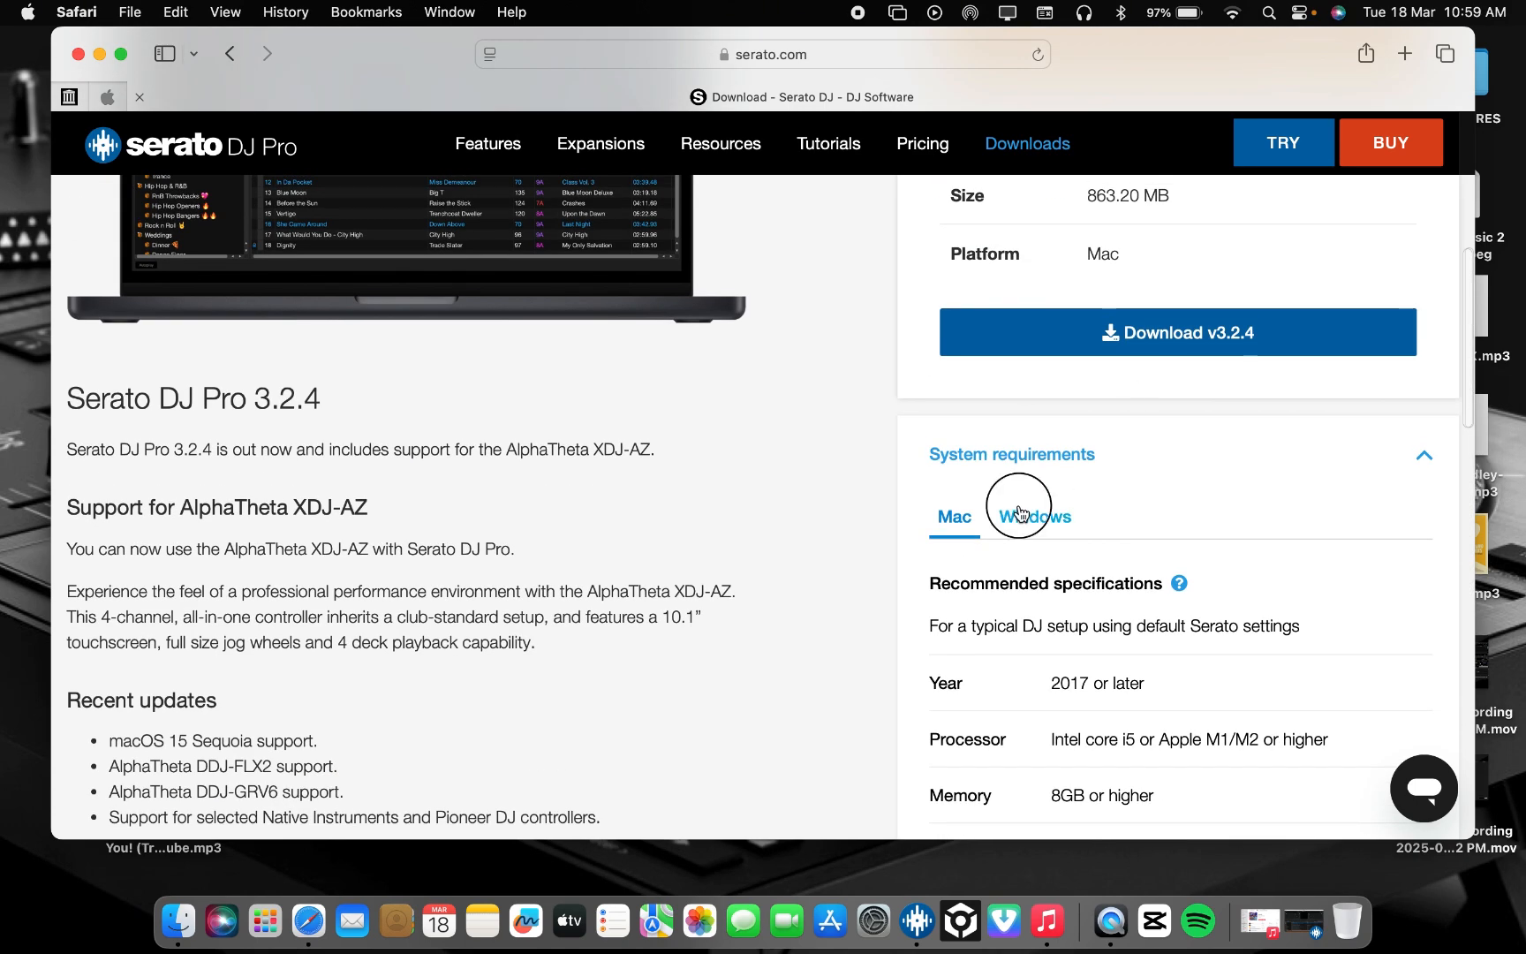
Step: Switch System requirements to Windows and read through the Windows specifications
{"action": "left_click", "coordinate": [1033, 518]}
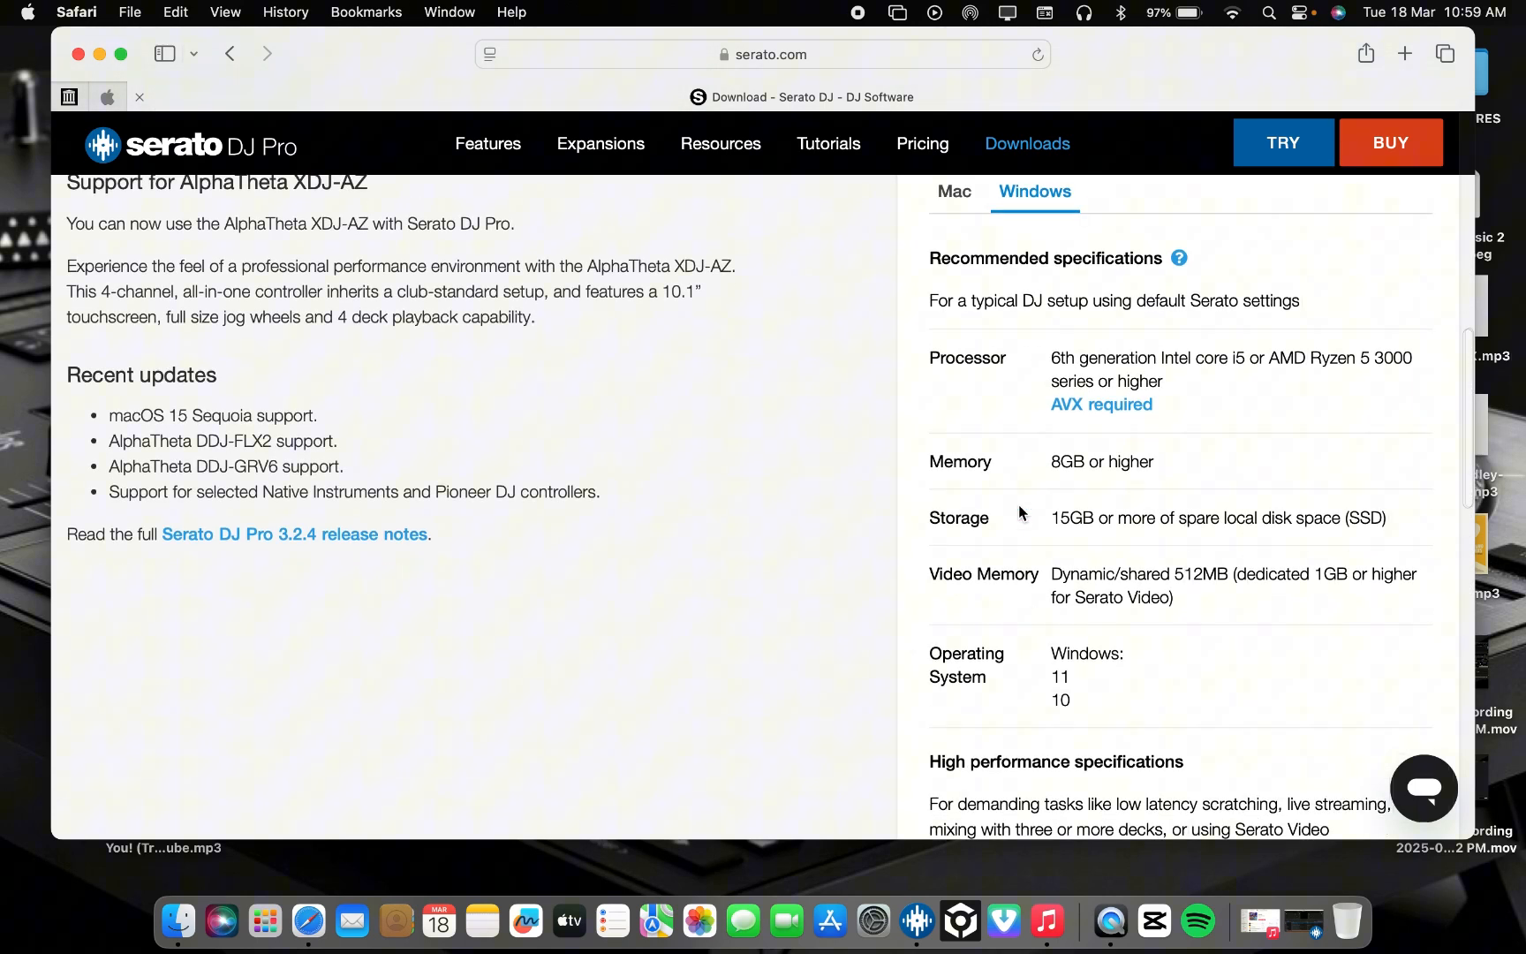
{"action": "mouse_move", "coordinate": [1167, 396]}
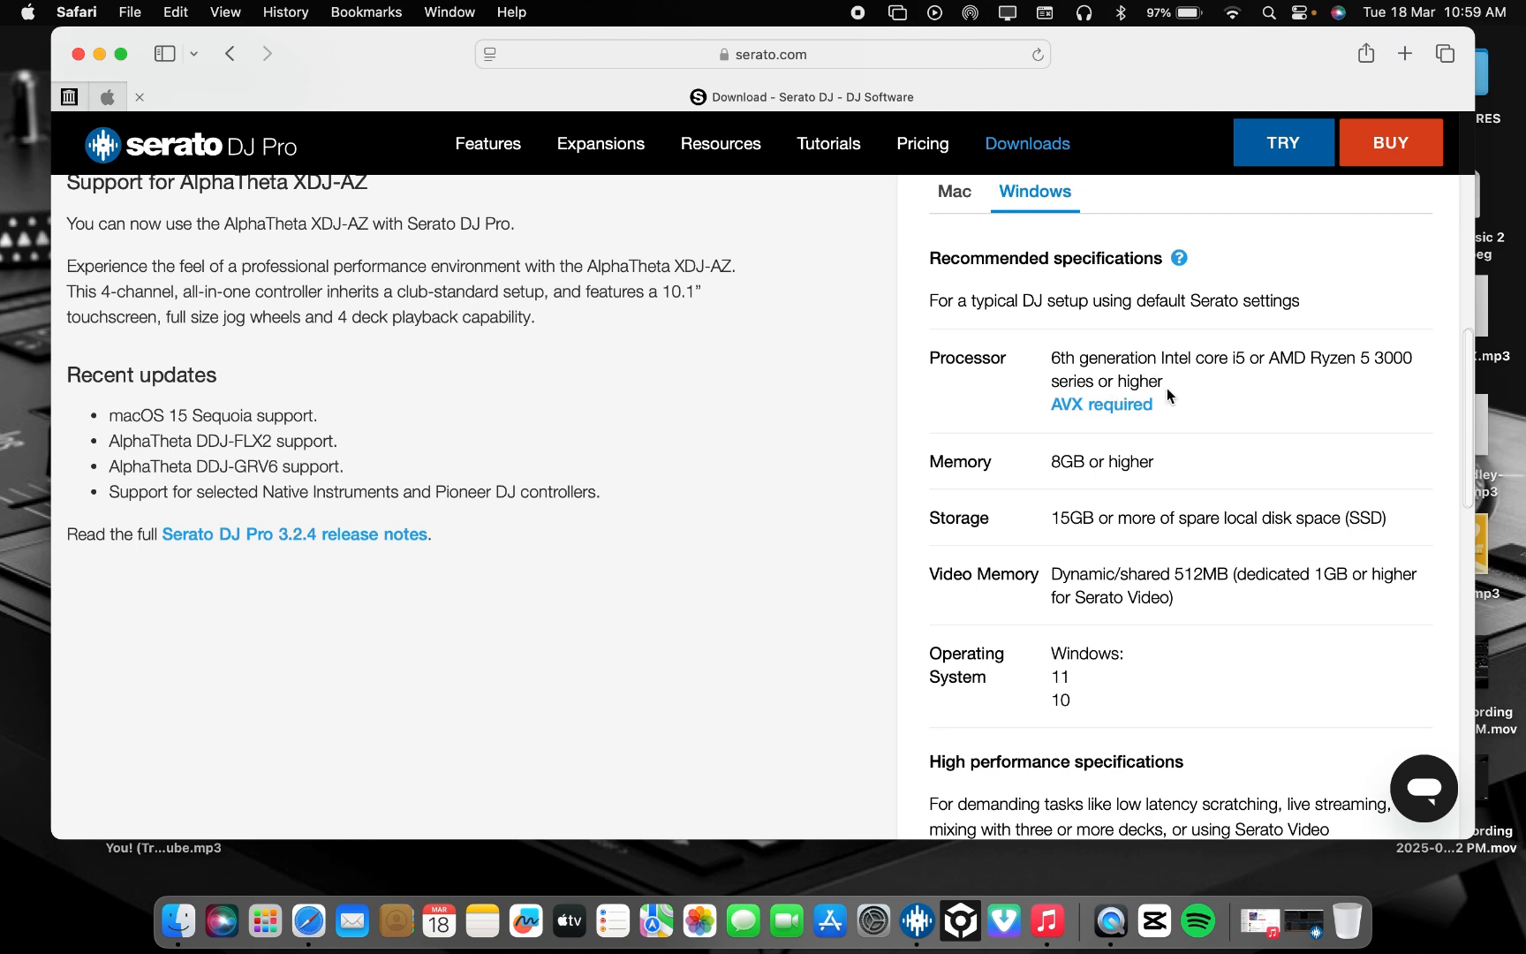
{"action": "mouse_move", "coordinate": [1275, 391]}
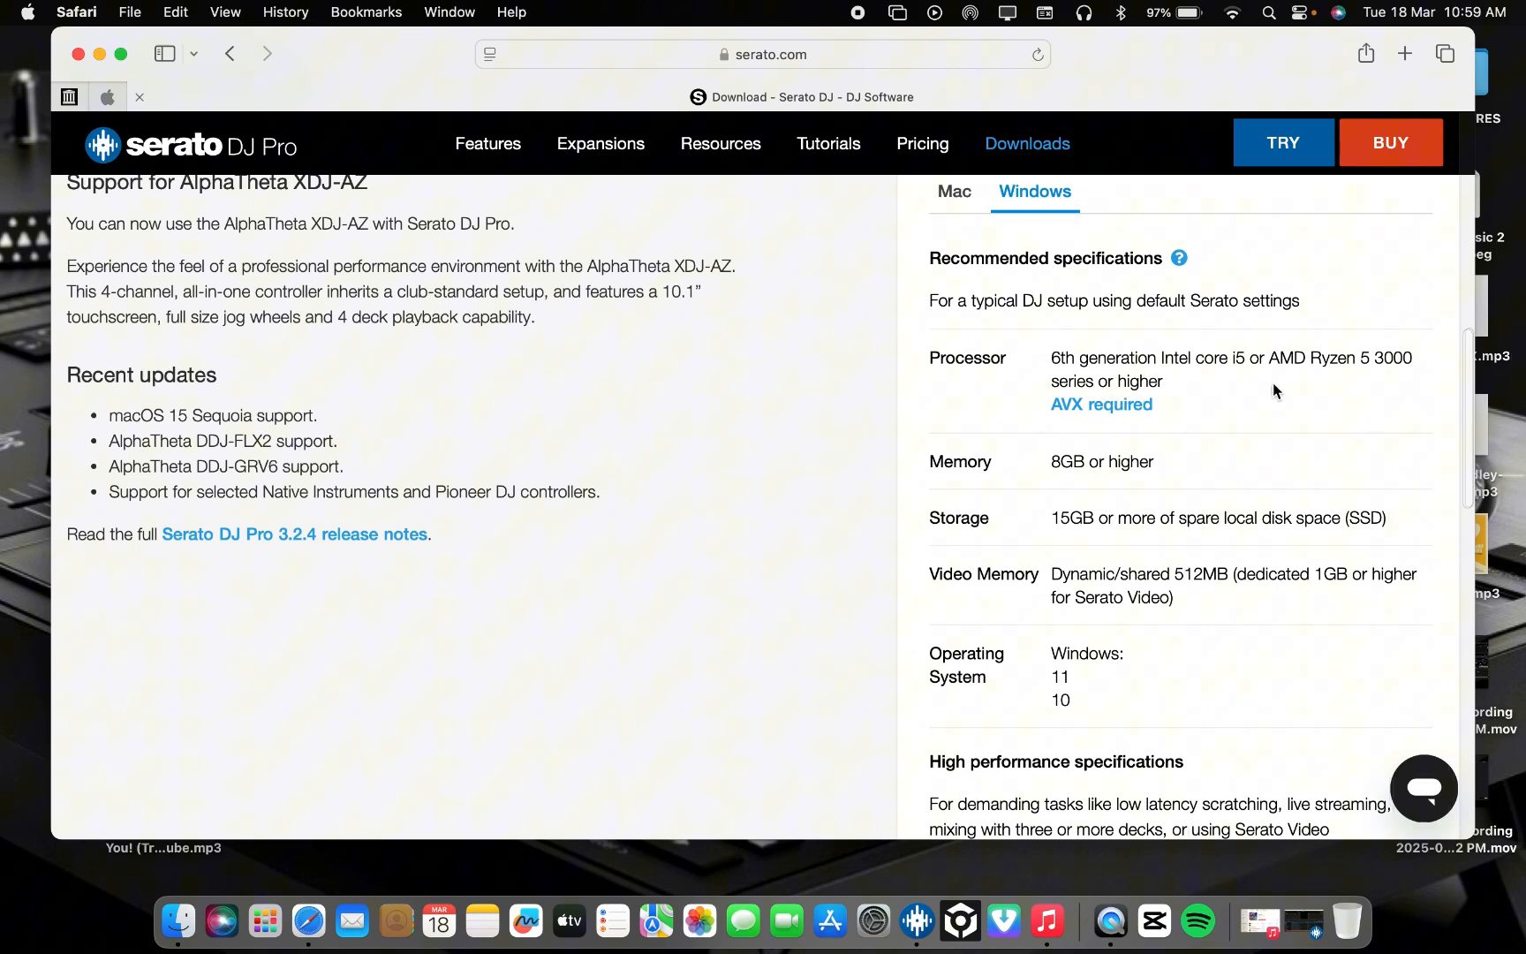
{"action": "mouse_move", "coordinate": [1310, 394]}
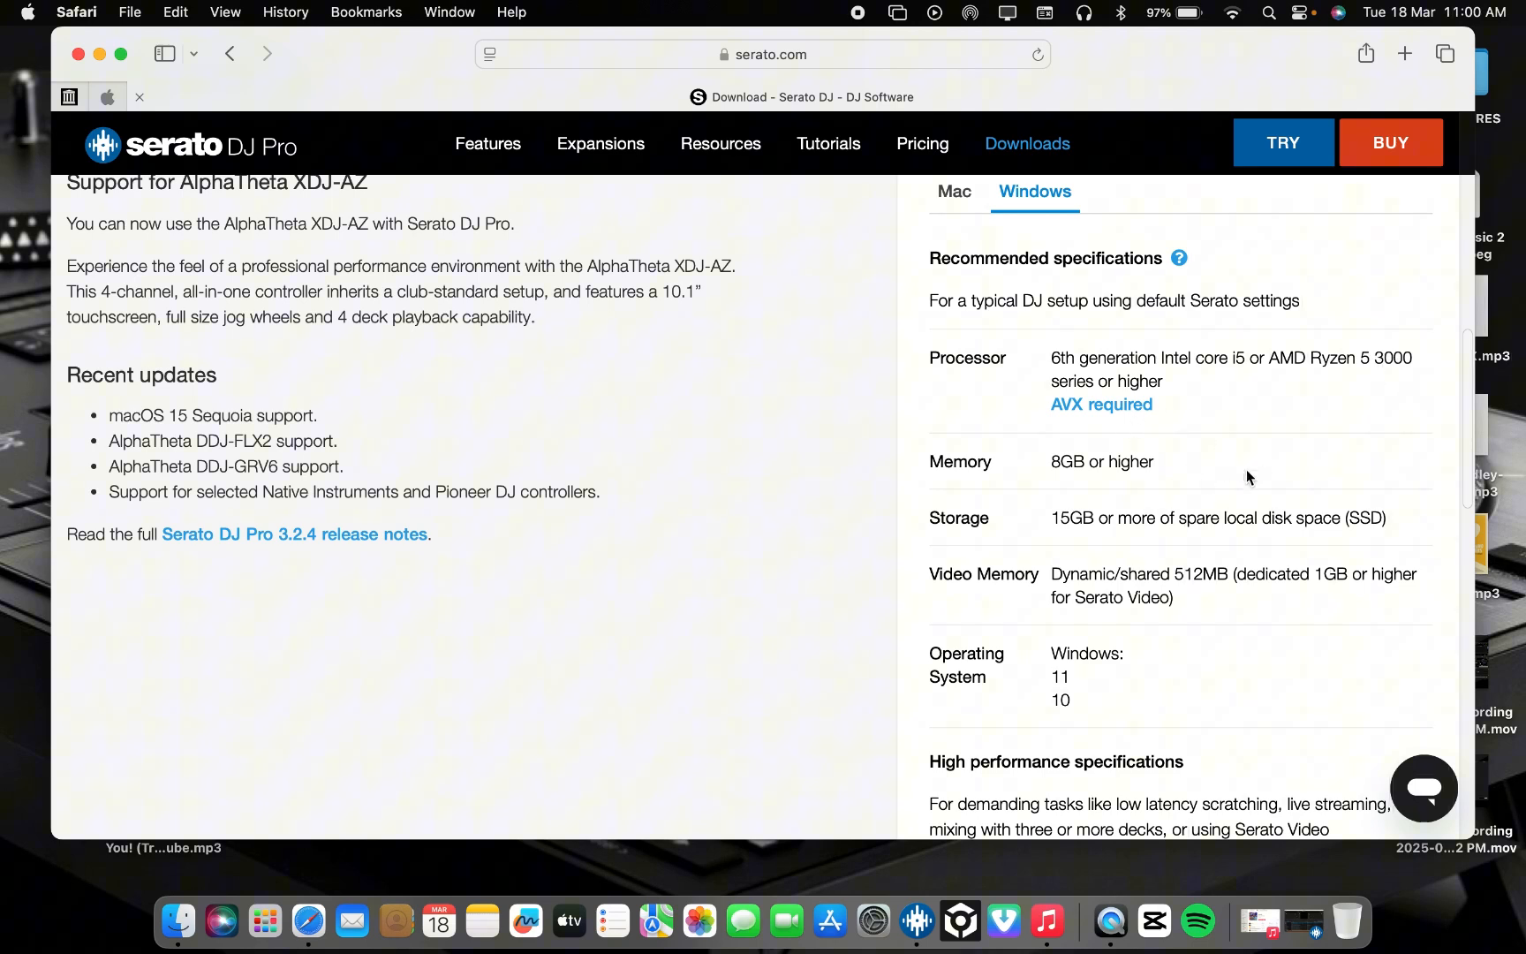
{"action": "scroll", "scroll_direction": "down", "scroll_amount": 3}
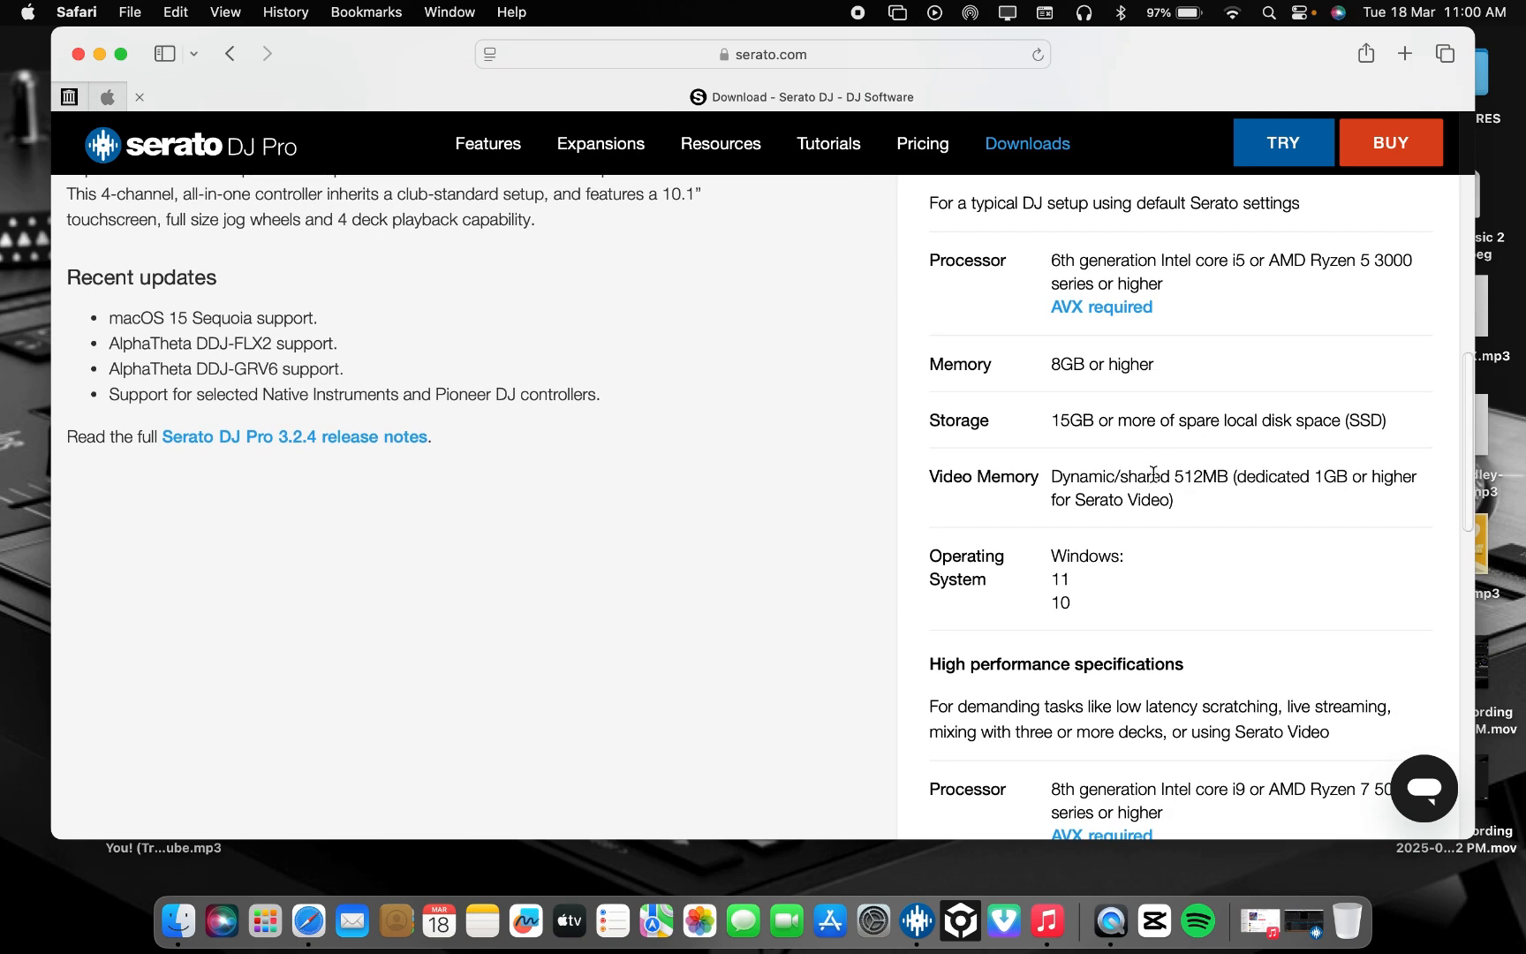
{"action": "mouse_move", "coordinate": [1103, 394]}
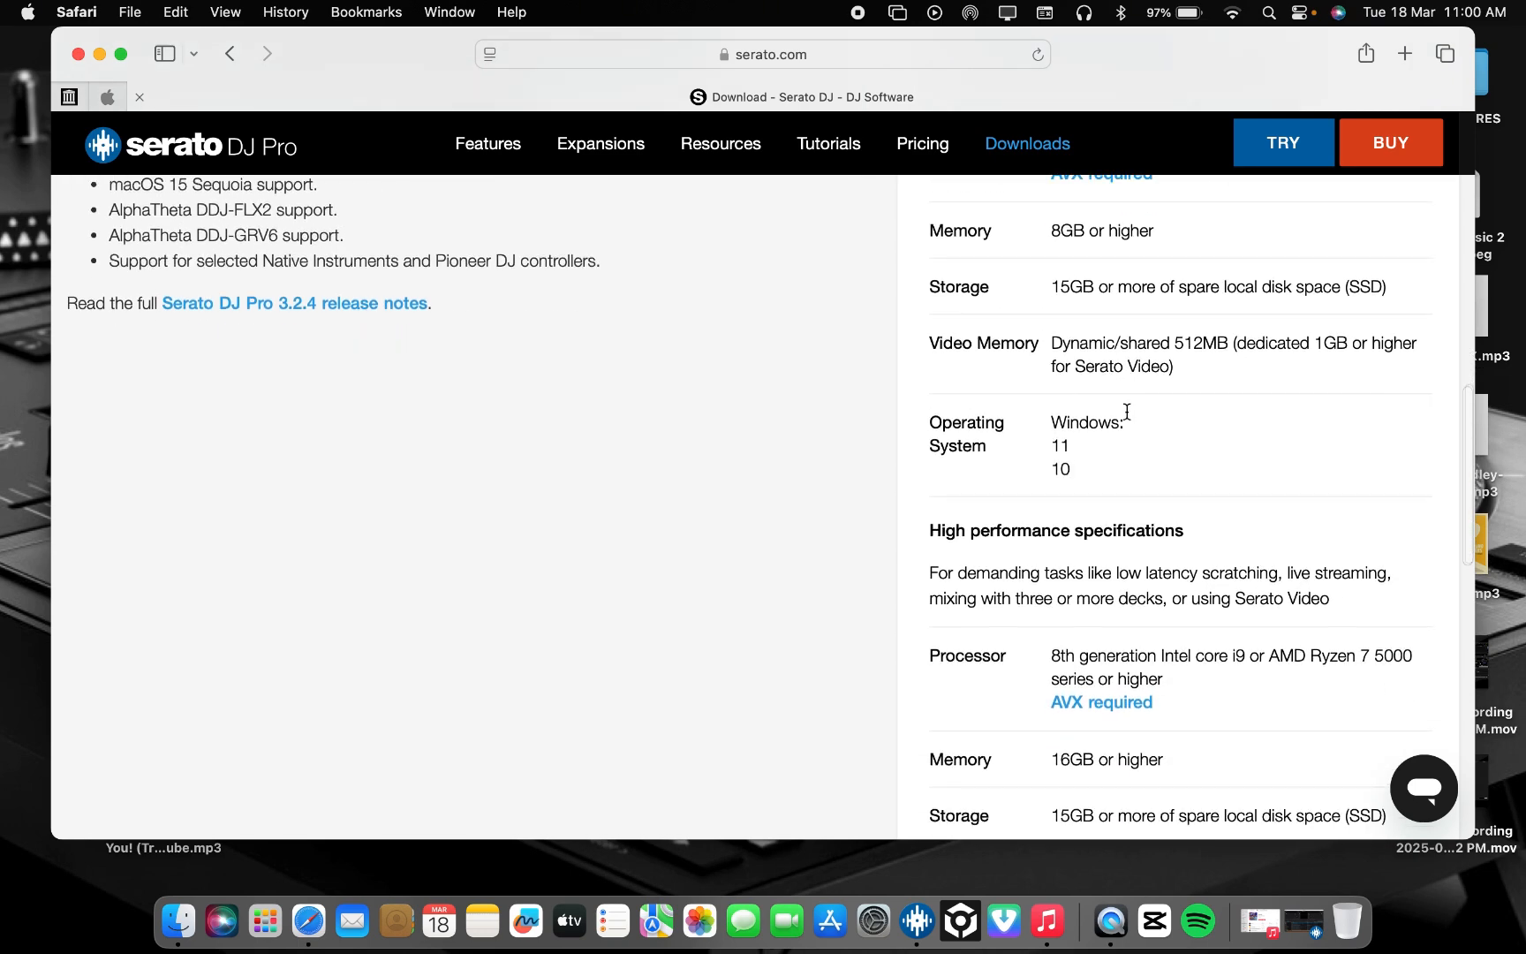
{"action": "scroll", "scroll_direction": "down", "scroll_amount": 3}
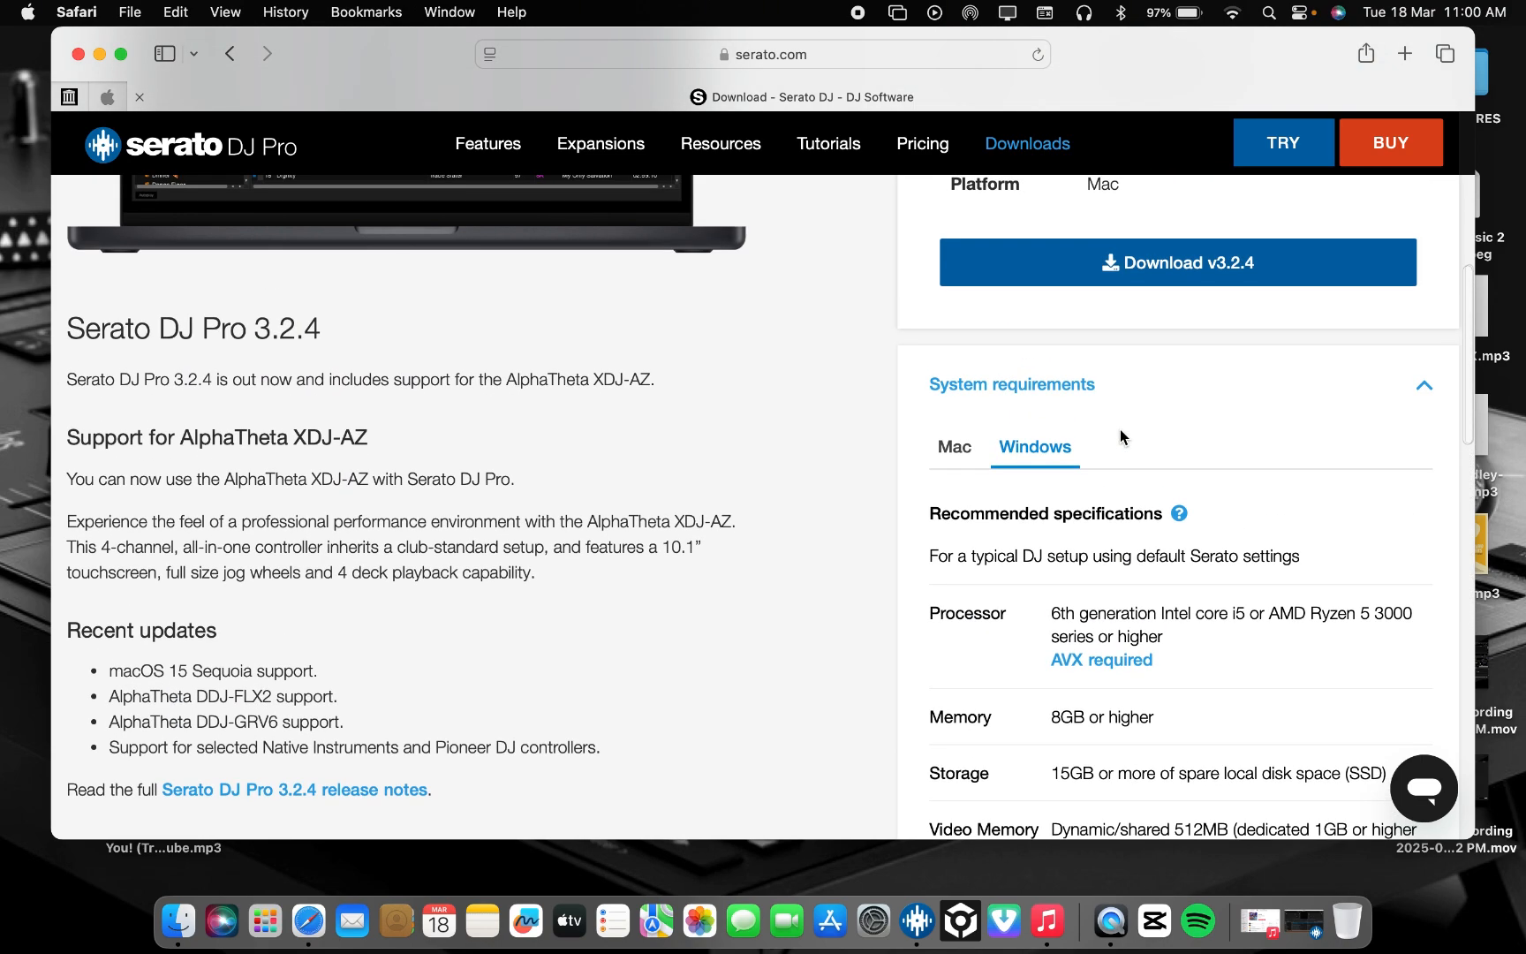
{"action": "scroll", "scroll_direction": "down", "scroll_amount": 3}
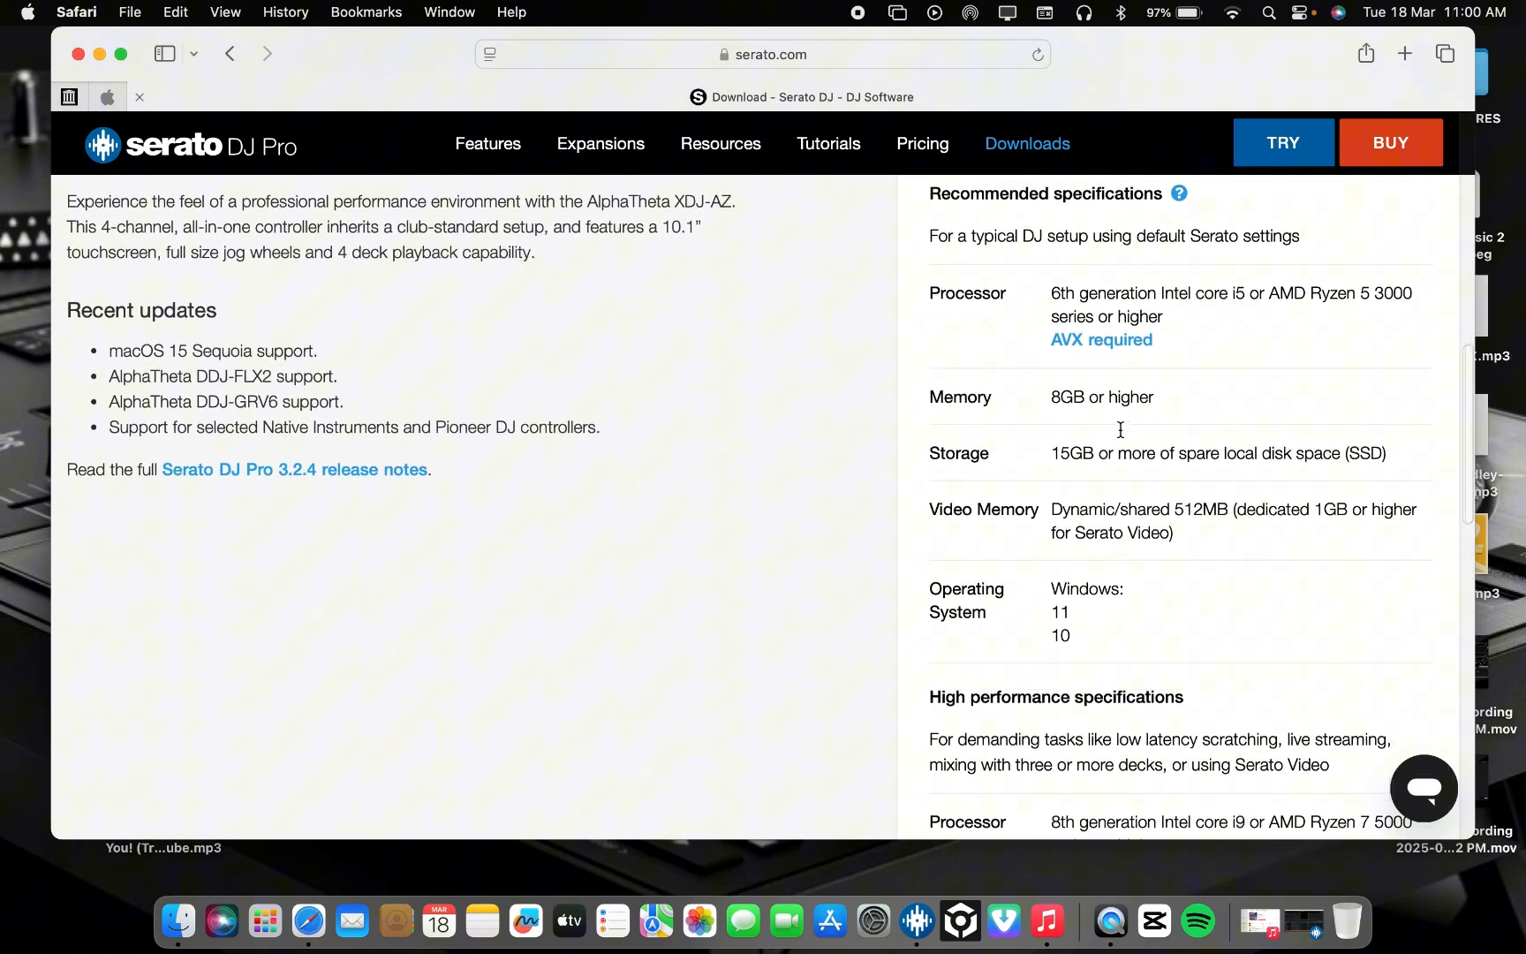
{"action": "scroll", "scroll_direction": "down", "scroll_amount": 3}
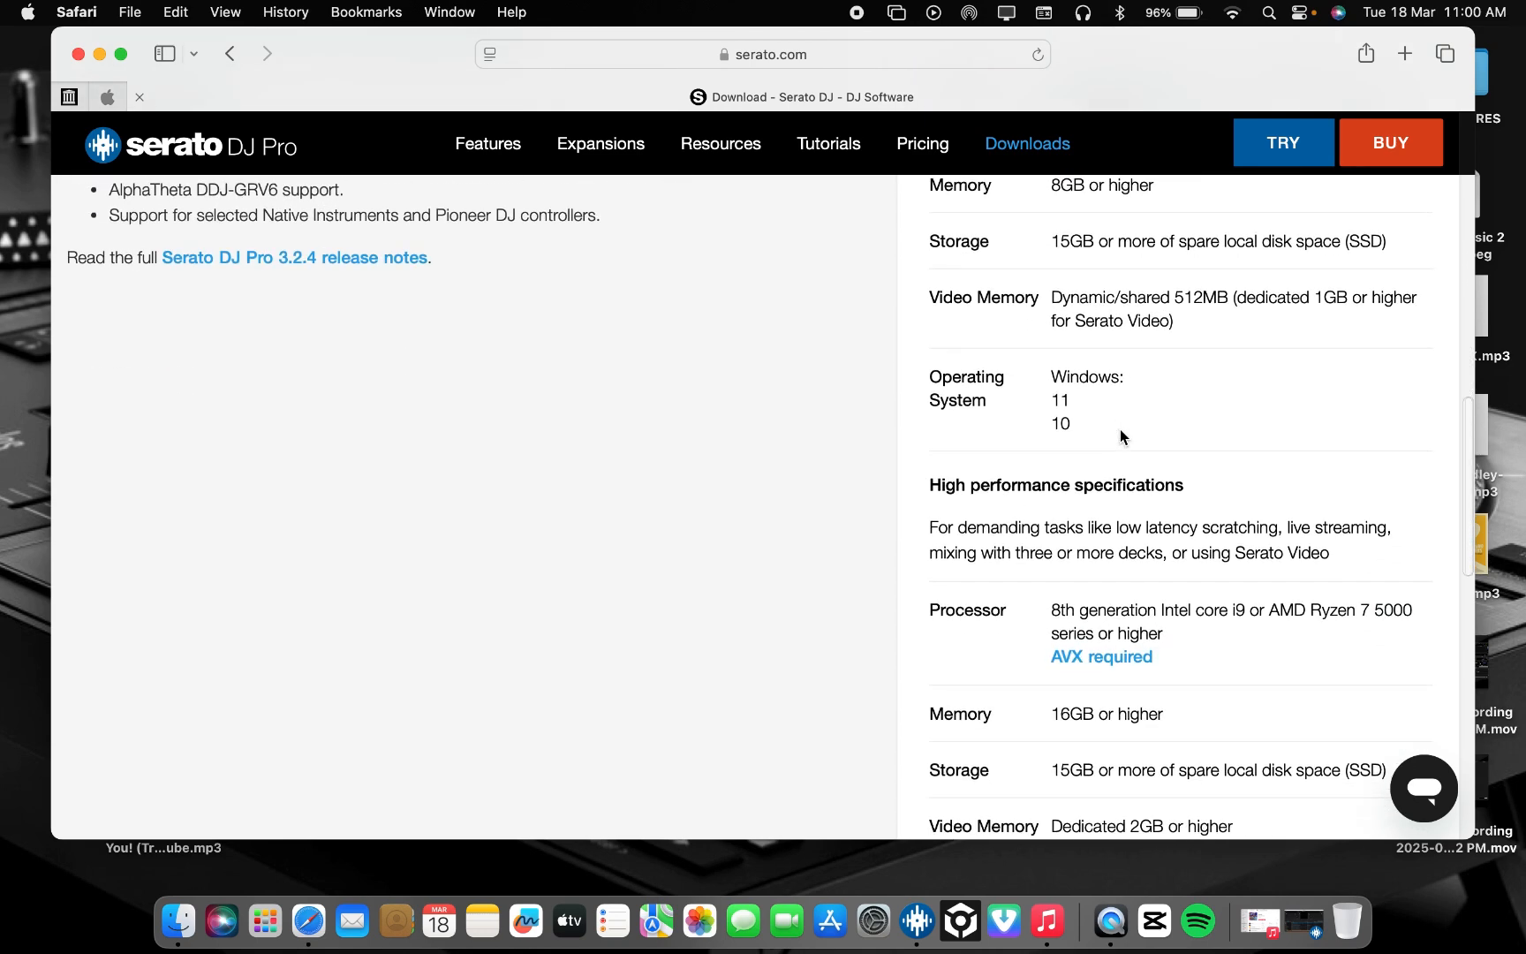
{"action": "scroll", "scroll_direction": "down", "scroll_amount": 3}
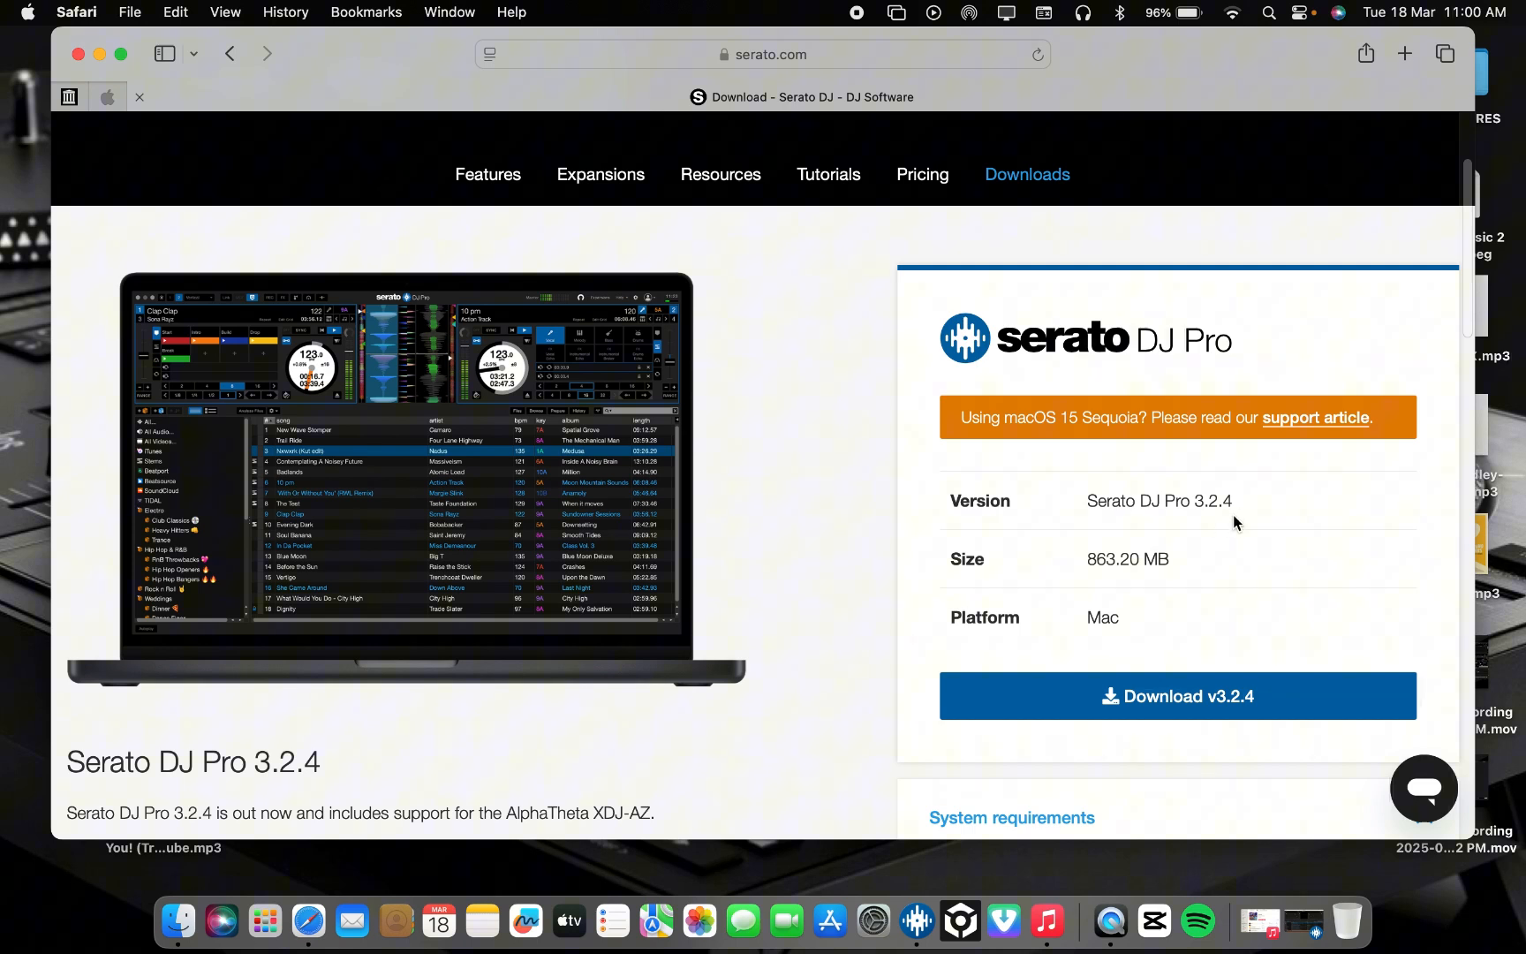
{"action": "mouse_move", "coordinate": [1196, 521]}
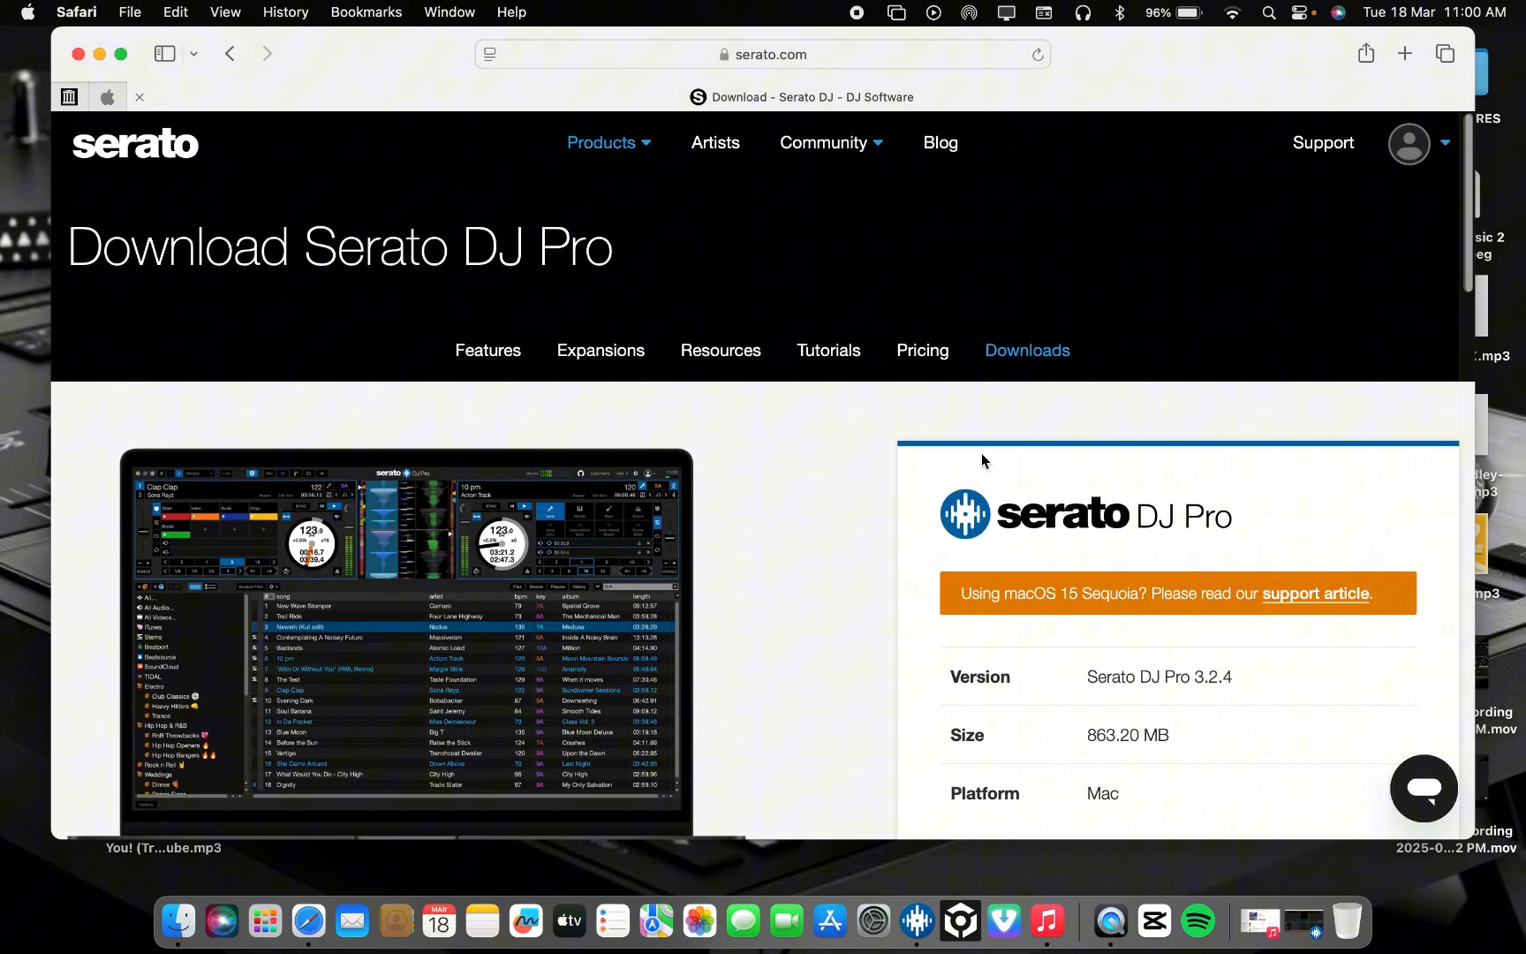
Step: Expand the Download archive section and follow the Serato DJ Download archive link
{"action": "scroll", "scroll_direction": "down", "scroll_amount": 3}
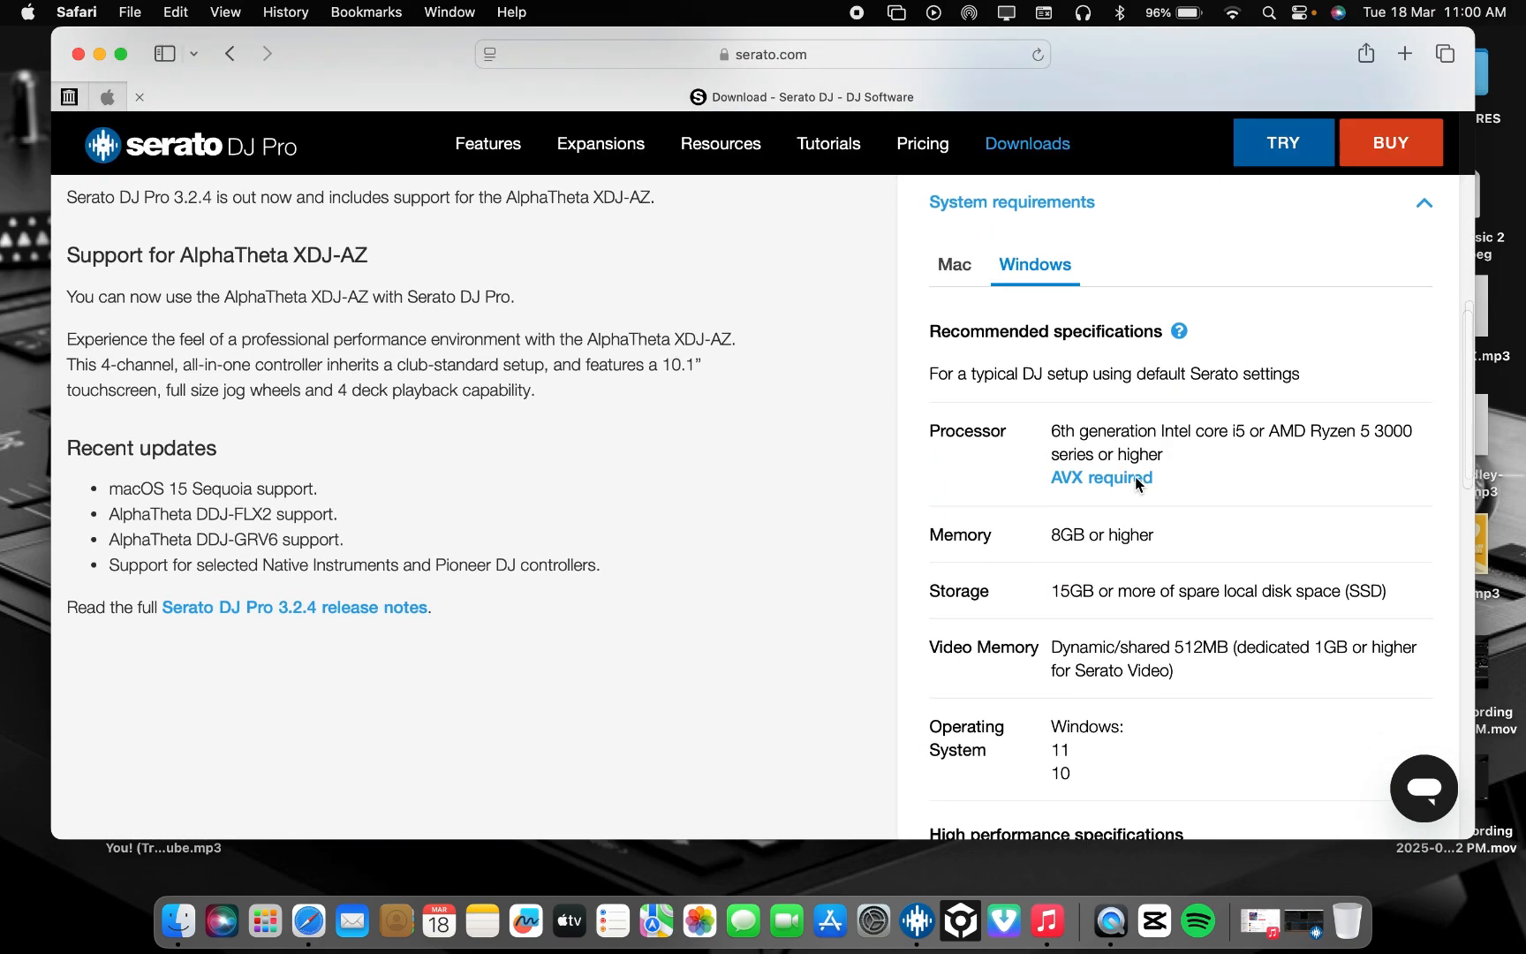
{"action": "scroll", "scroll_direction": "down", "scroll_amount": 3}
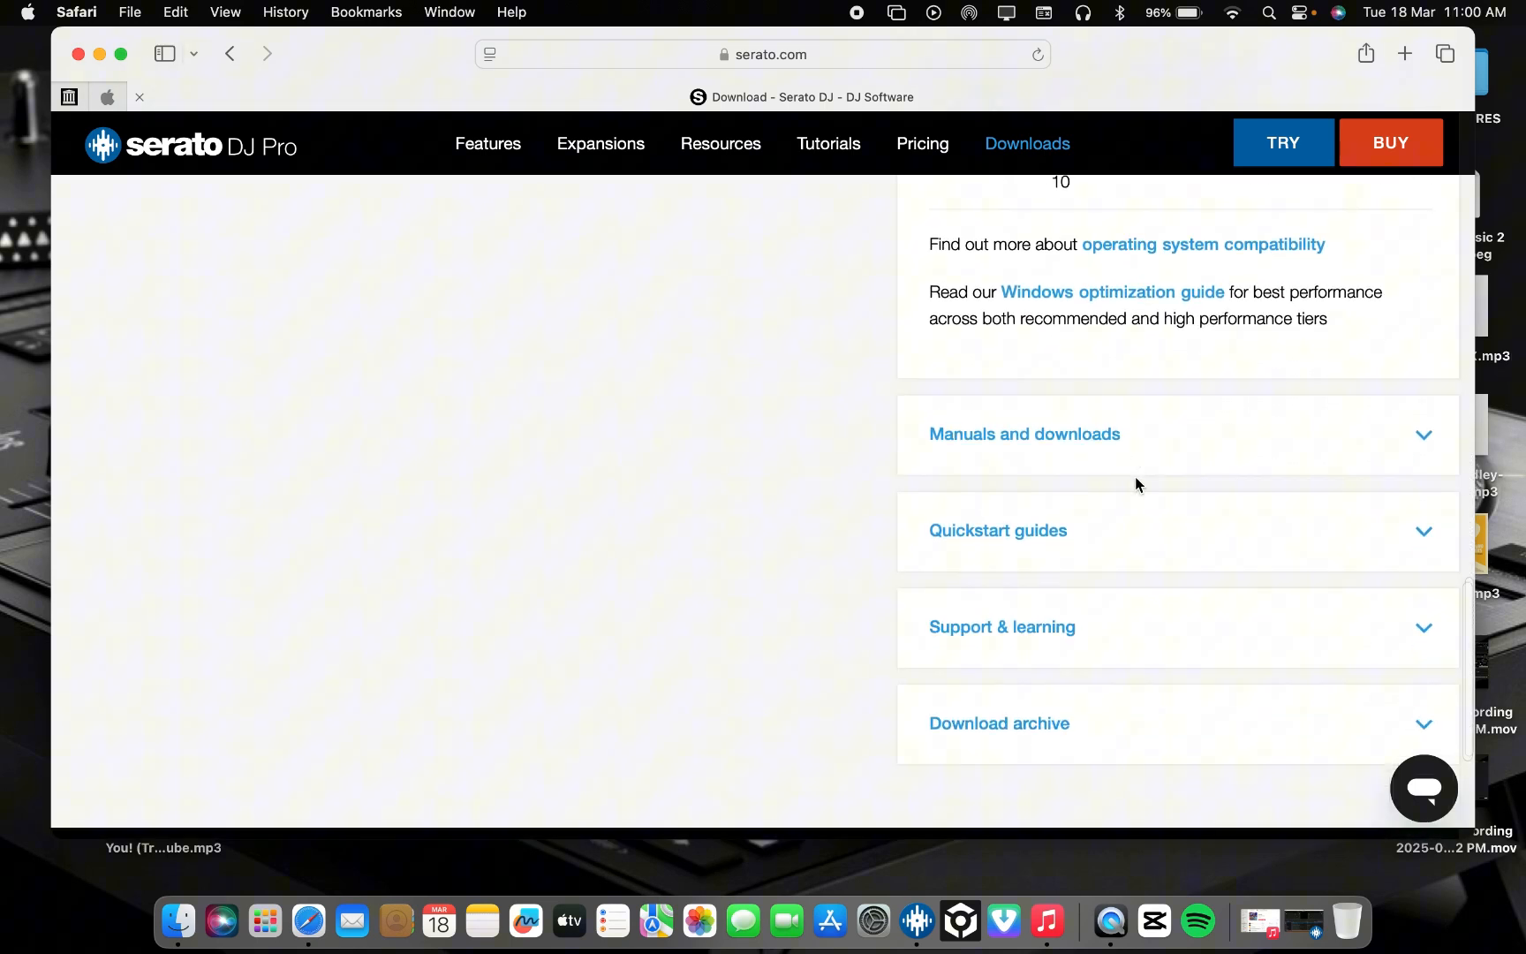
{"action": "scroll", "scroll_direction": "down", "scroll_amount": 3}
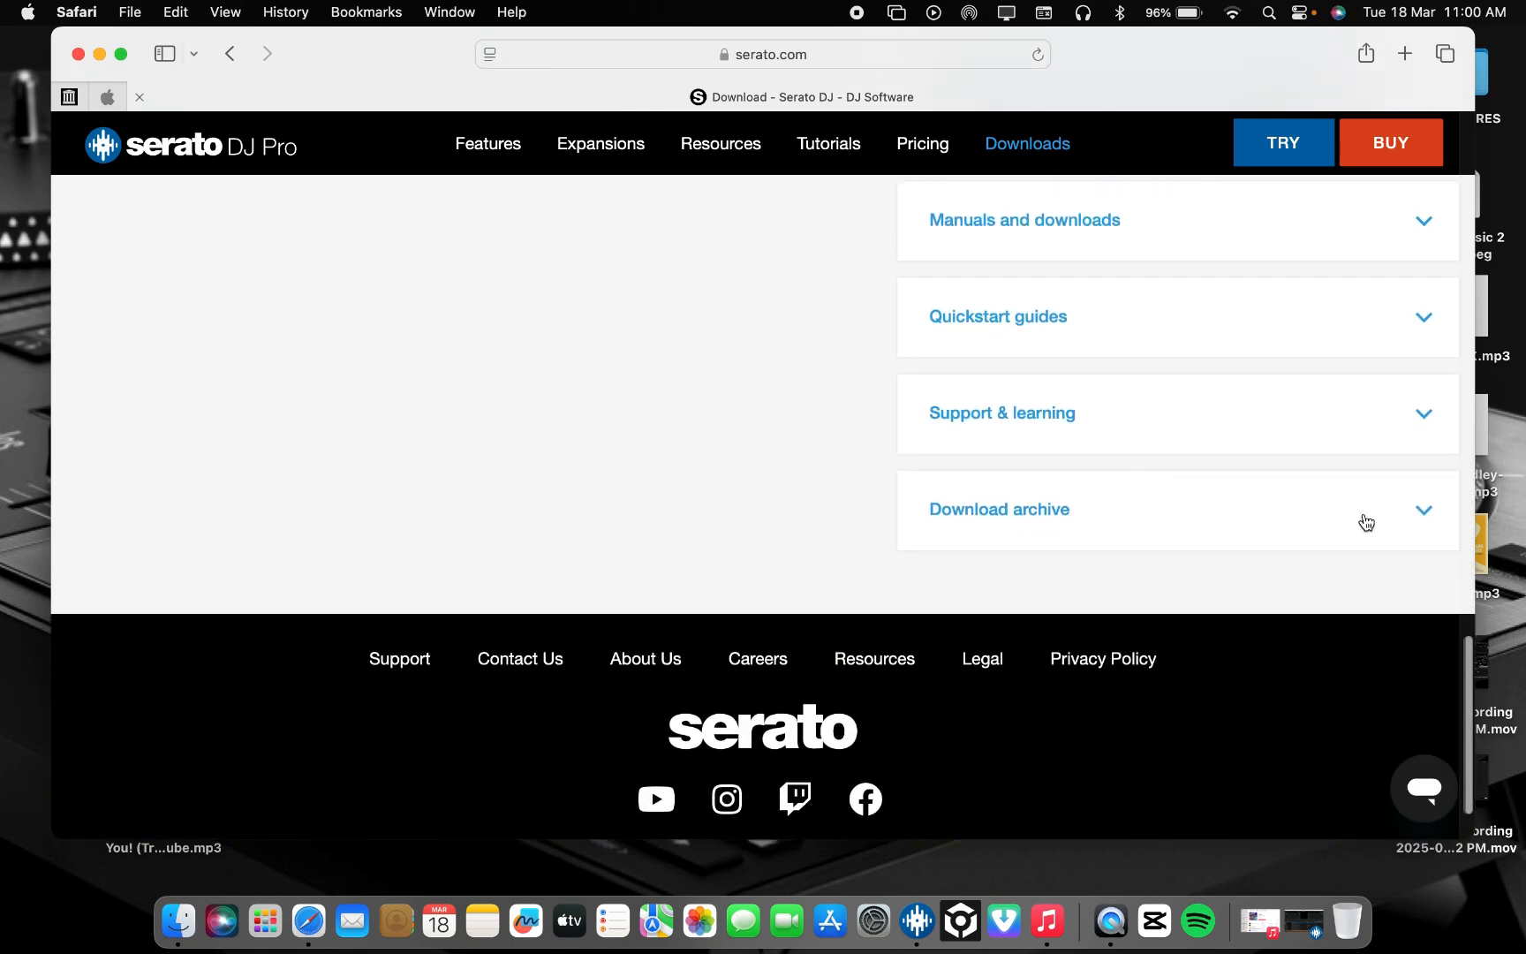
{"action": "mouse_move", "coordinate": [1016, 529]}
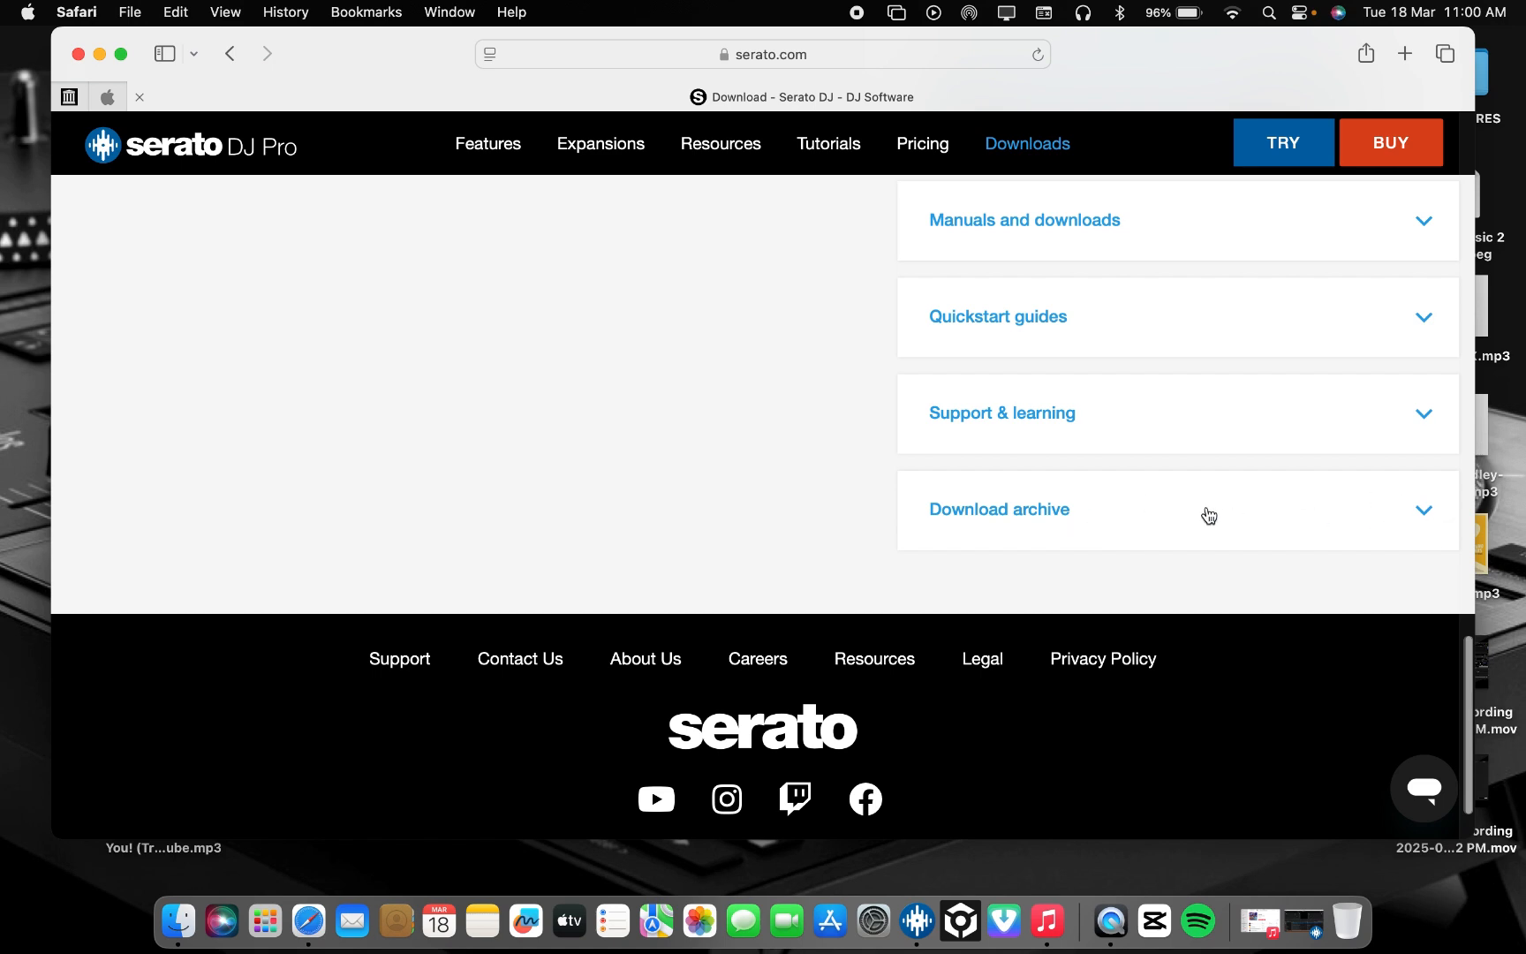
{"action": "left_click", "coordinate": [998, 509]}
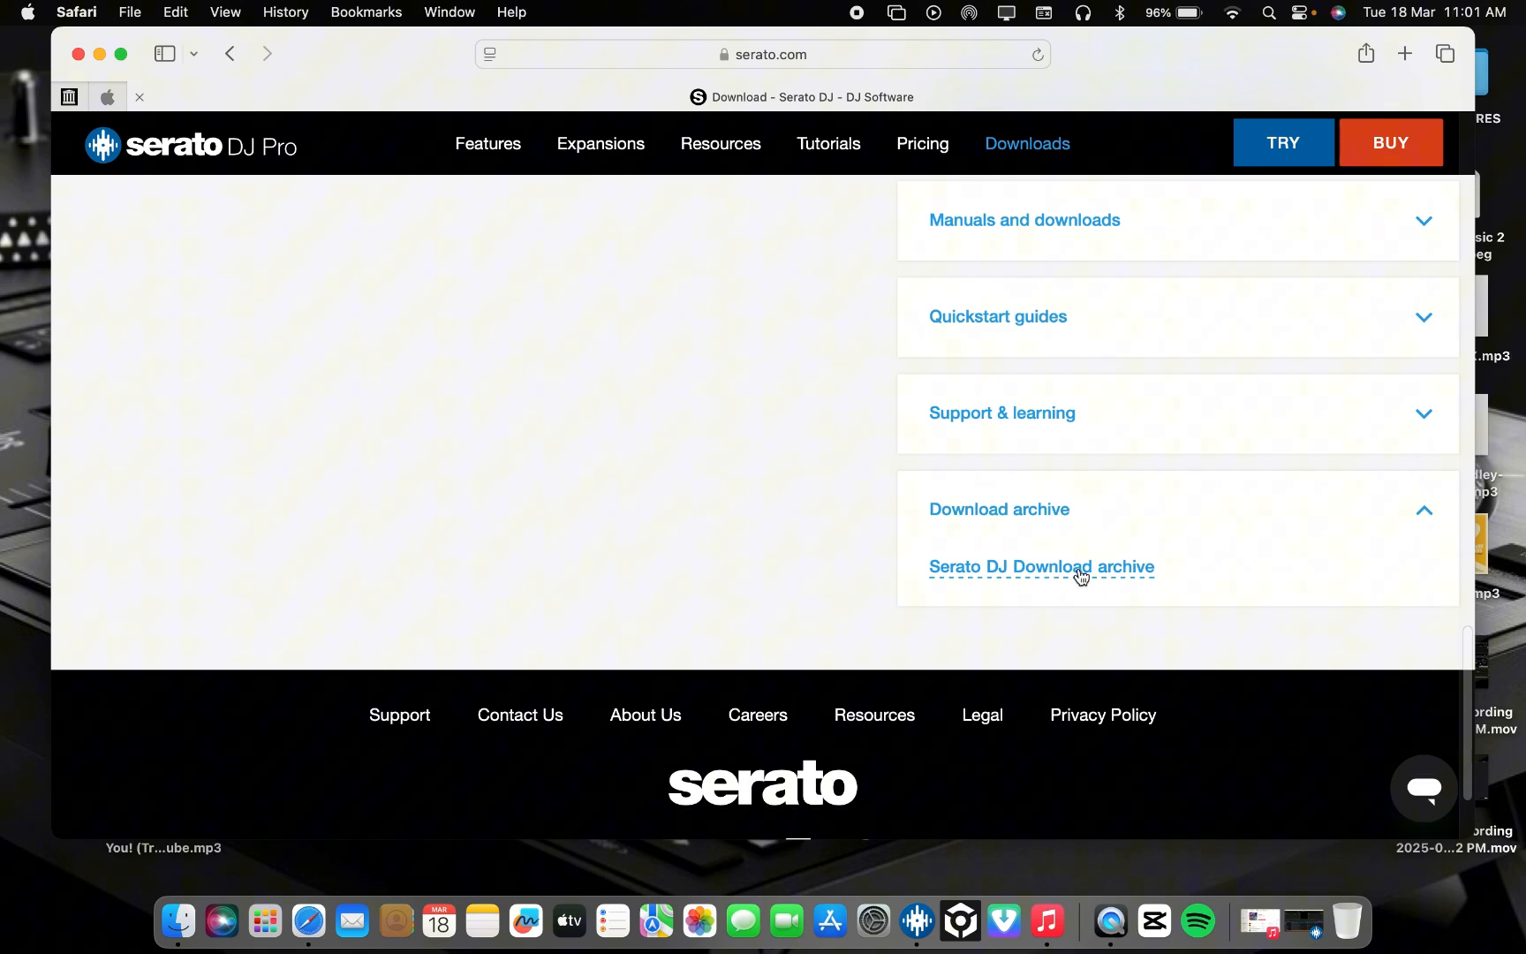
{"action": "left_click", "coordinate": [1040, 566]}
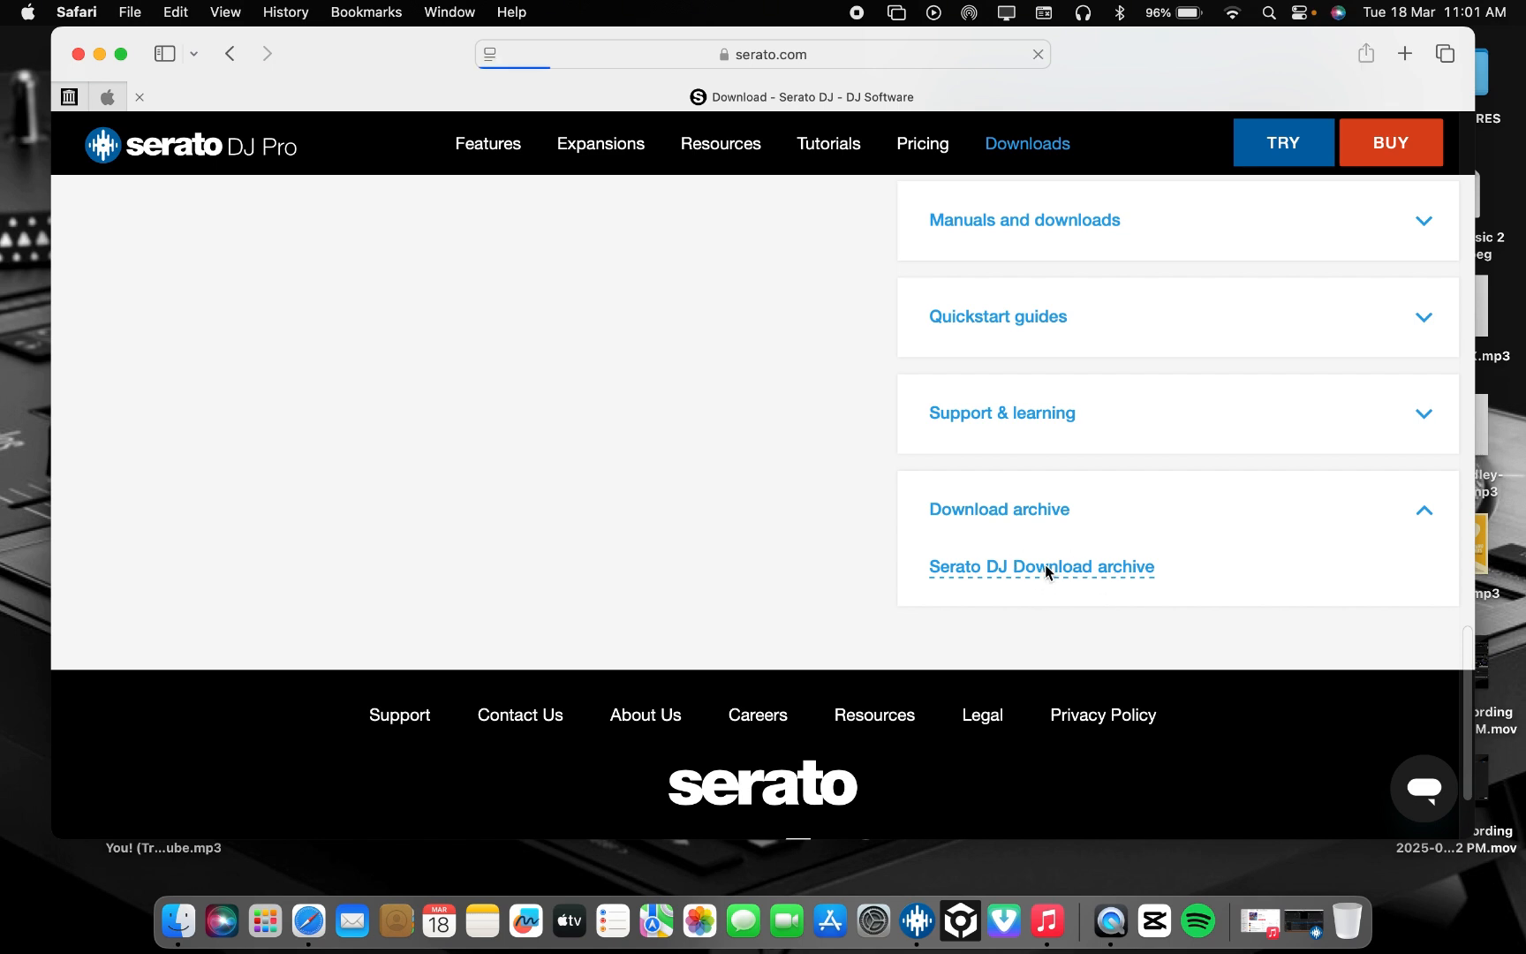
Step: Load the Download Archive and browse down through the older Serato DJ versions
{"action": "left_click", "coordinate": [1038, 567]}
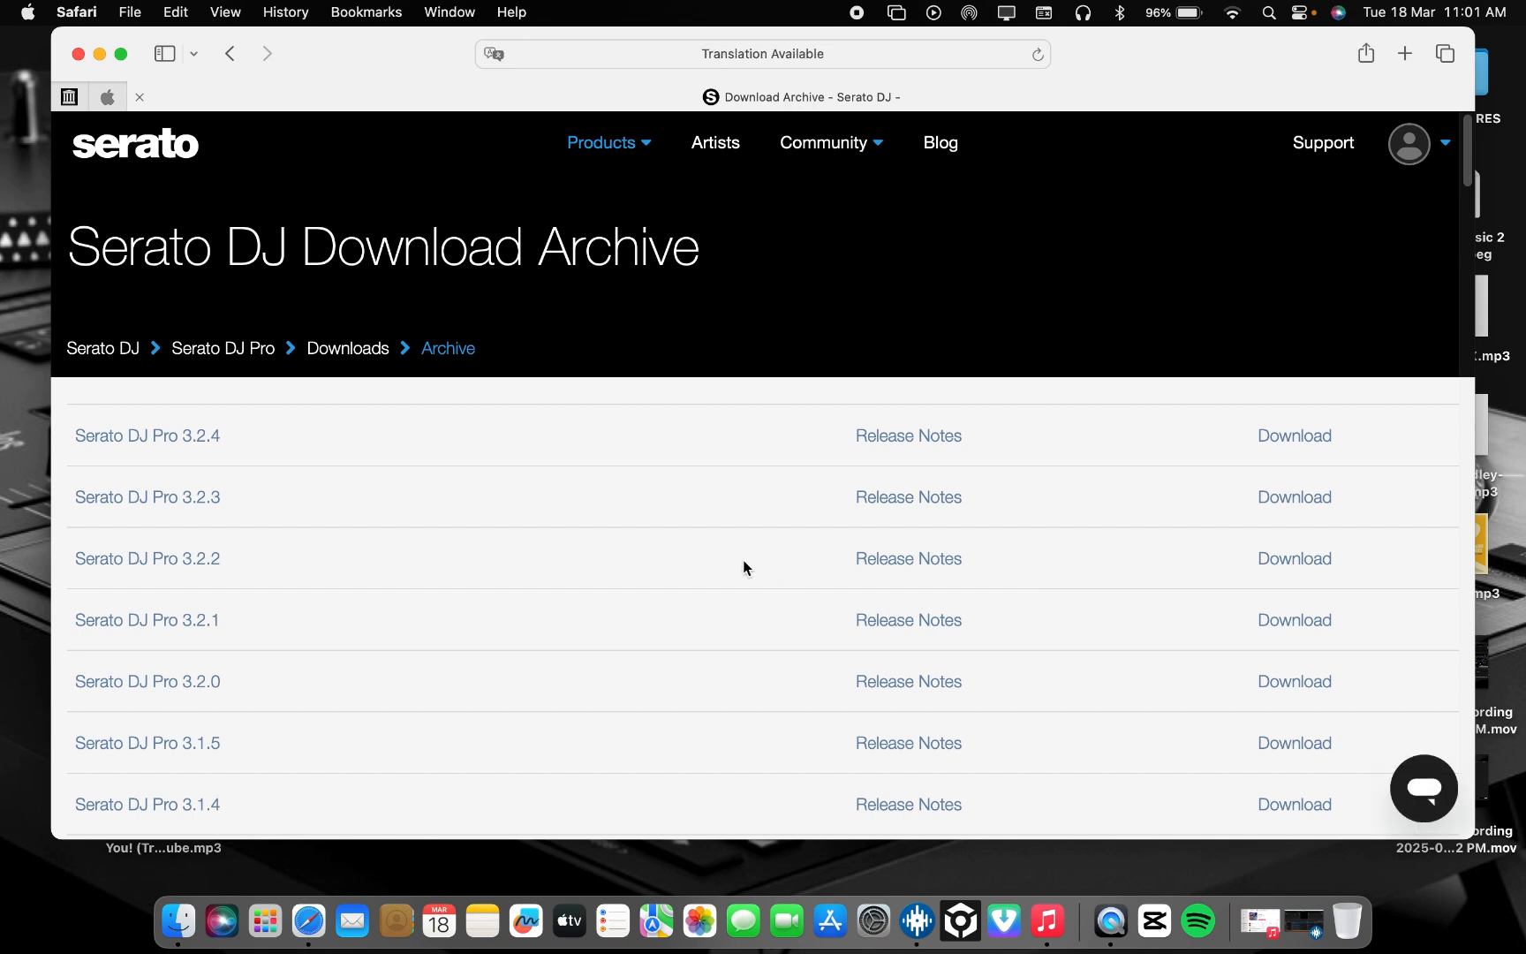
{"action": "scroll", "scroll_direction": "down", "scroll_amount": 3}
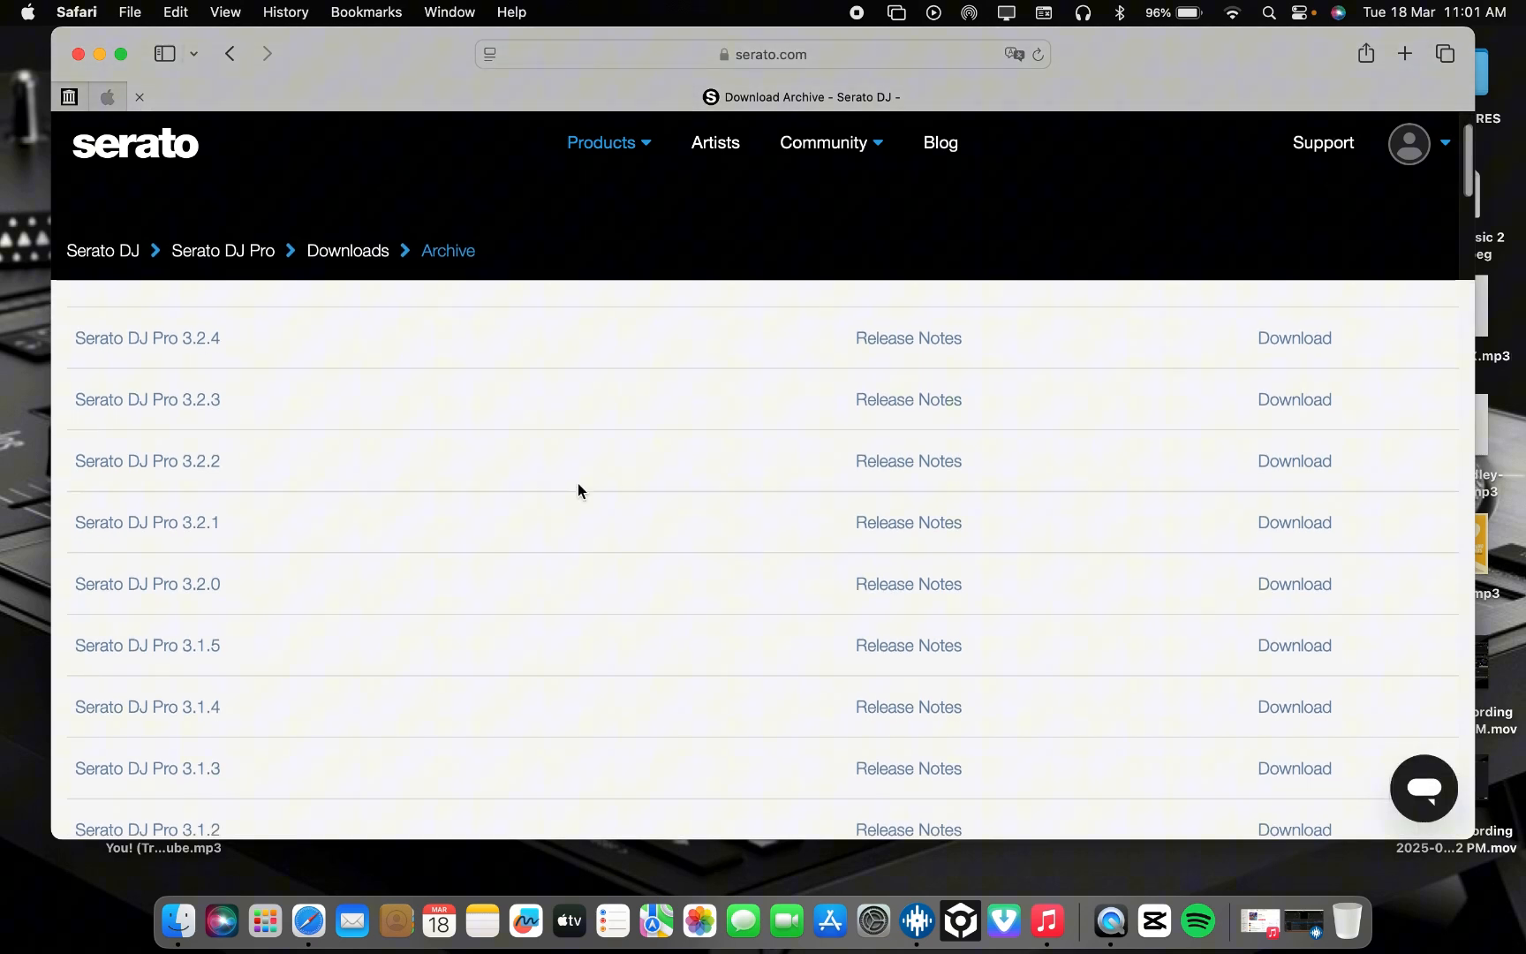
{"action": "mouse_move", "coordinate": [398, 364]}
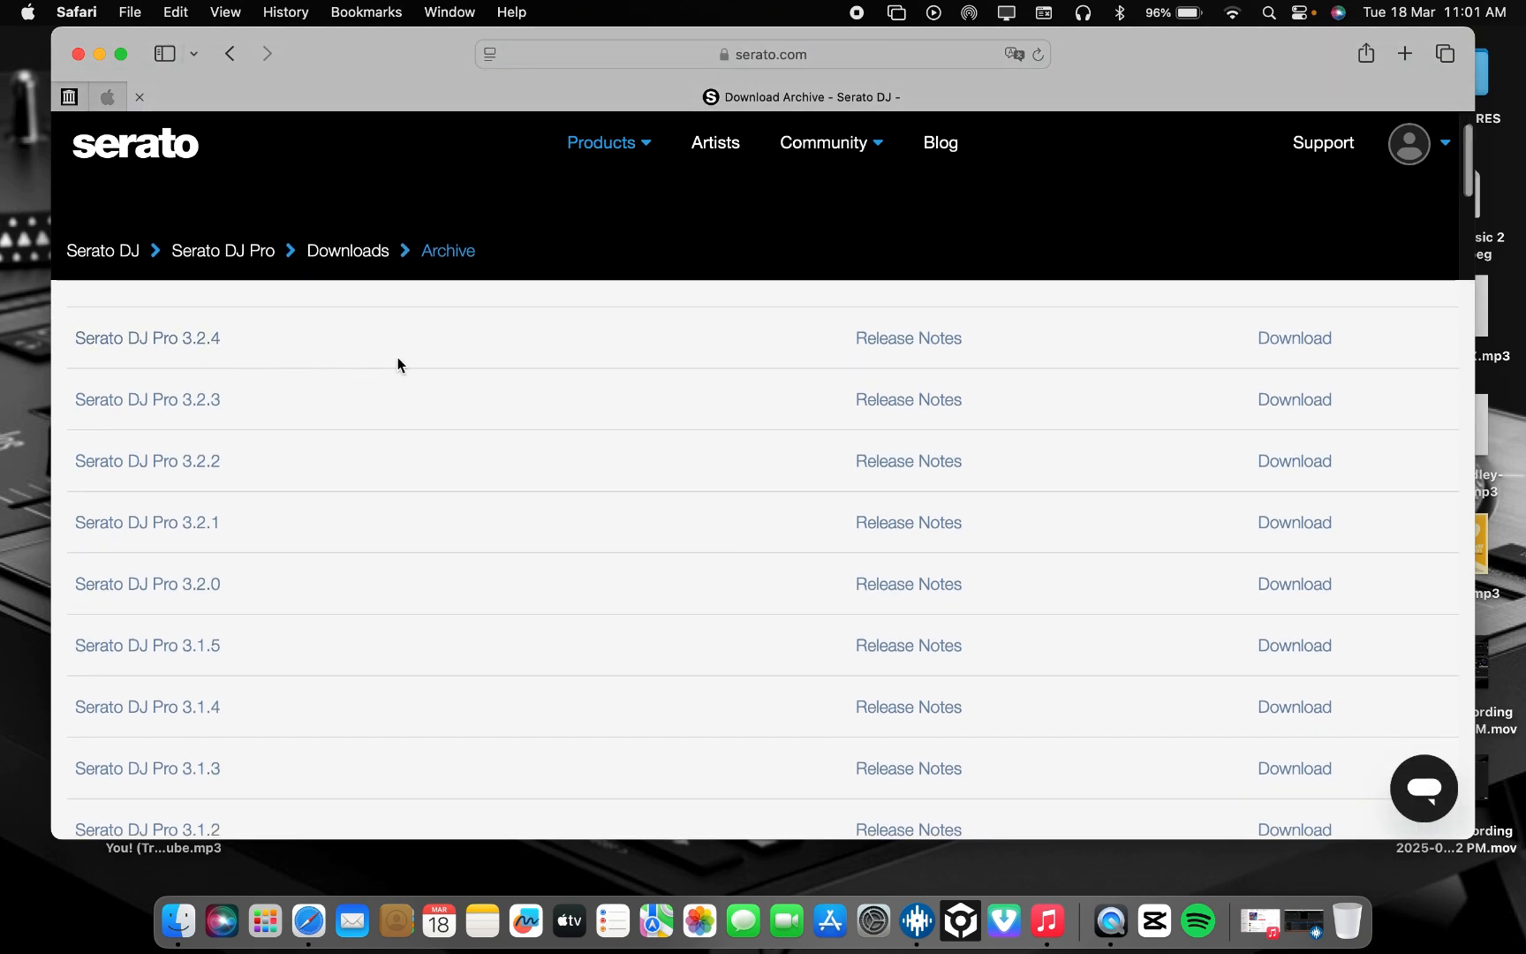
{"action": "mouse_move", "coordinate": [216, 355]}
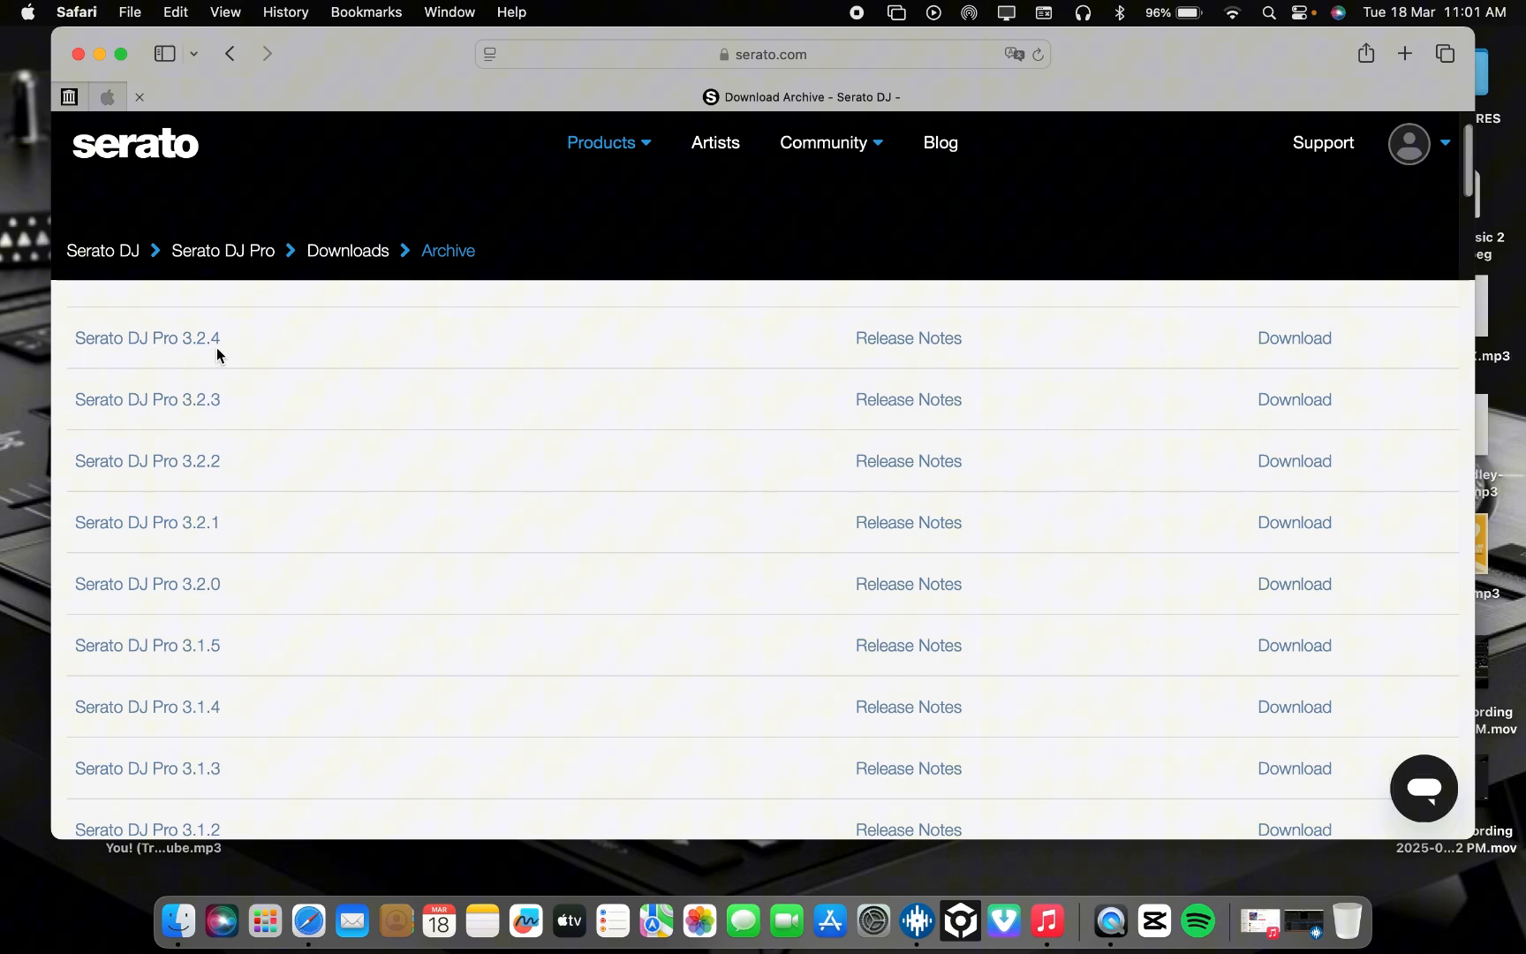
{"action": "mouse_move", "coordinate": [321, 463]}
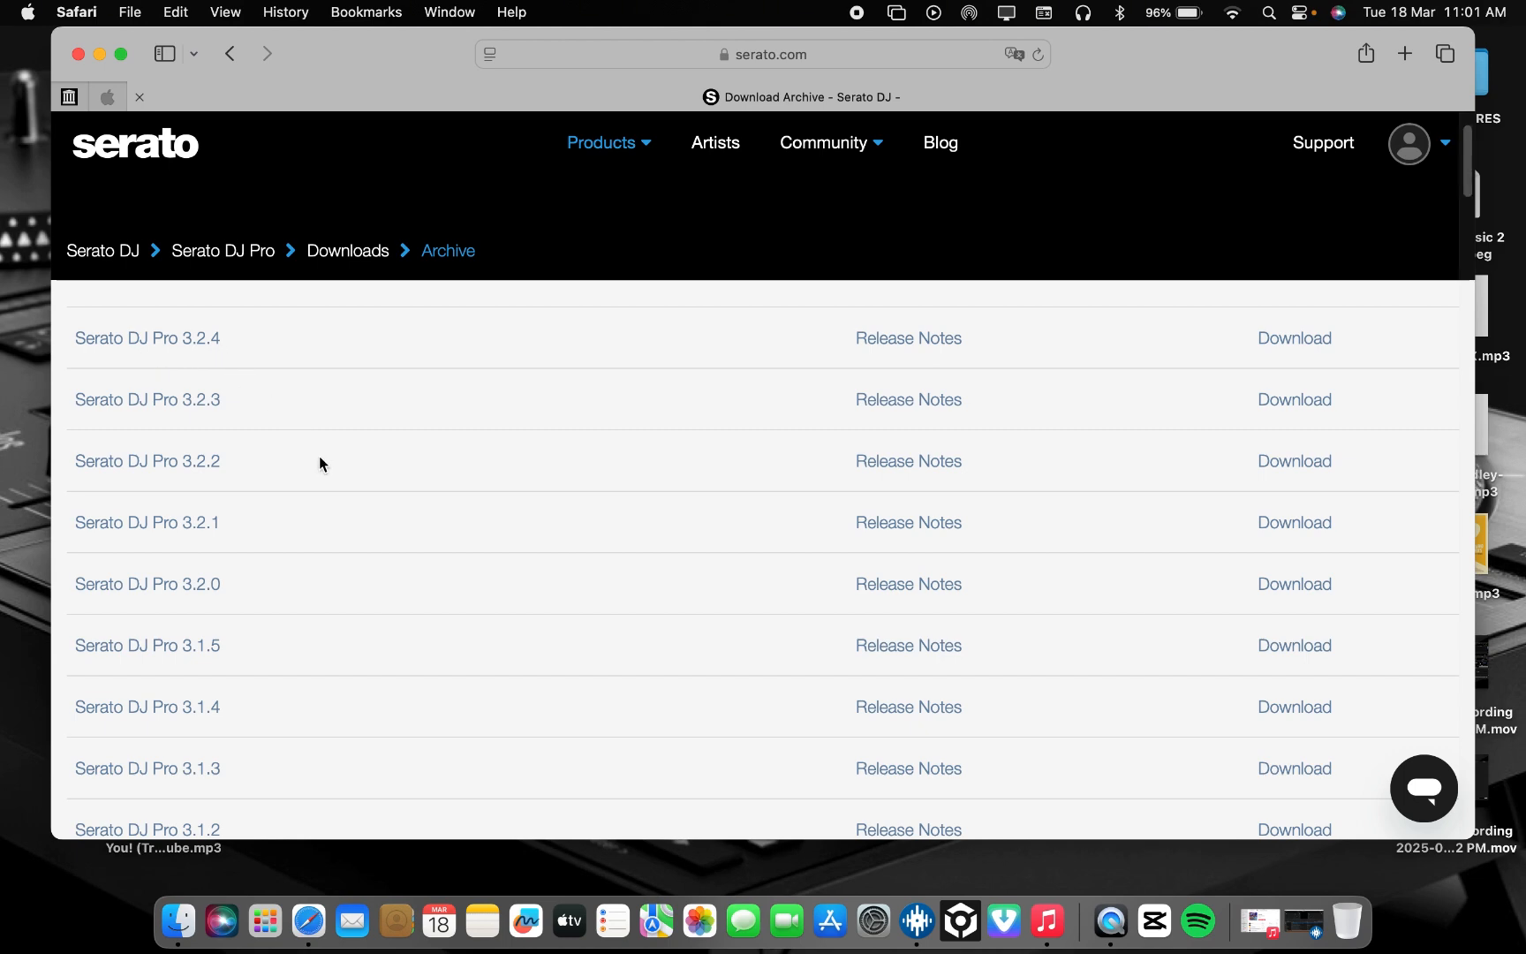
{"action": "scroll", "scroll_direction": "down", "scroll_amount": 3}
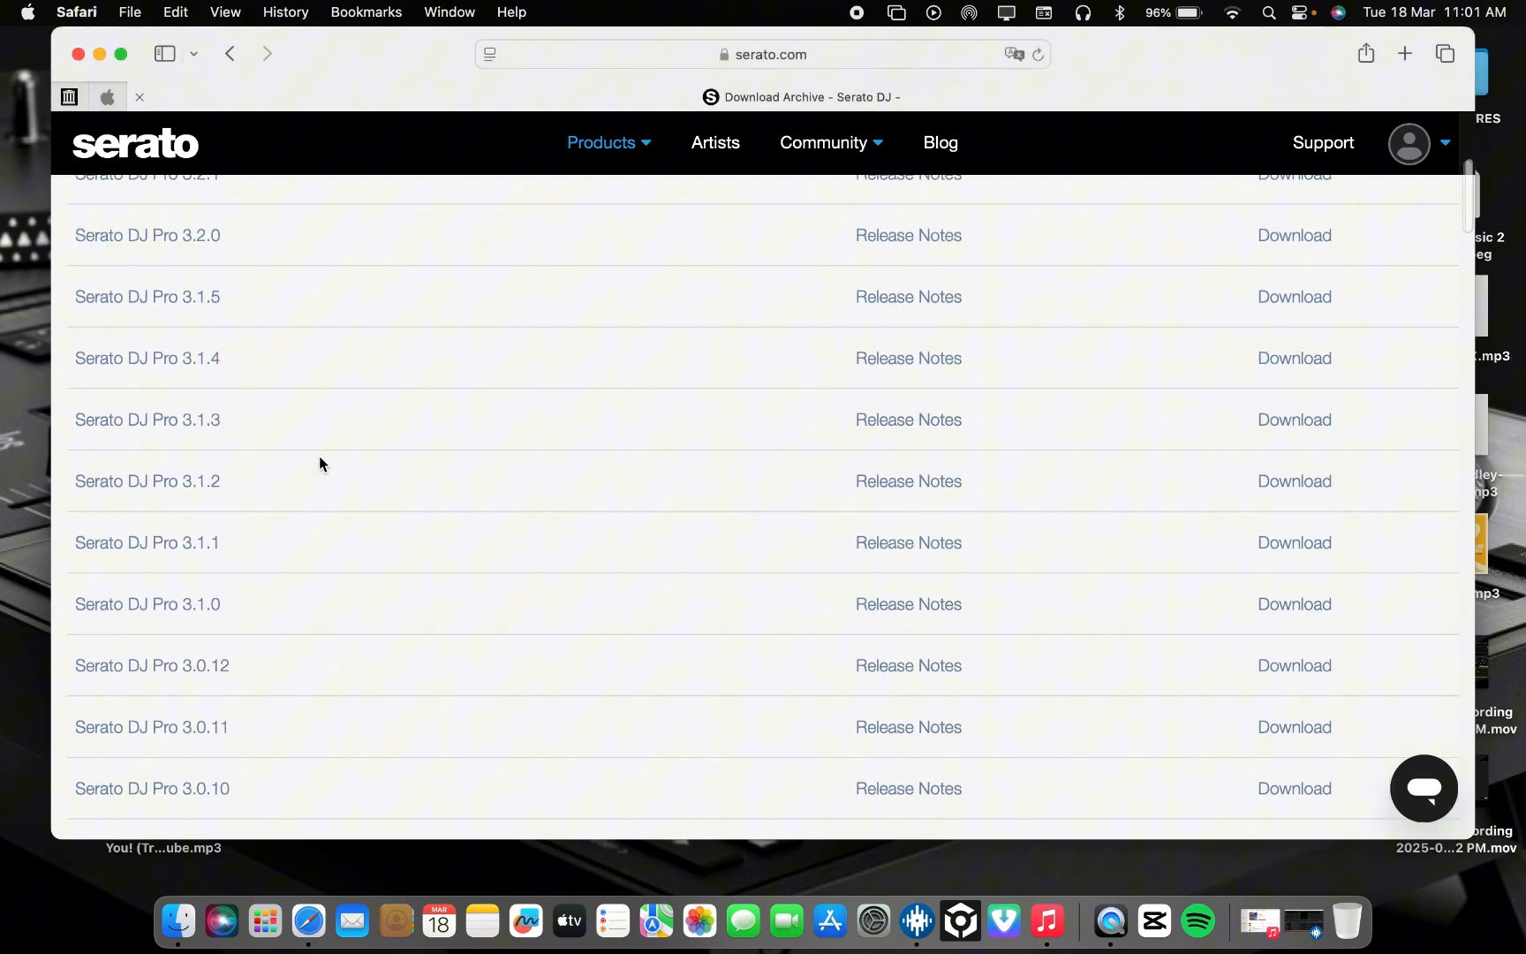
{"action": "scroll", "scroll_direction": "down", "scroll_amount": 3}
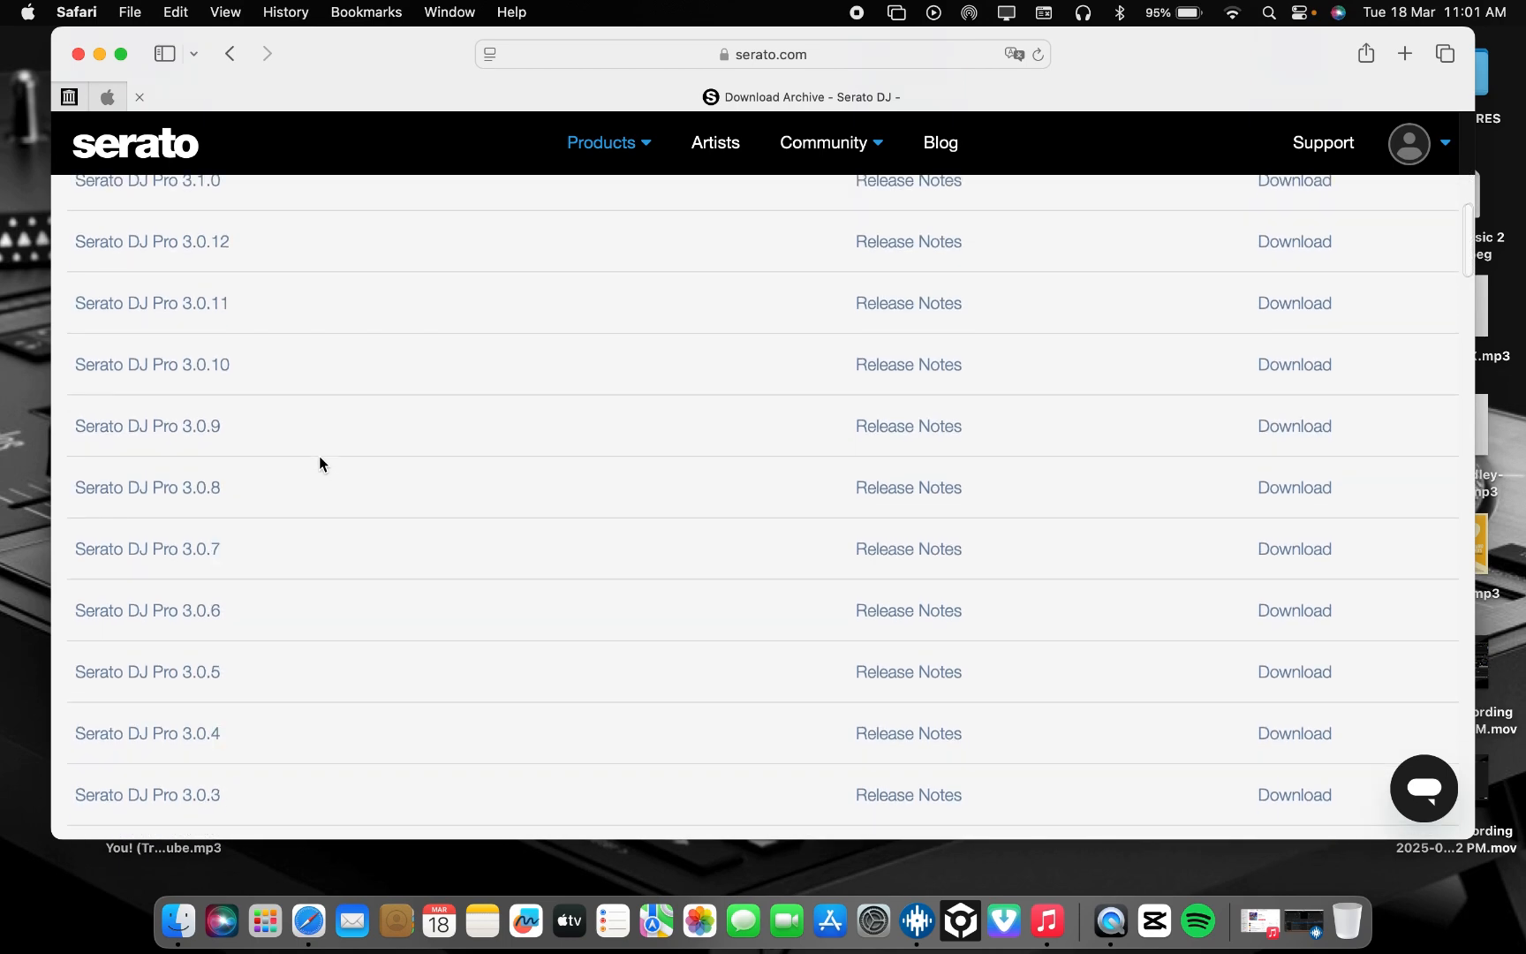
{"action": "scroll", "scroll_direction": "down", "scroll_amount": 3}
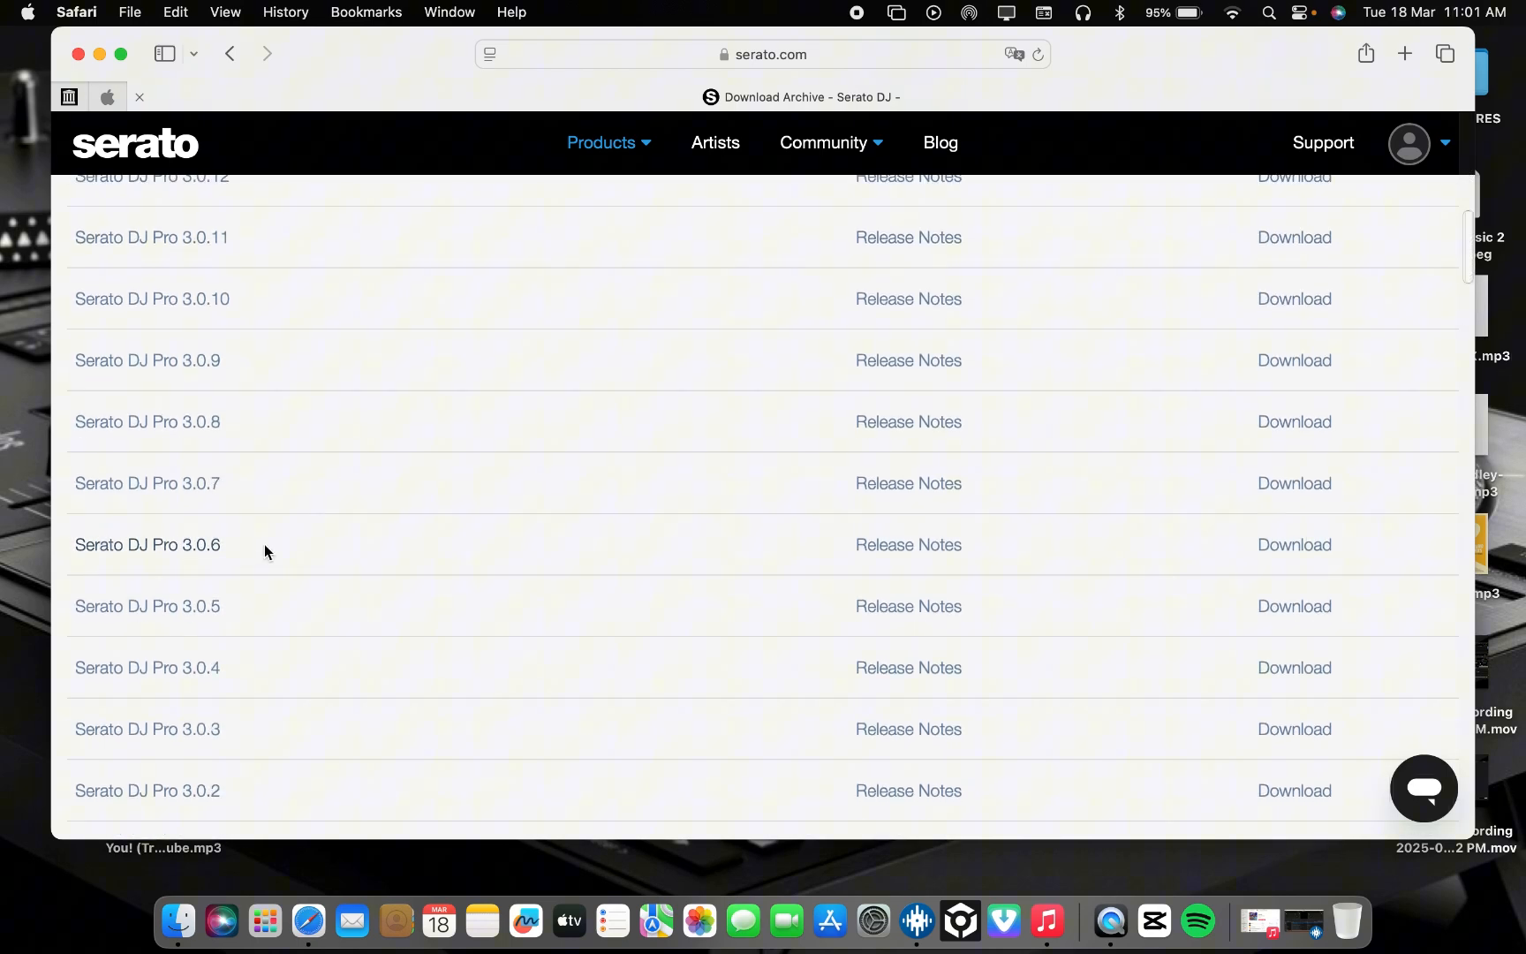
{"action": "scroll", "scroll_direction": "down", "scroll_amount": 3}
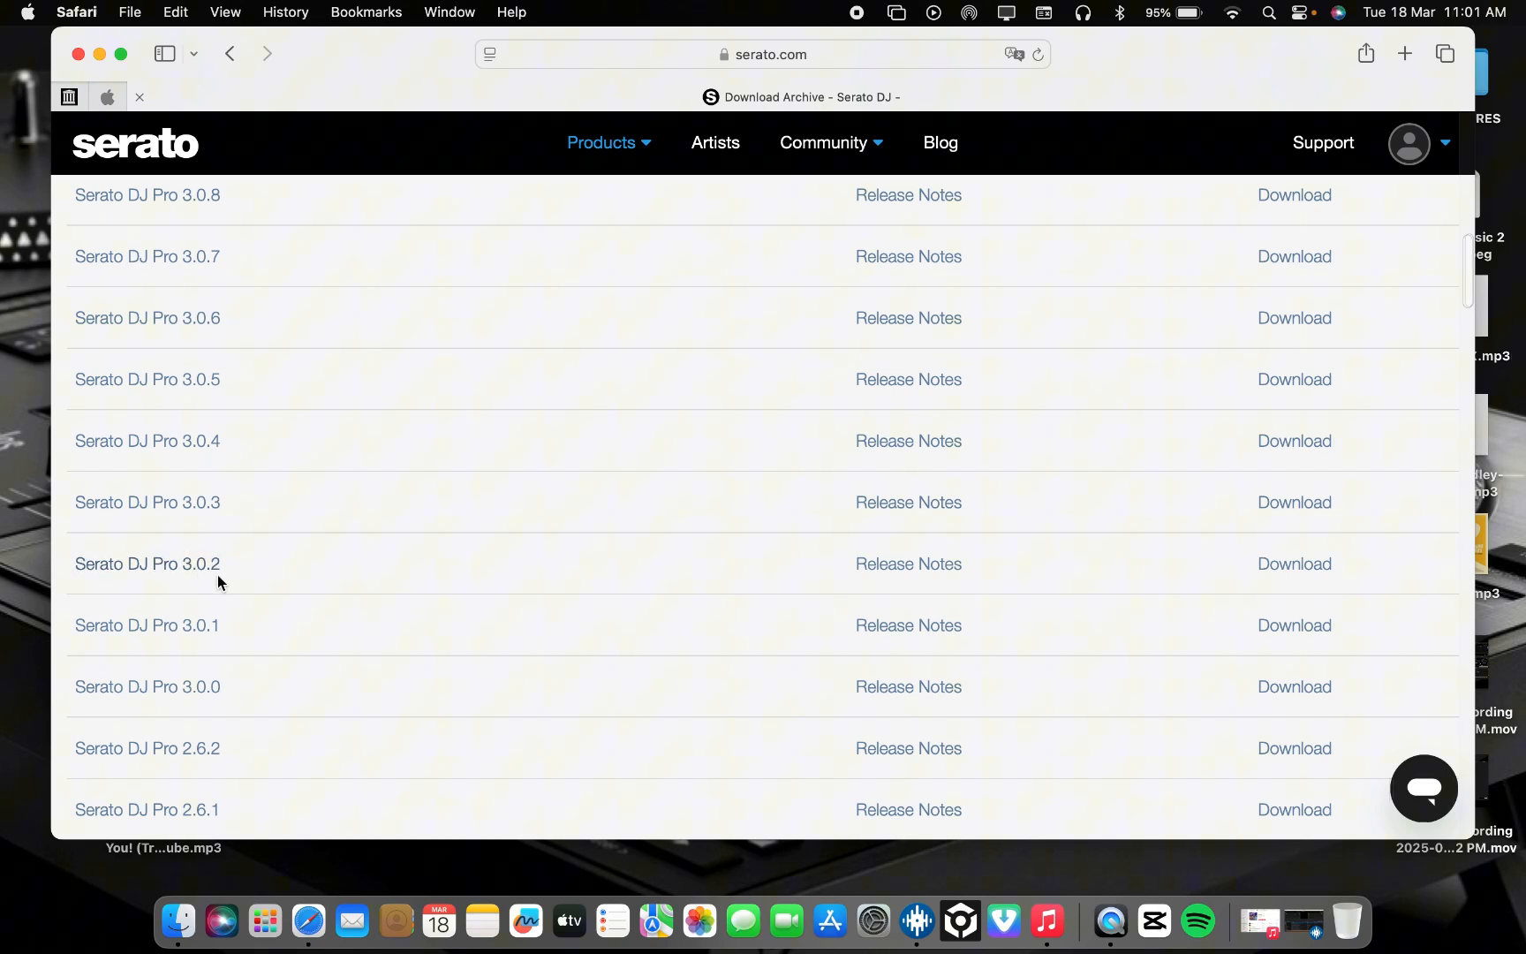
{"action": "scroll", "scroll_direction": "down", "scroll_amount": 3}
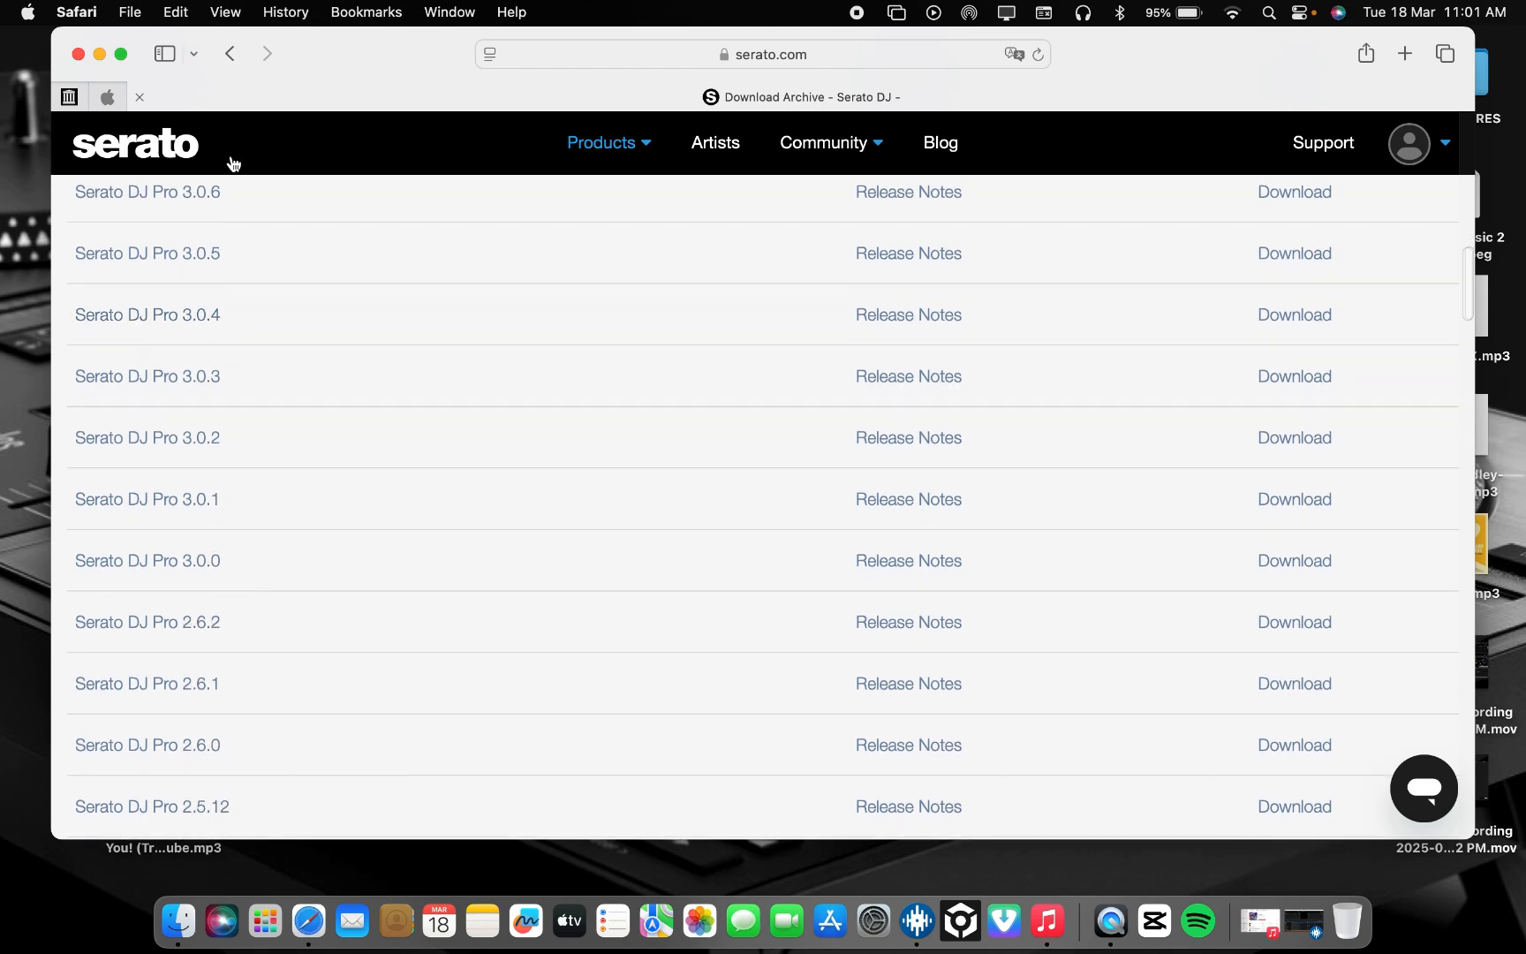
{"action": "scroll", "scroll_direction": "down", "scroll_amount": 3}
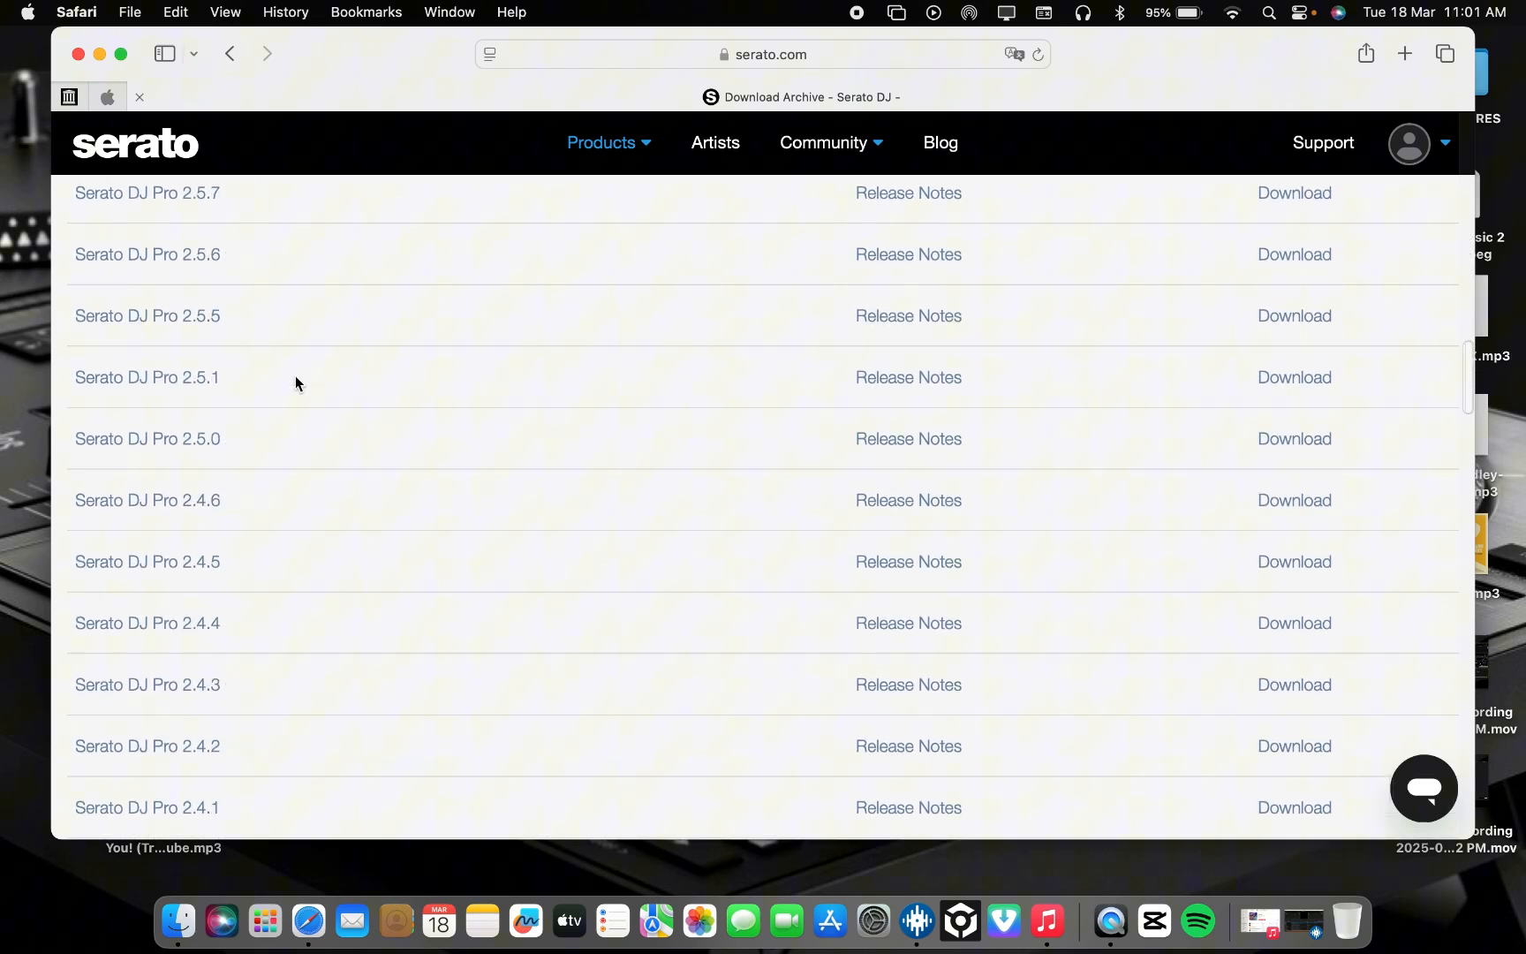
Step: Reach the Serato DJ Pro 2.3.x releases and bring up the 2.3.4 release notes
{"action": "scroll", "scroll_direction": "down", "scroll_amount": 3}
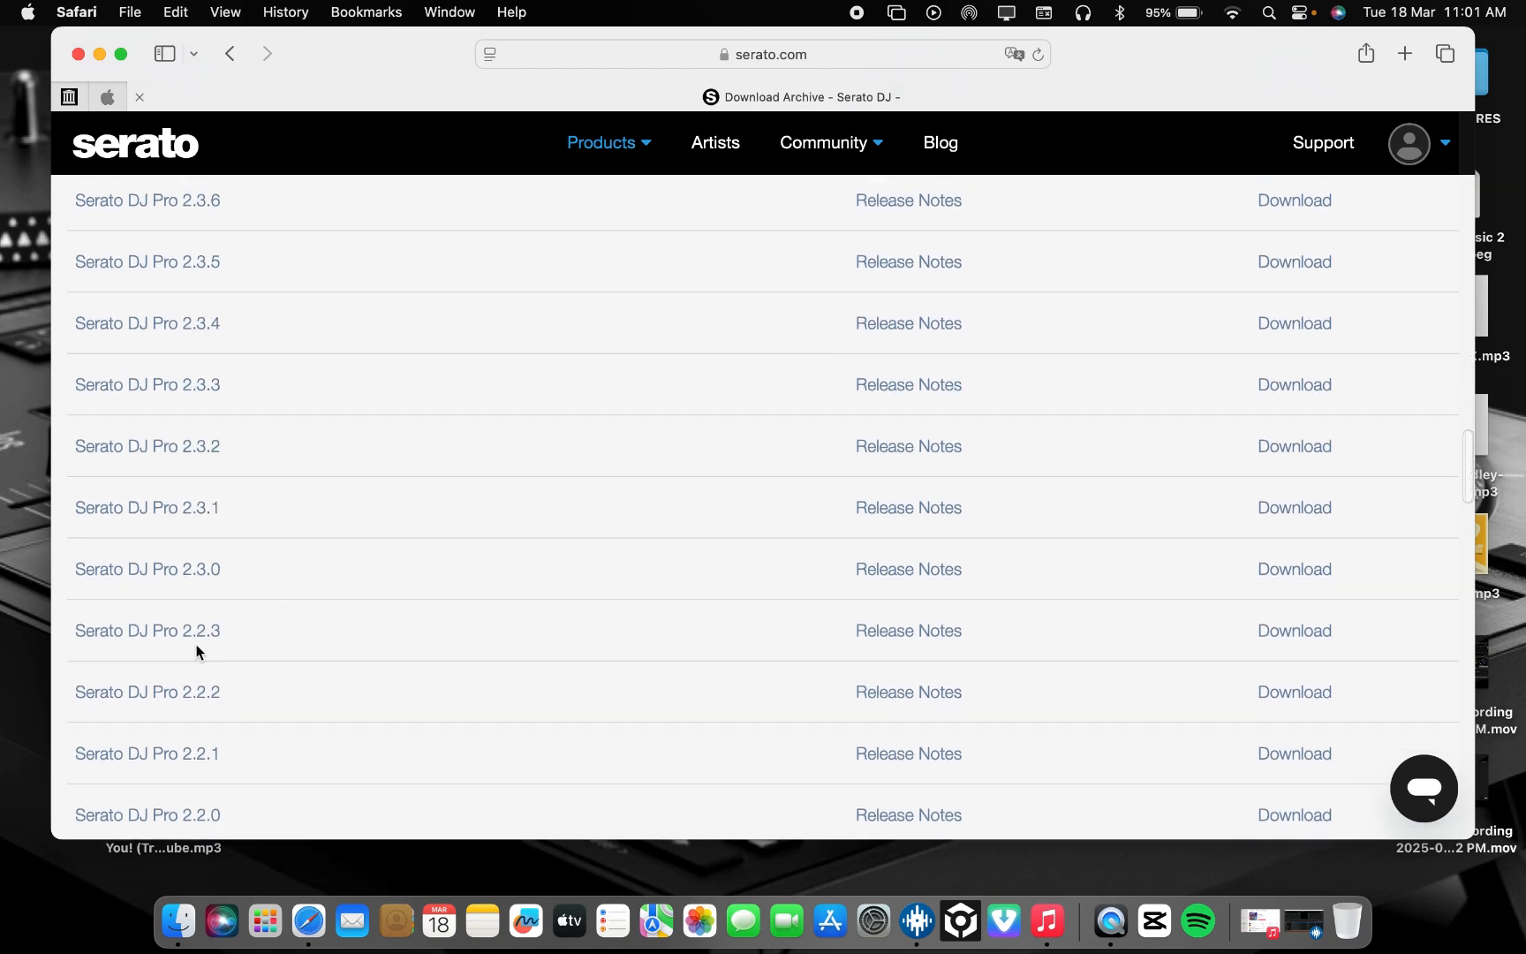
{"action": "scroll", "scroll_direction": "down", "scroll_amount": 3}
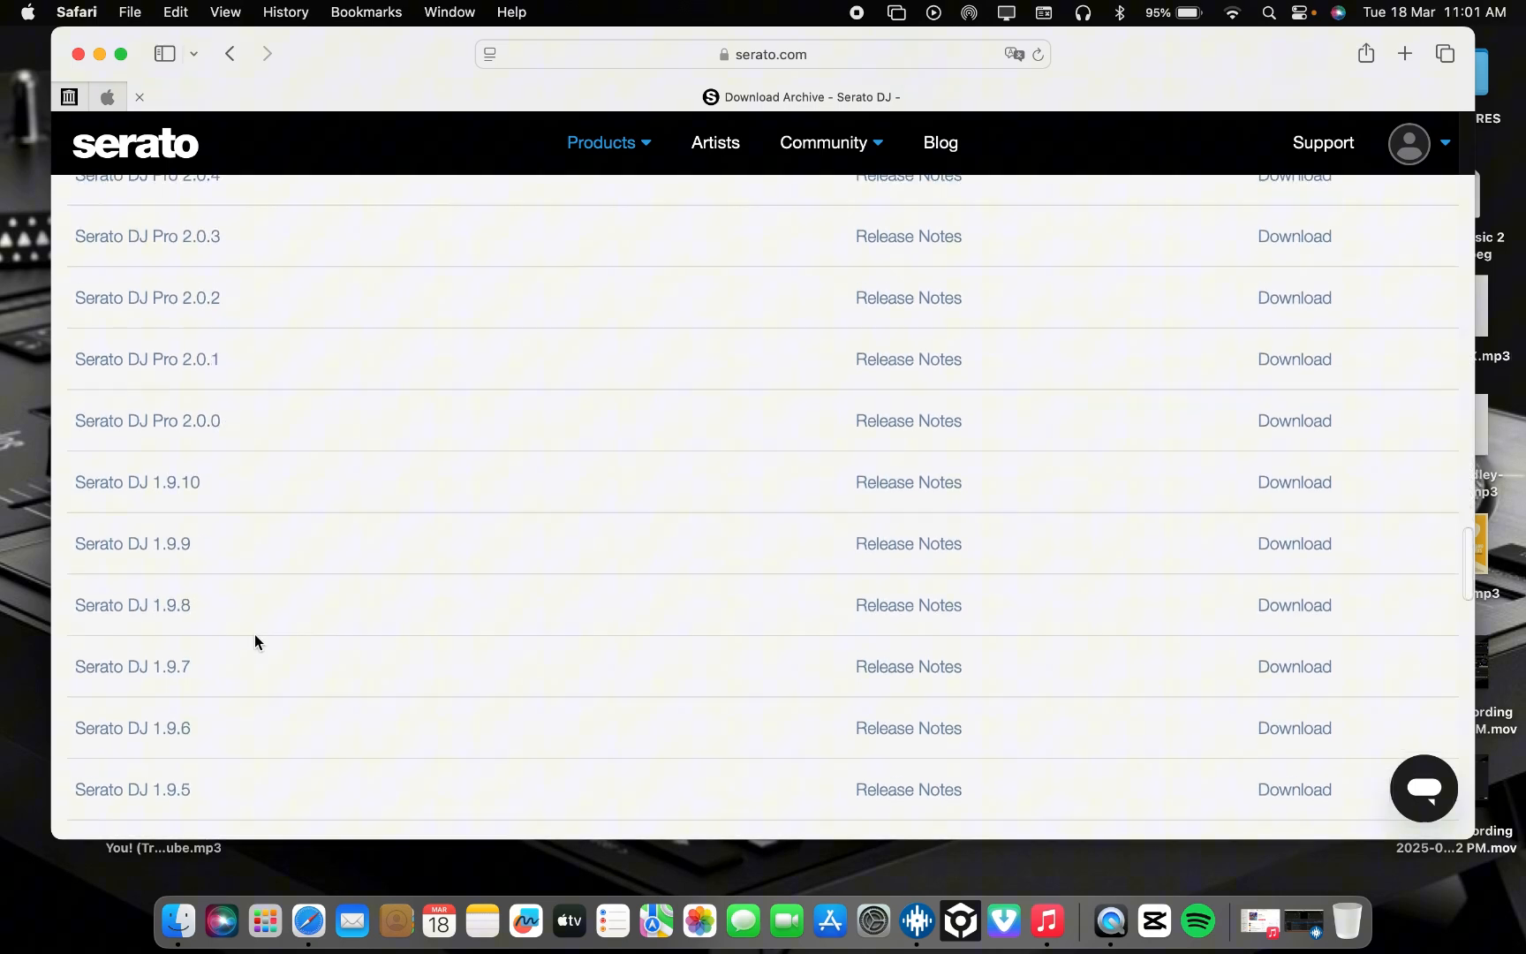
{"action": "scroll", "scroll_direction": "down", "scroll_amount": 3}
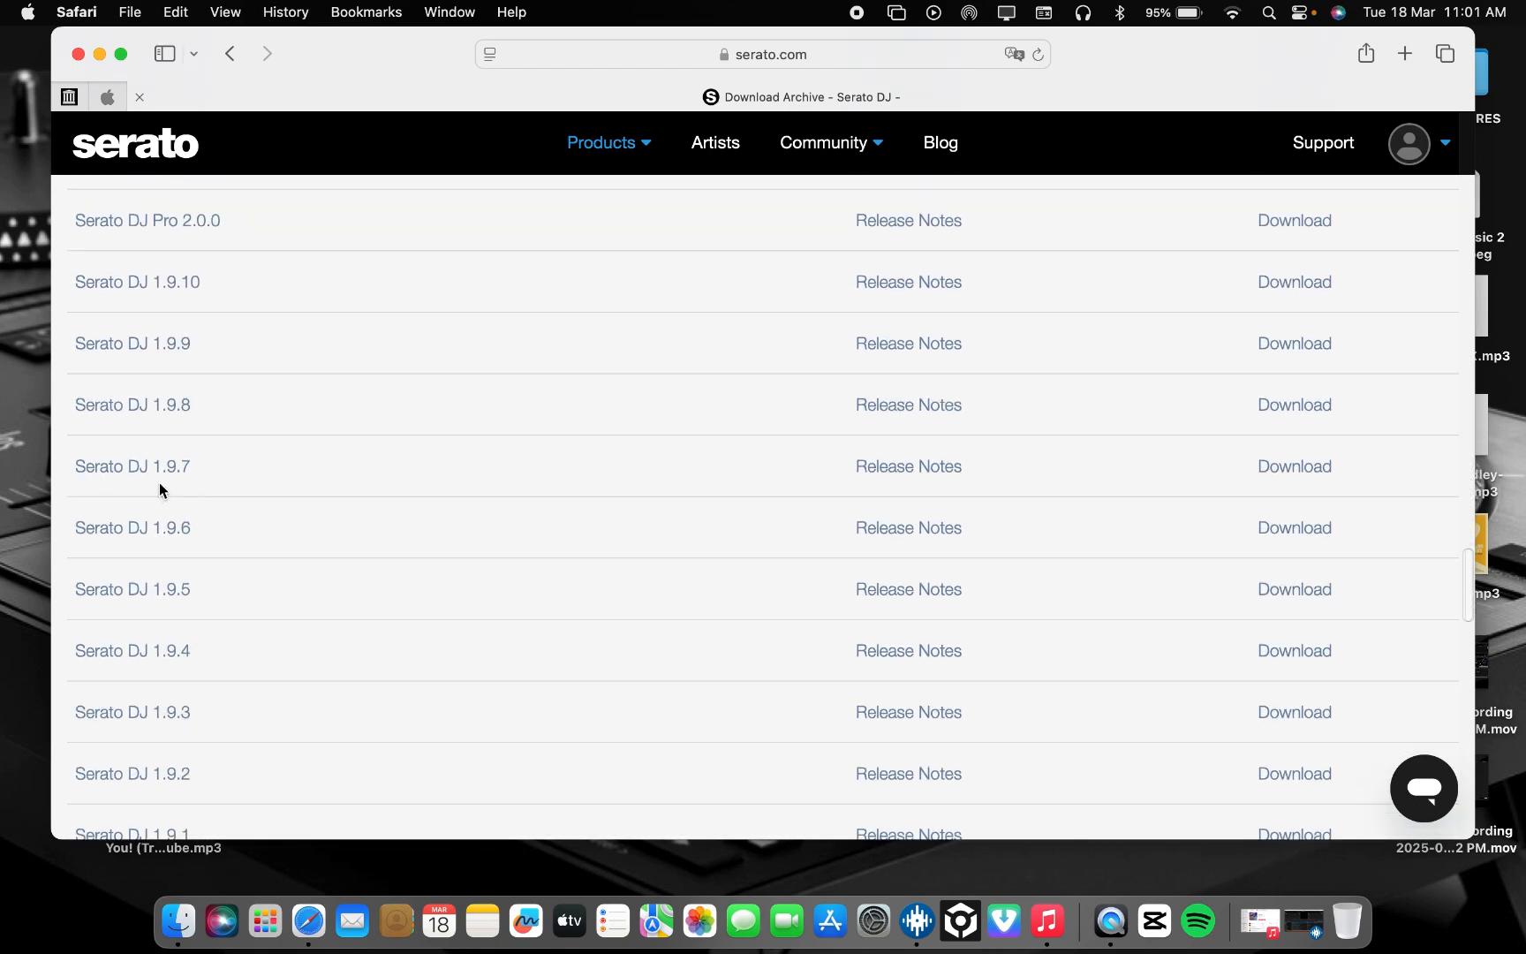
{"action": "mouse_move", "coordinate": [187, 487]}
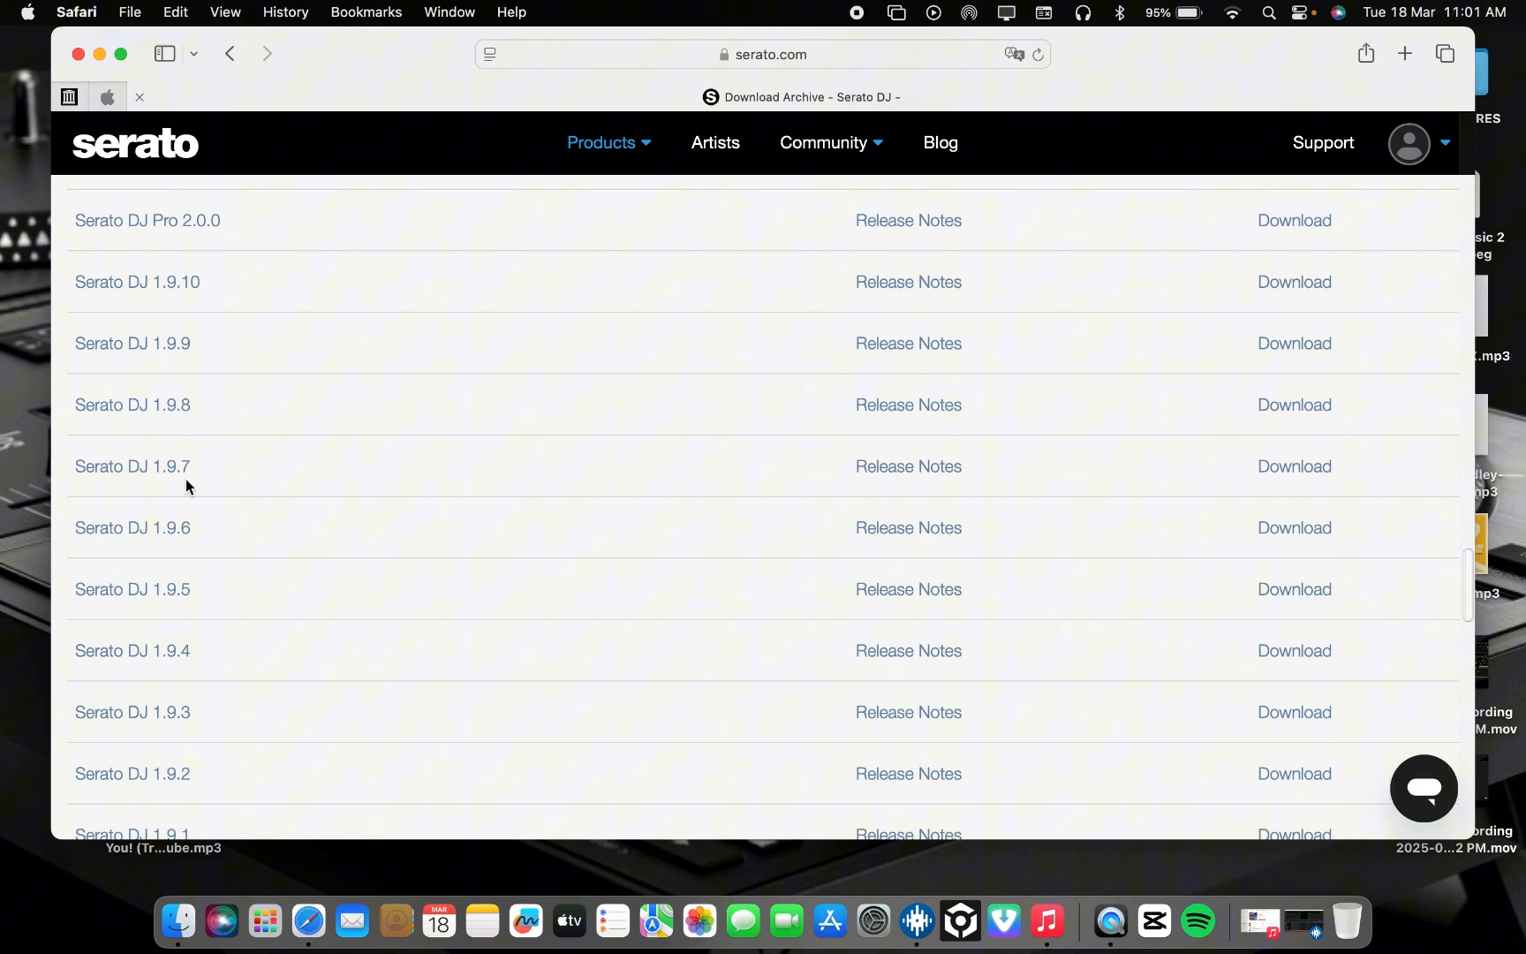
{"action": "scroll", "scroll_direction": "down", "scroll_amount": 3}
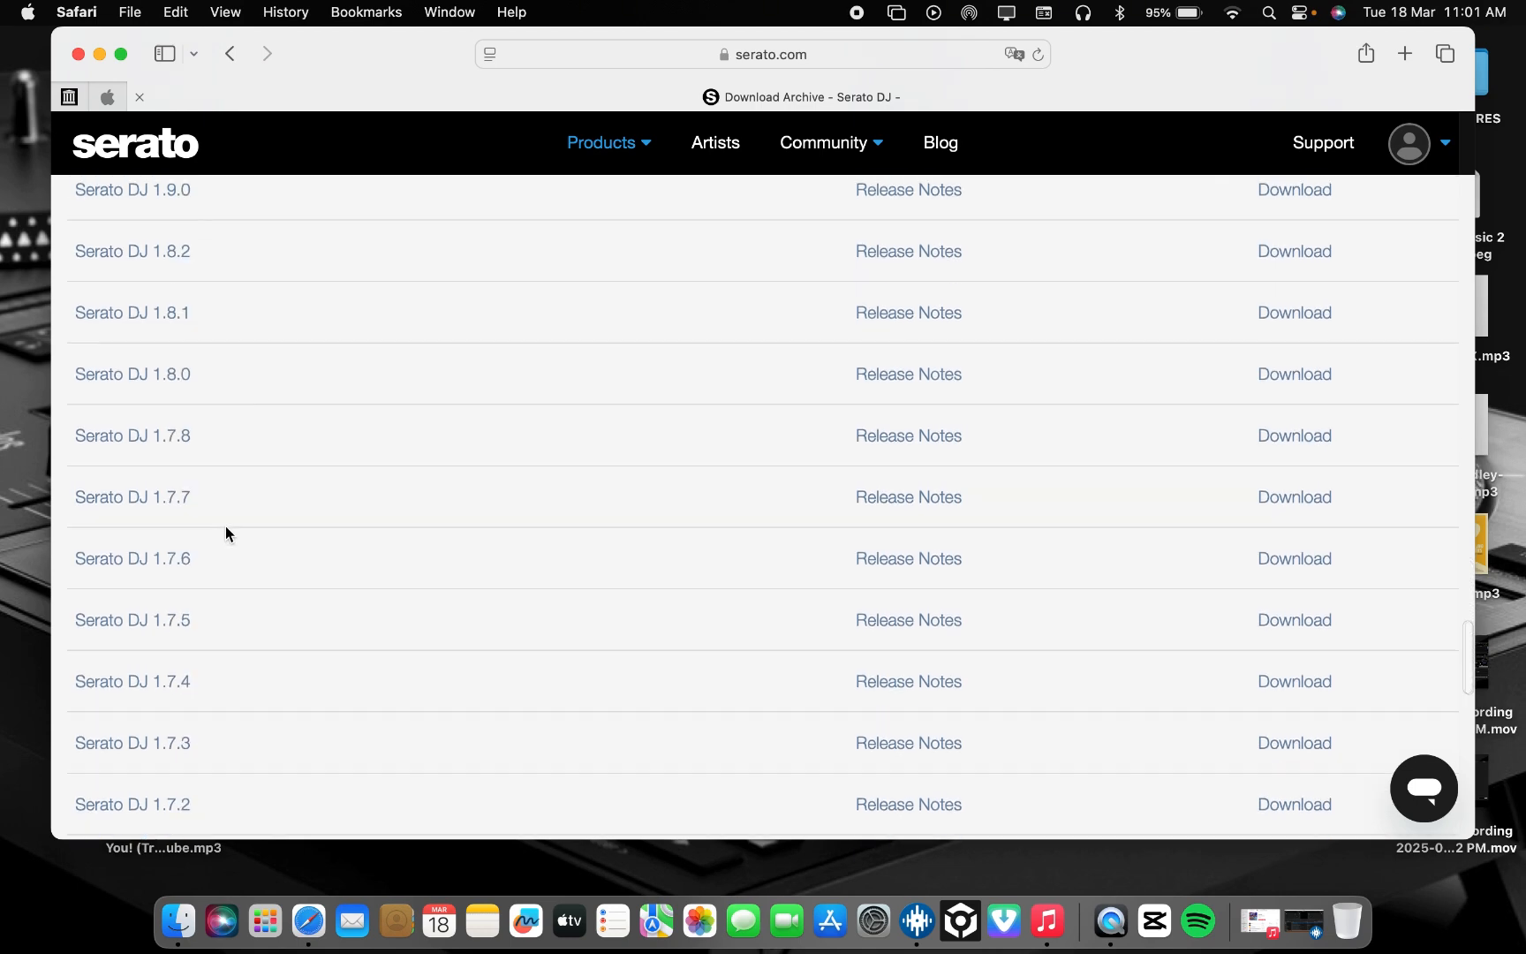
{"action": "scroll", "scroll_direction": "down", "scroll_amount": 3}
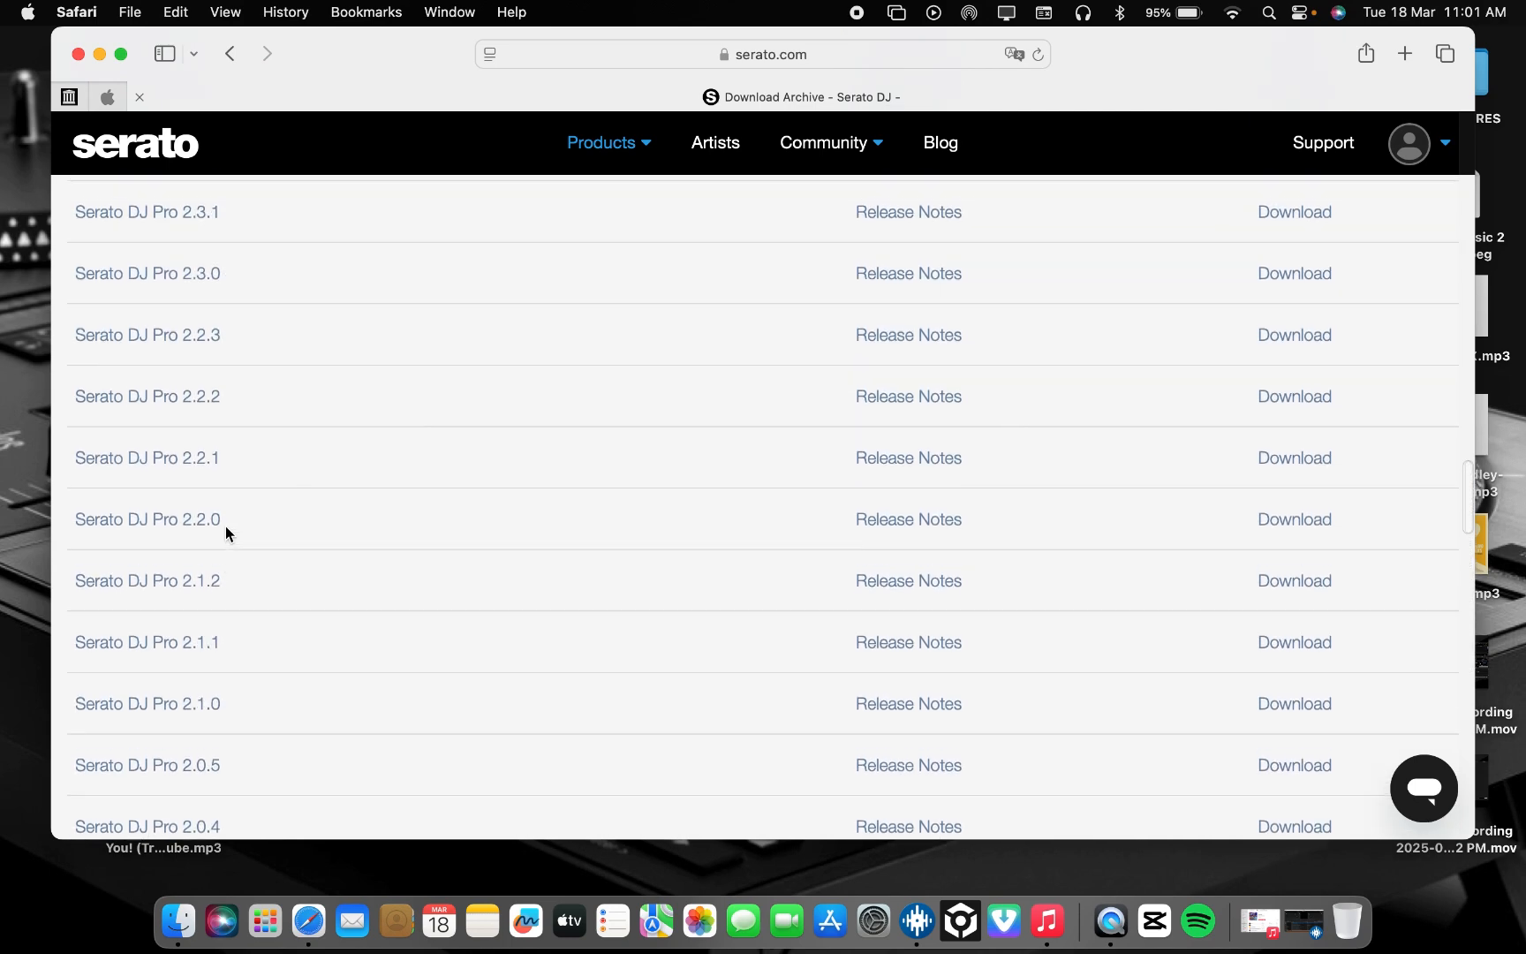
{"action": "scroll", "scroll_direction": "up", "scroll_amount": 3}
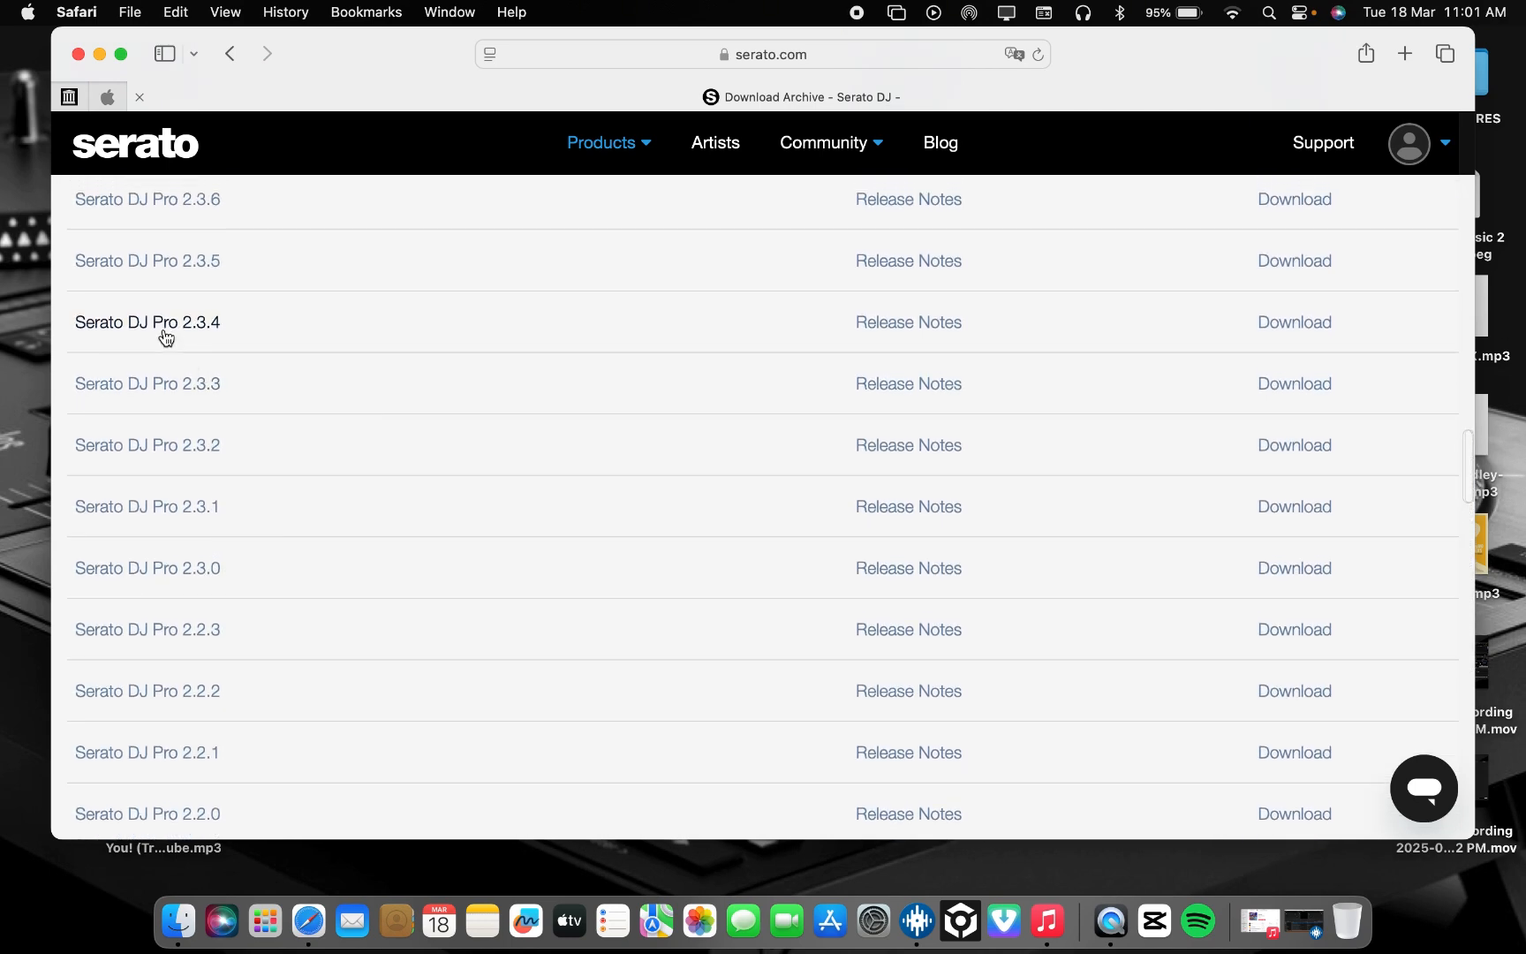
{"action": "mouse_move", "coordinate": [807, 429]}
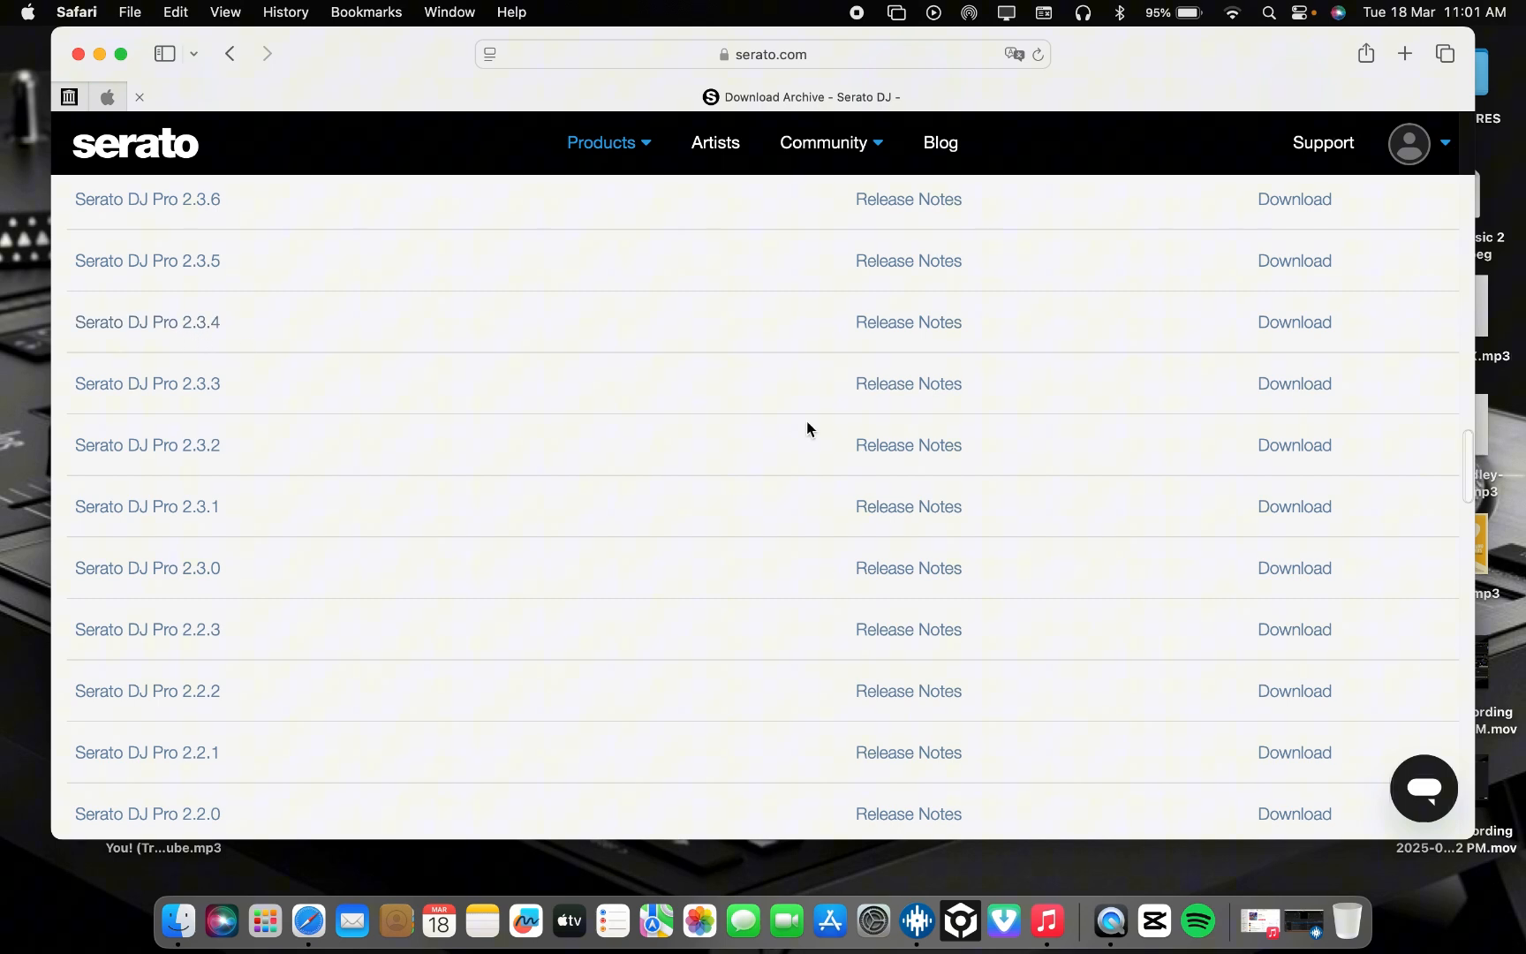
{"action": "left_click", "coordinate": [908, 321]}
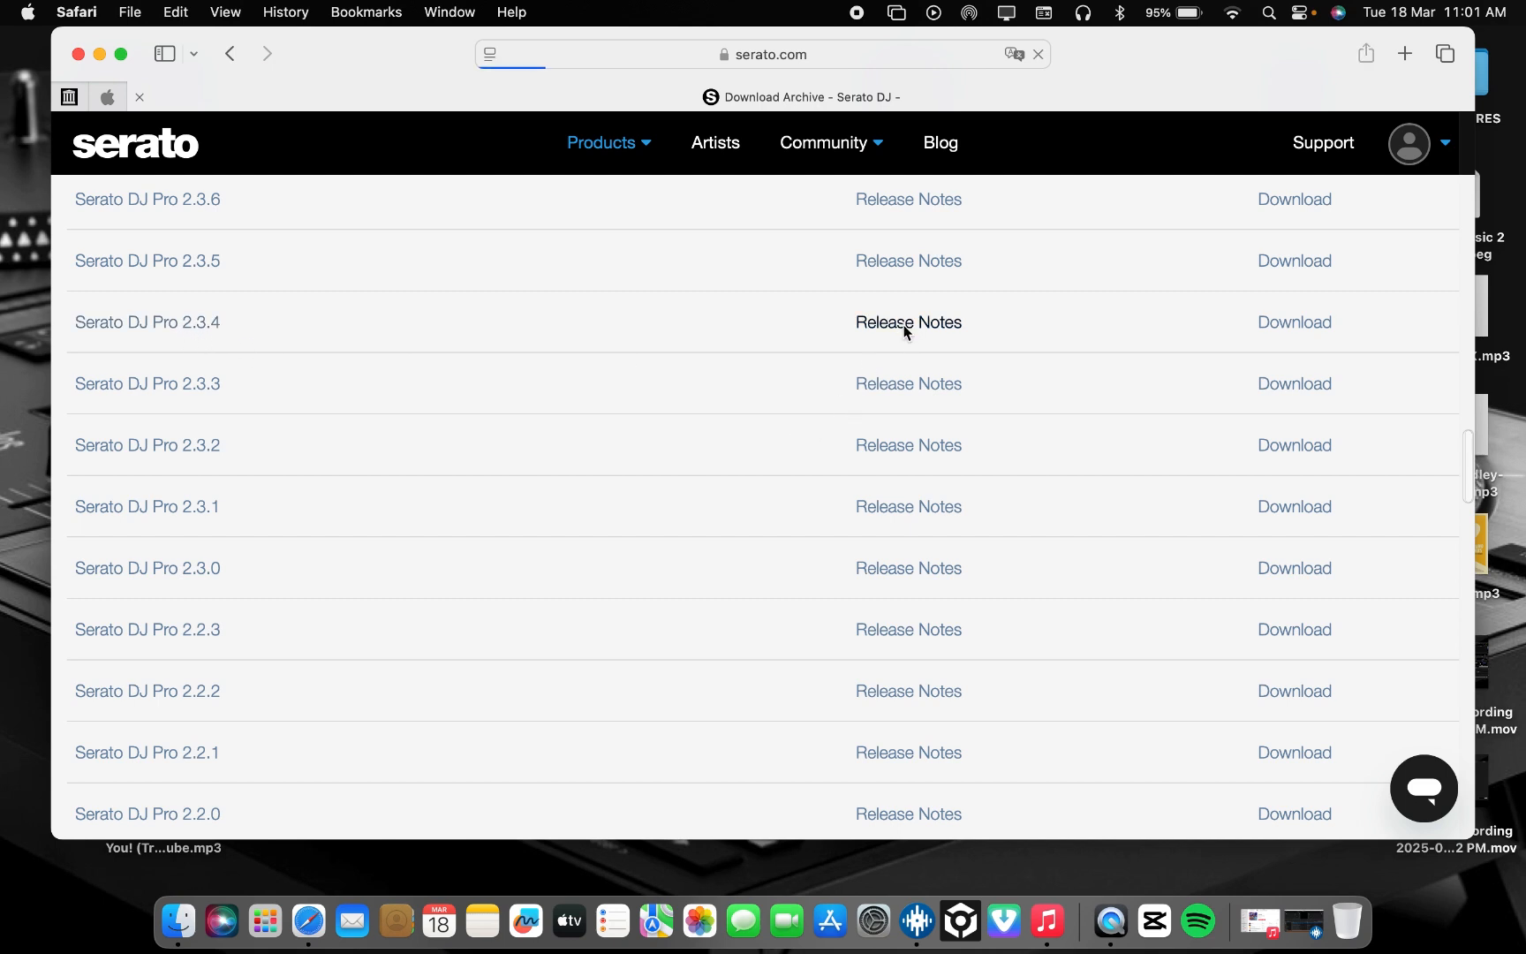
Step: Read the Serato DJ Pro 2.3.4 April 2020 fixes and Mac download, then head back to the archive
{"action": "left_click", "coordinate": [907, 321]}
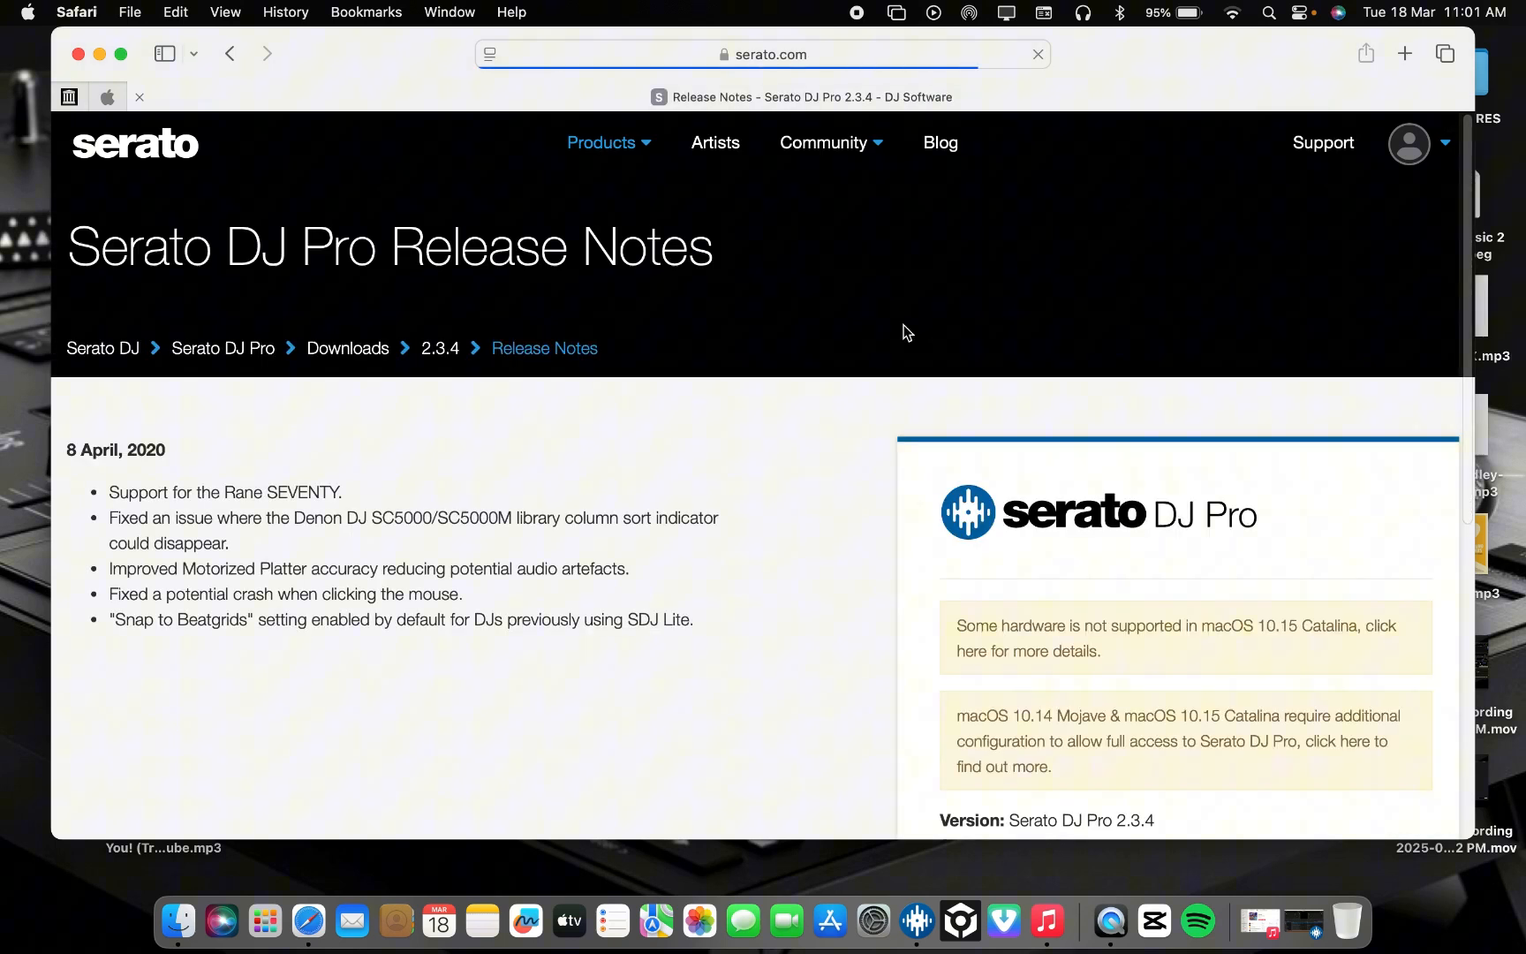
{"action": "scroll", "scroll_direction": "down", "scroll_amount": 3}
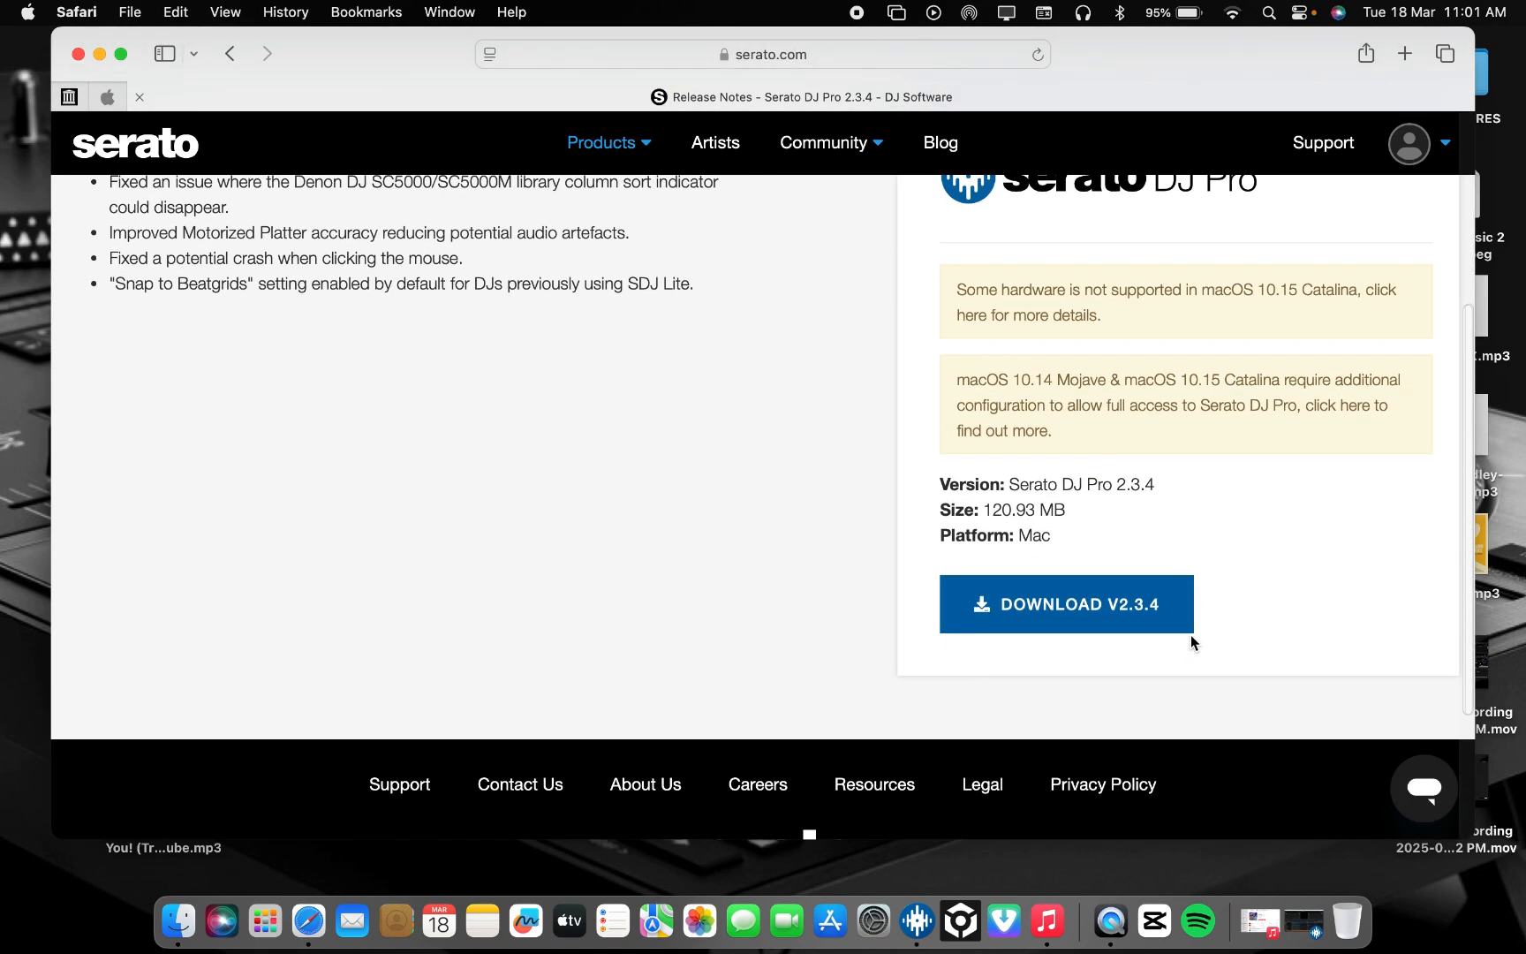
{"action": "mouse_move", "coordinate": [1017, 339]}
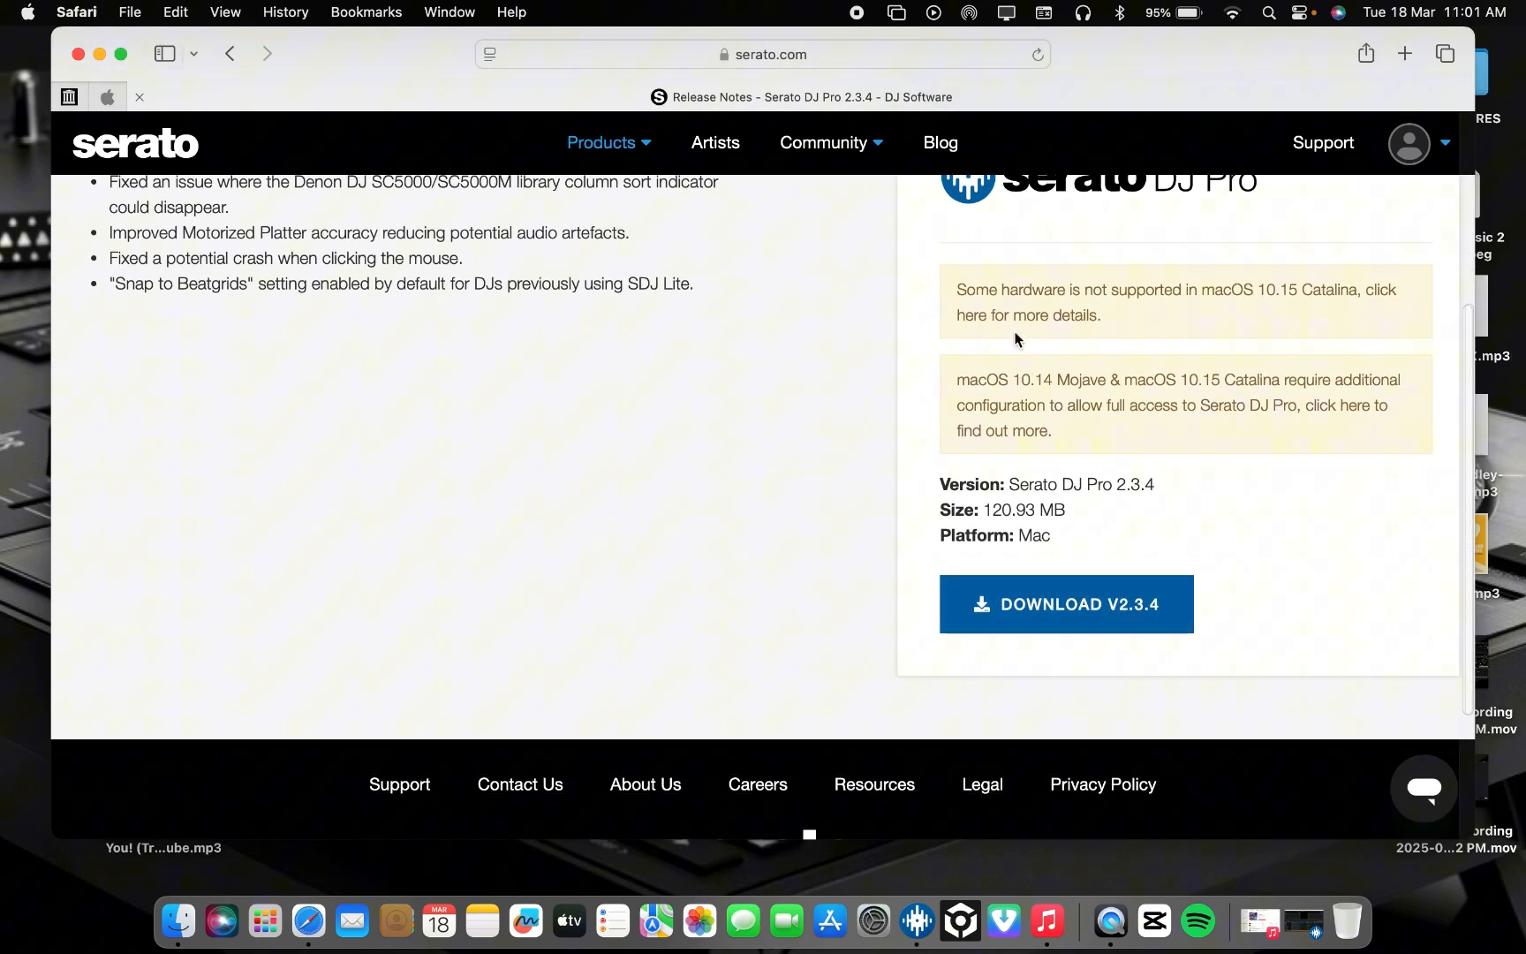
{"action": "mouse_move", "coordinate": [1118, 316]}
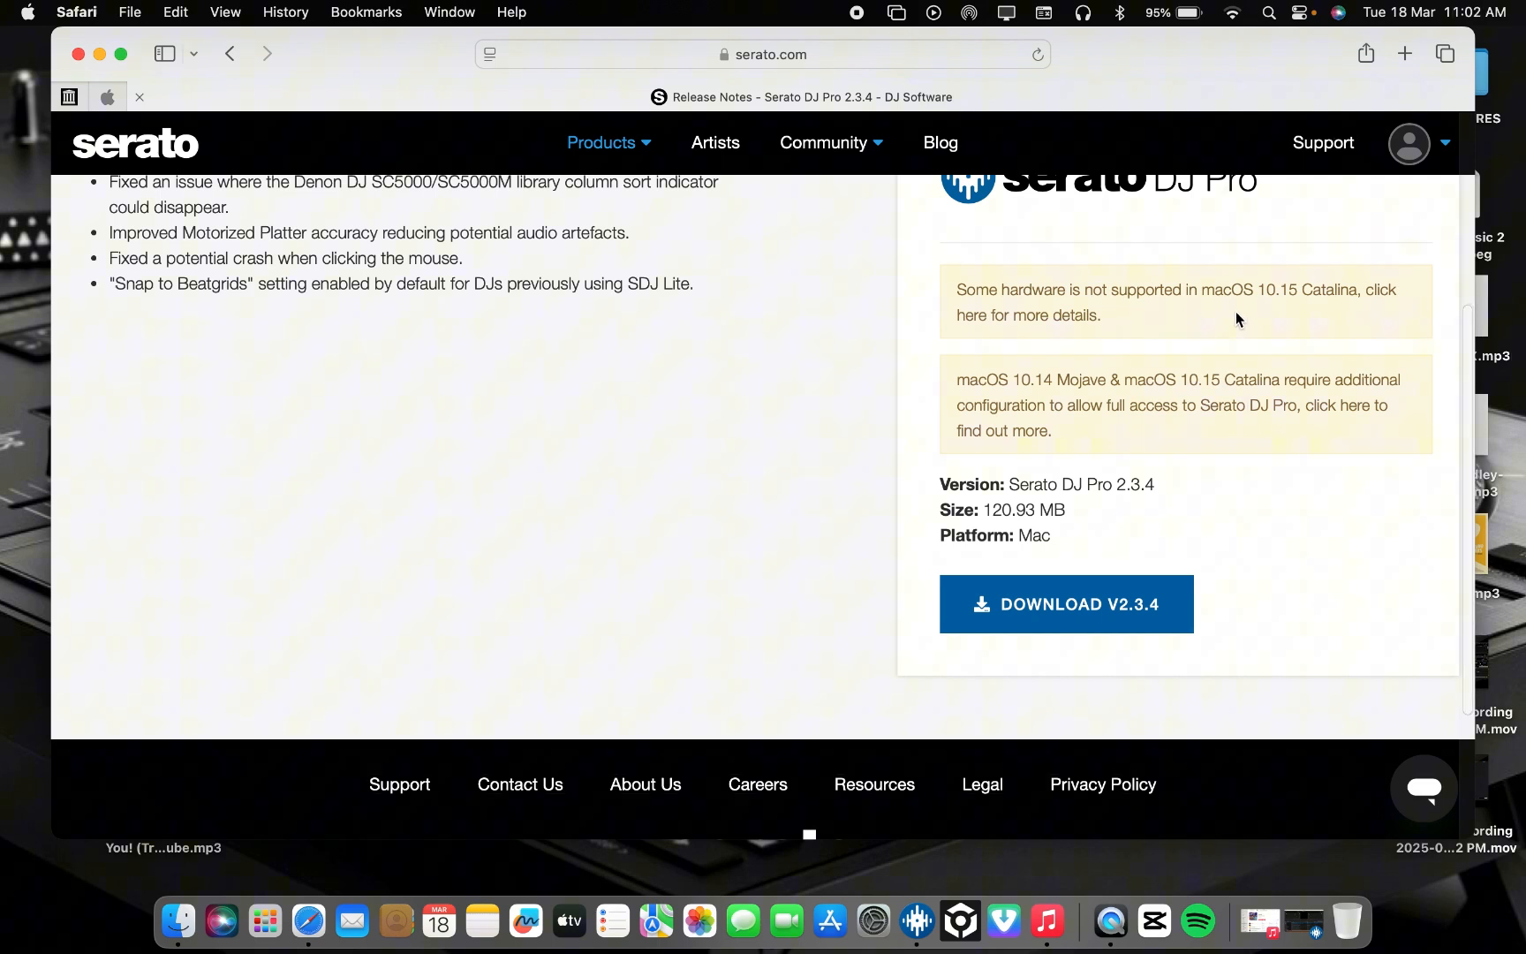
{"action": "mouse_move", "coordinate": [1313, 316]}
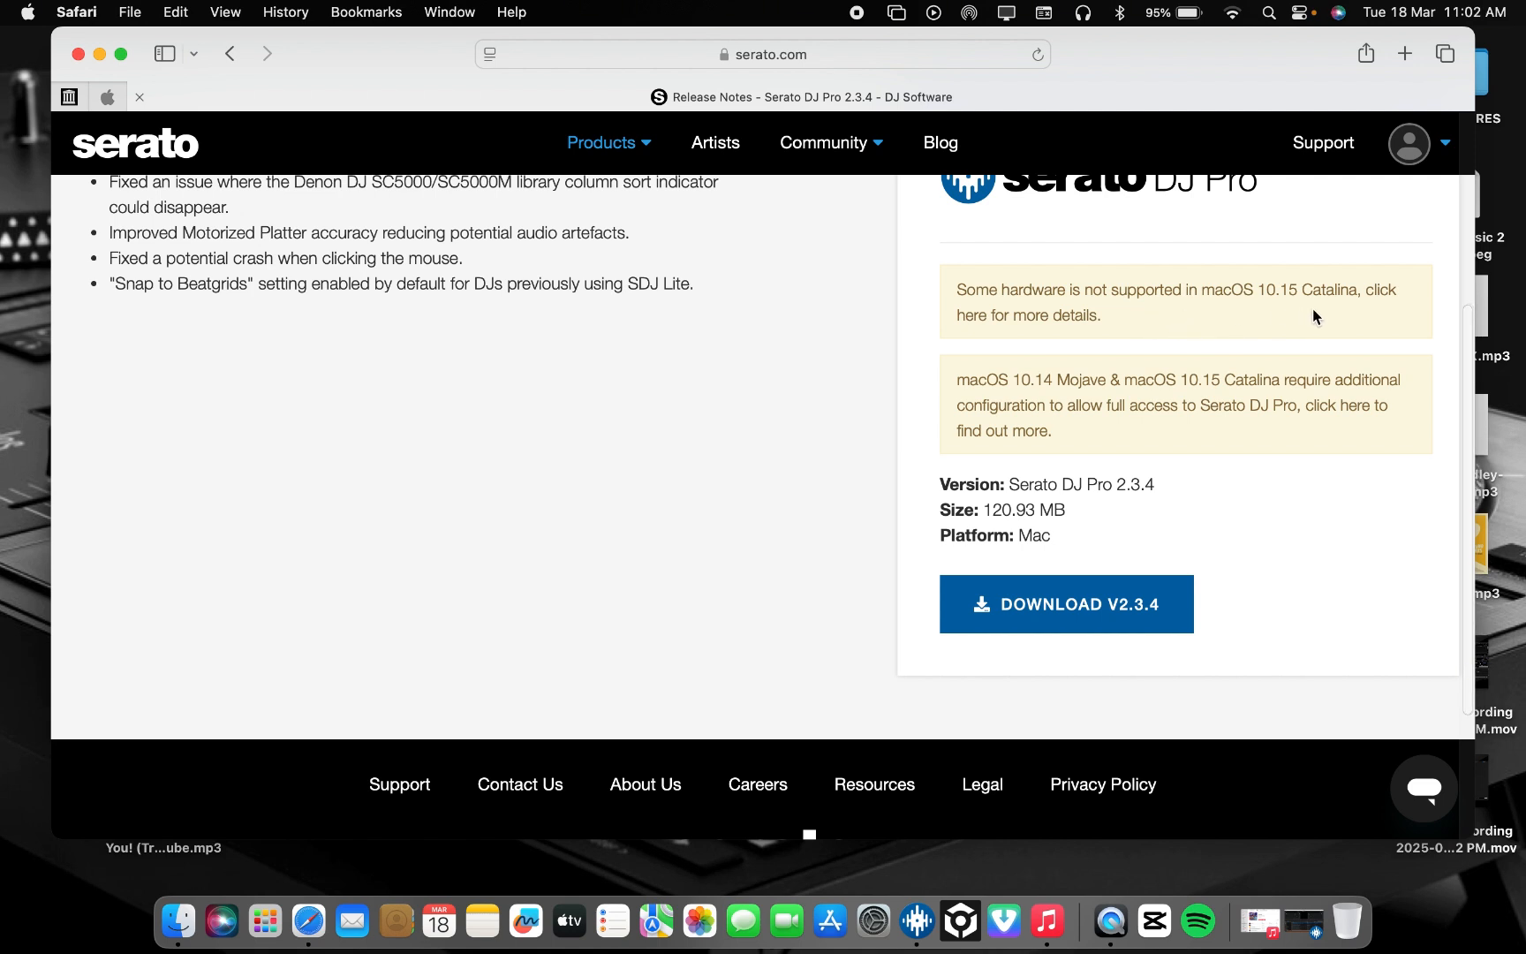
{"action": "mouse_move", "coordinate": [1174, 380]}
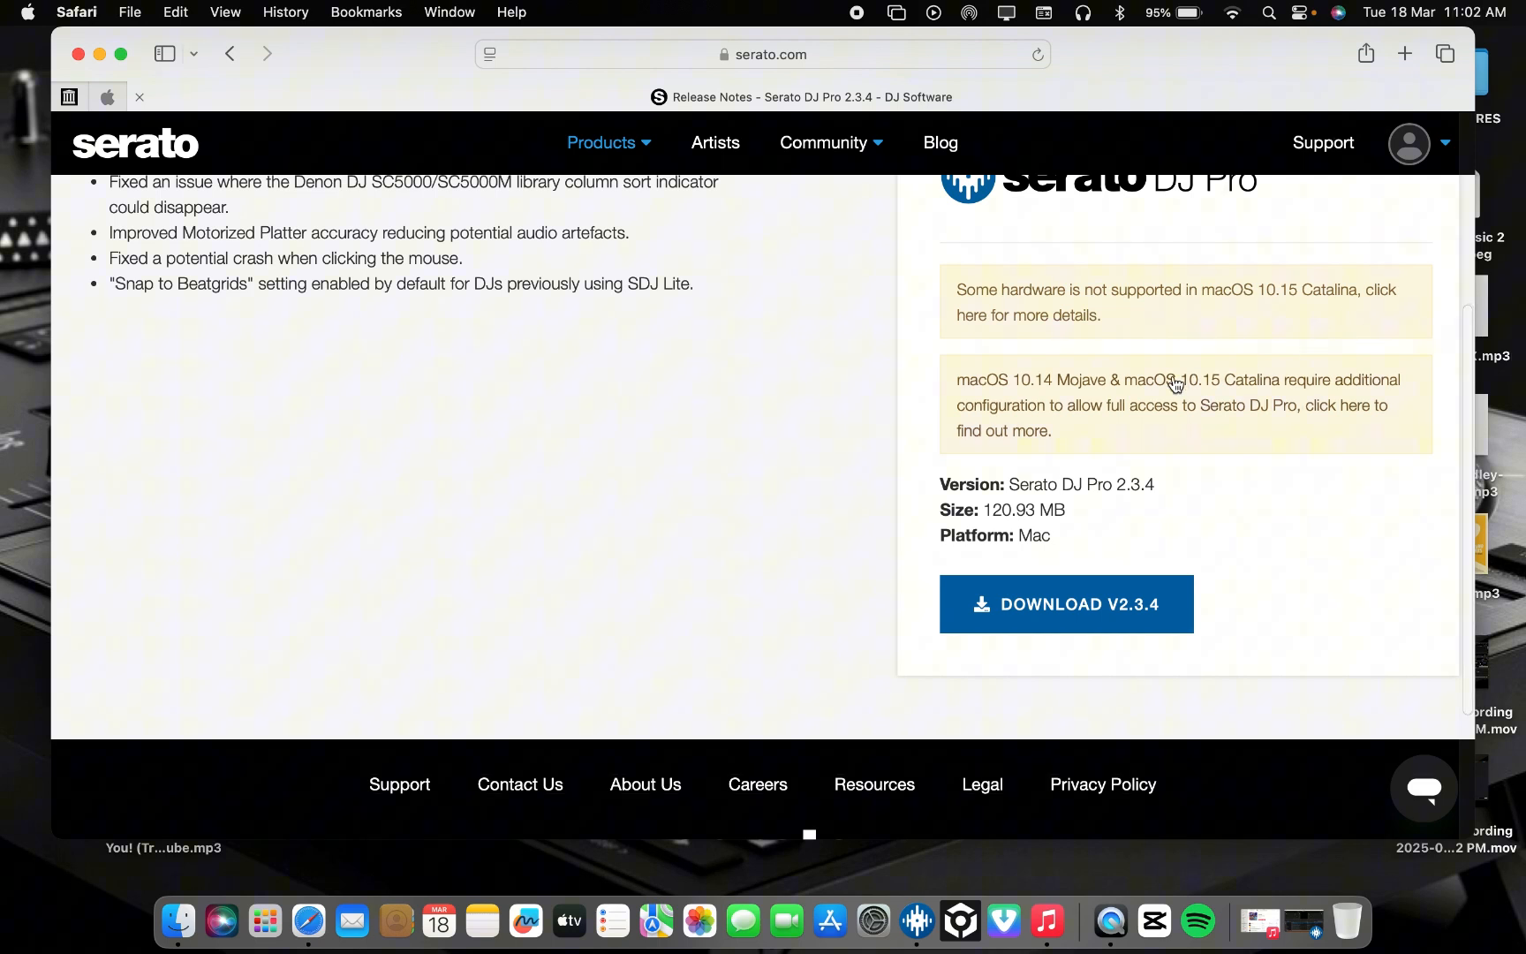
{"action": "scroll", "scroll_direction": "down", "scroll_amount": 3}
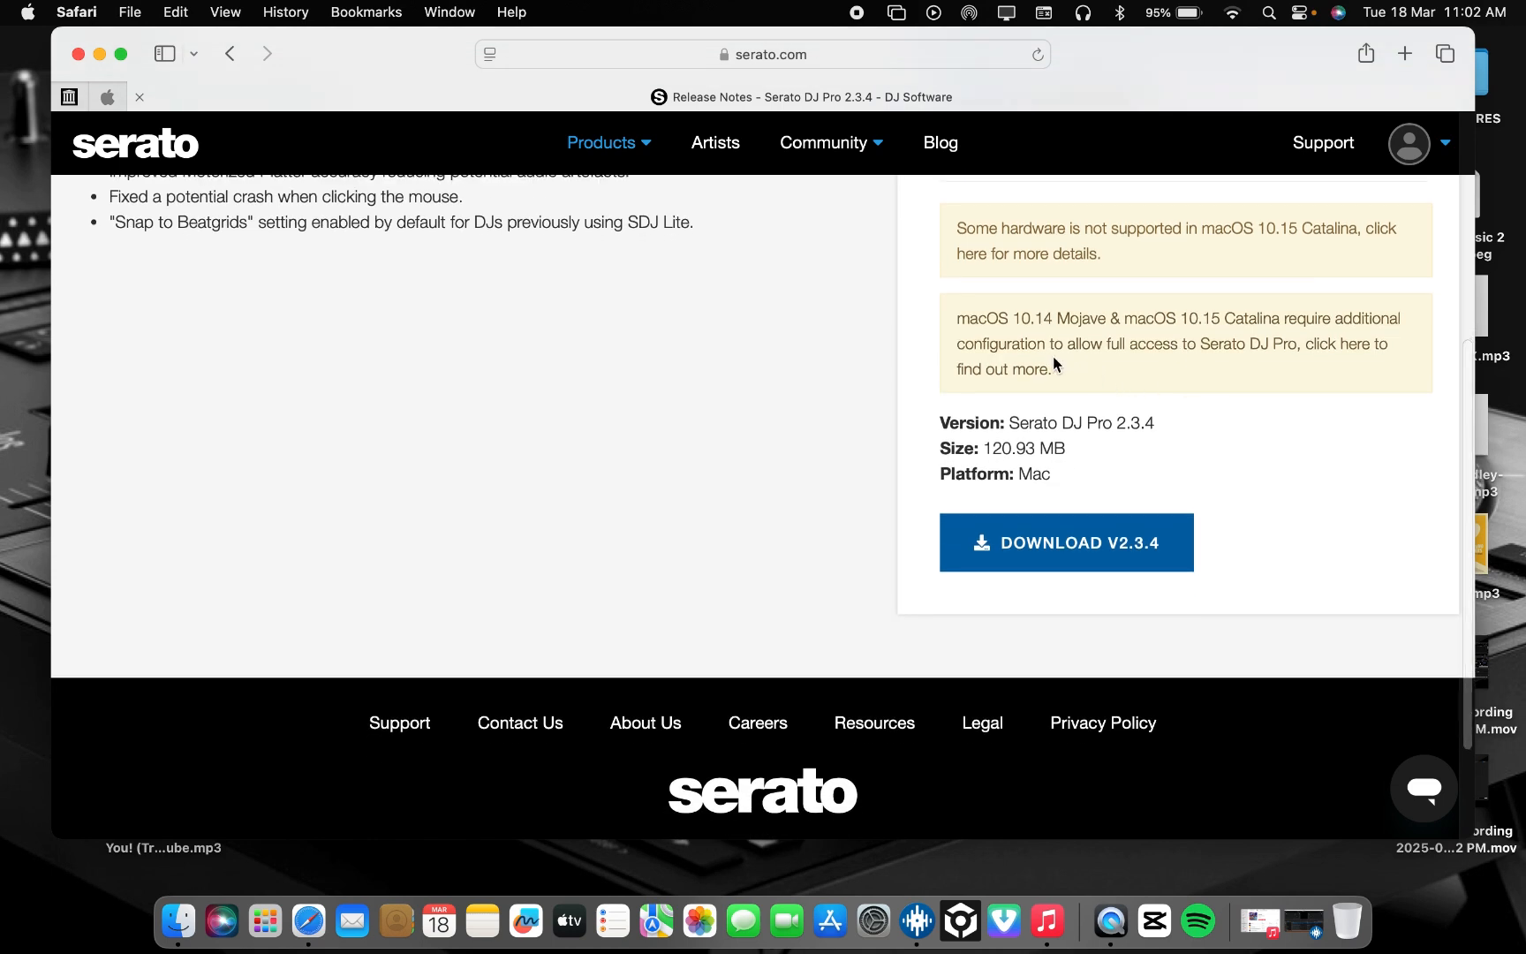
{"action": "mouse_move", "coordinate": [1084, 365]}
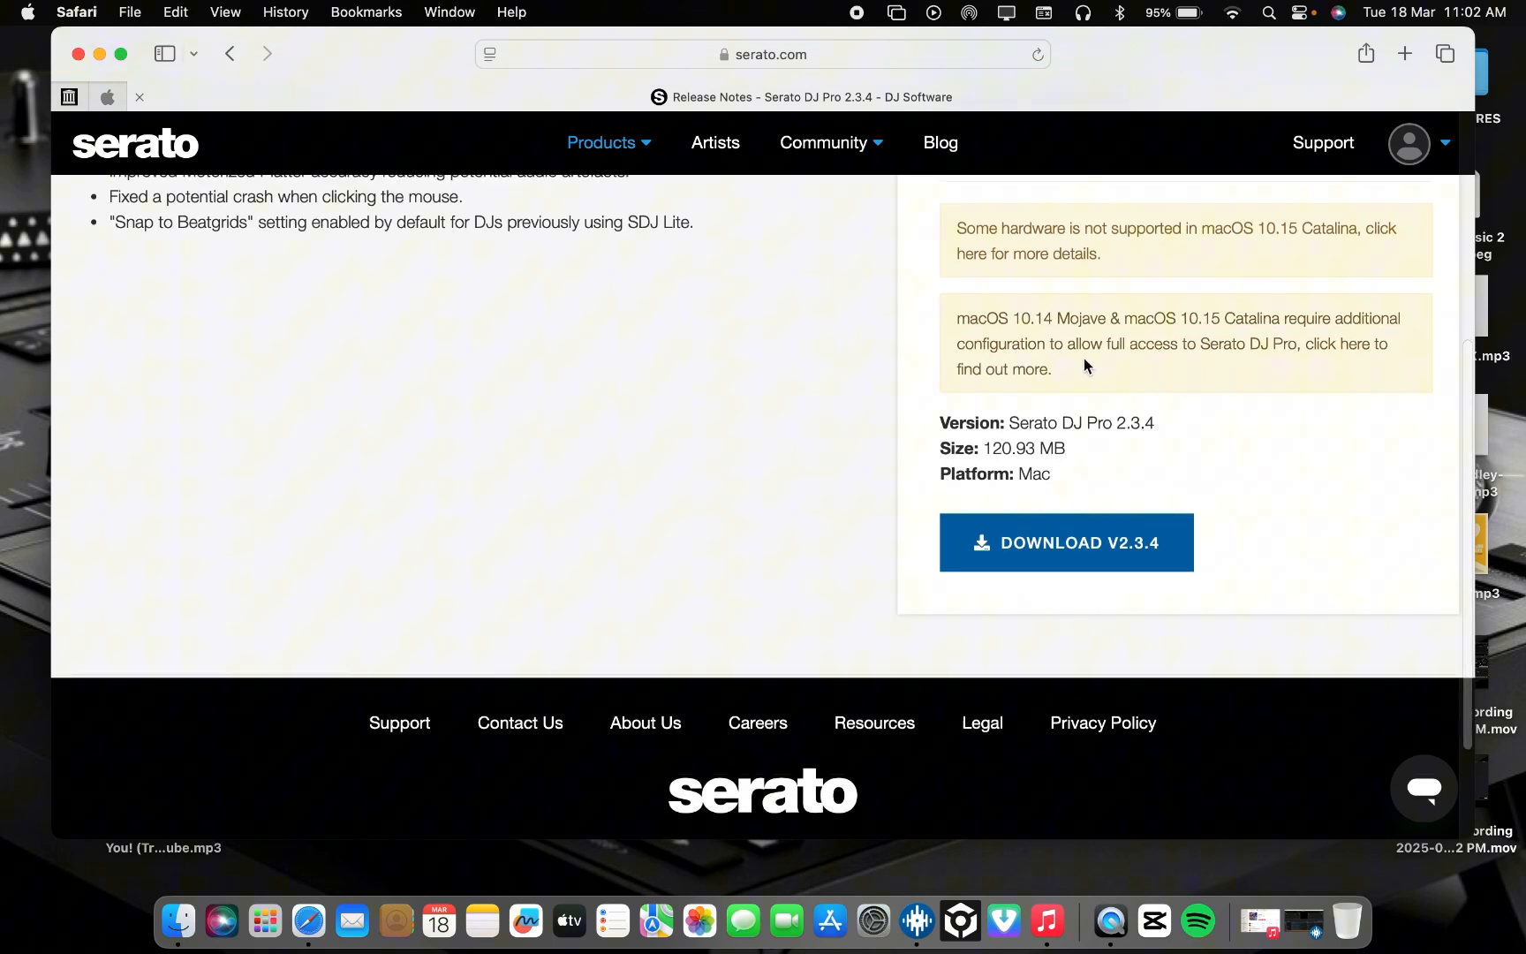
{"action": "scroll", "scroll_direction": "down", "scroll_amount": 3}
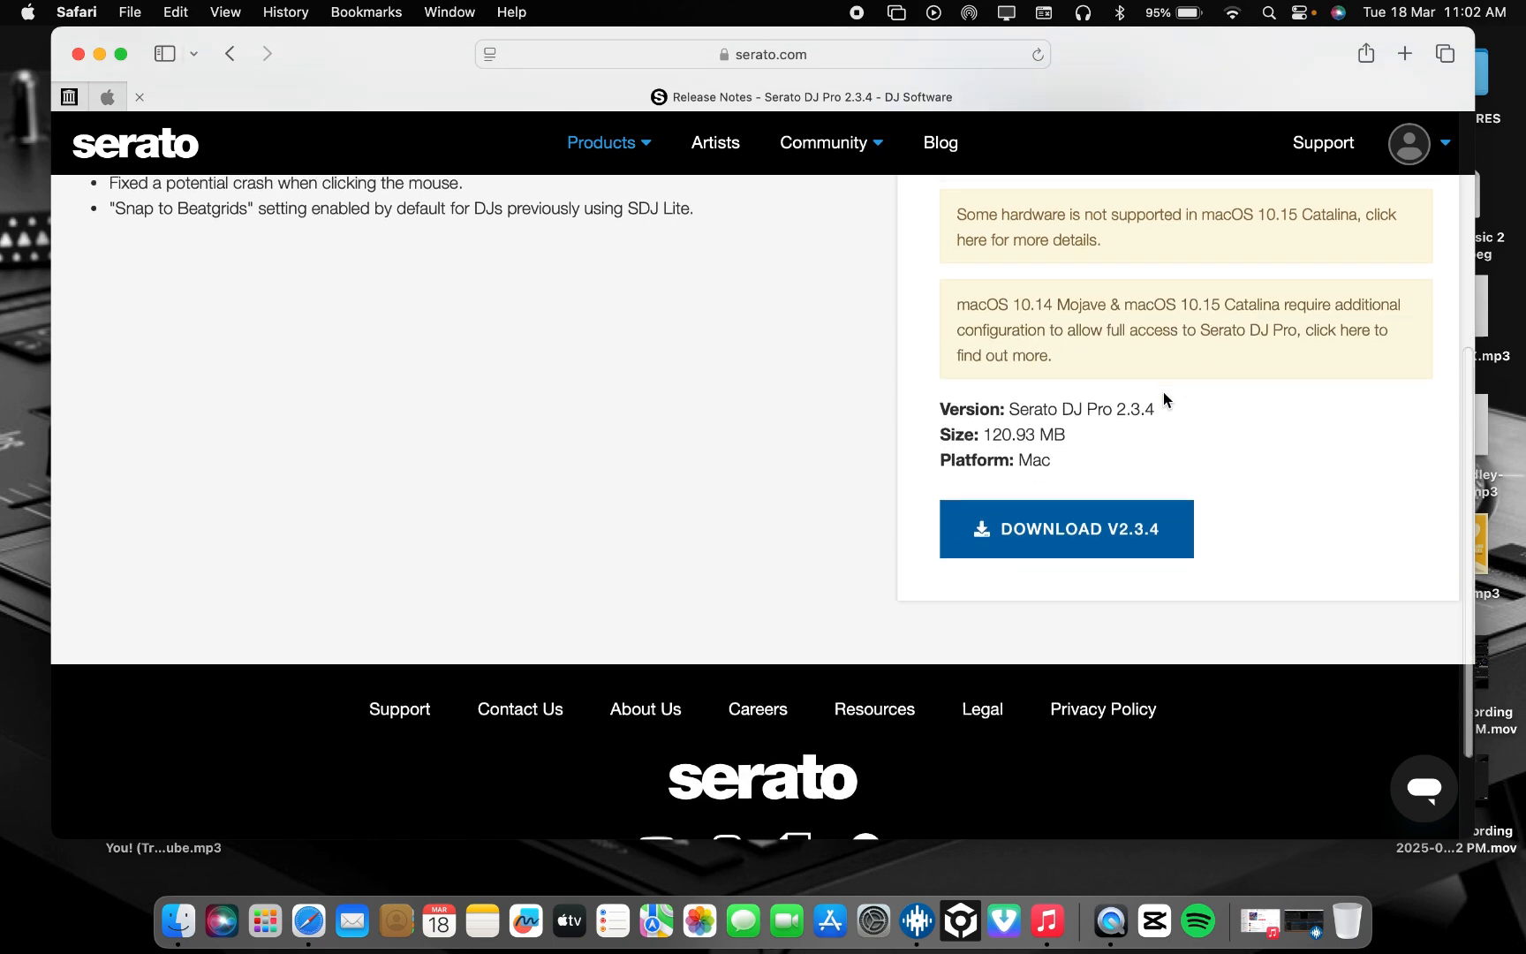
{"action": "scroll", "scroll_direction": "down", "scroll_amount": 3}
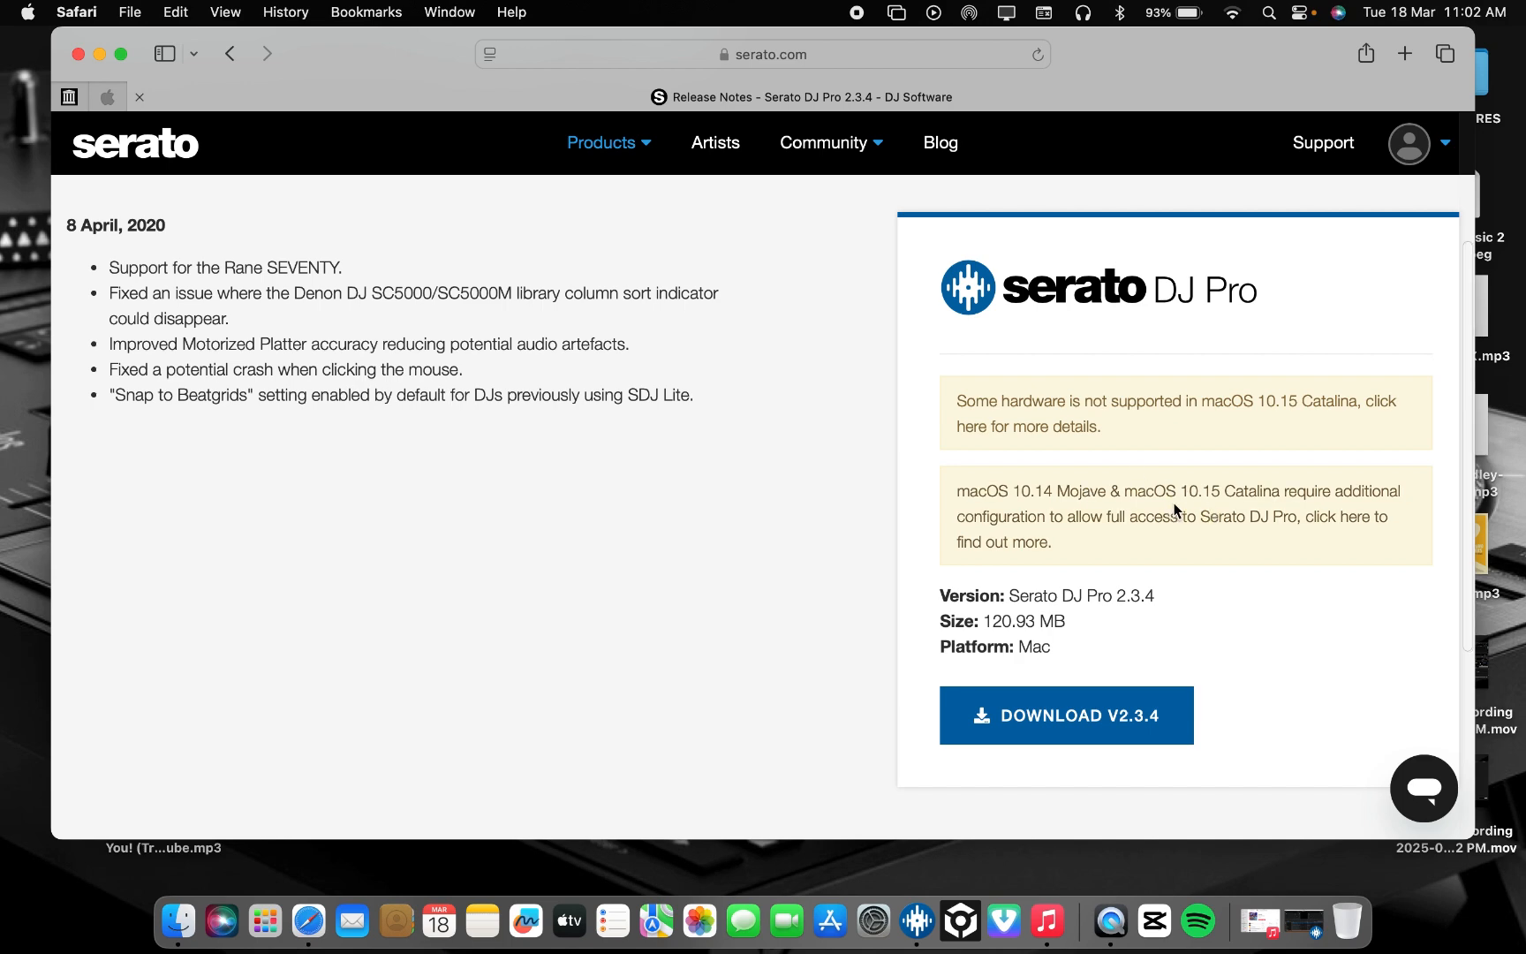
{"action": "scroll", "scroll_direction": "down", "scroll_amount": 3}
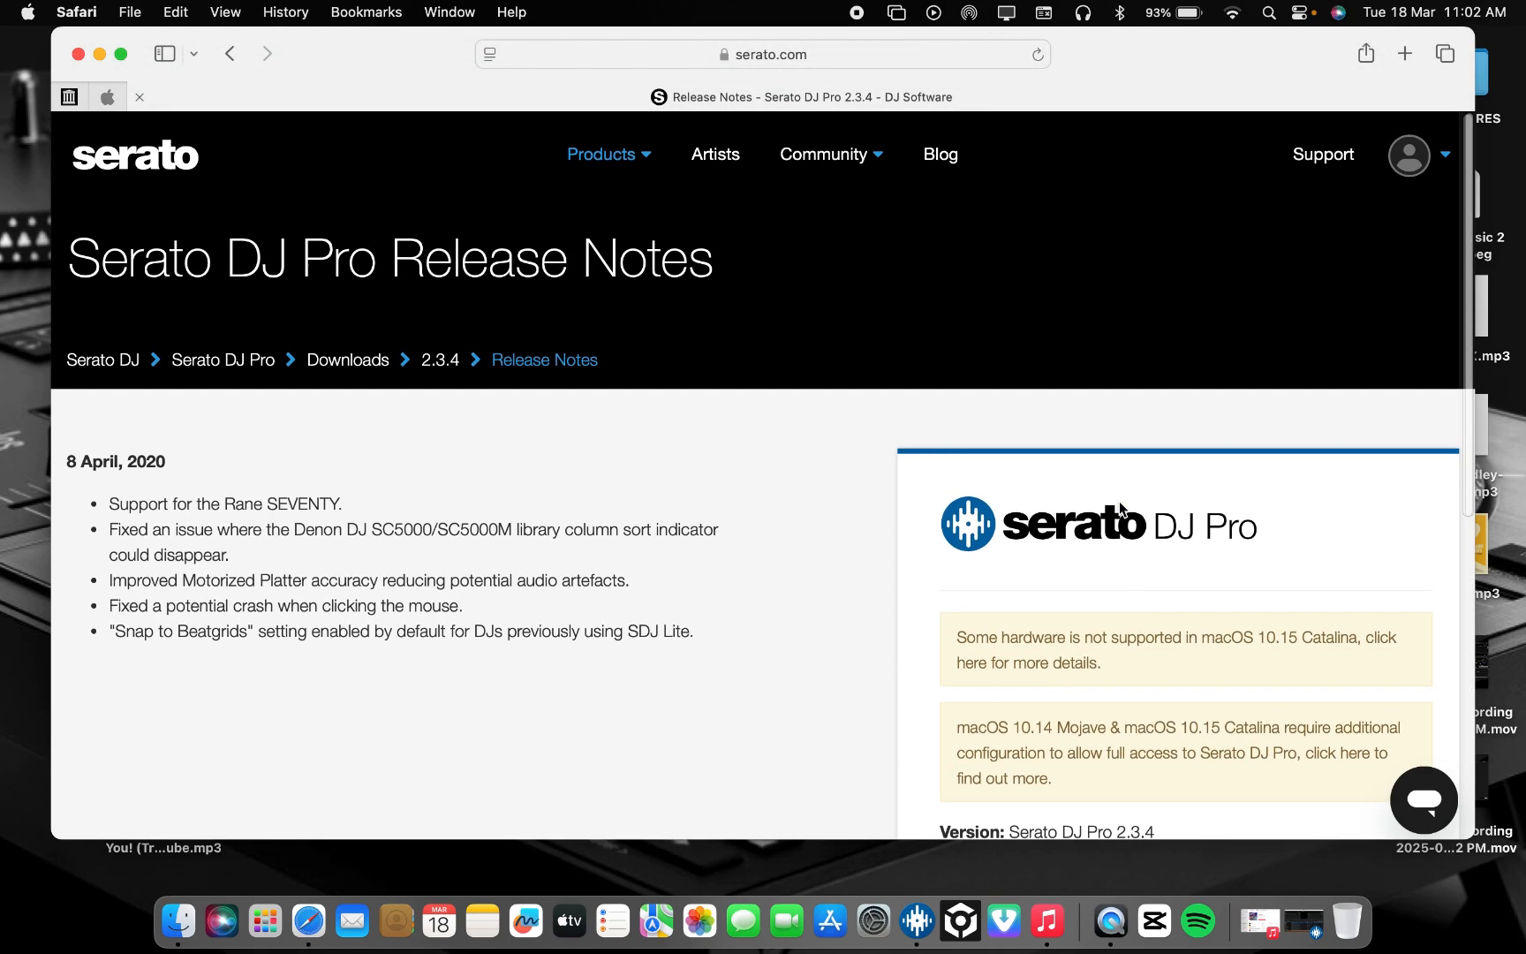
{"action": "left_click", "coordinate": [231, 53]}
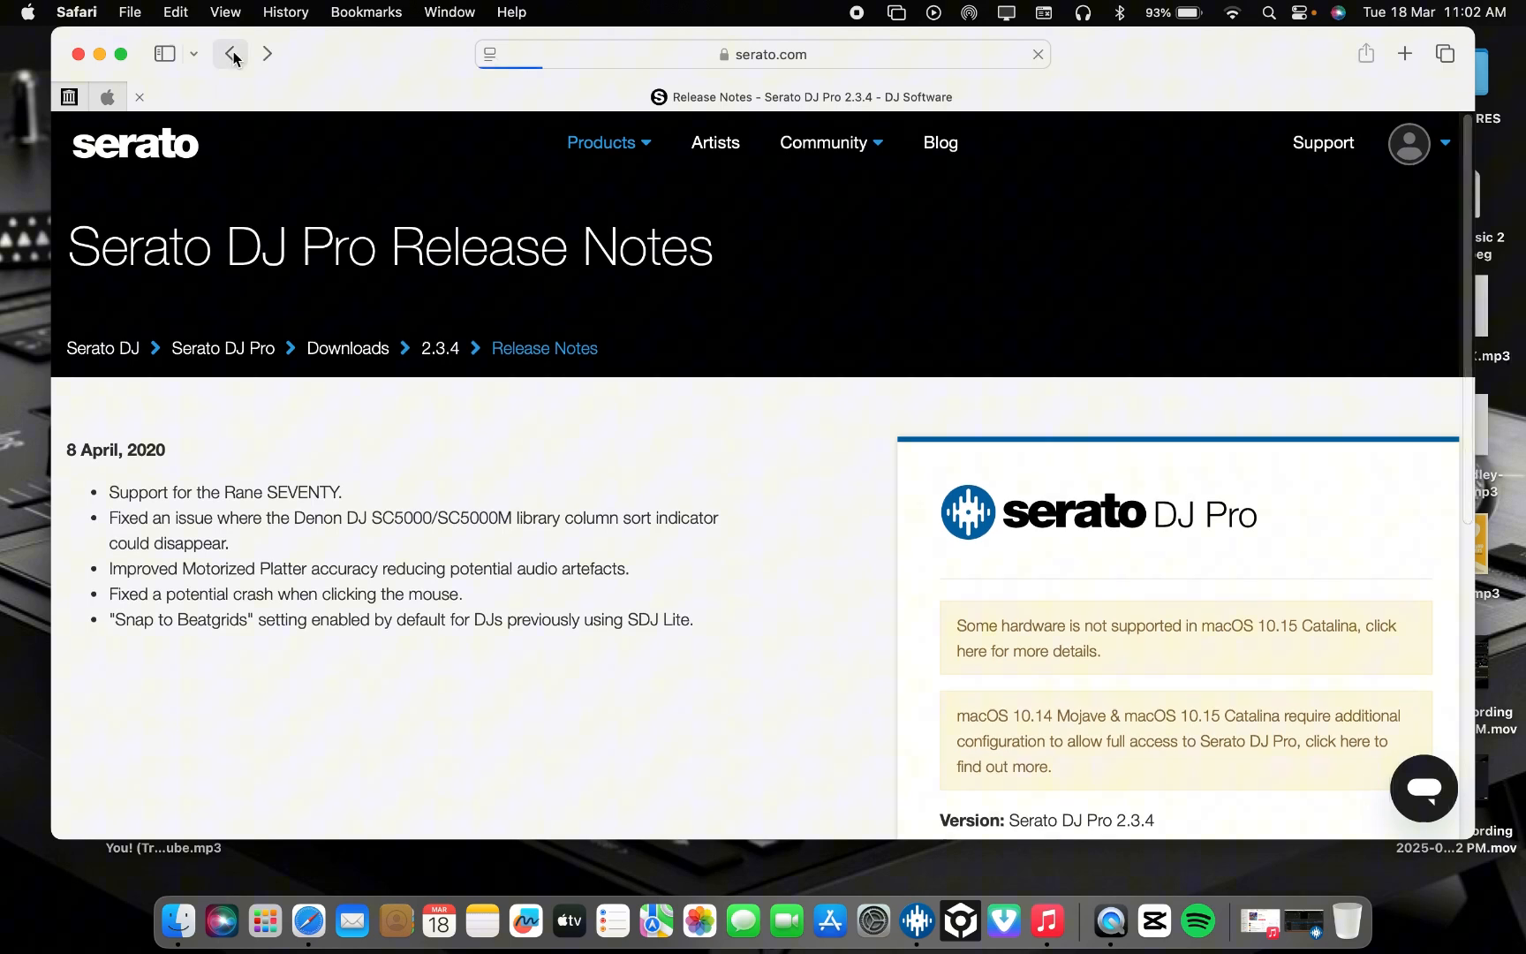
Step: Return to the archive list and bring up the Serato DJ Pro 2.5.9 release notes
{"action": "left_click", "coordinate": [231, 53]}
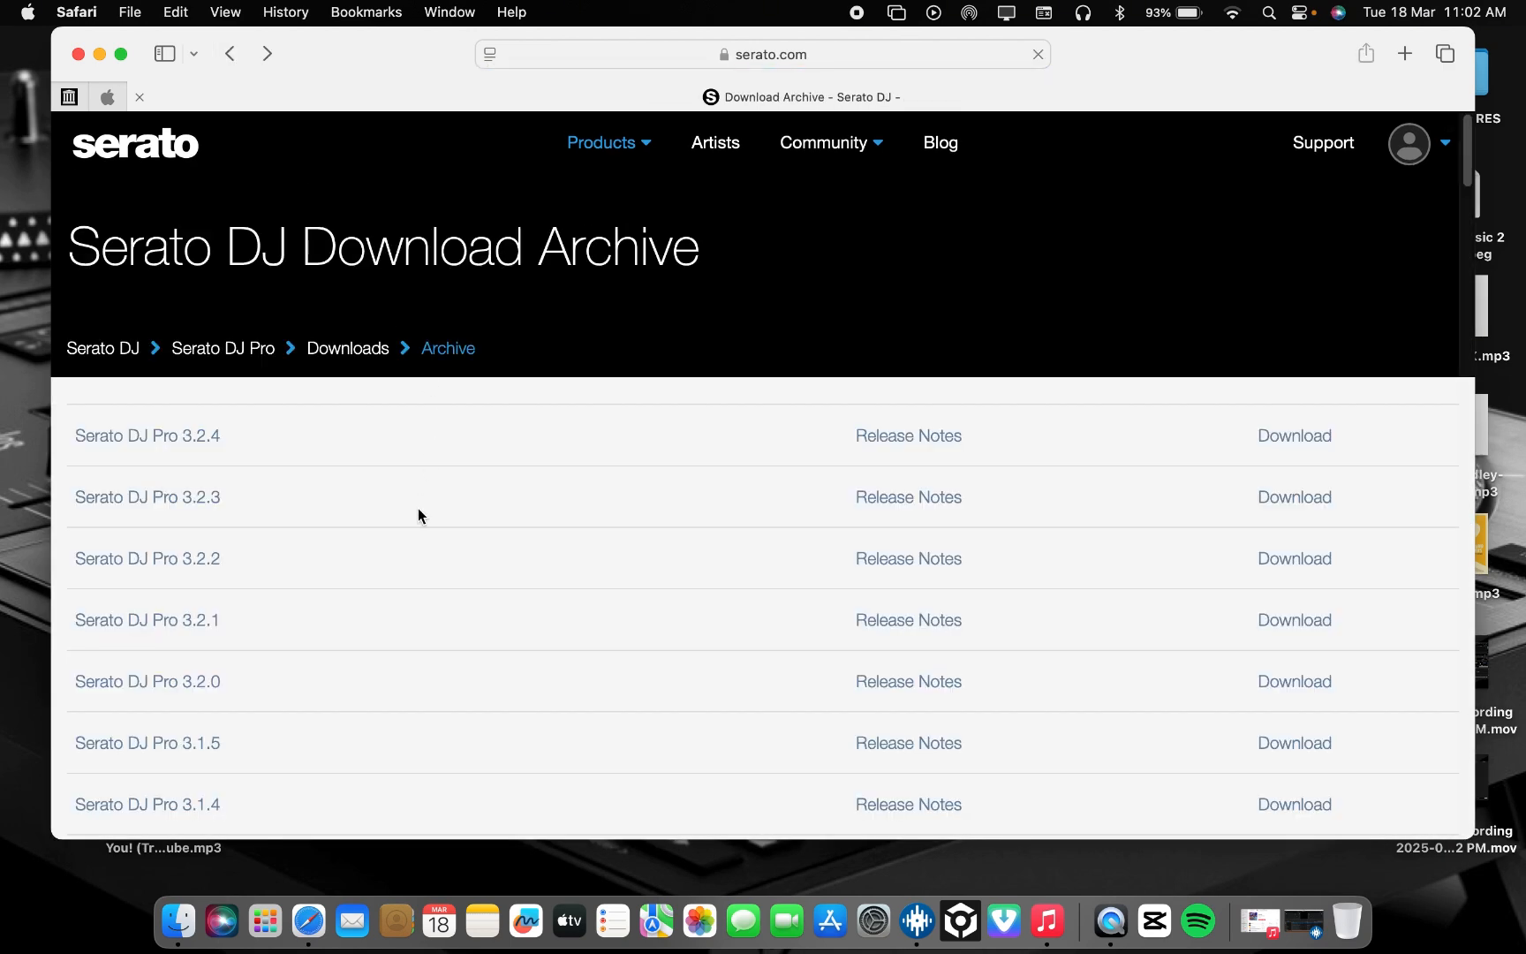
{"action": "scroll", "scroll_direction": "down", "scroll_amount": 3}
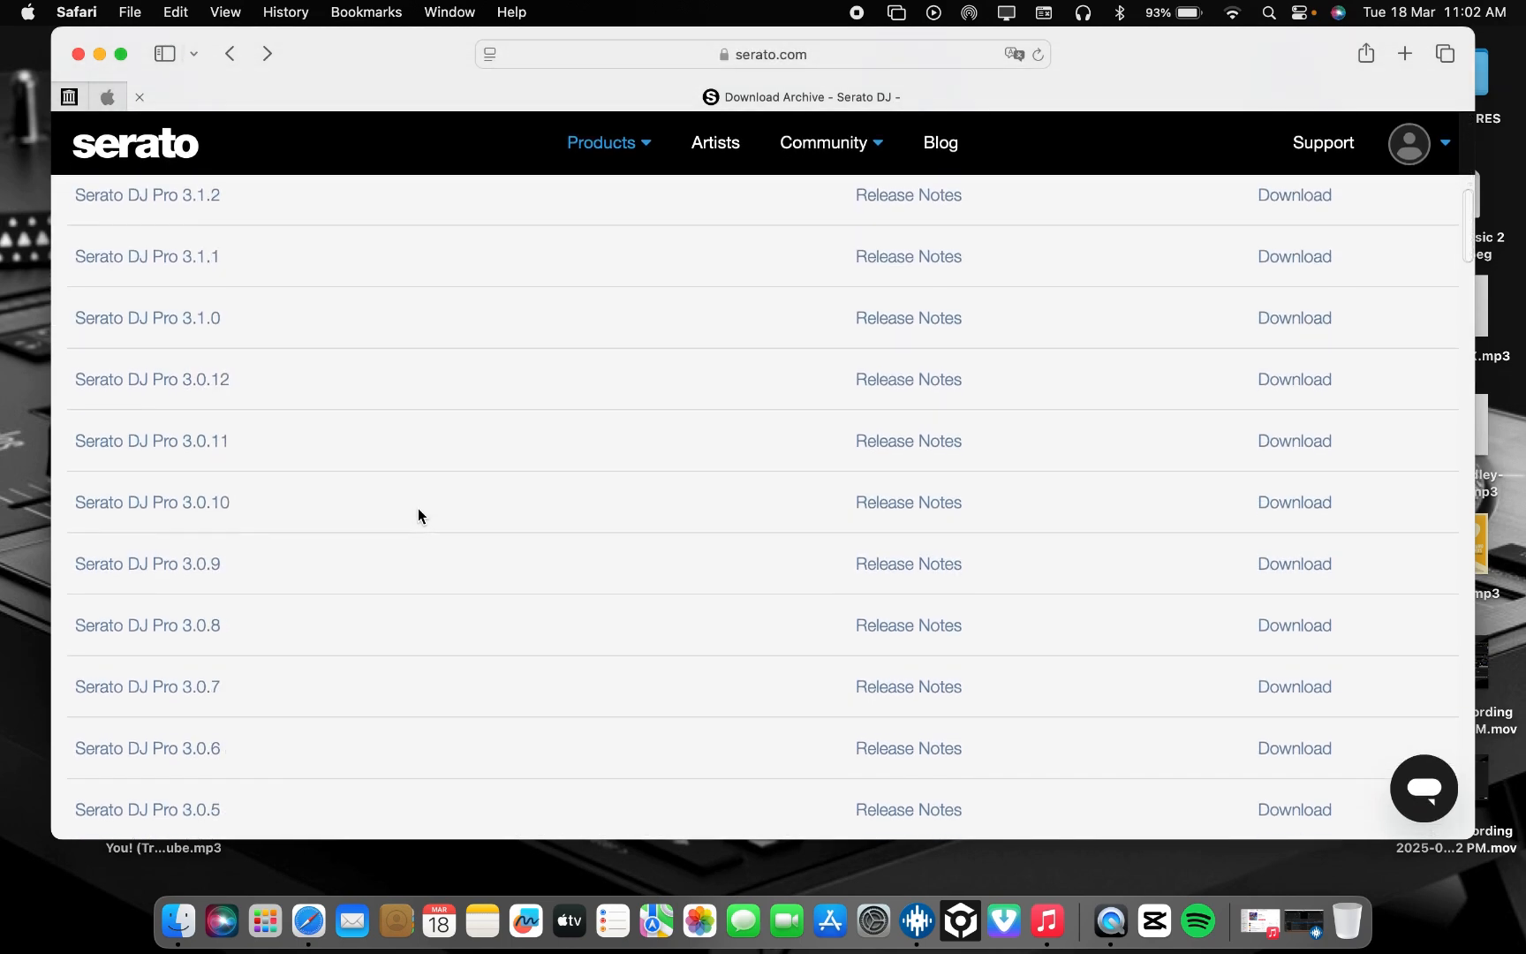
{"action": "scroll", "scroll_direction": "down", "scroll_amount": 3}
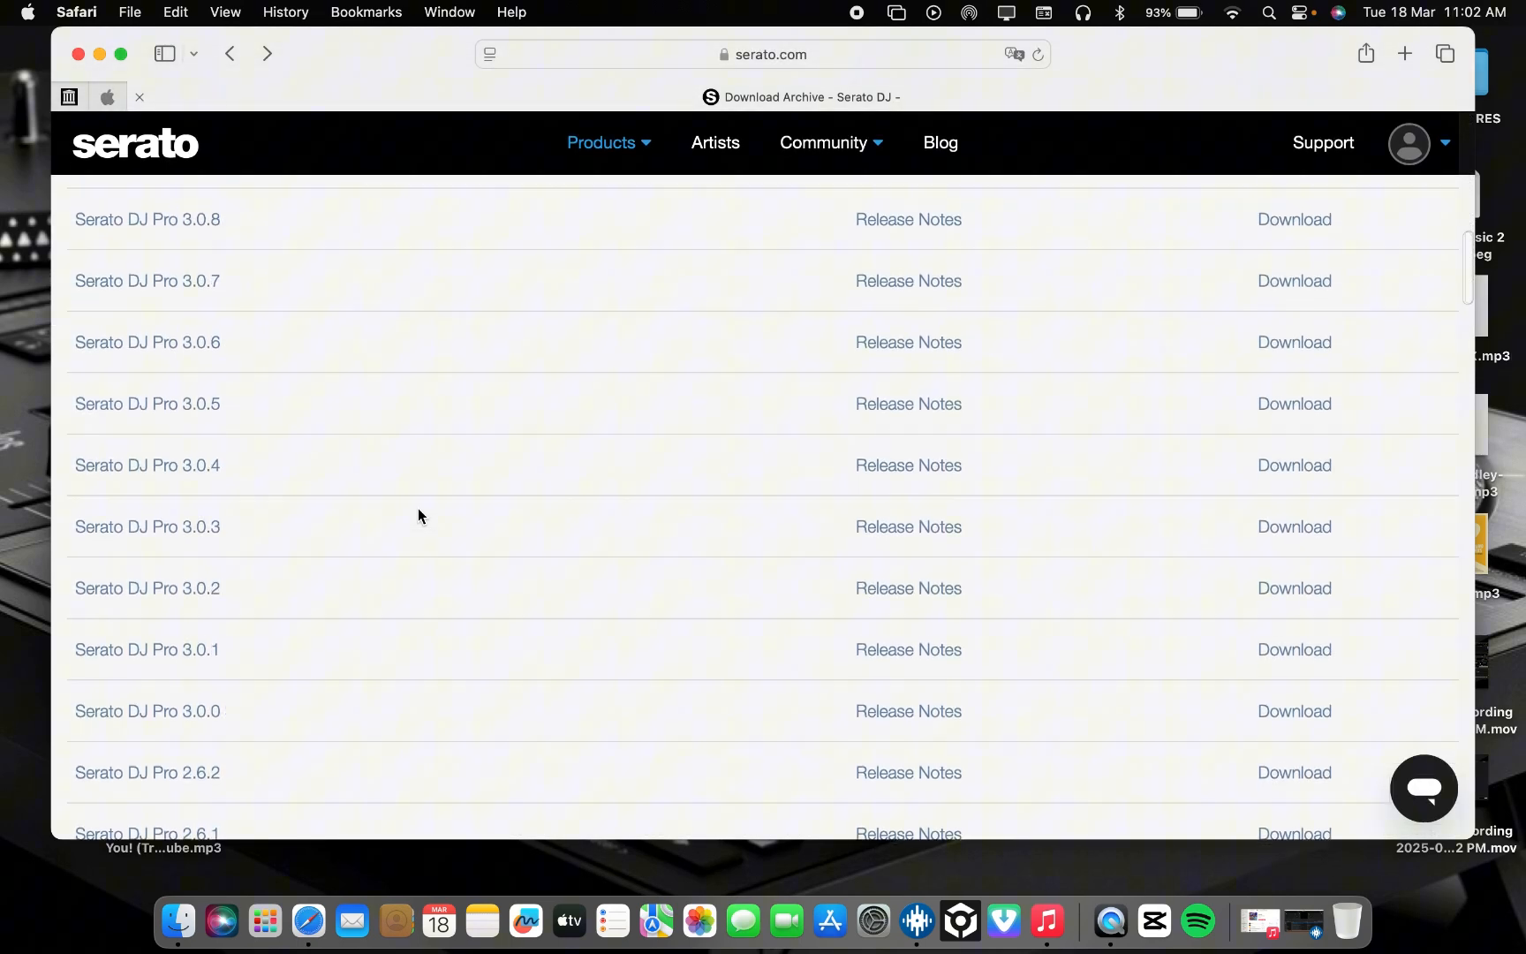
{"action": "scroll", "scroll_direction": "down", "scroll_amount": 3}
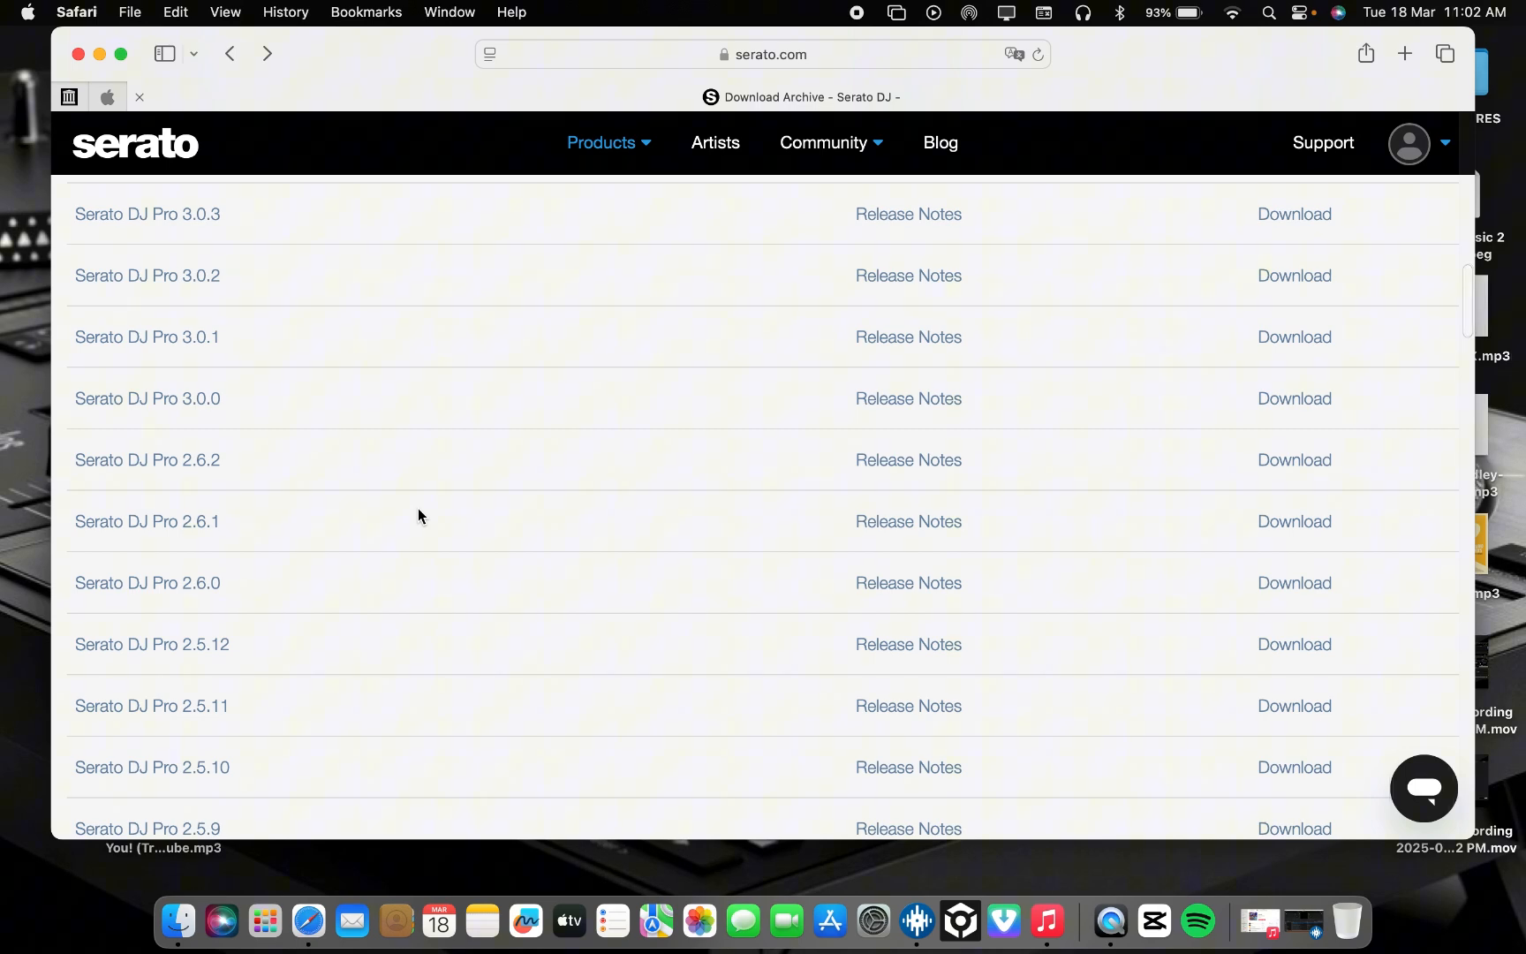
{"action": "scroll", "scroll_direction": "down", "scroll_amount": 3}
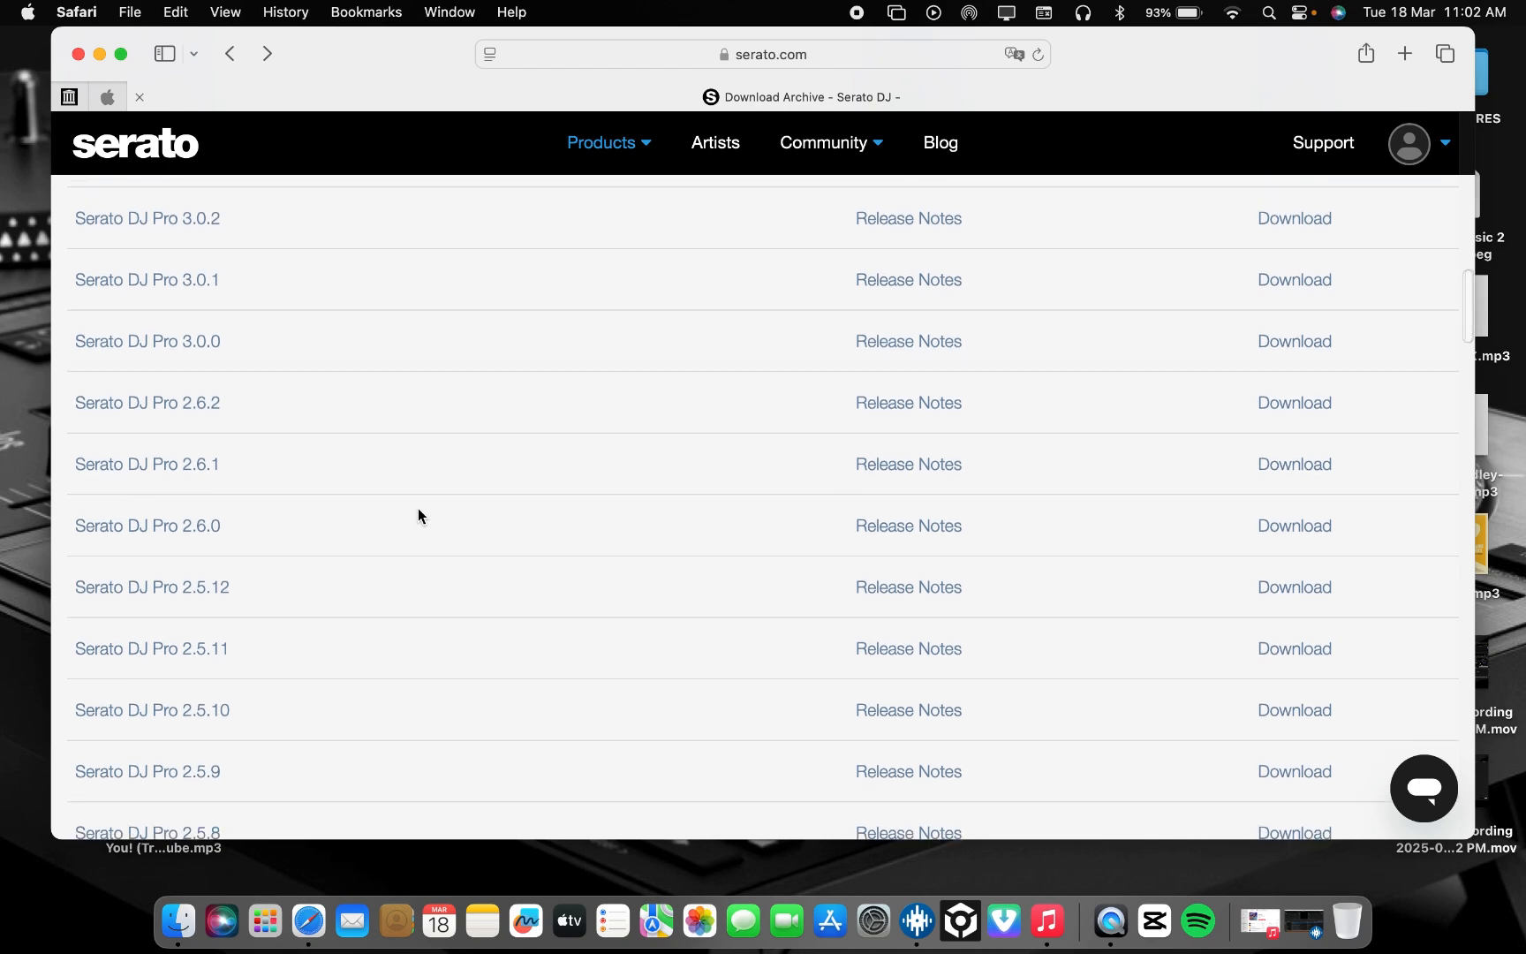
{"action": "scroll", "scroll_direction": "down", "scroll_amount": 3}
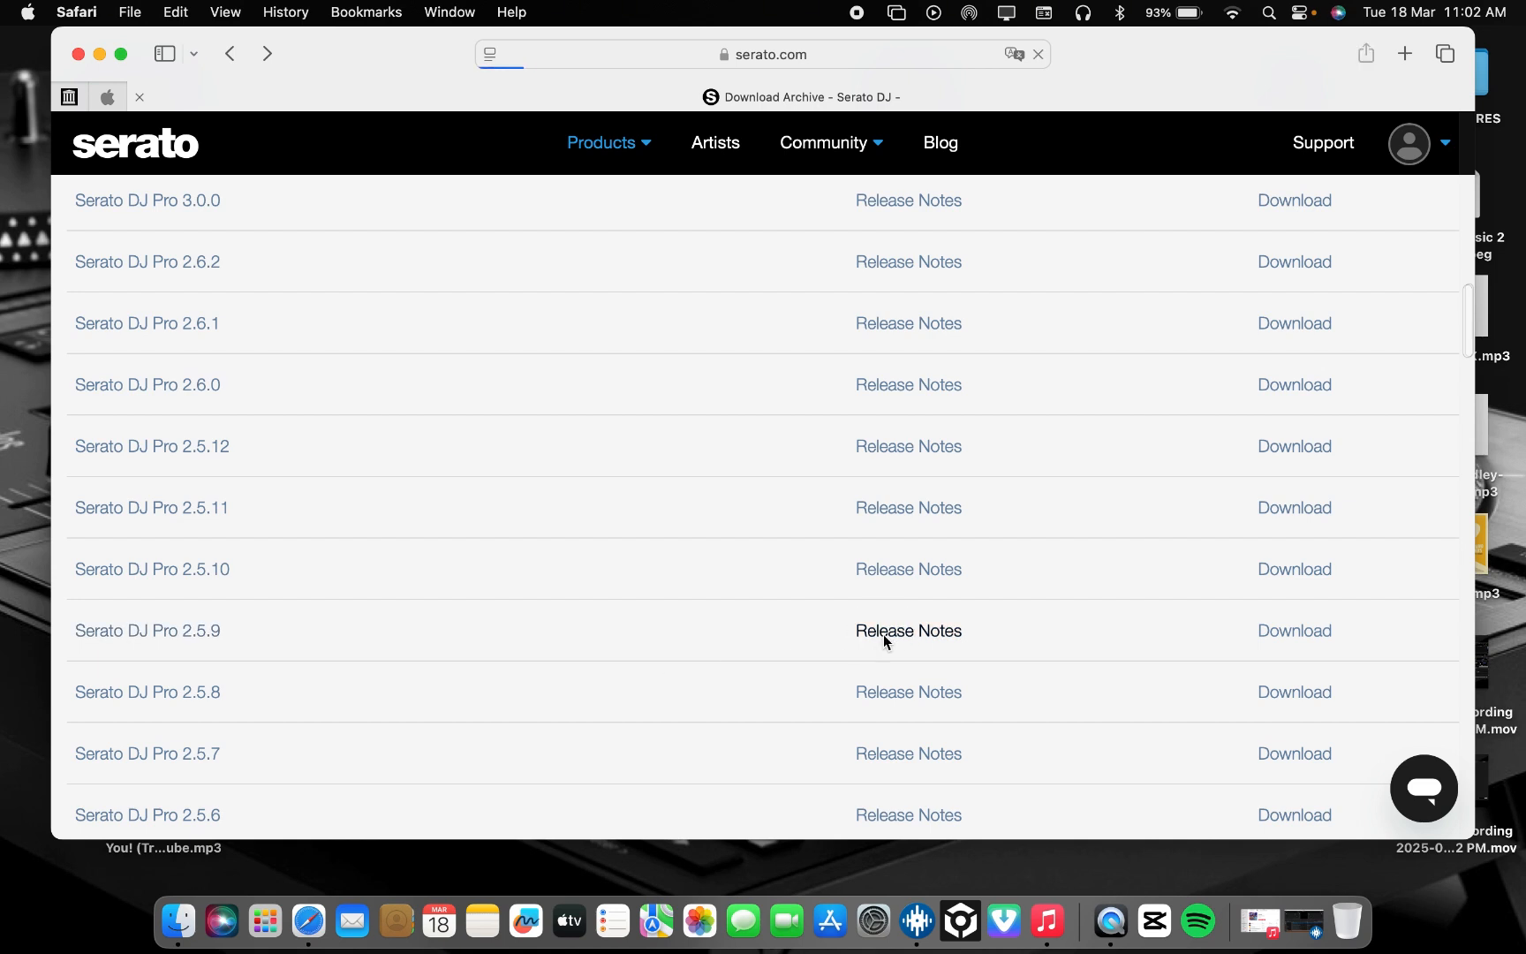
{"action": "left_click", "coordinate": [908, 630]}
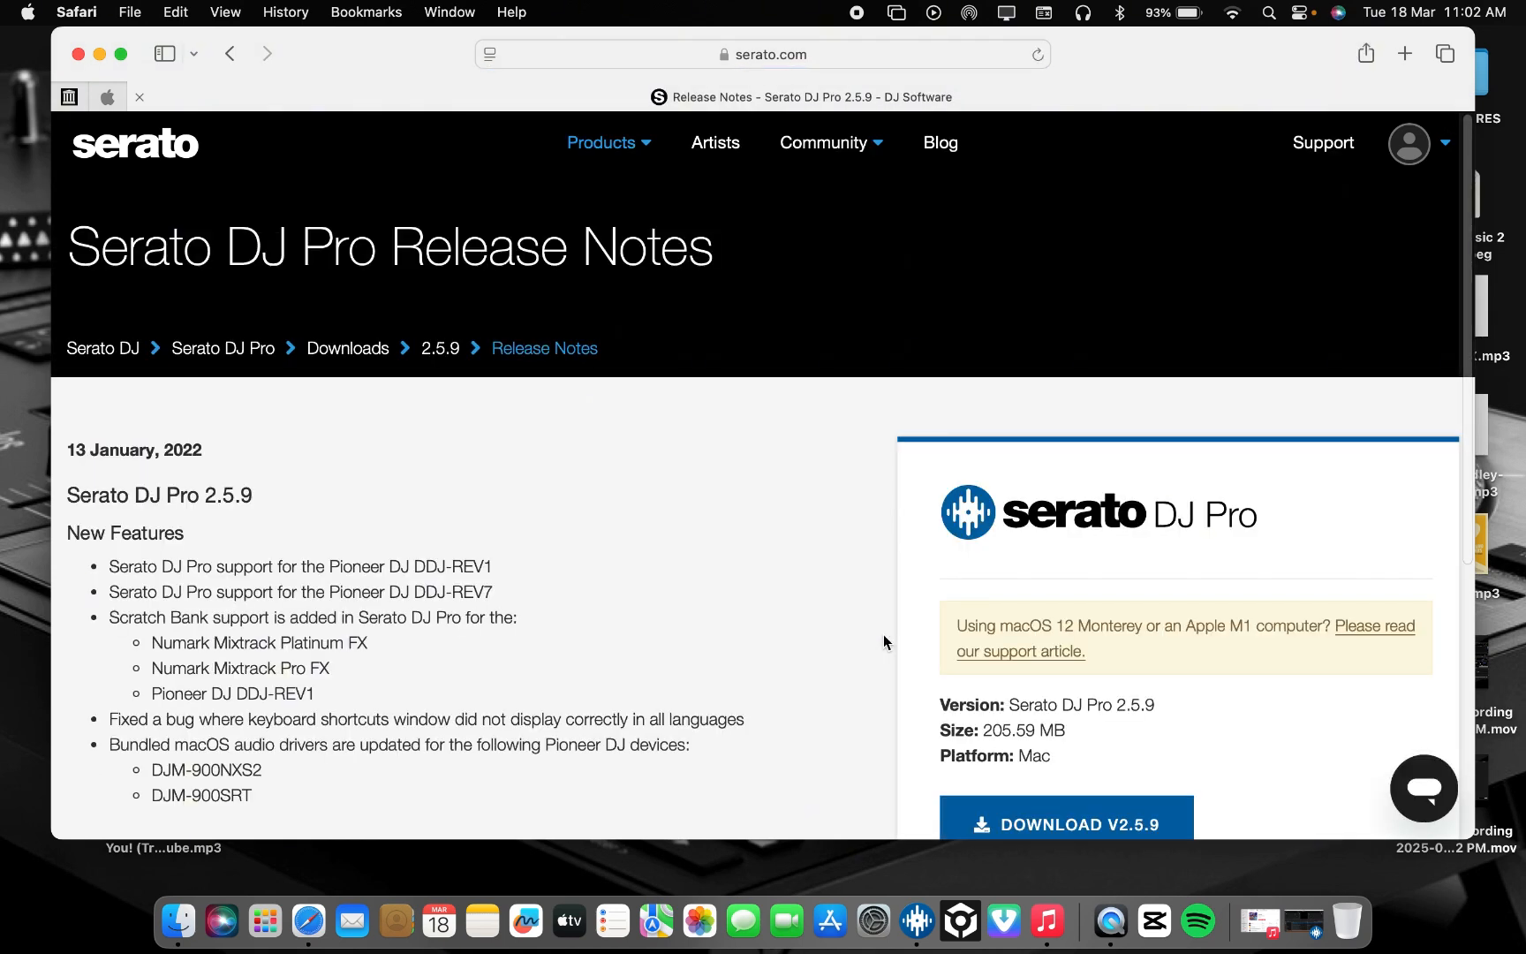
Step: Read through the 2.5.9 January 2022 features and v2.5.9 Mac download before returning to the archive
{"action": "scroll", "scroll_direction": "down", "scroll_amount": 3}
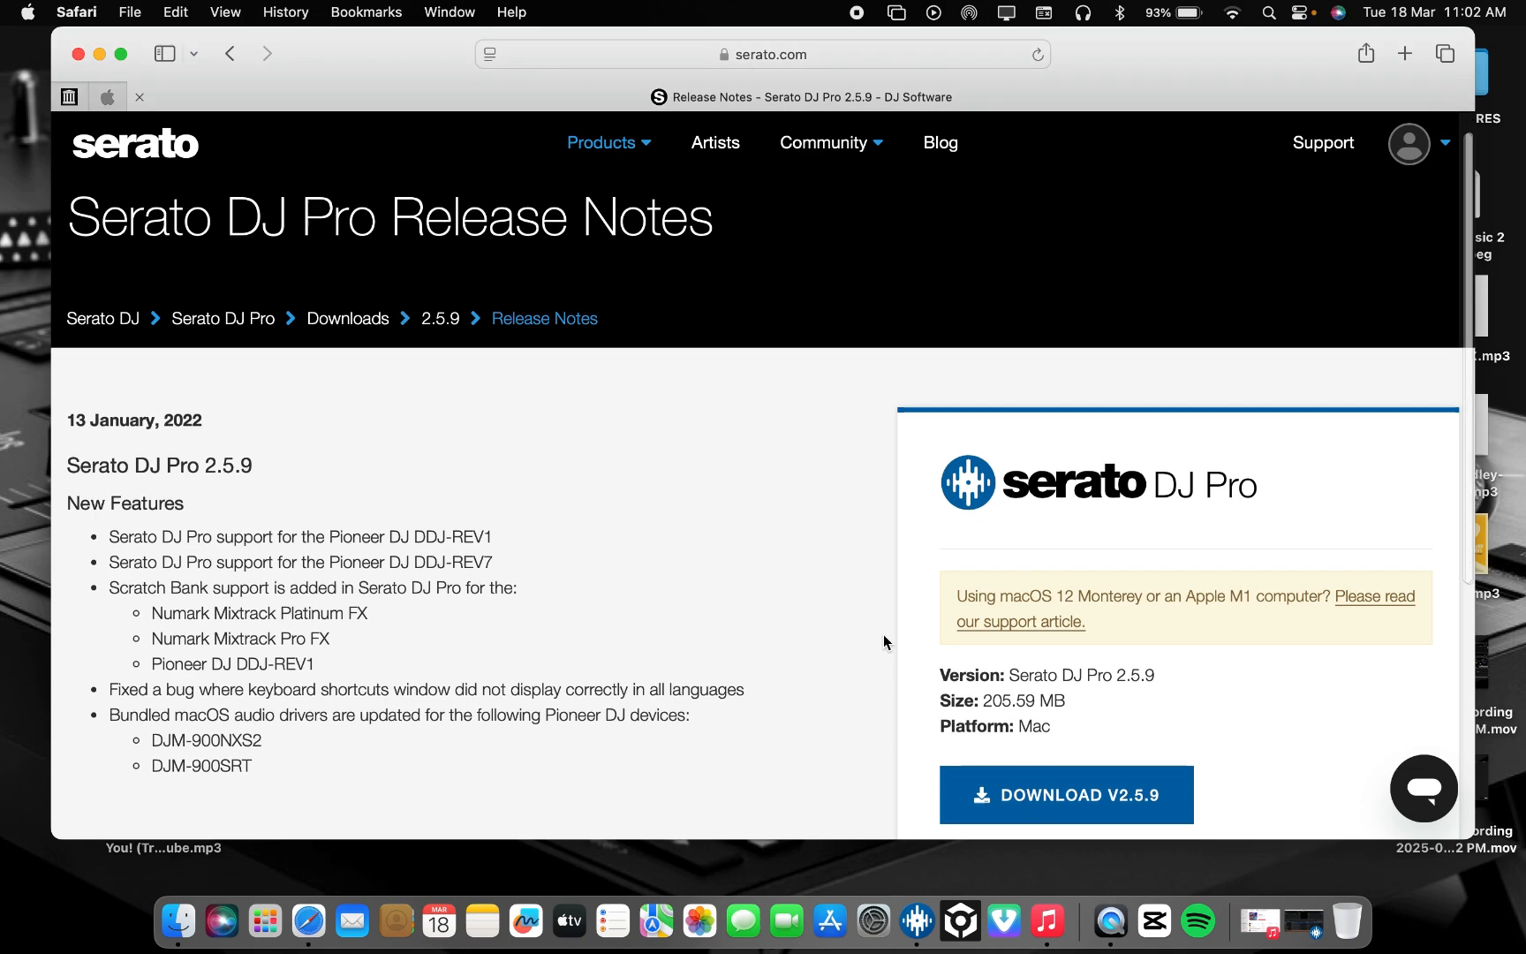
{"action": "scroll", "scroll_direction": "down", "scroll_amount": 3}
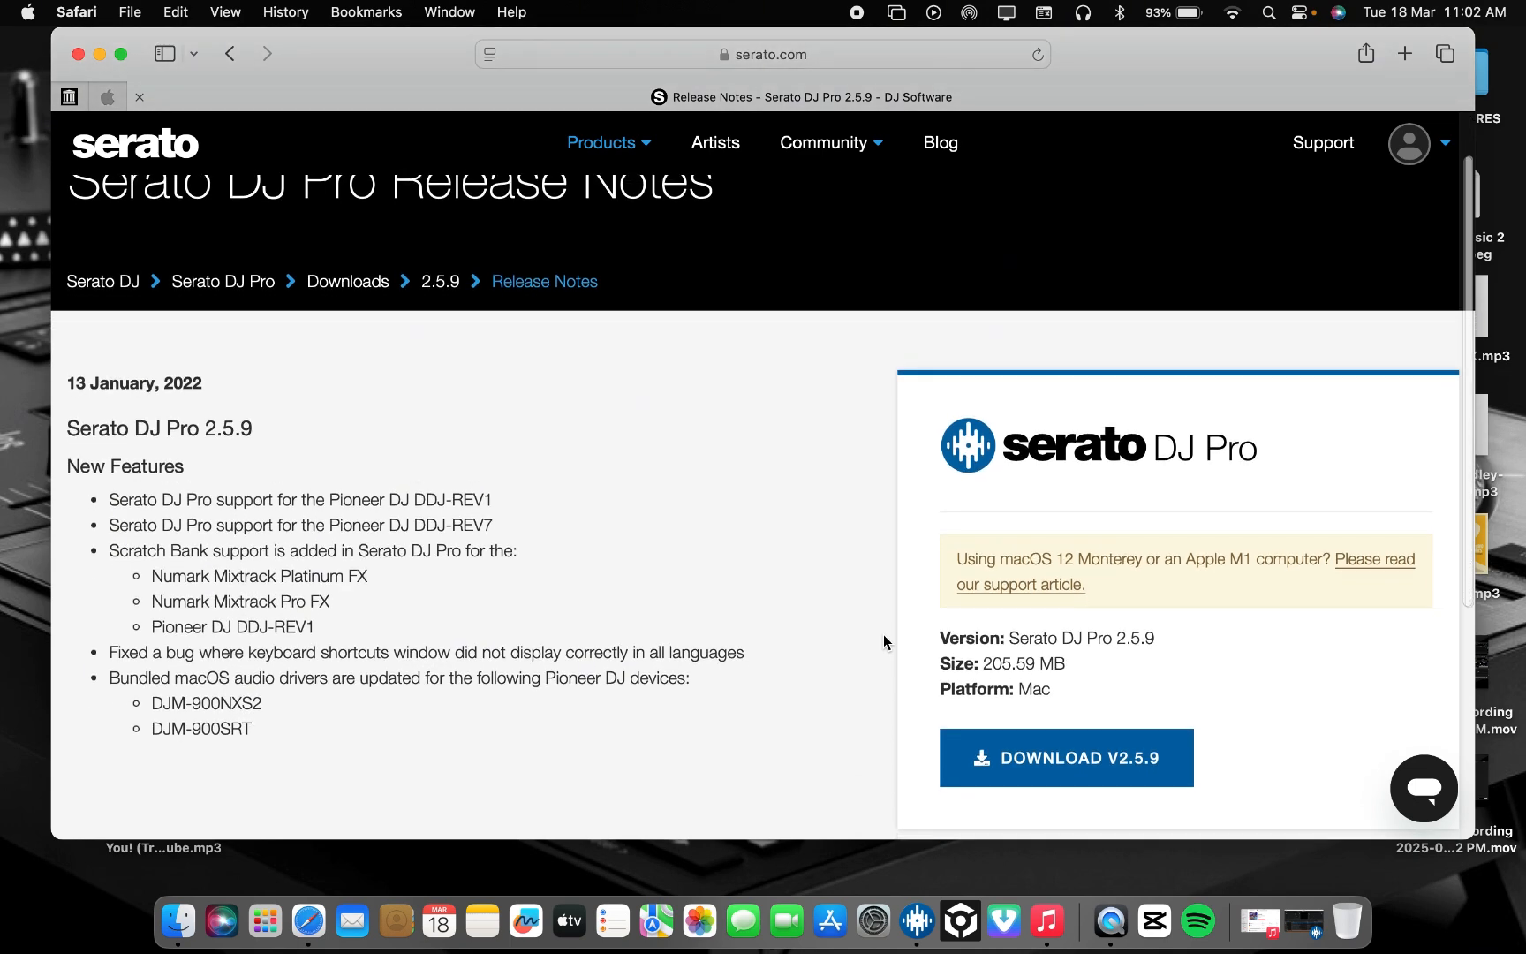
{"action": "scroll", "scroll_direction": "down", "scroll_amount": 3}
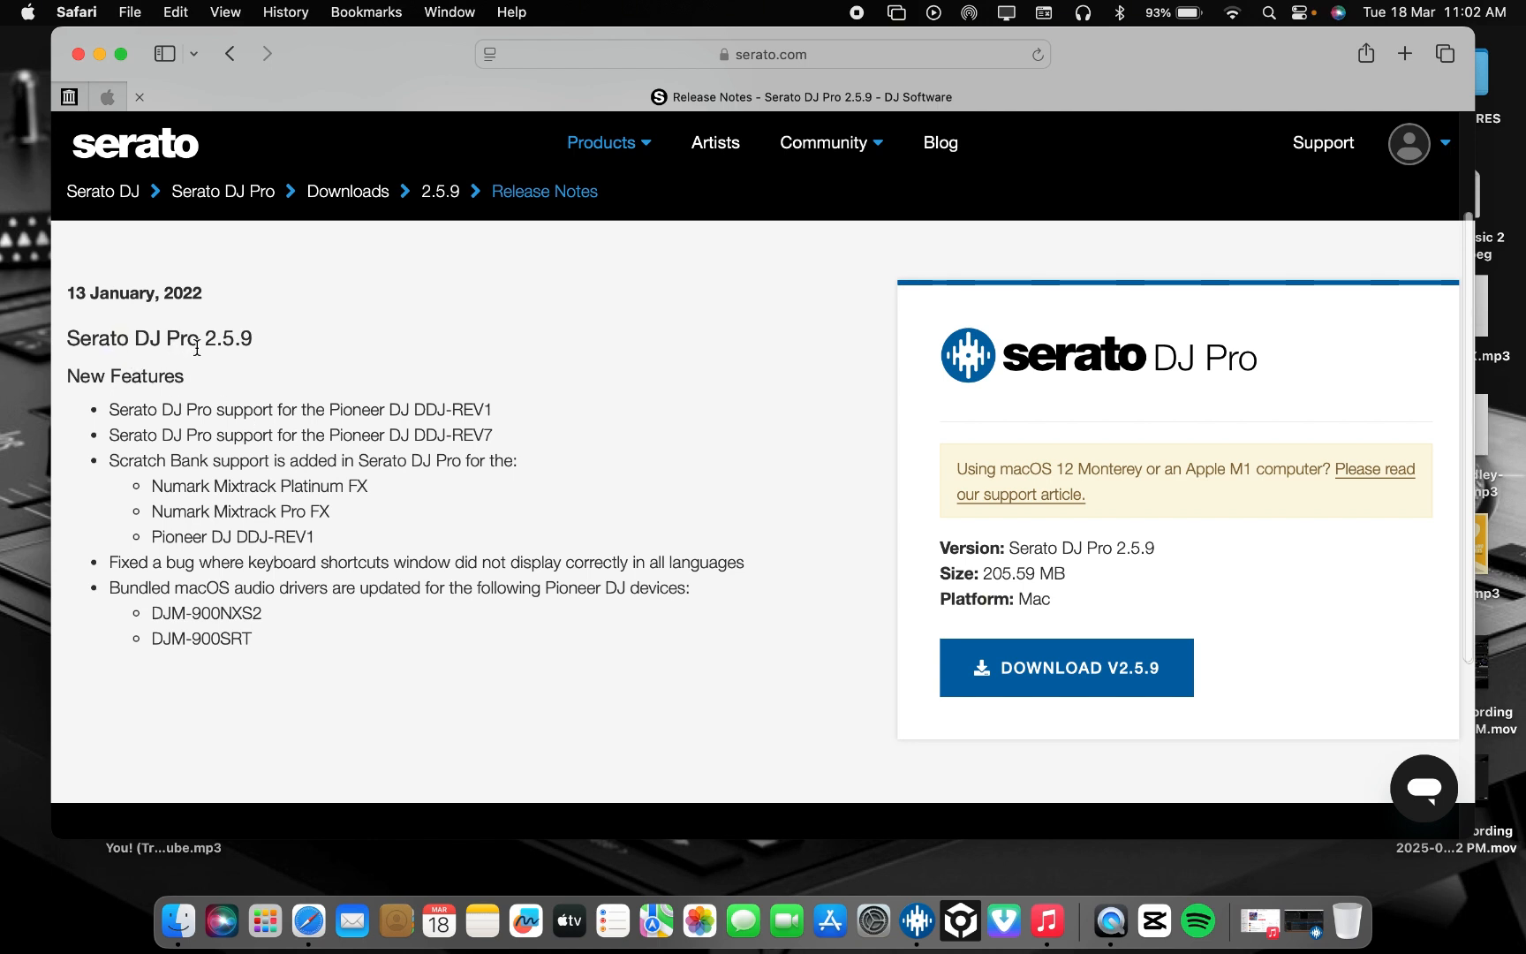
{"action": "mouse_move", "coordinate": [256, 512]}
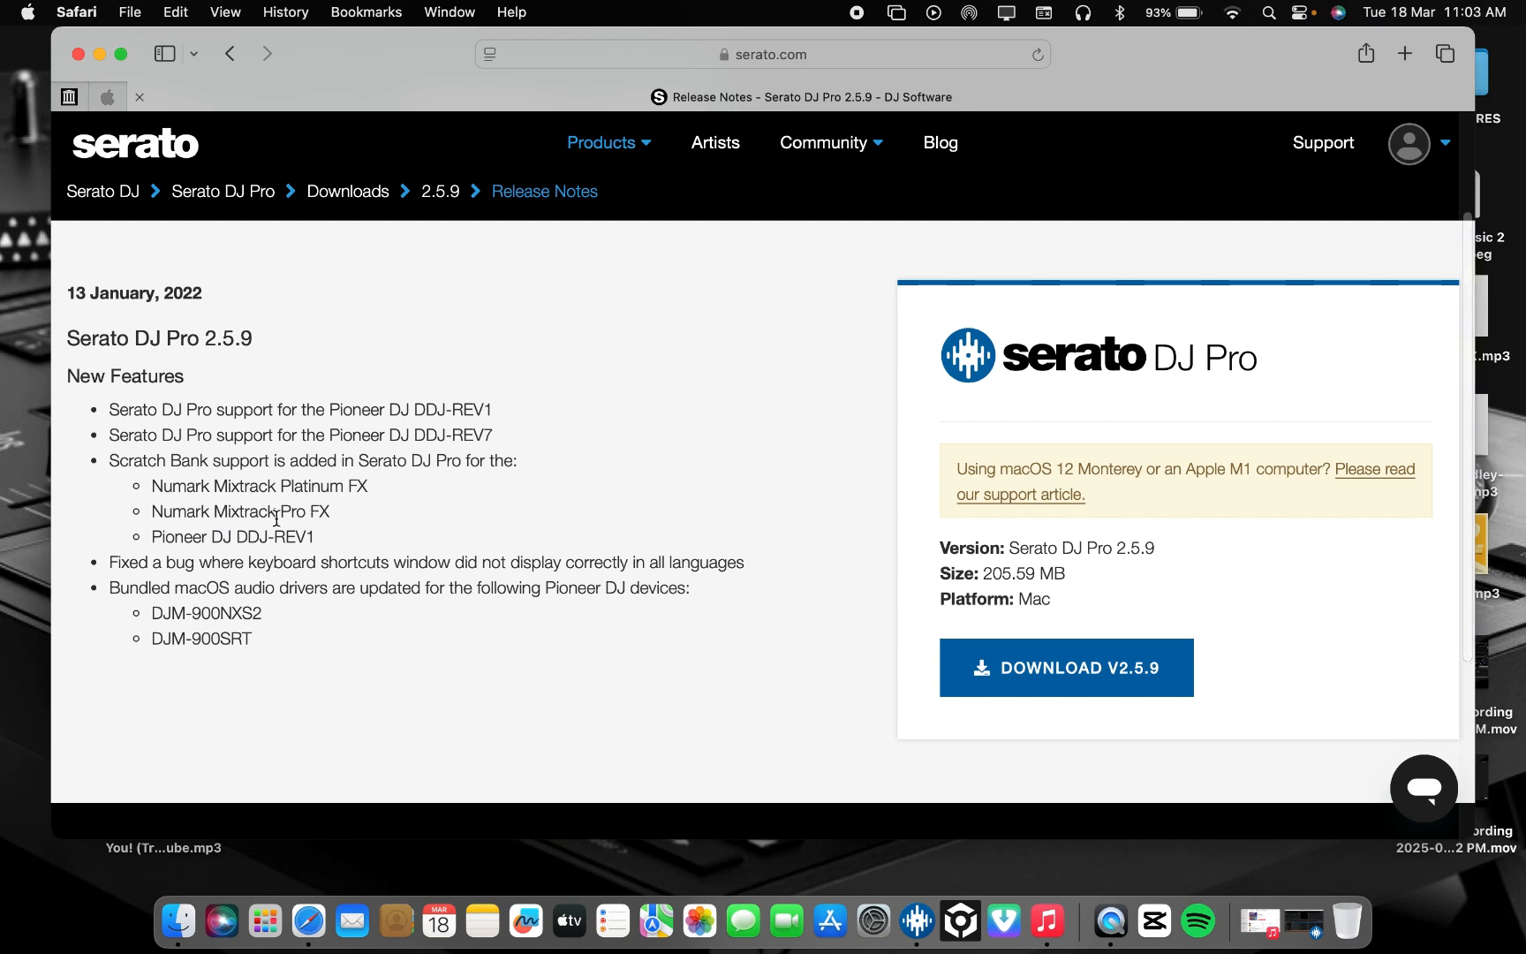
{"action": "mouse_move", "coordinate": [189, 554]}
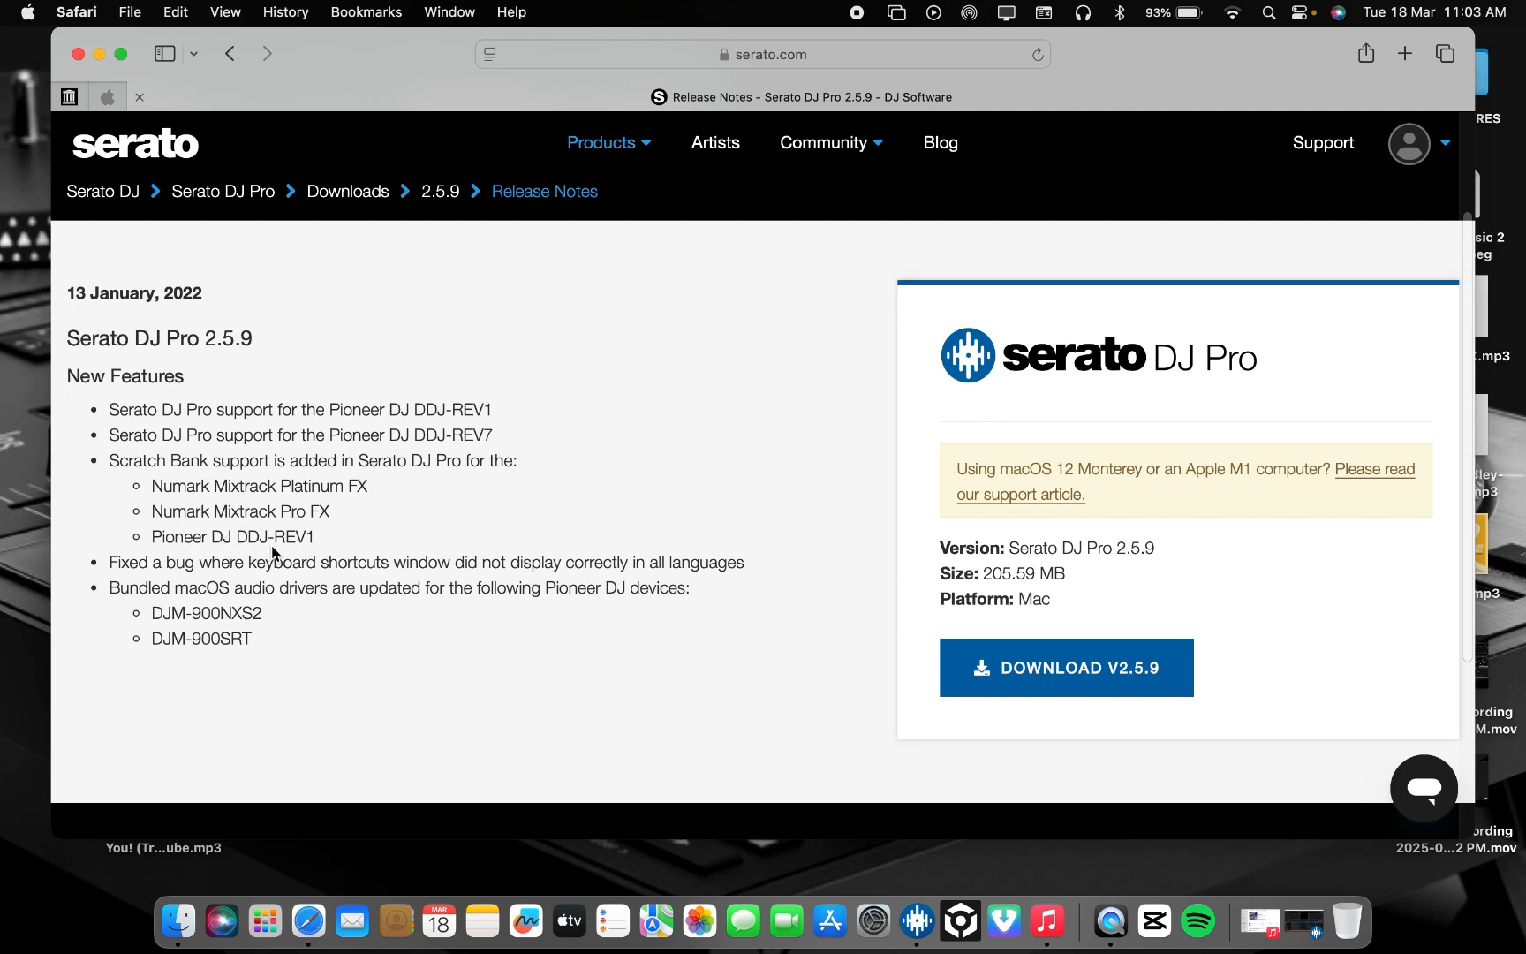
{"action": "scroll", "scroll_direction": "down", "scroll_amount": 3}
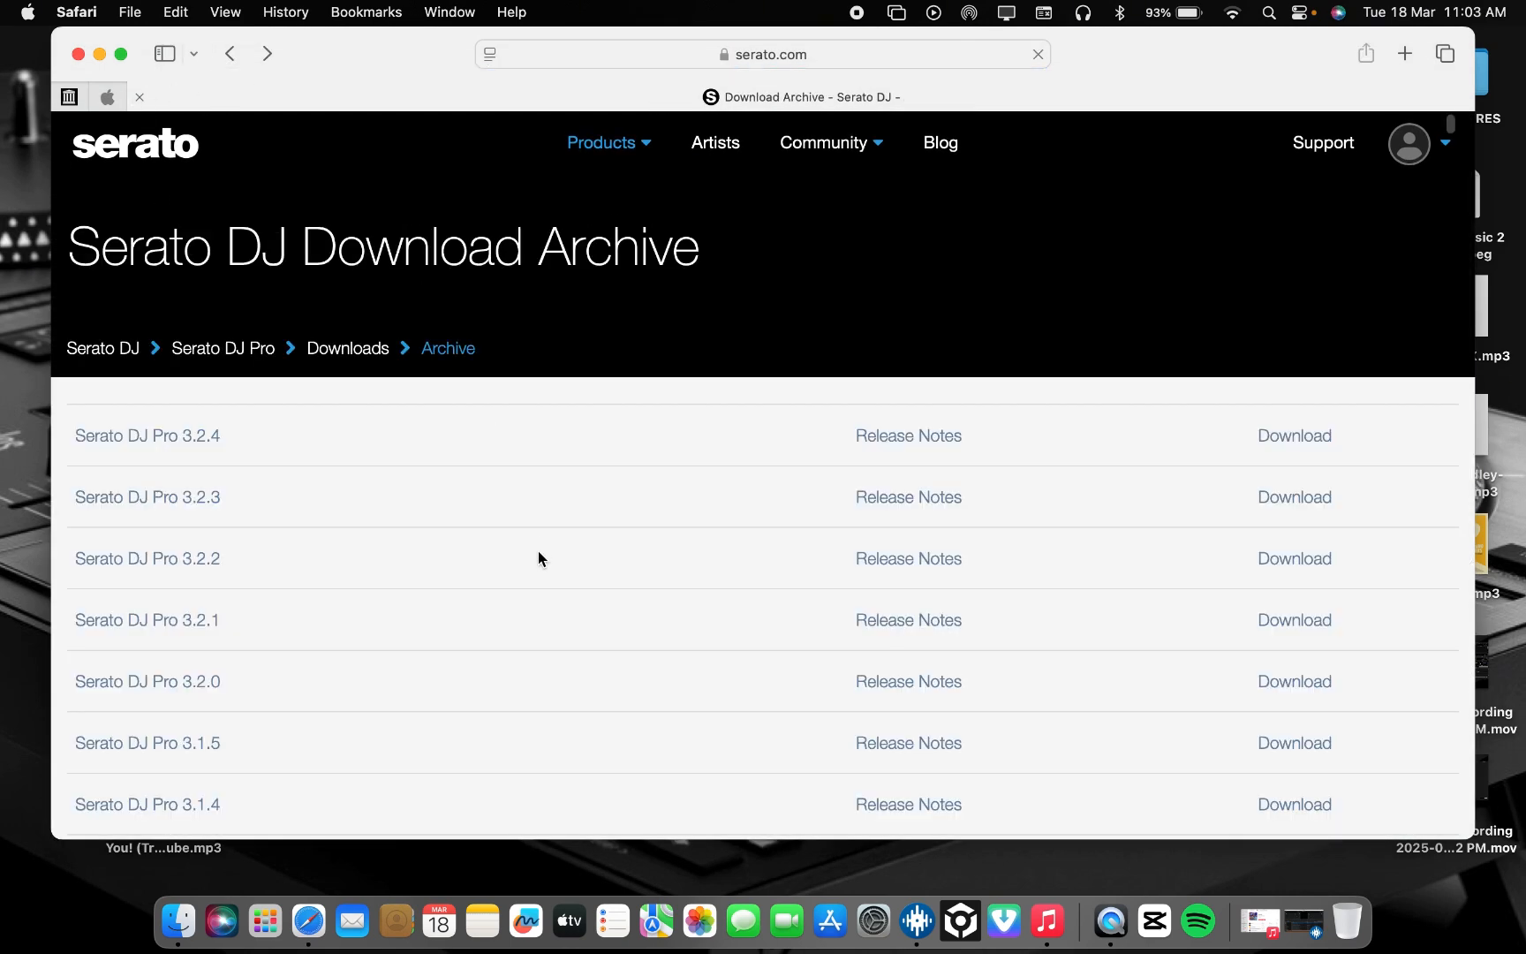
Step: Follow the Release Notes link for Serato DJ Pro 3.2.1 in the archive list
{"action": "scroll", "scroll_direction": "down", "scroll_amount": 3}
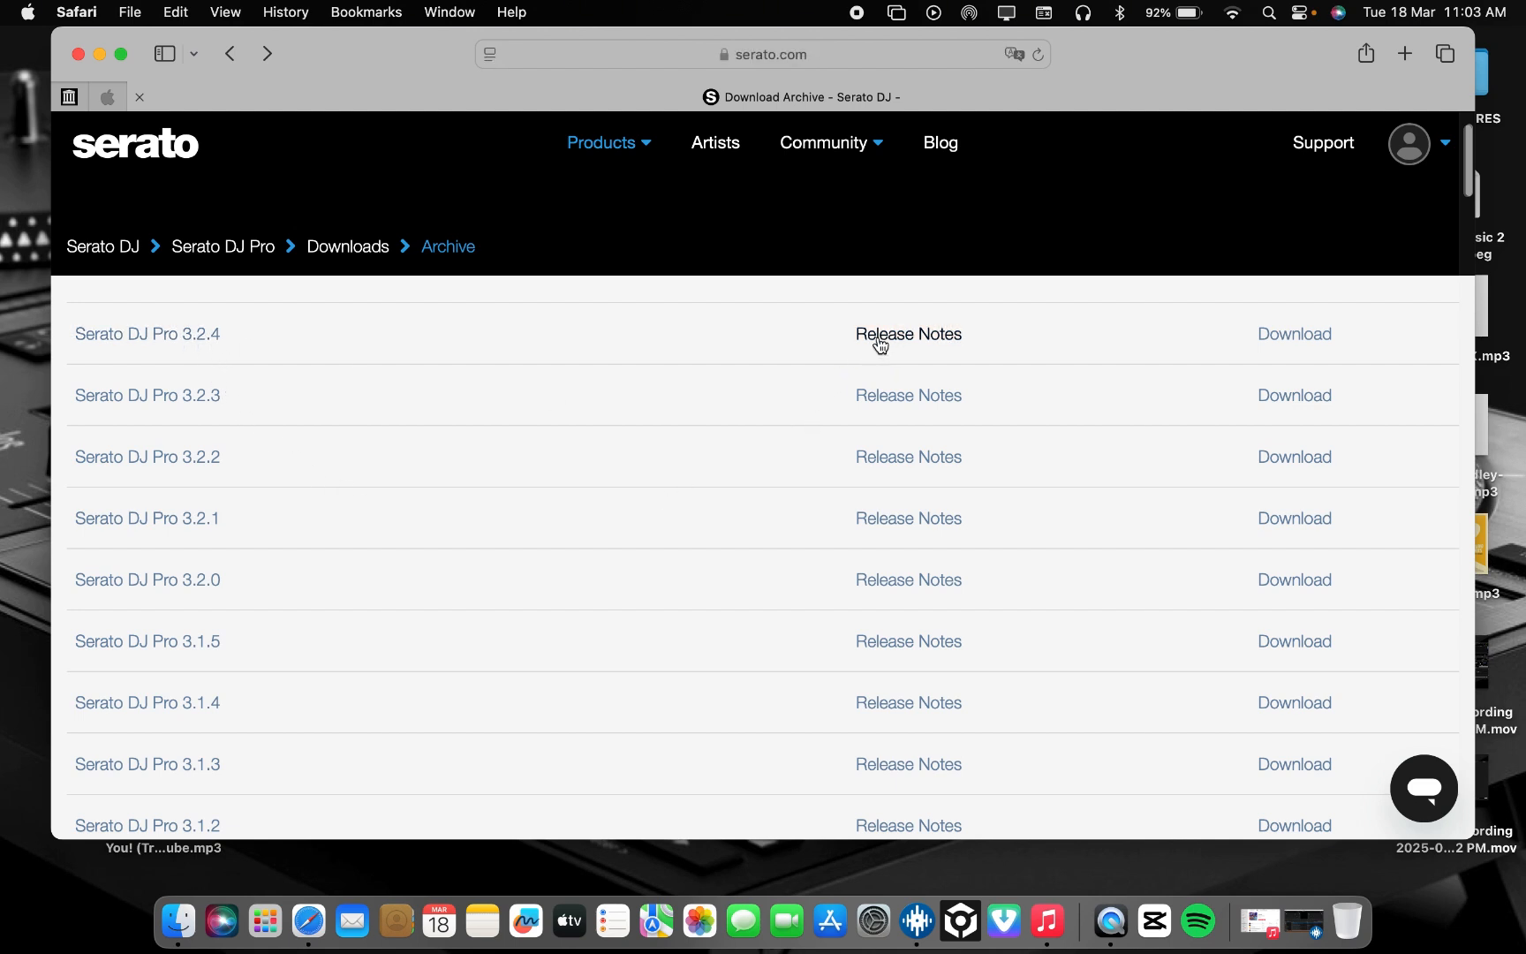
{"action": "mouse_move", "coordinate": [834, 426]}
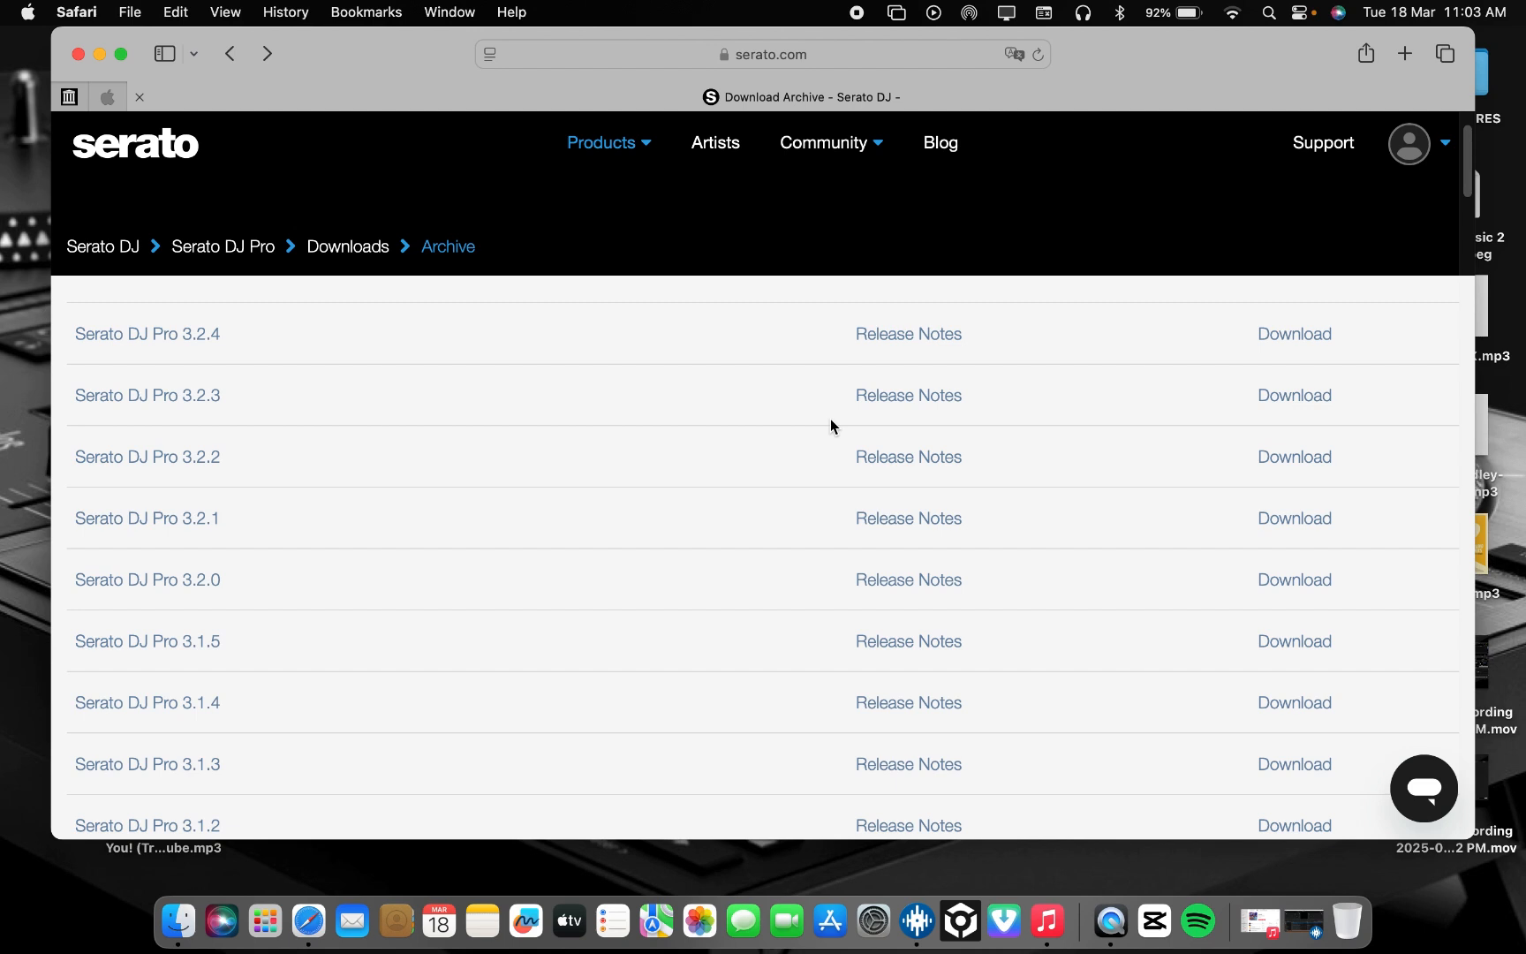
{"action": "scroll", "scroll_direction": "down", "scroll_amount": 3}
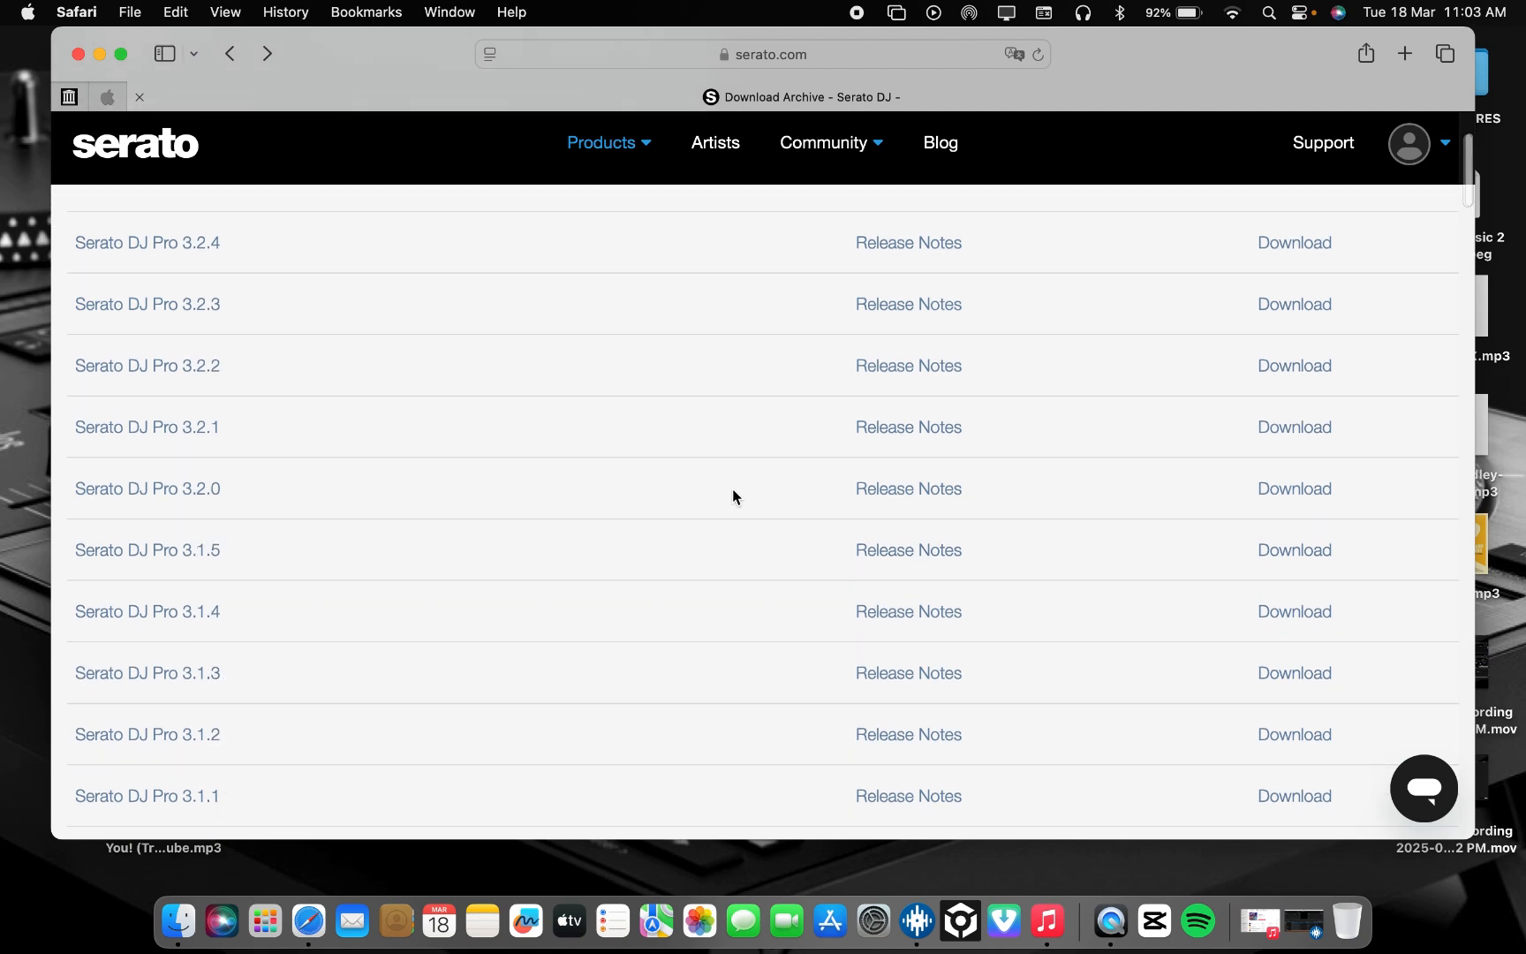
{"action": "mouse_move", "coordinate": [202, 506]}
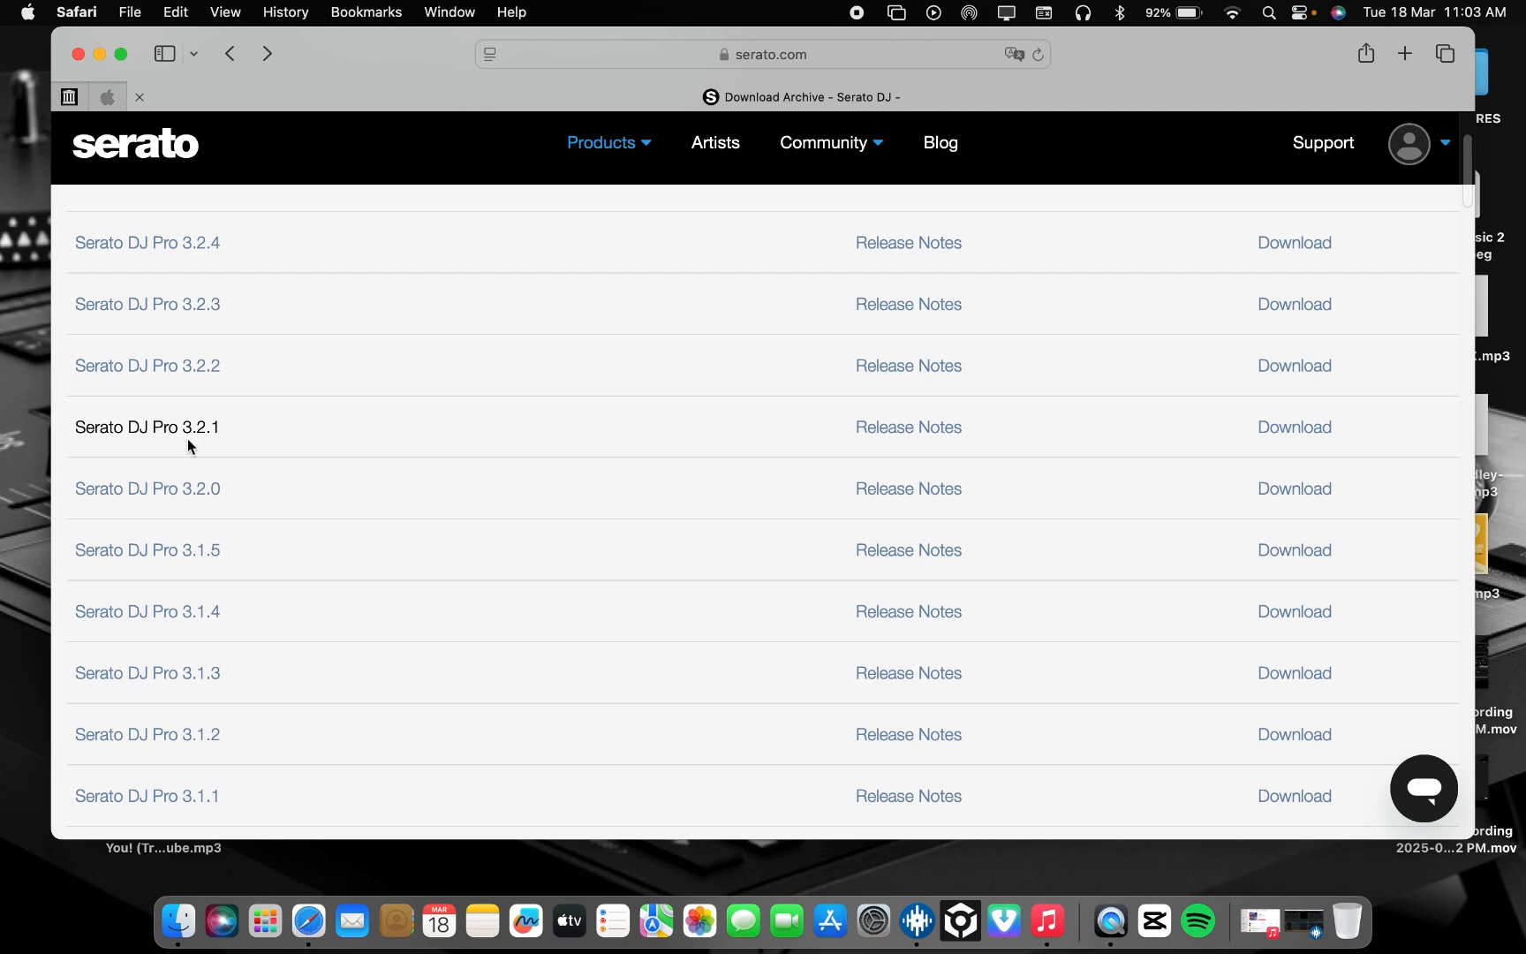
{"action": "mouse_move", "coordinate": [927, 447]}
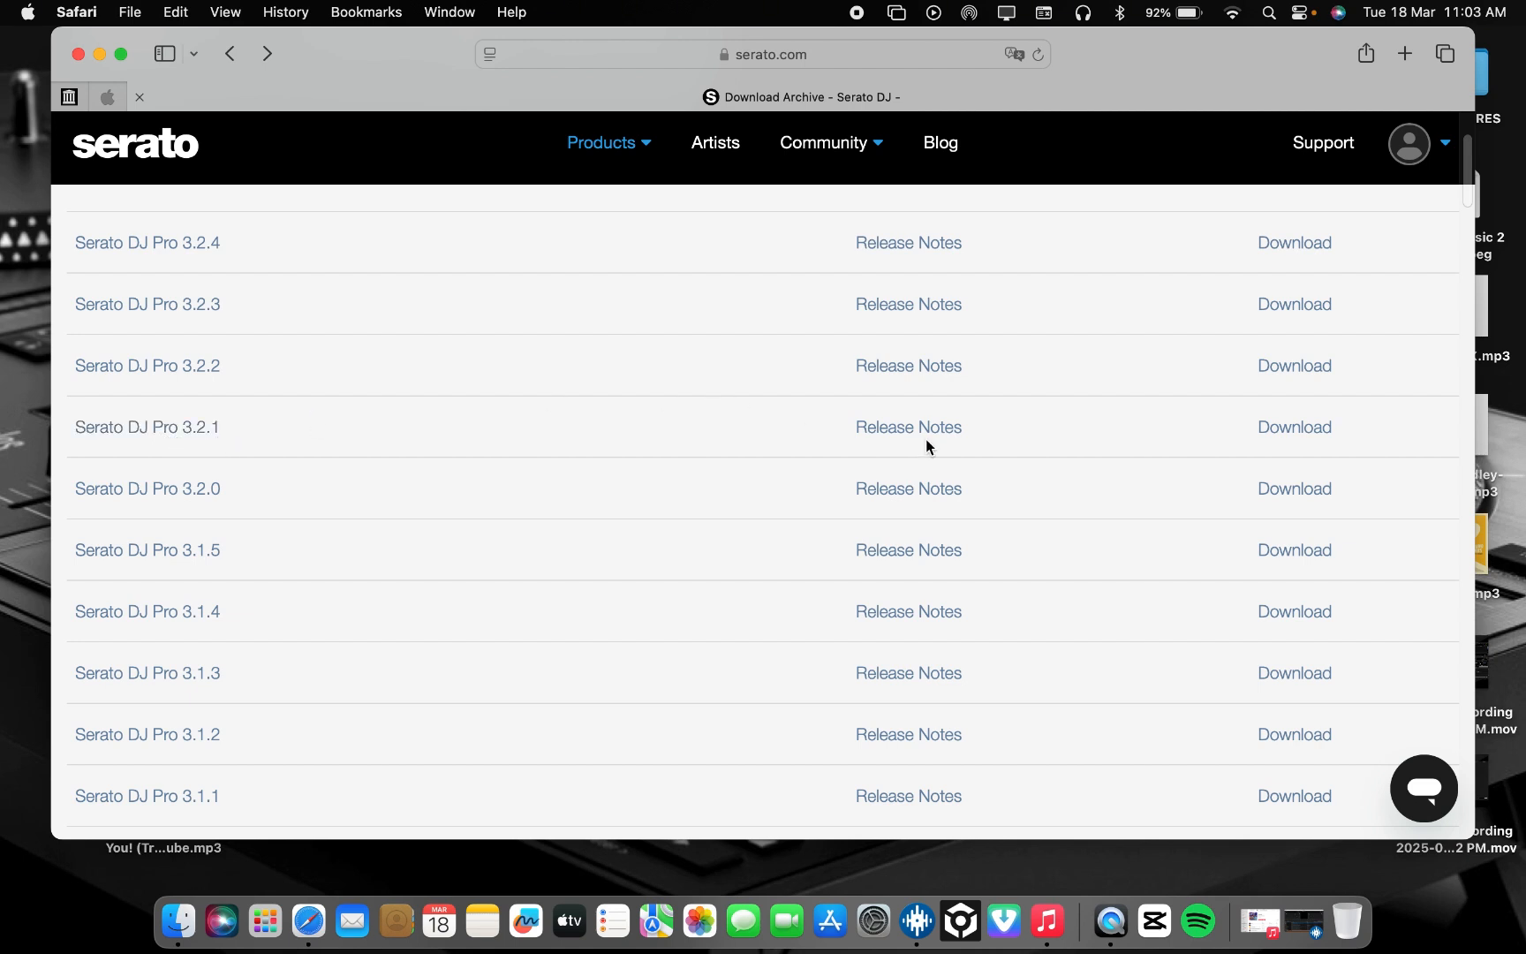
{"action": "left_click", "coordinate": [905, 426]}
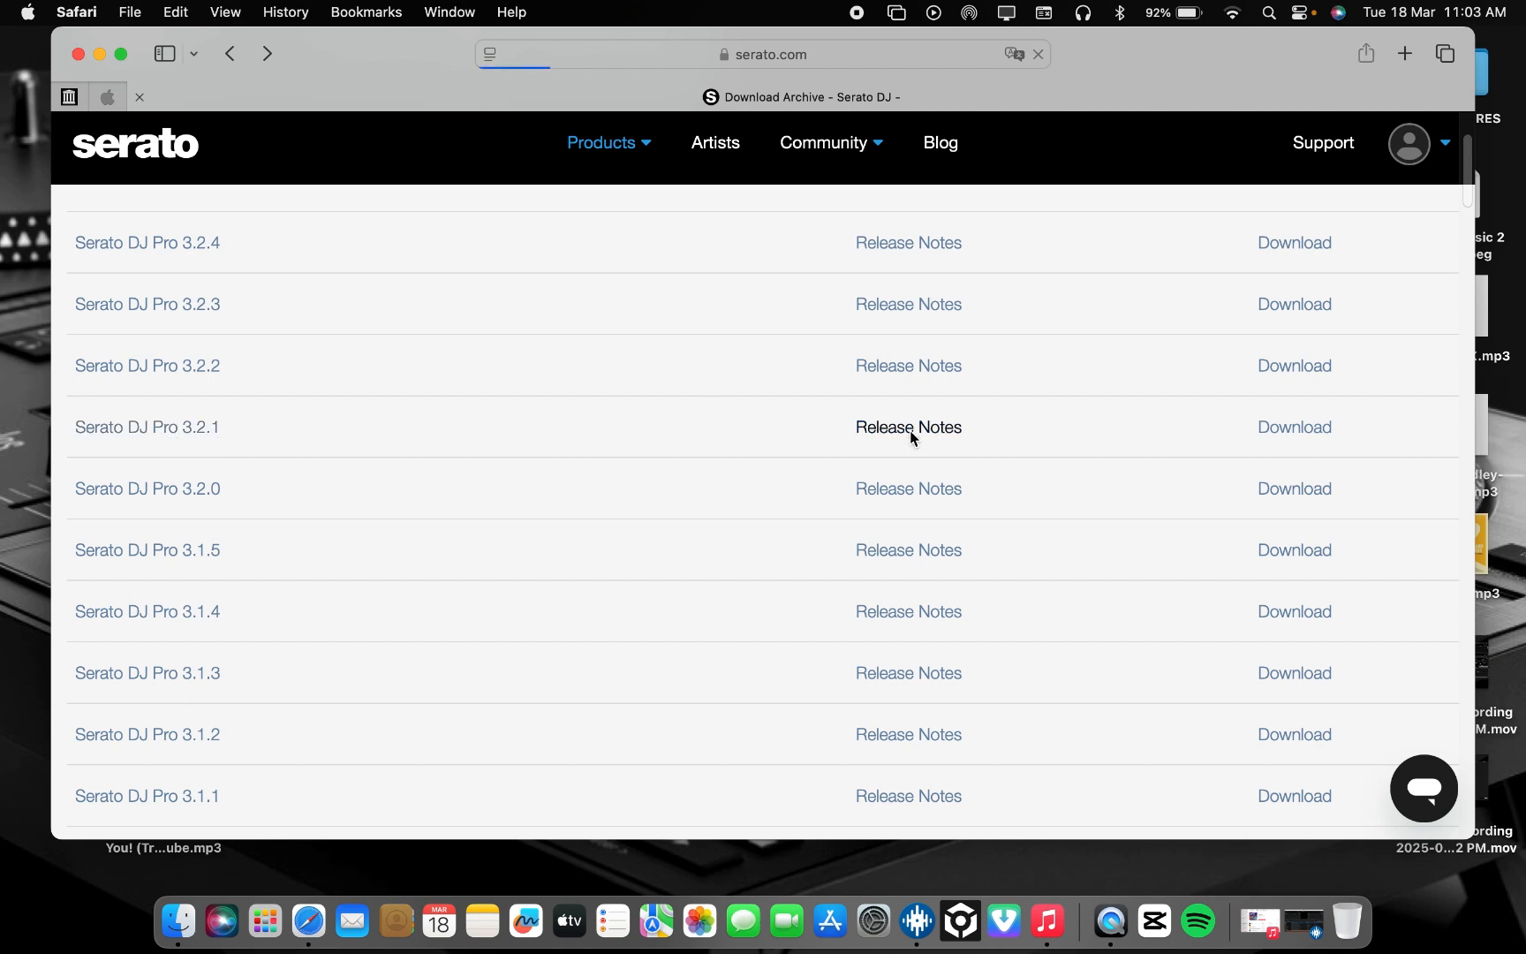
{"action": "left_click", "coordinate": [908, 426]}
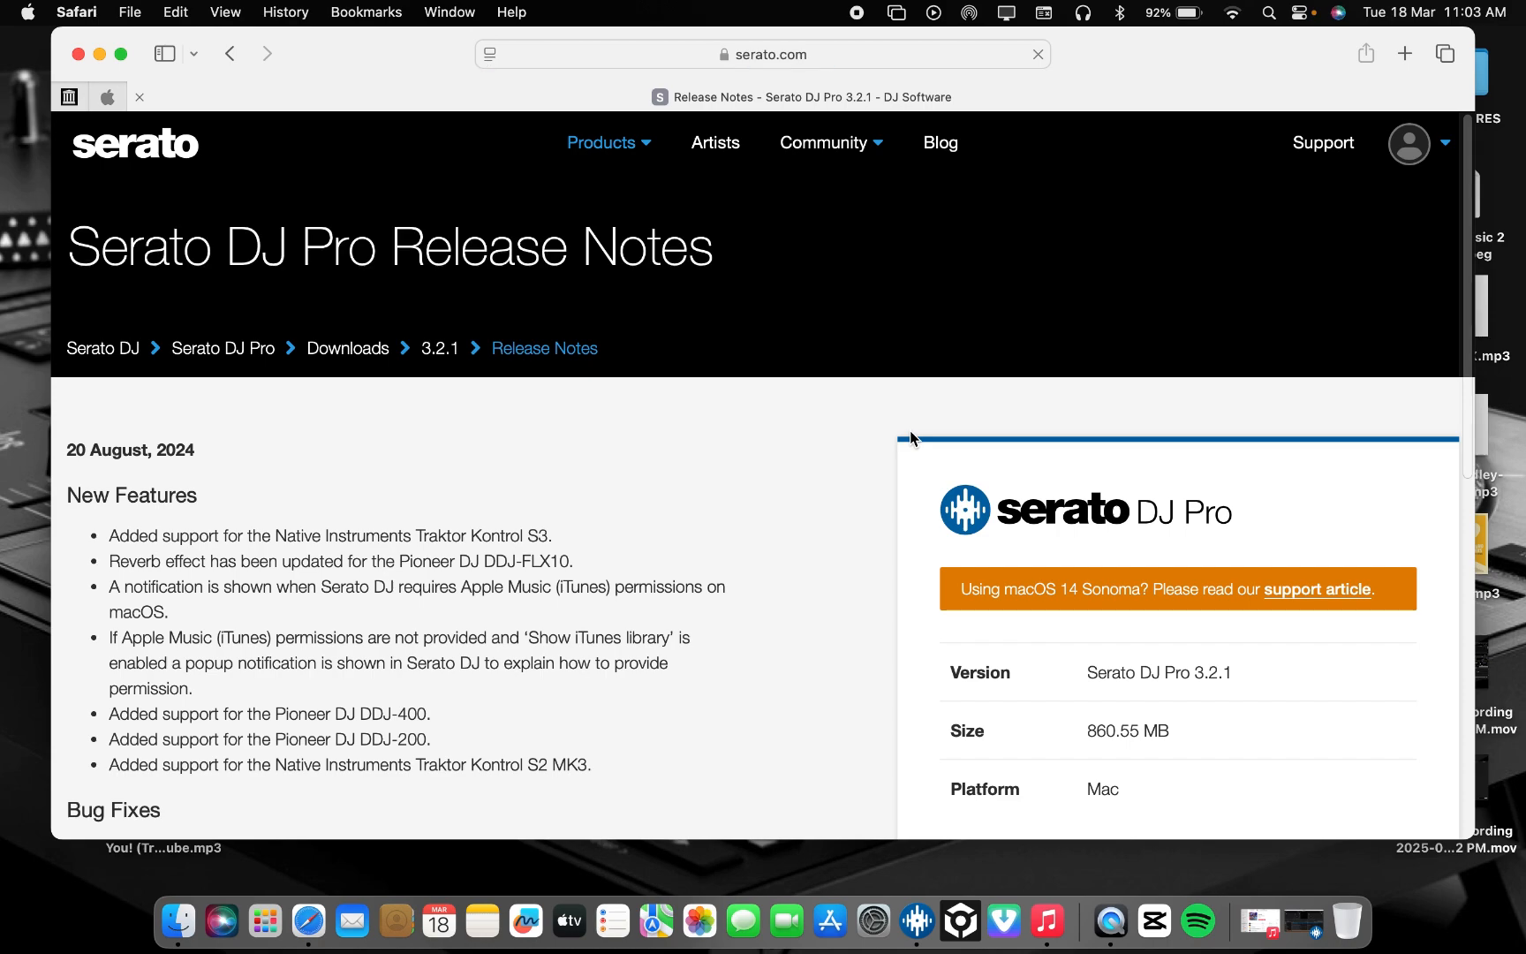
Step: Scroll through the 3.2.1 release notes' new features and bug fixes lists
{"action": "scroll", "scroll_direction": "down", "scroll_amount": 3}
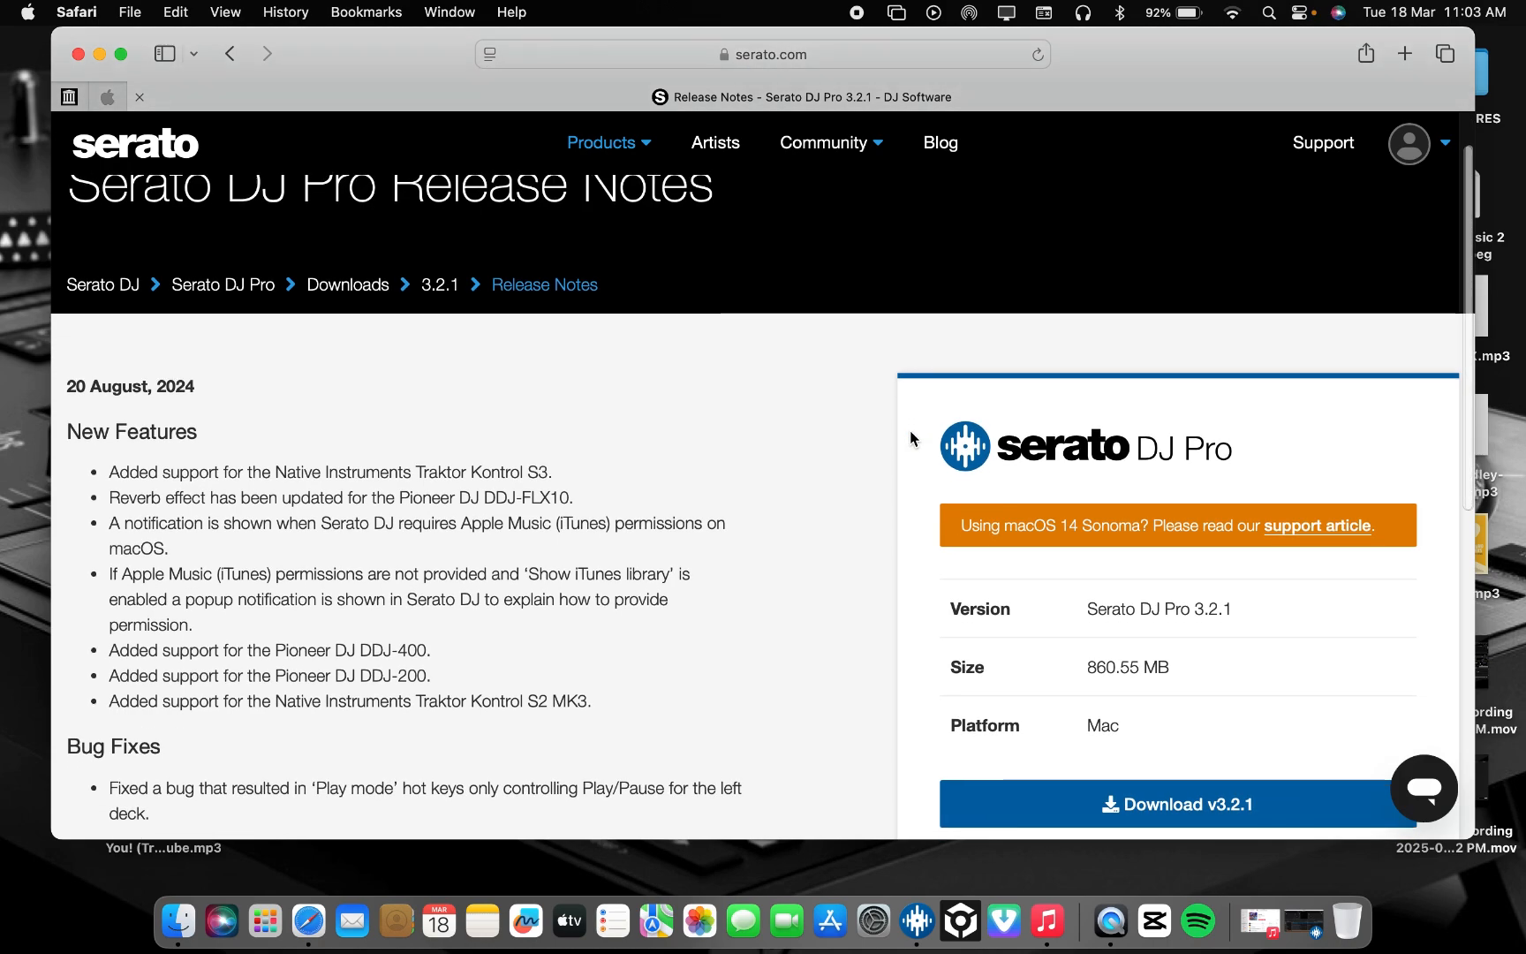
{"action": "scroll", "scroll_direction": "down", "scroll_amount": 3}
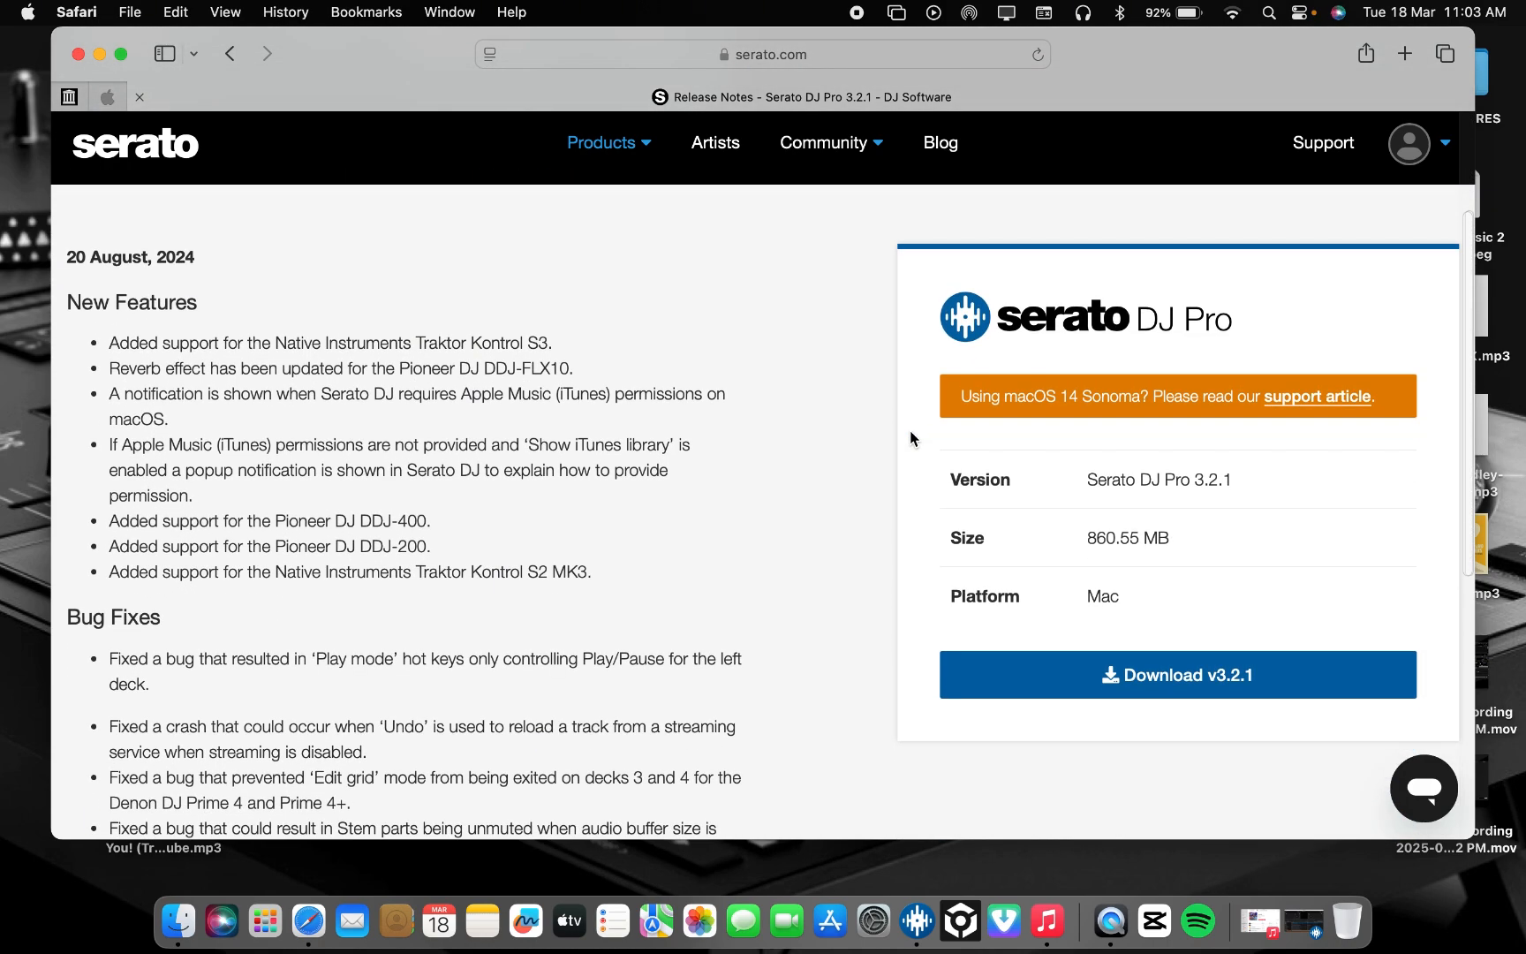
{"action": "scroll", "scroll_direction": "down", "scroll_amount": 3}
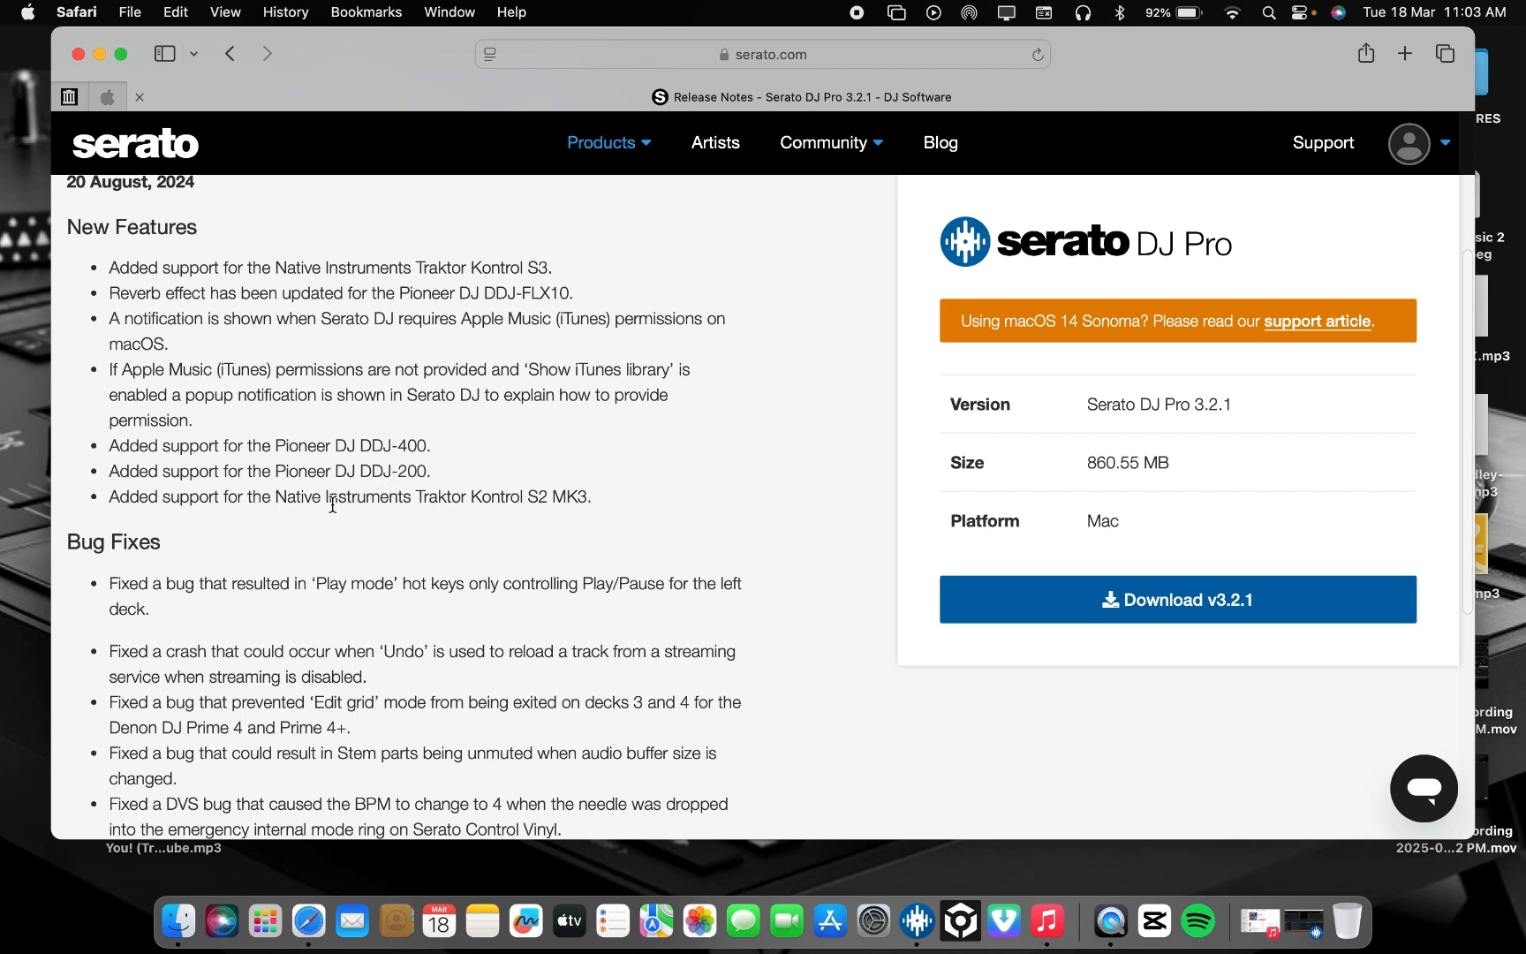
{"action": "mouse_move", "coordinate": [368, 517]}
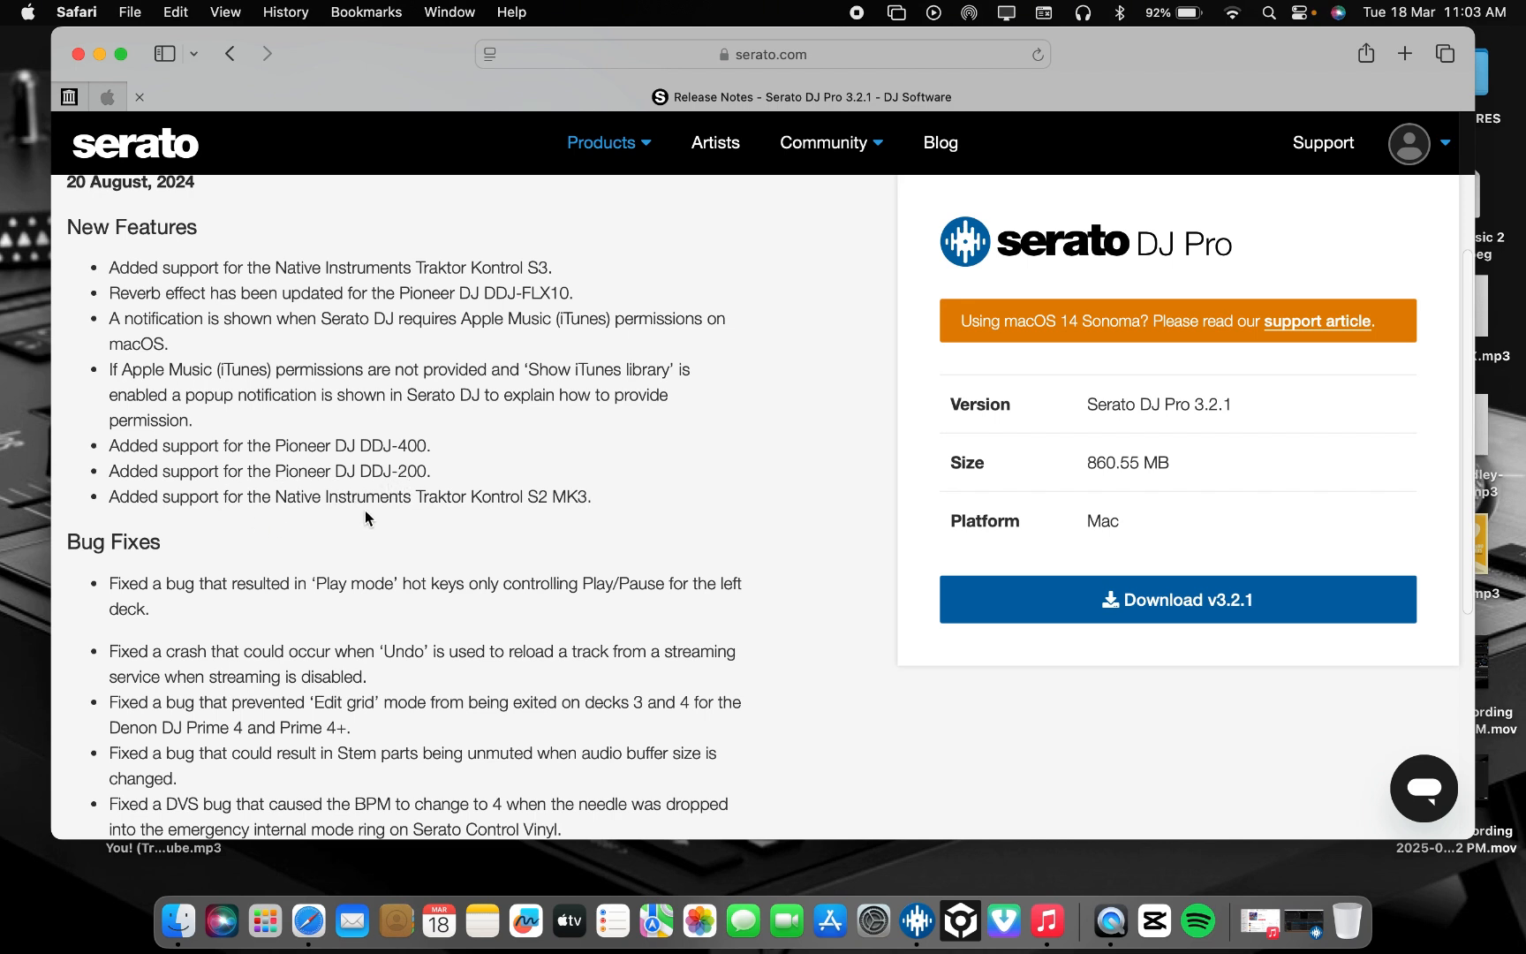
{"action": "mouse_move", "coordinate": [528, 523]}
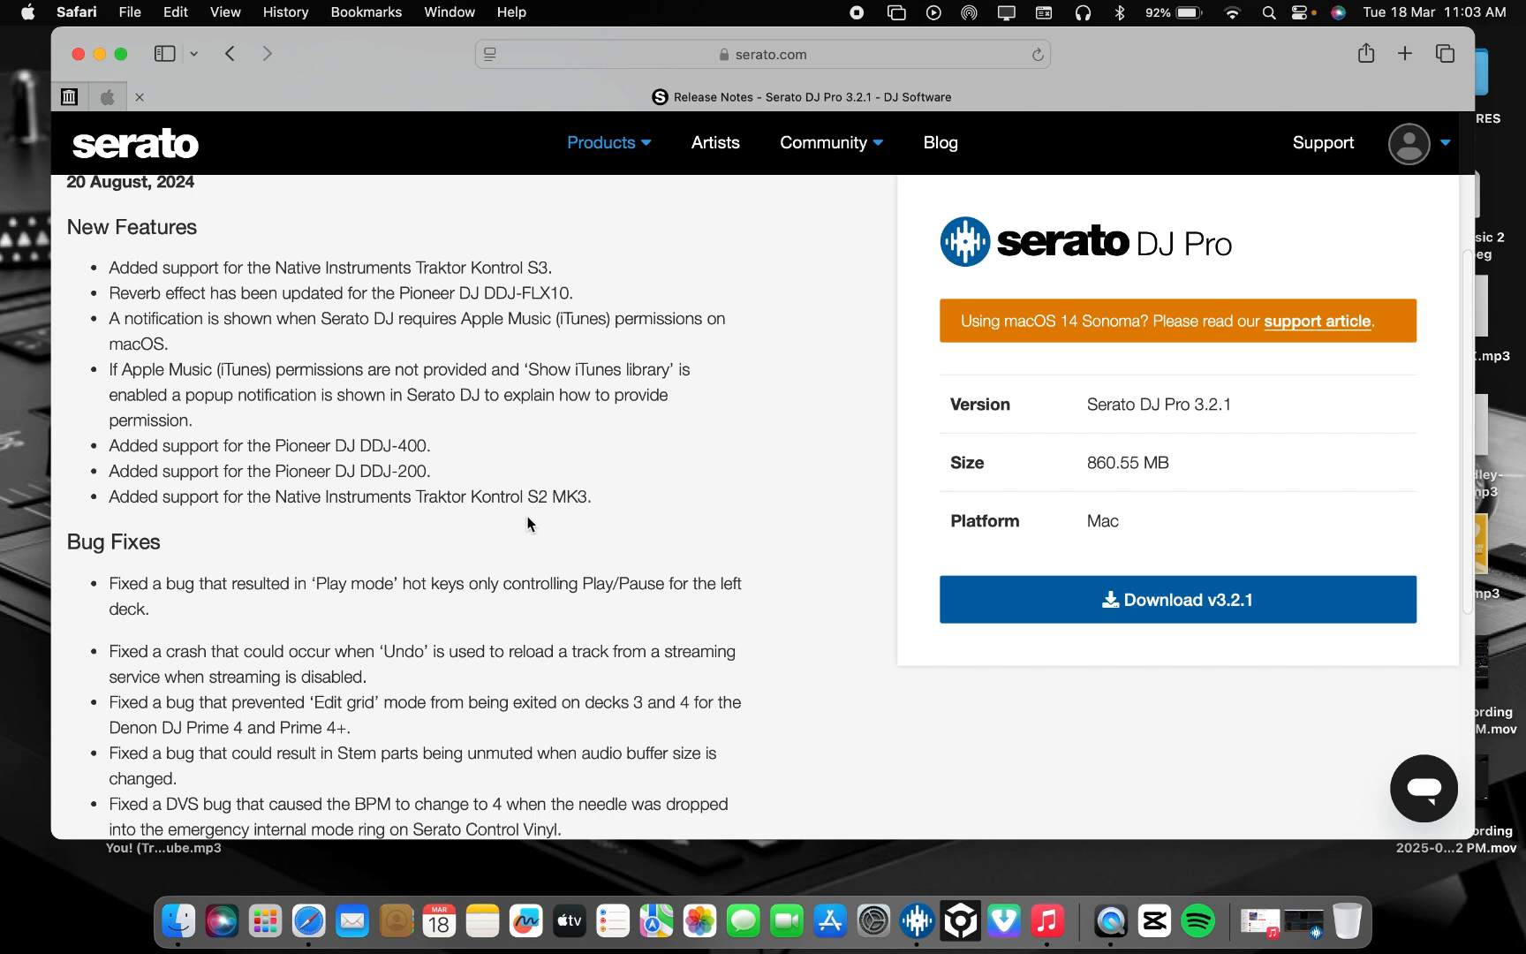
{"action": "mouse_move", "coordinate": [595, 524]}
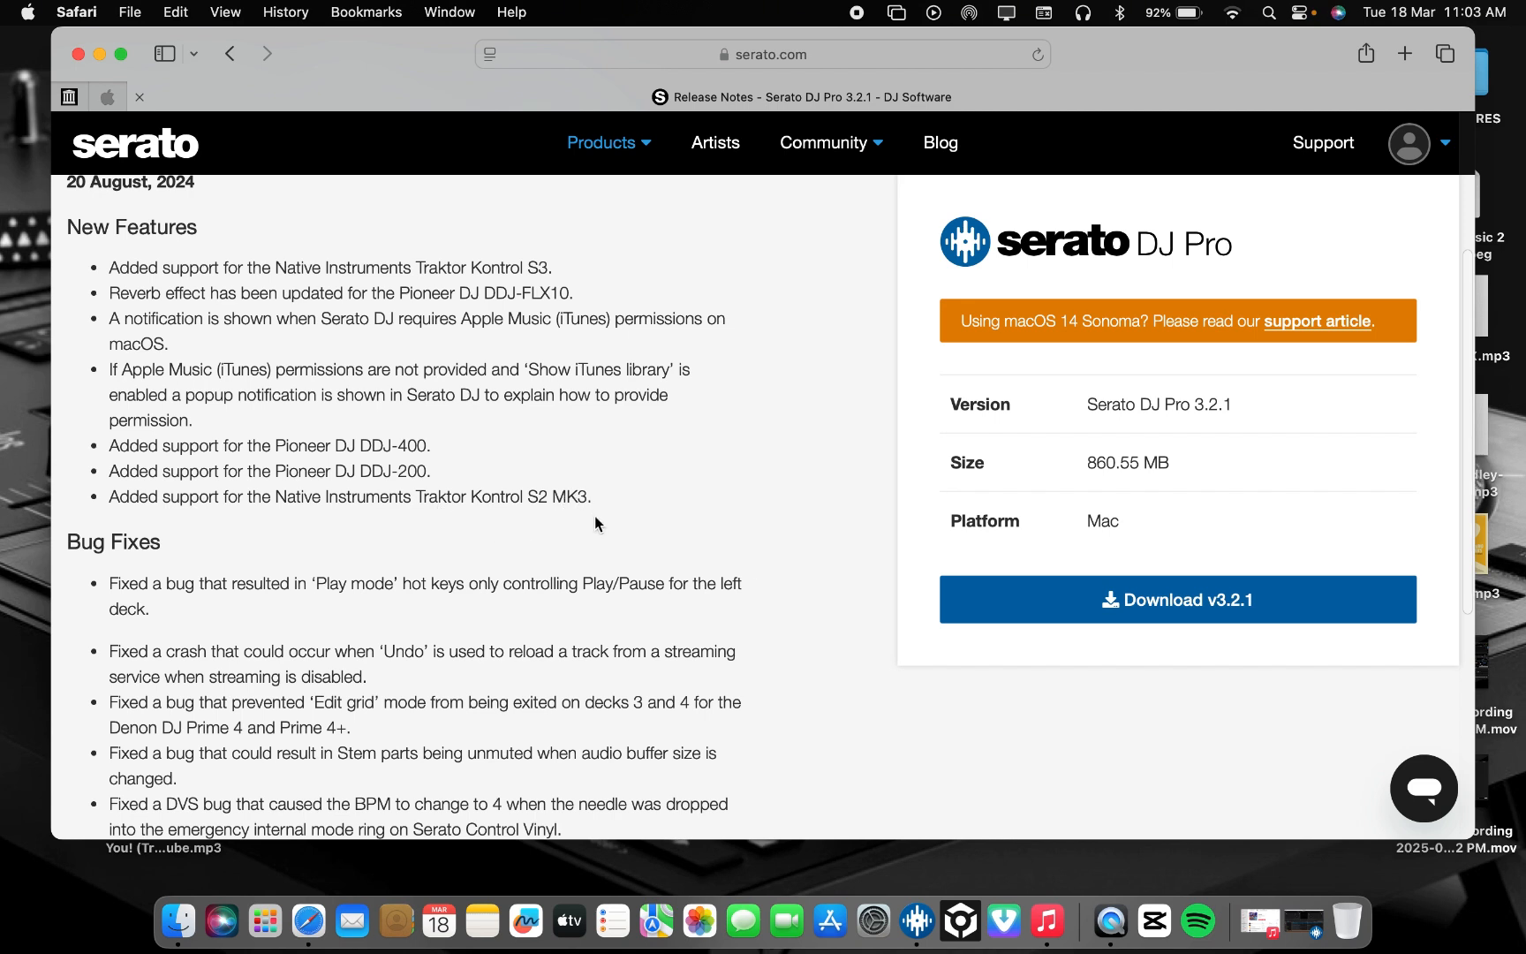
{"action": "mouse_move", "coordinate": [673, 500]}
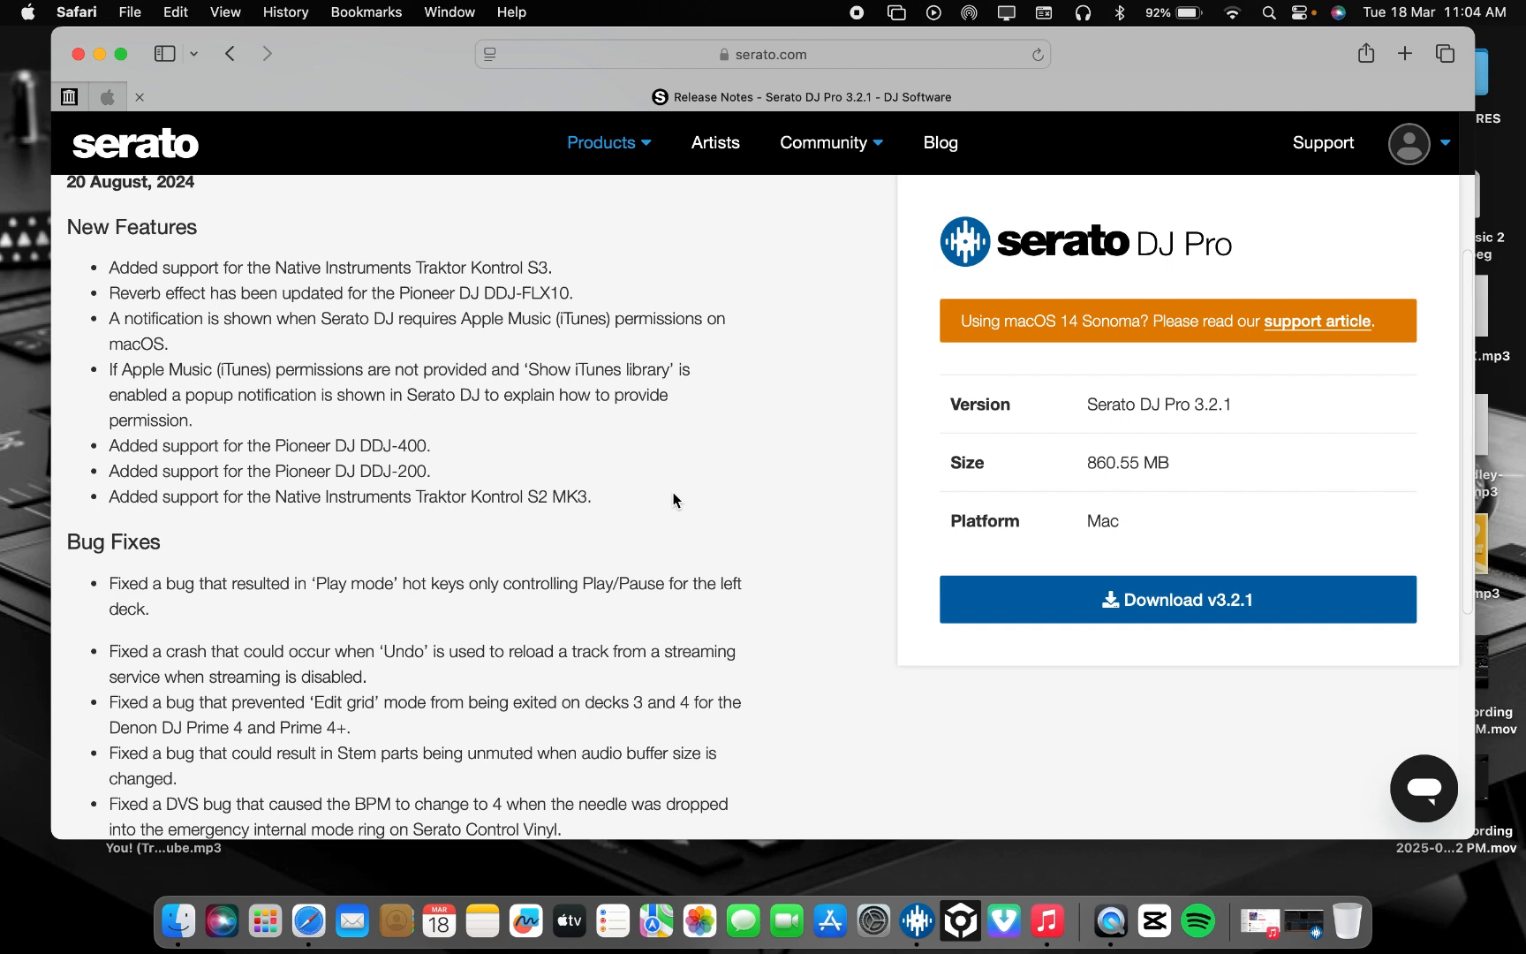
{"action": "scroll", "scroll_direction": "down", "scroll_amount": 3}
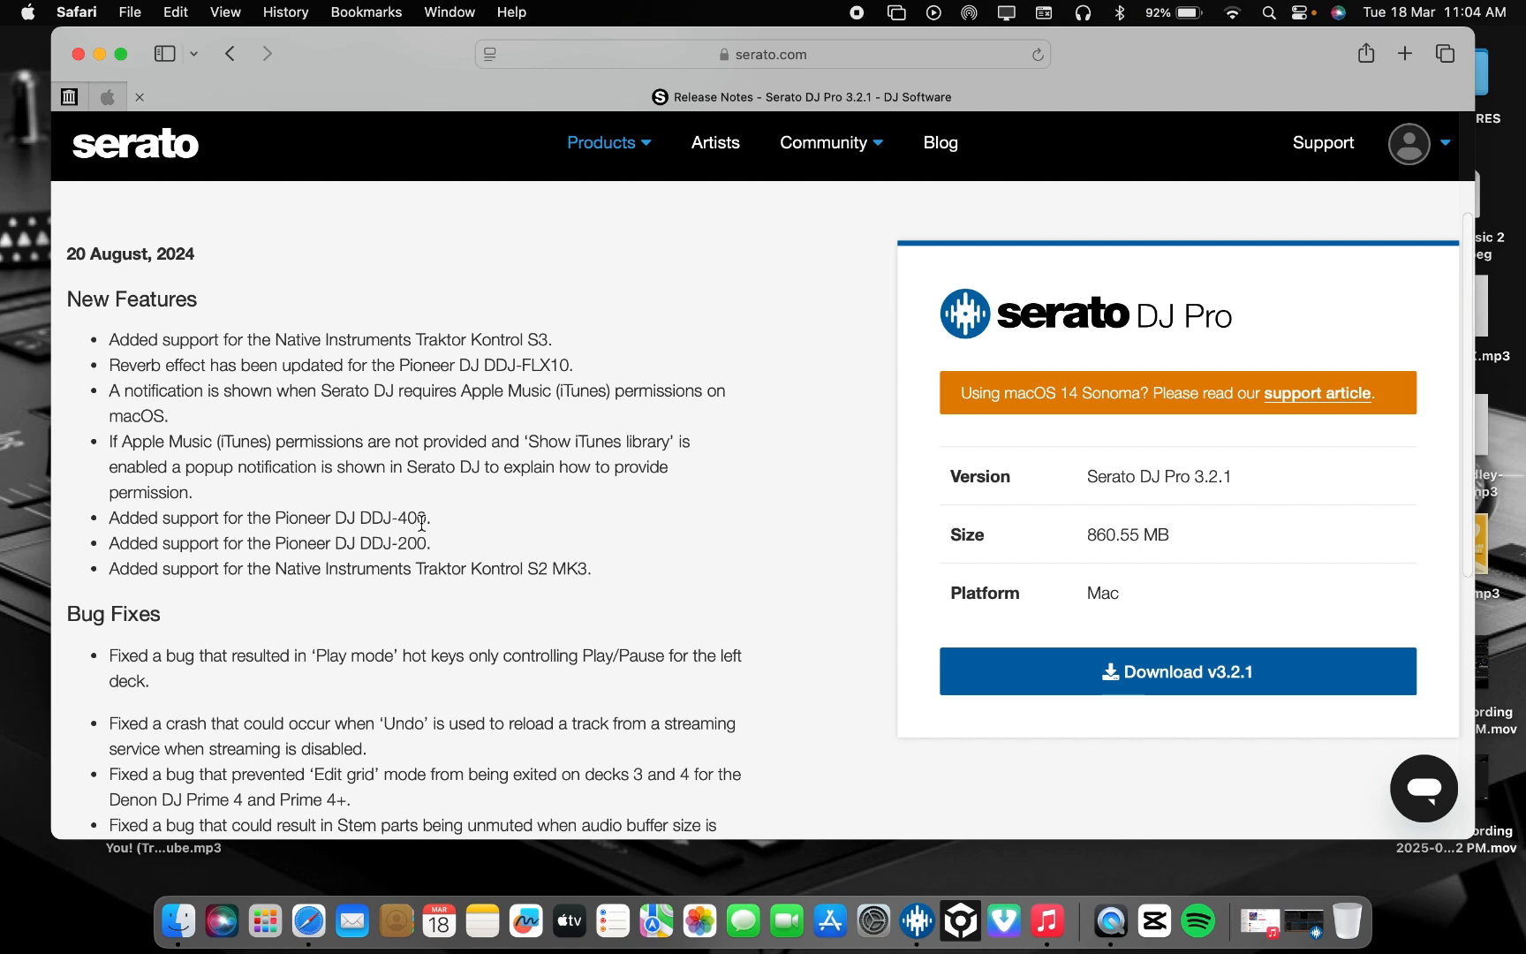
{"action": "mouse_move", "coordinate": [436, 593]}
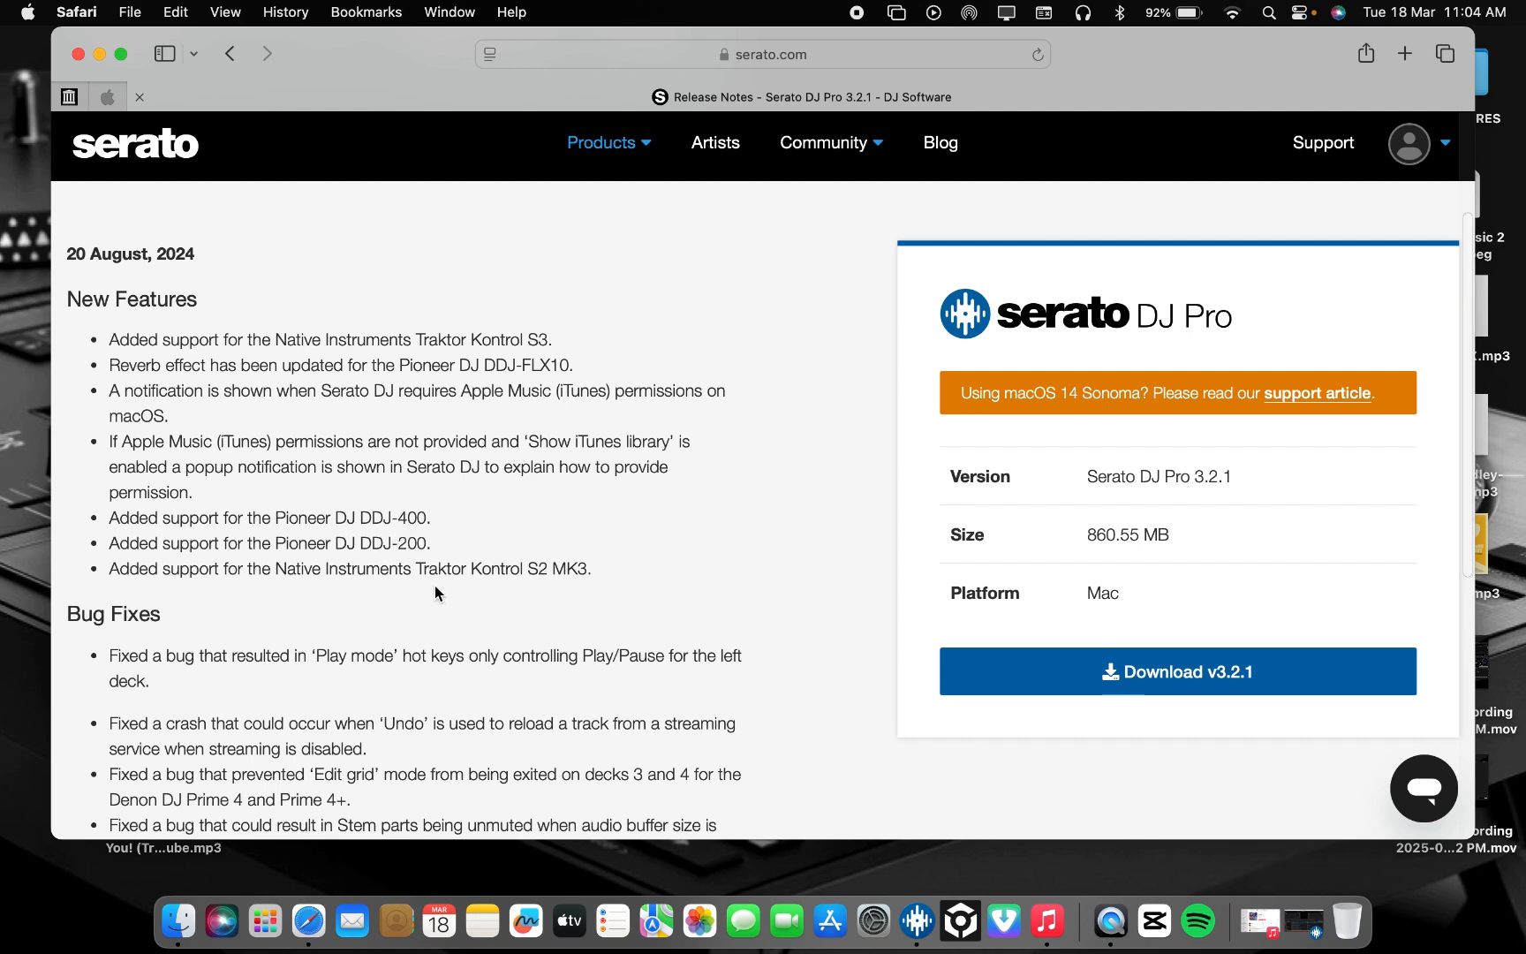
{"action": "mouse_move", "coordinate": [517, 584]}
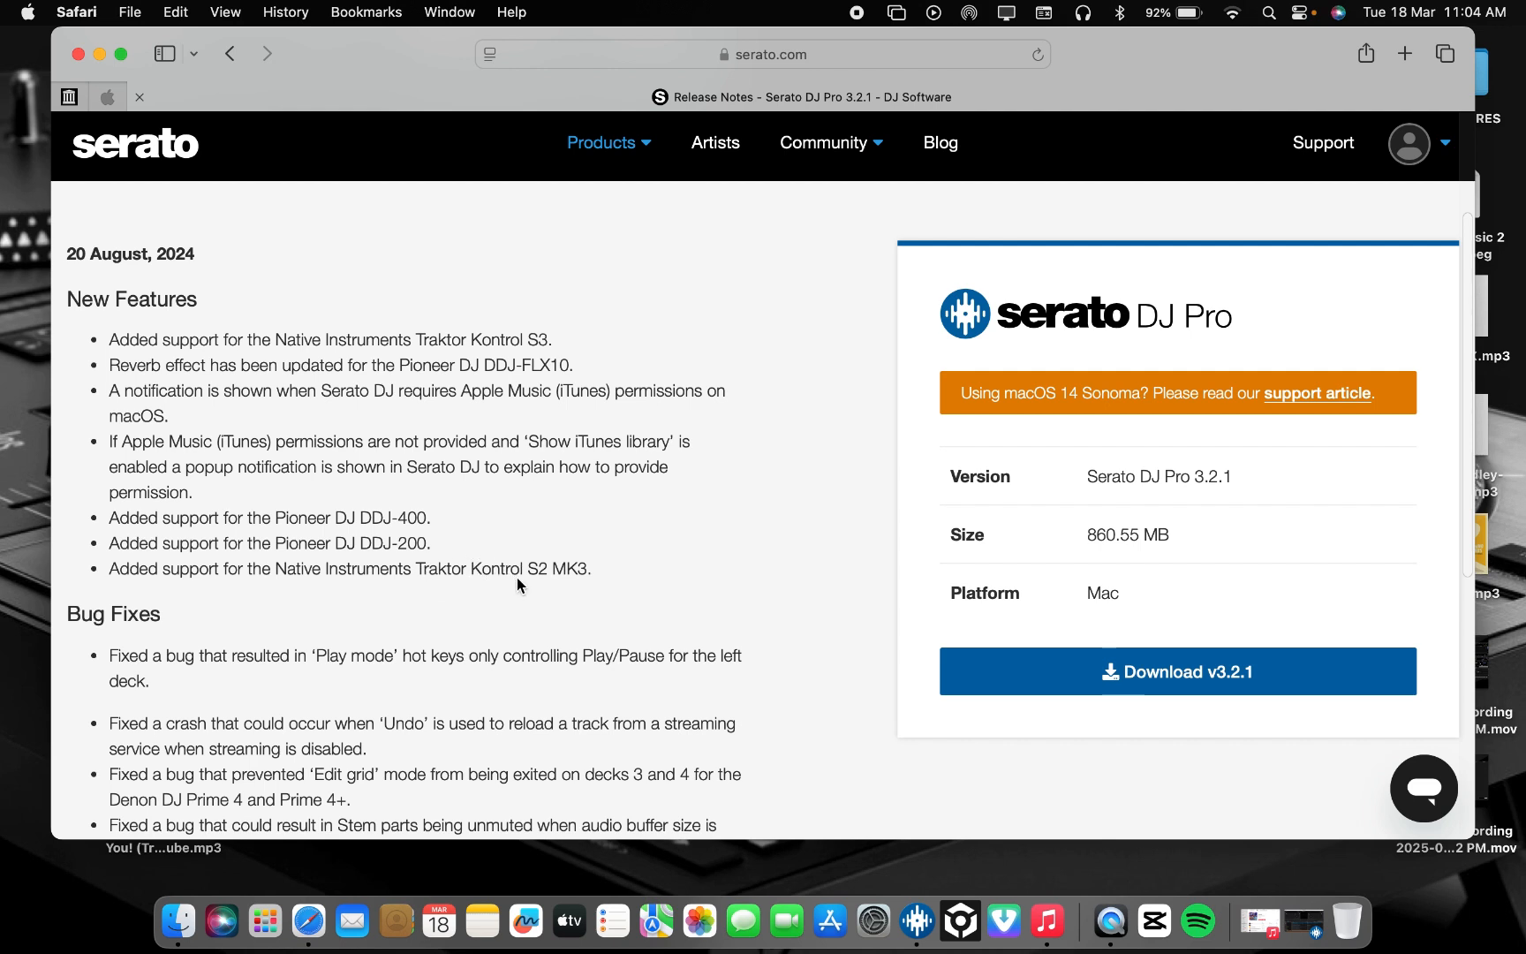
{"action": "mouse_move", "coordinate": [583, 593]}
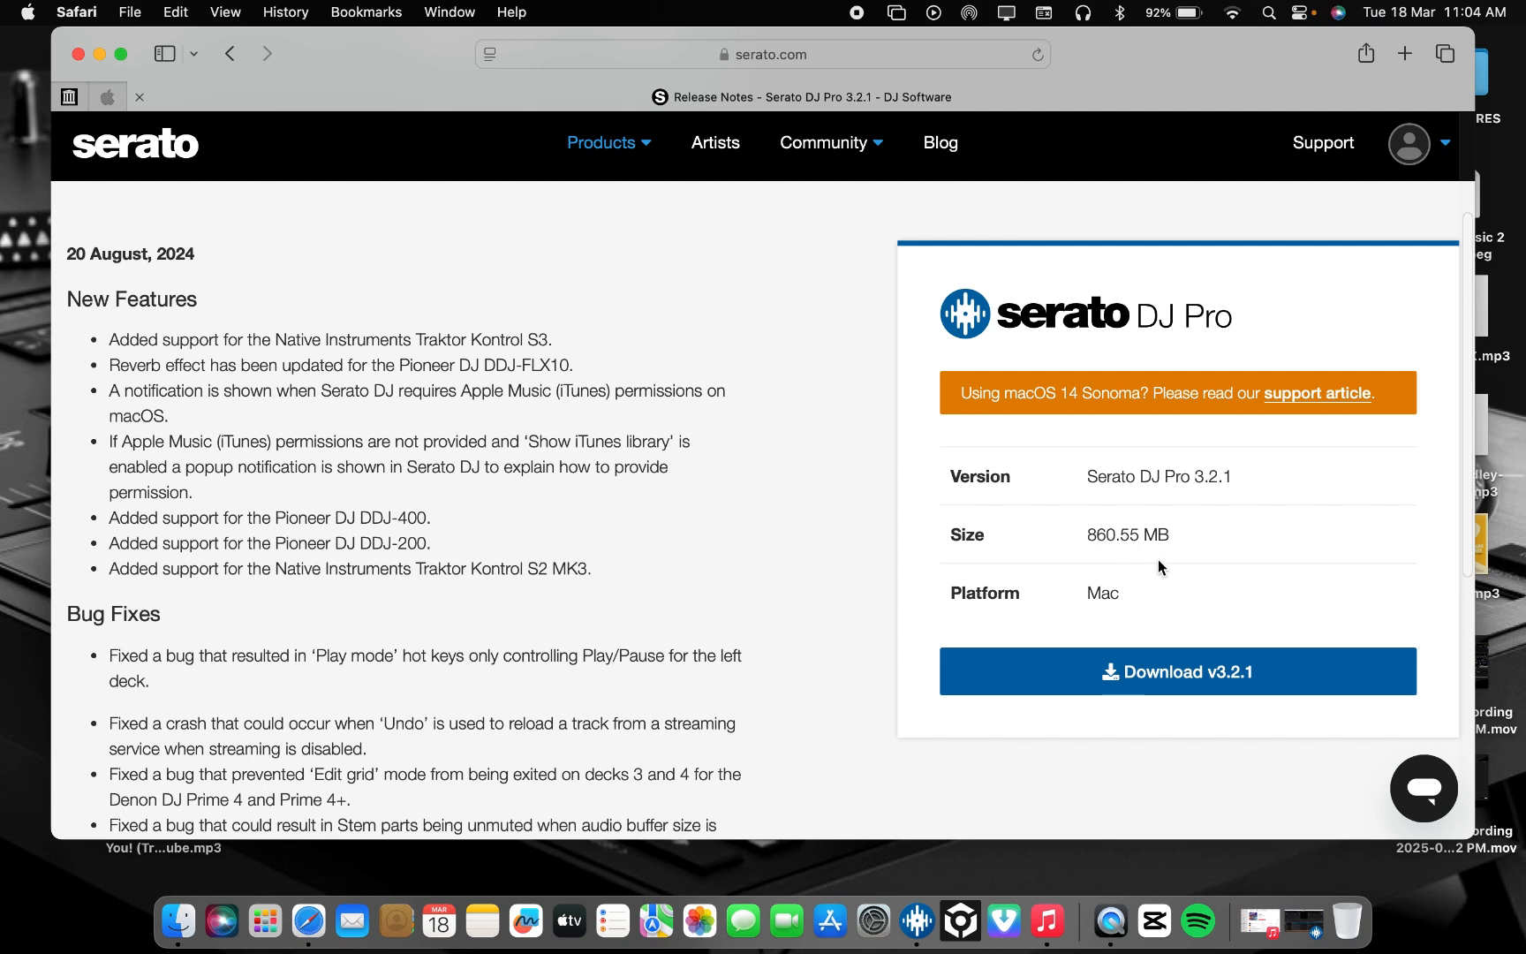
{"action": "mouse_move", "coordinate": [1204, 496]}
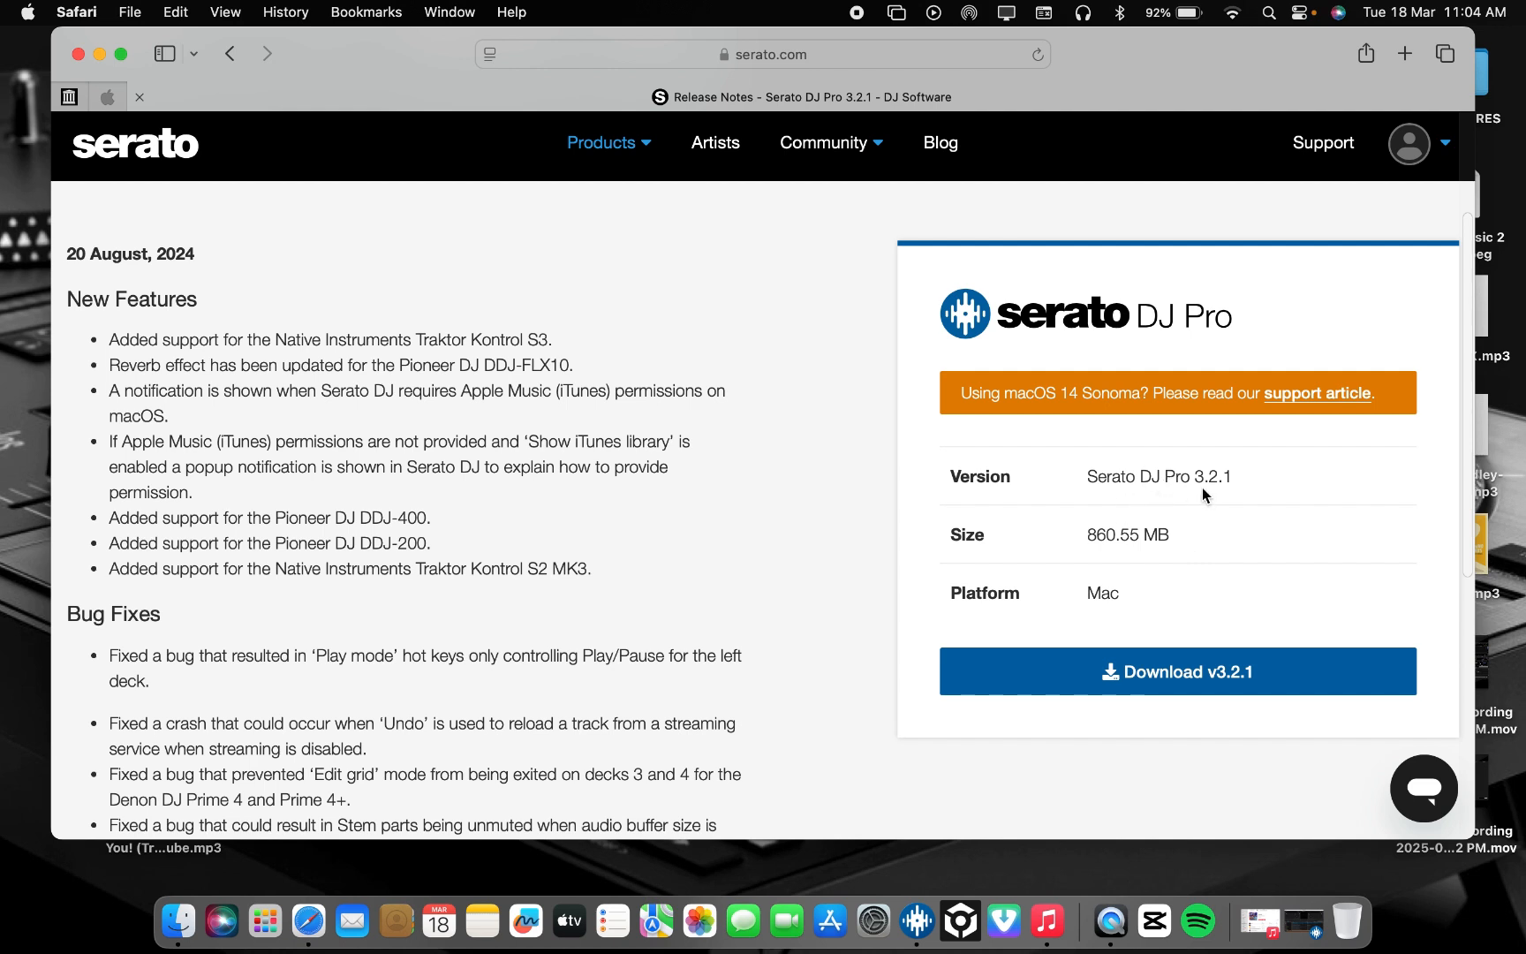
{"action": "mouse_move", "coordinate": [1229, 492]}
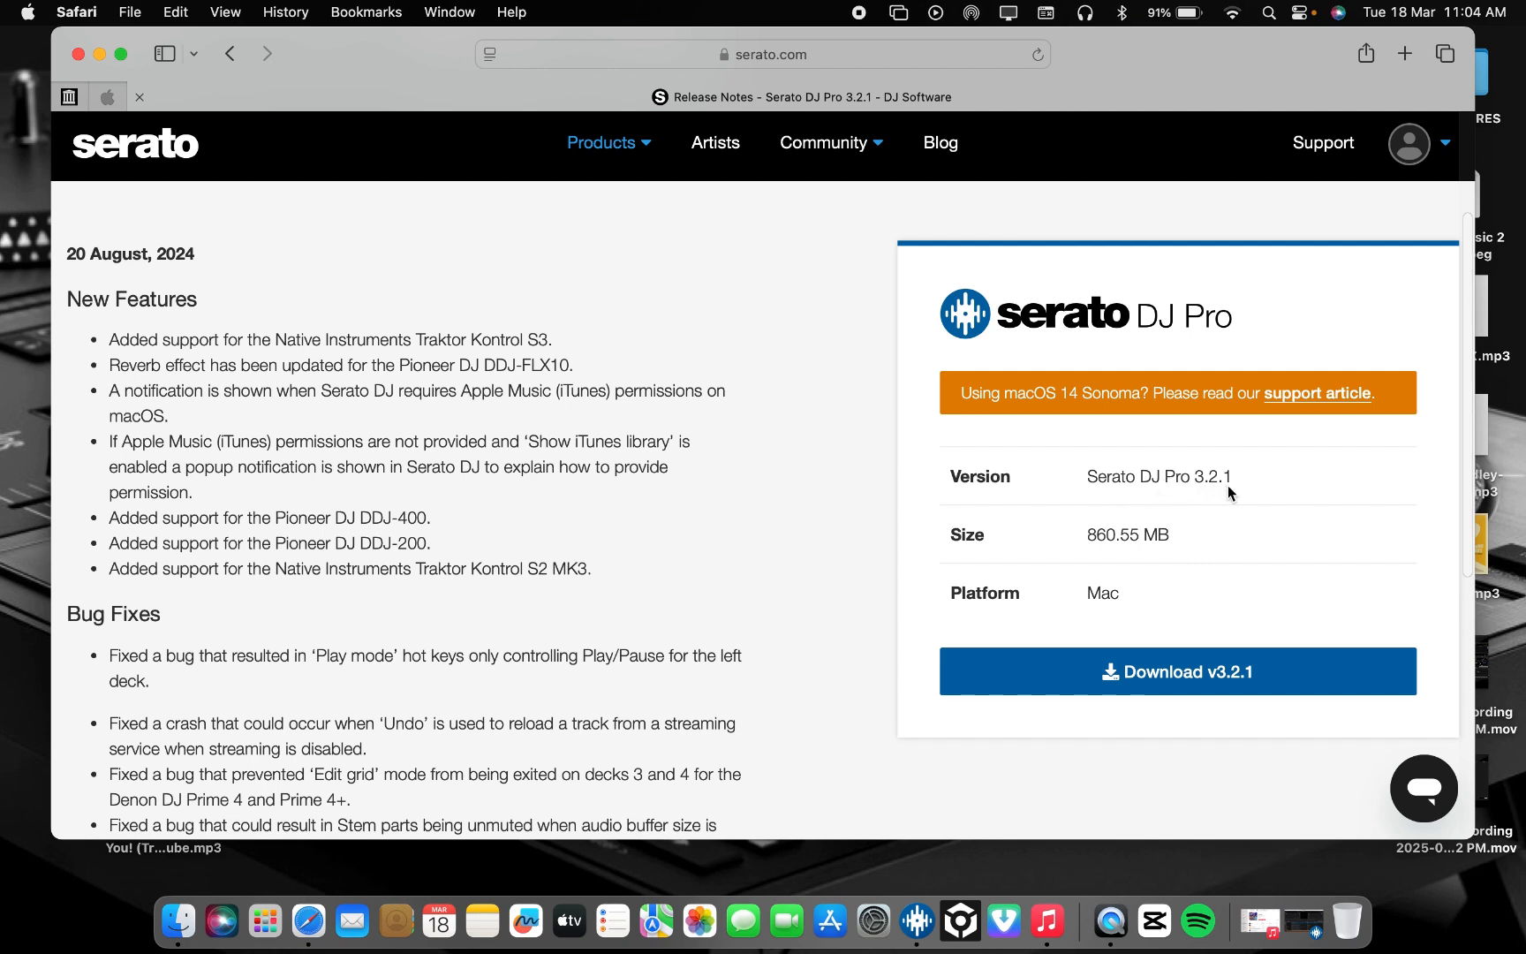
{"action": "mouse_move", "coordinate": [1234, 495]}
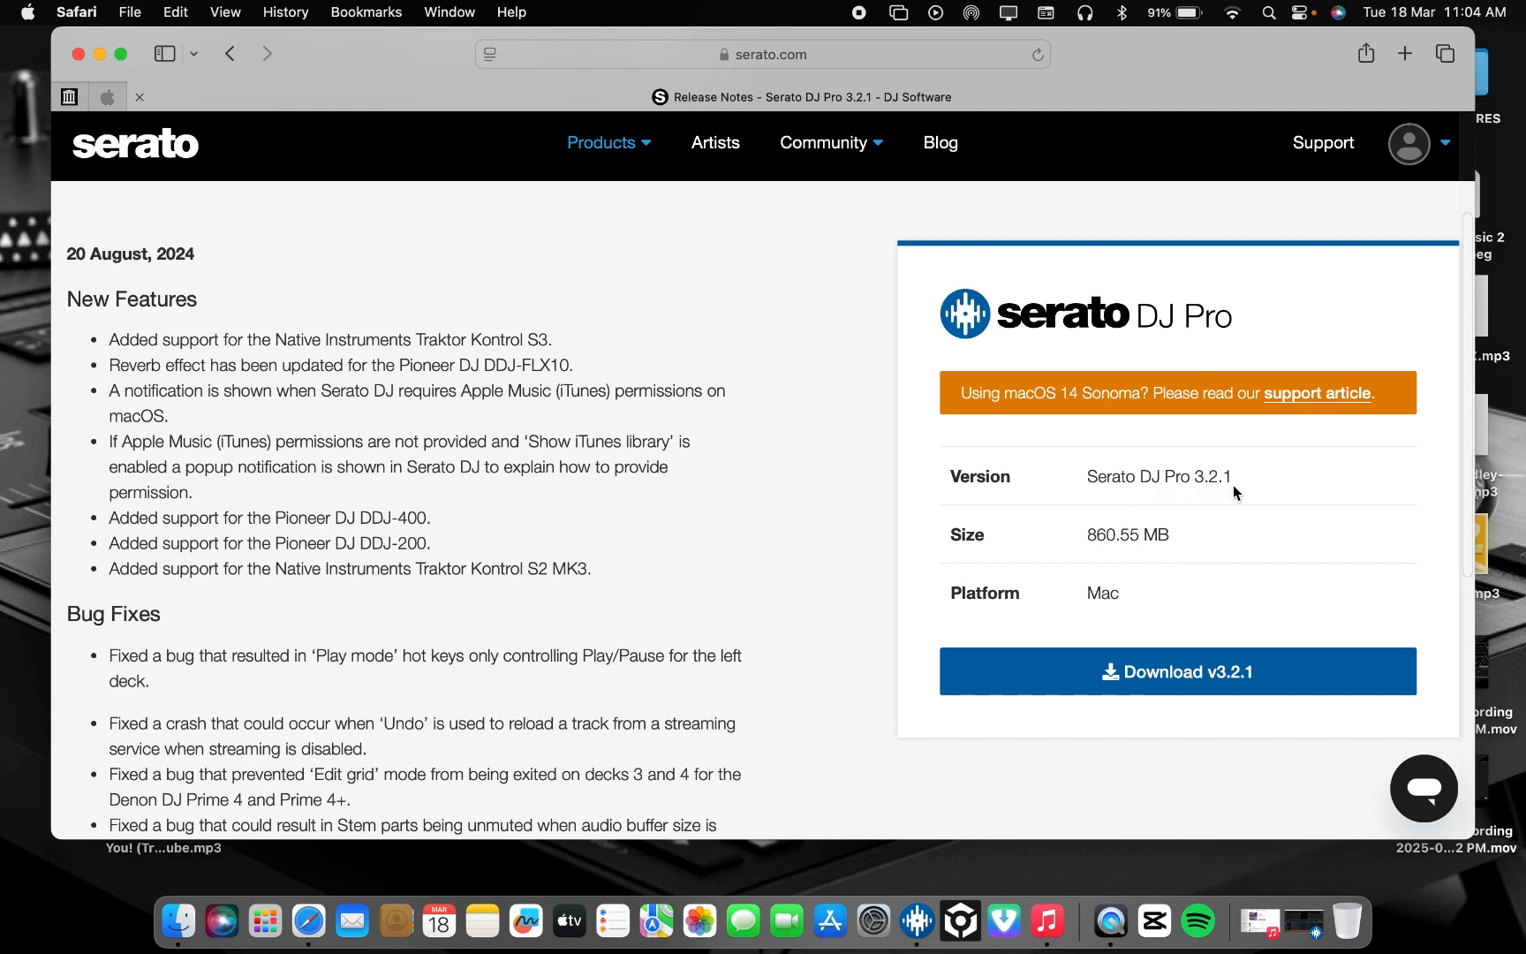
{"action": "scroll", "scroll_direction": "down", "scroll_amount": 3}
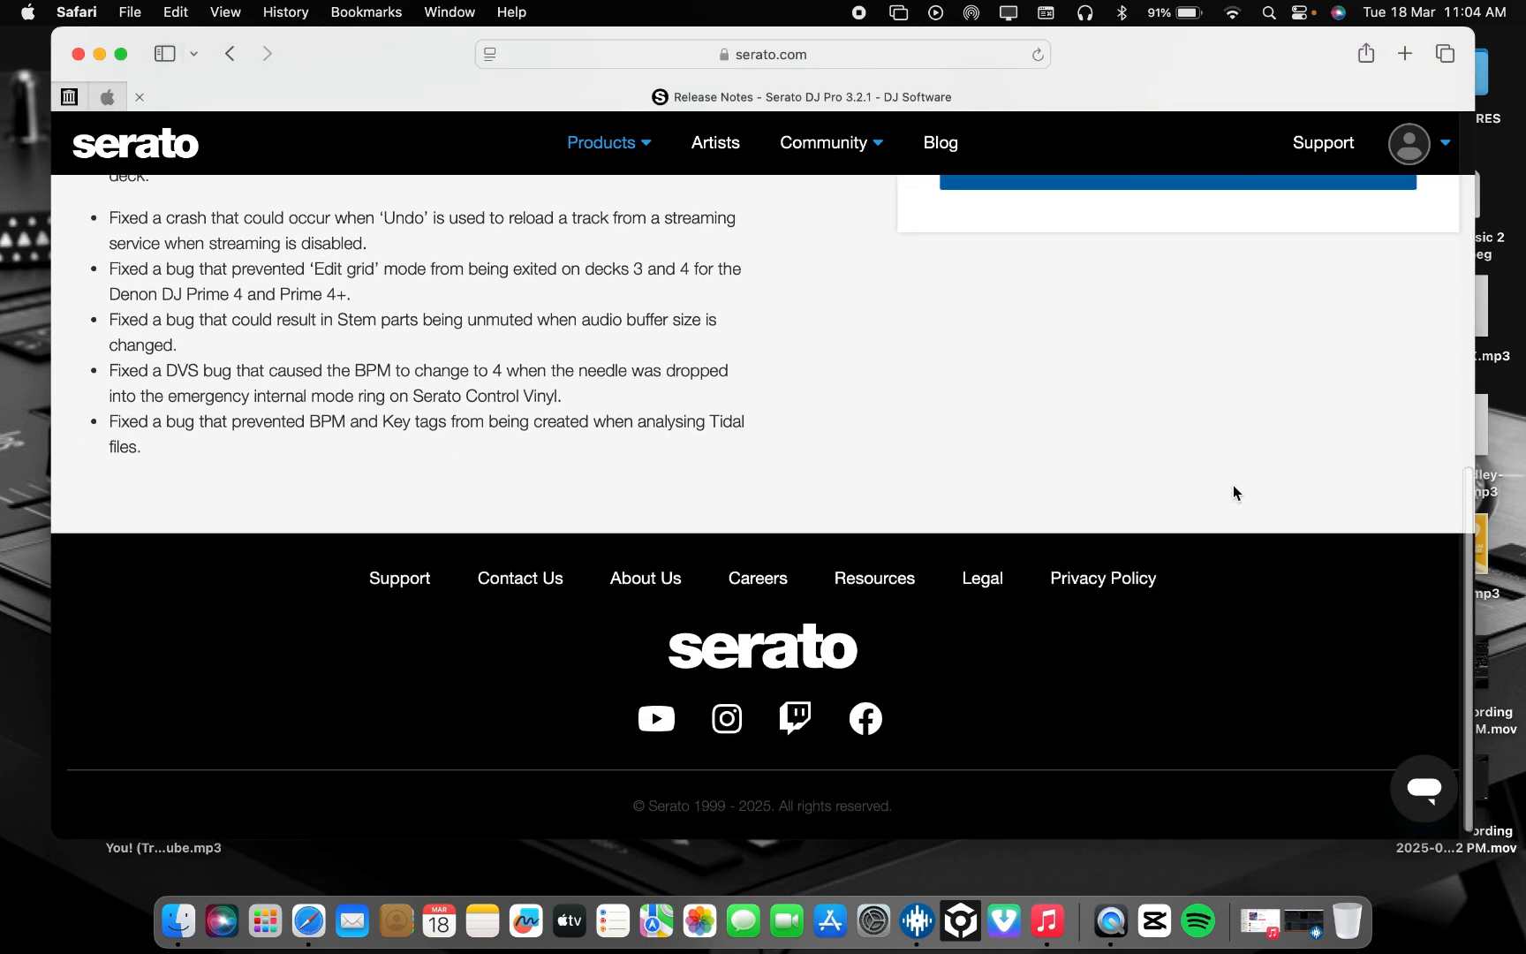
{"action": "scroll", "scroll_direction": "up", "scroll_amount": 3}
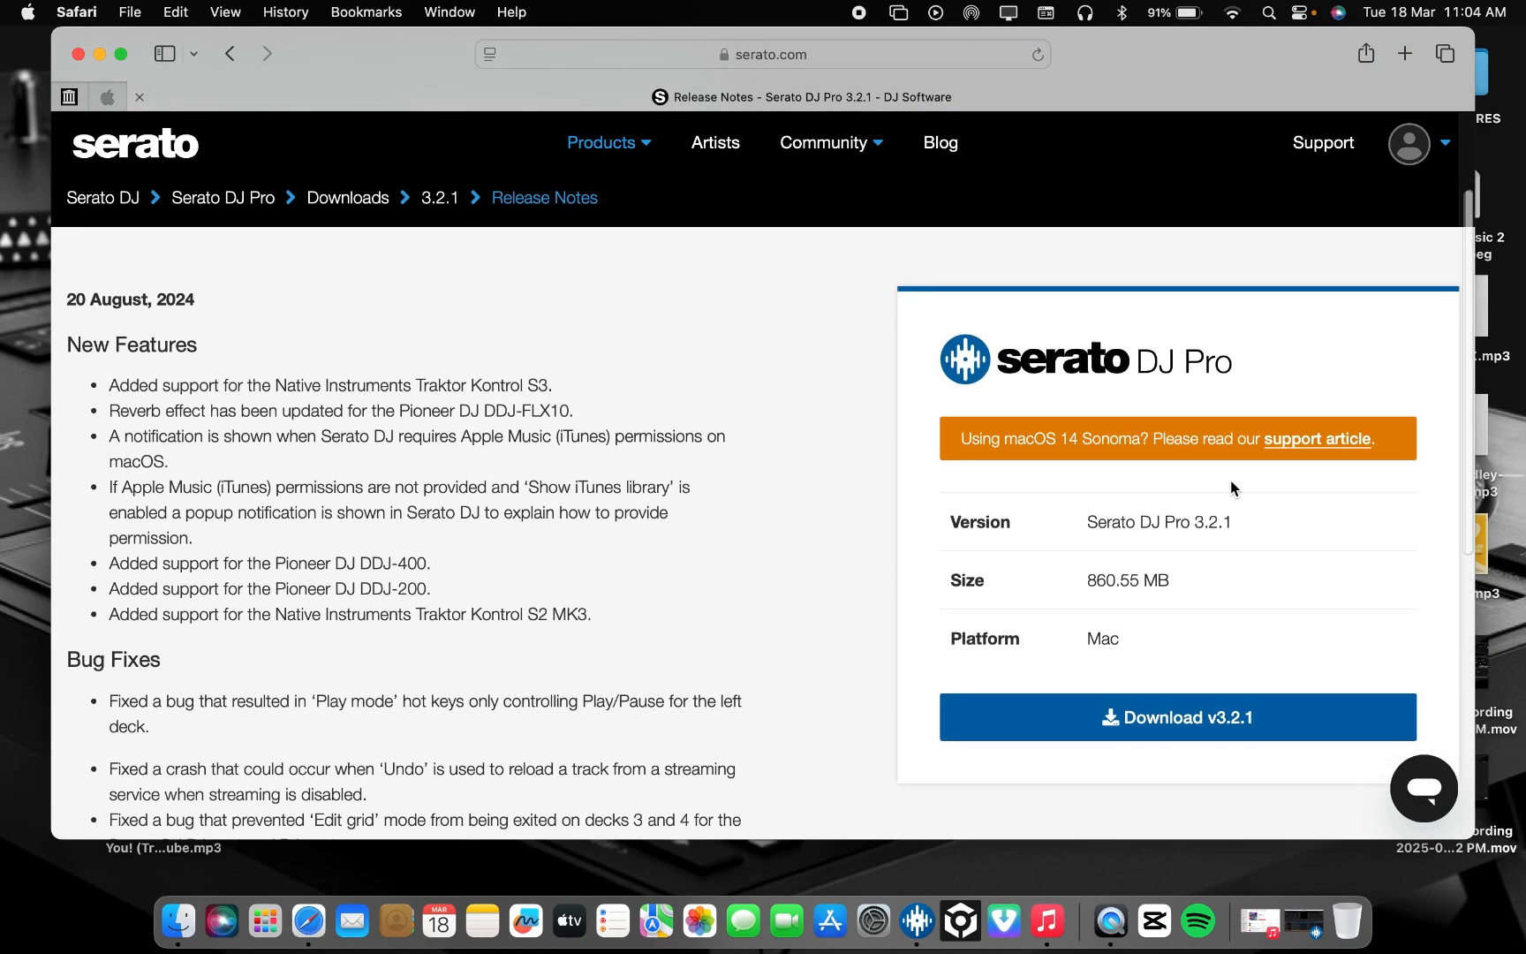
{"action": "scroll", "scroll_direction": "down", "scroll_amount": 3}
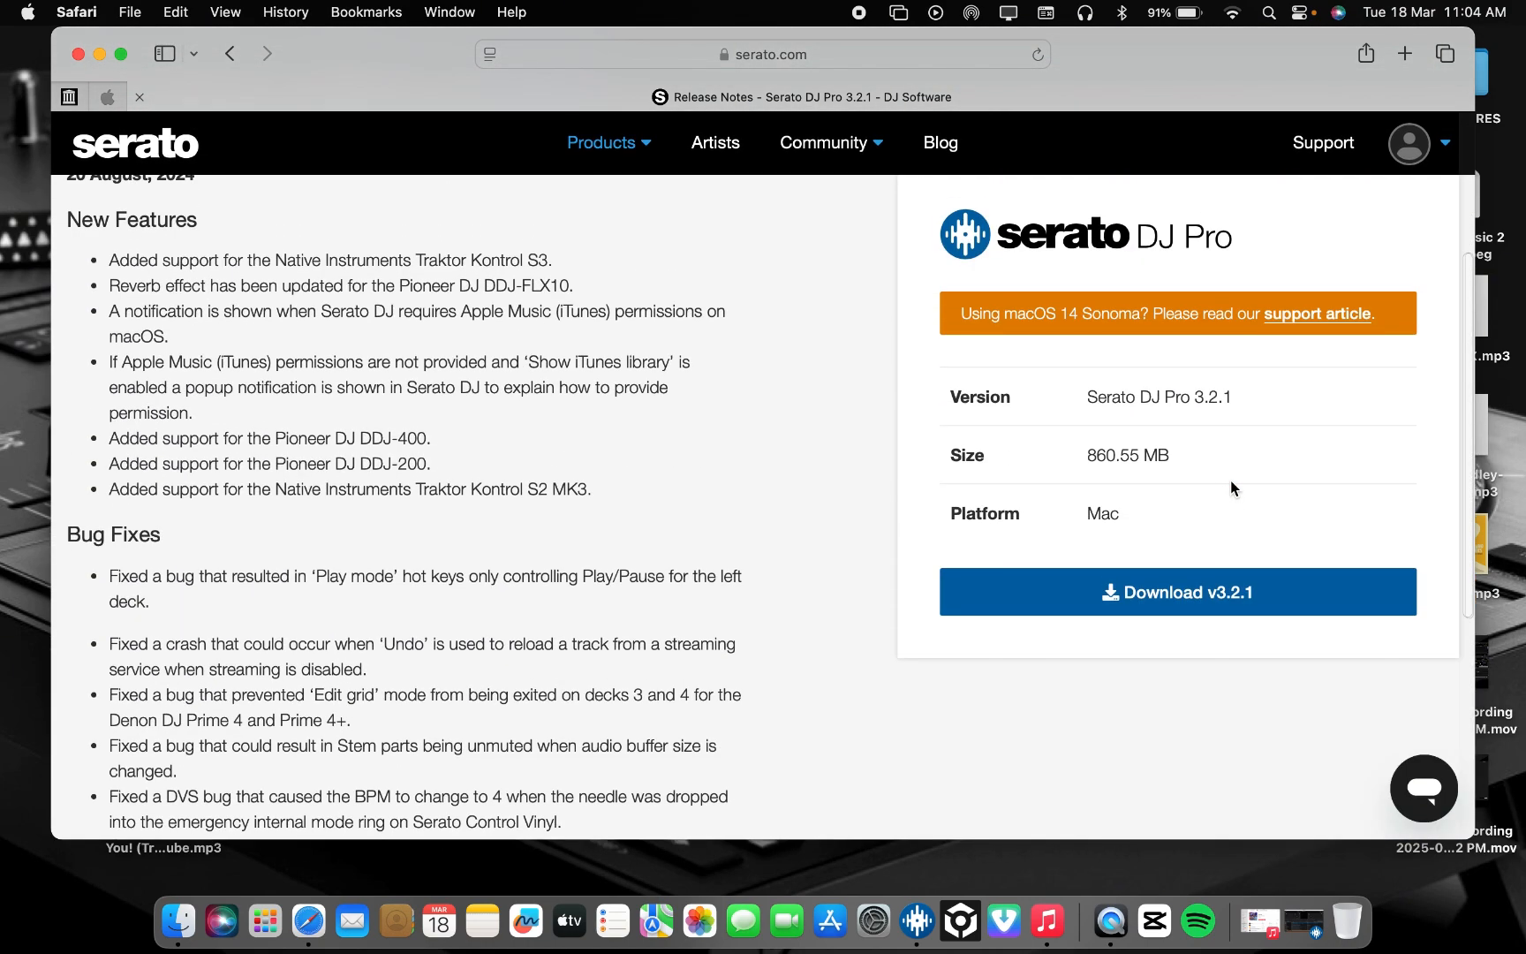
{"action": "mouse_move", "coordinate": [1257, 450]}
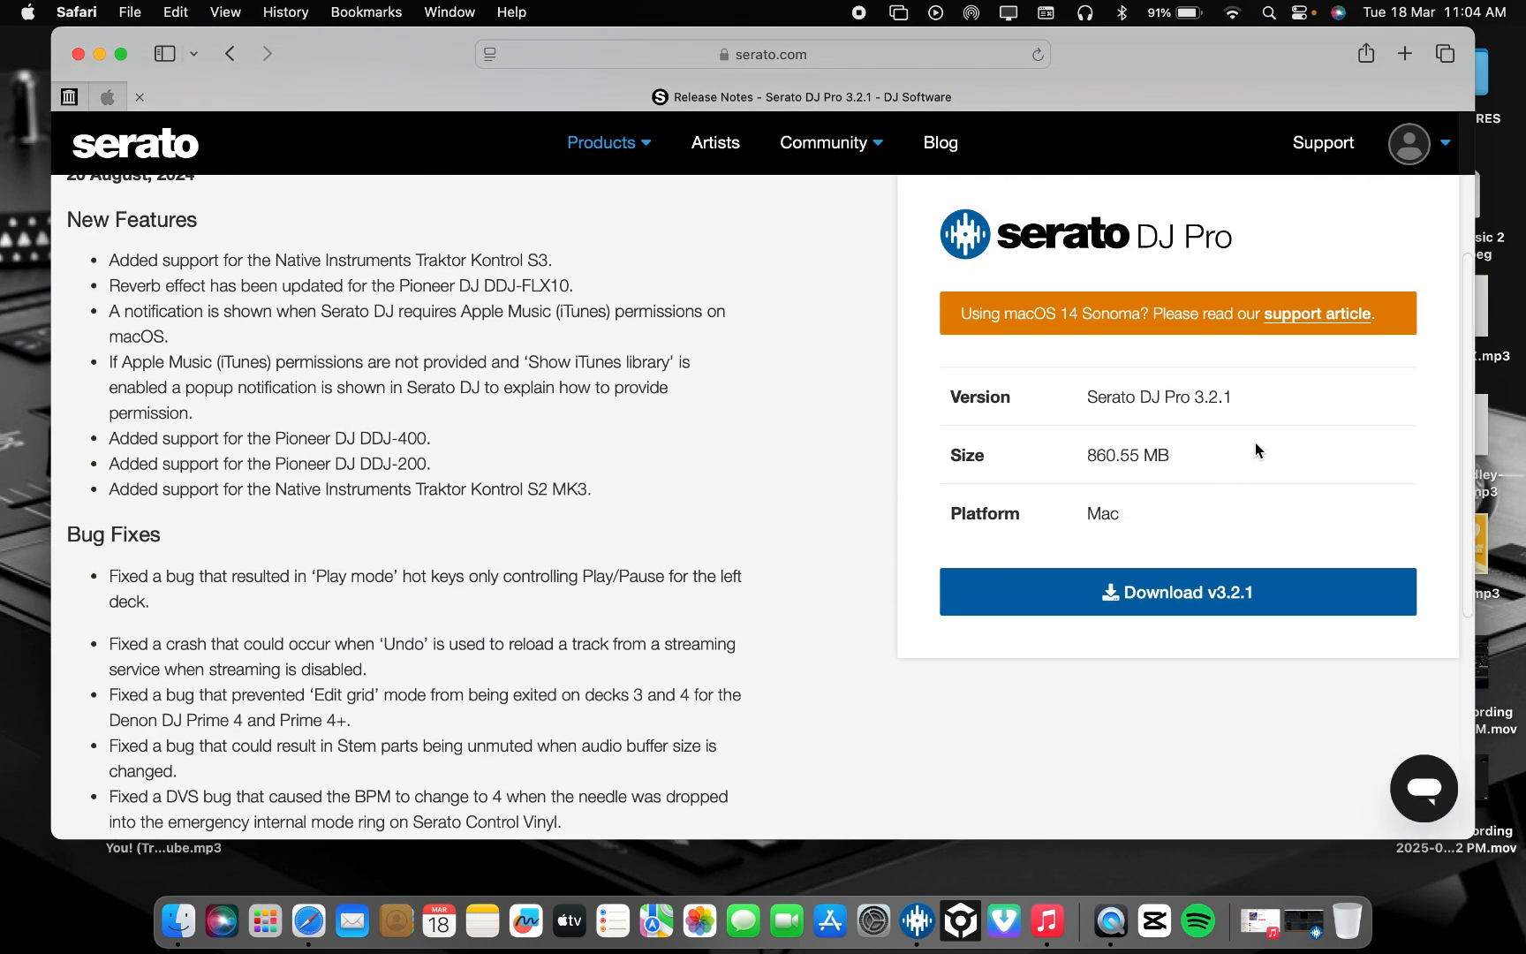
{"action": "mouse_move", "coordinate": [1312, 322]}
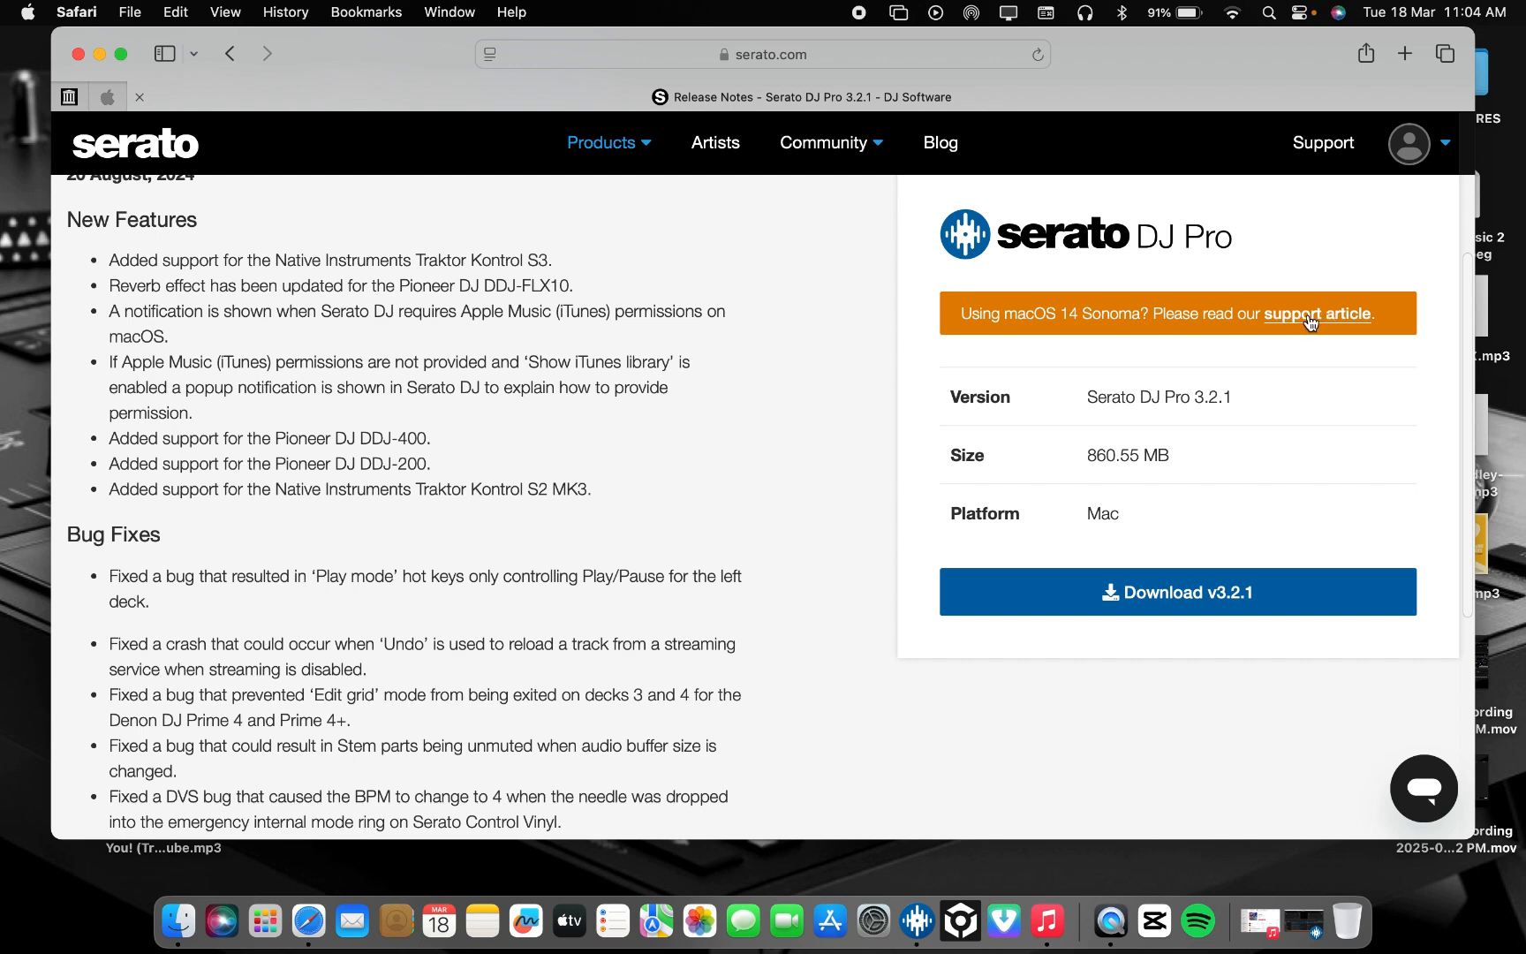
{"action": "mouse_move", "coordinate": [1038, 332]}
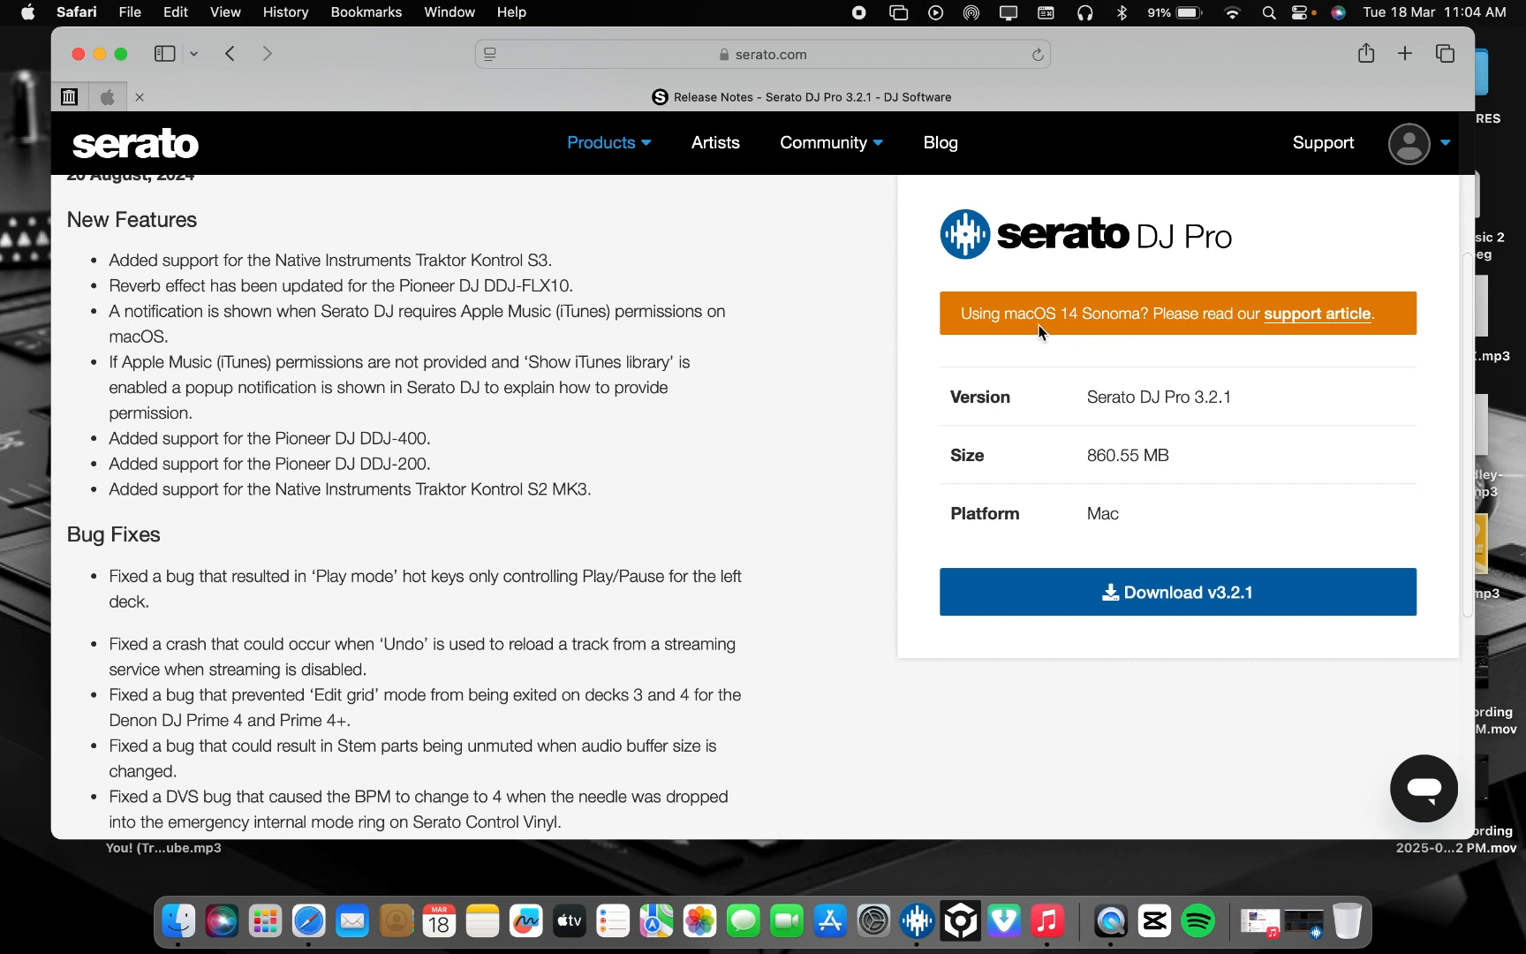
{"action": "mouse_move", "coordinate": [1079, 333]}
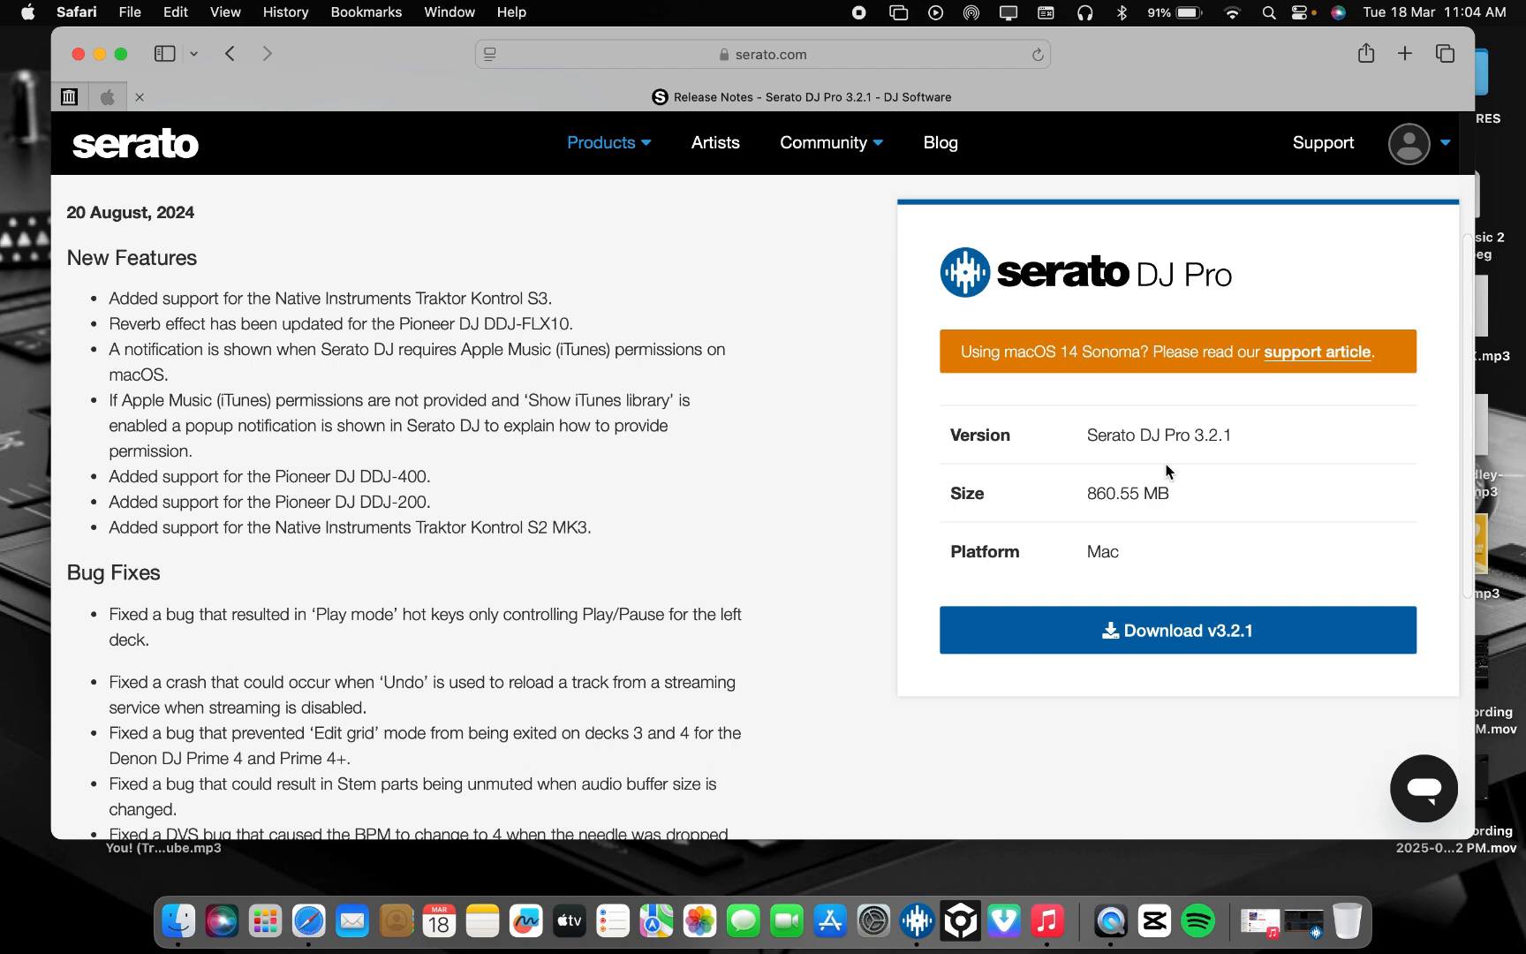
{"action": "scroll", "scroll_direction": "down", "scroll_amount": 3}
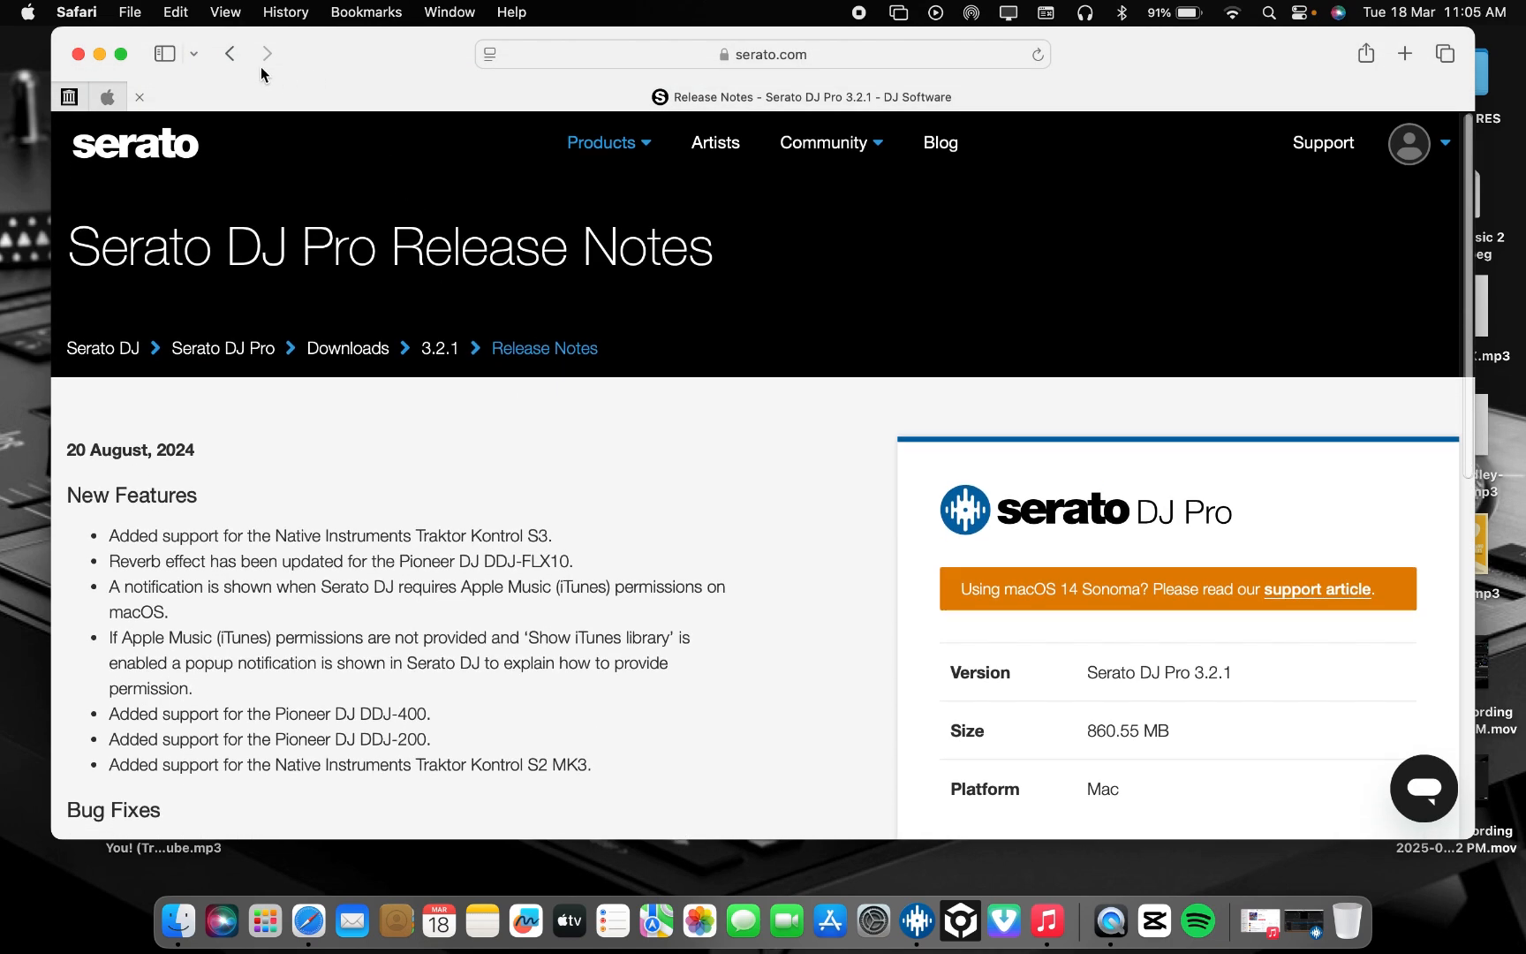
Step: Go back to the archive and browse down to the old Serato DJ 1.x versions and back up
{"action": "left_click", "coordinate": [229, 53]}
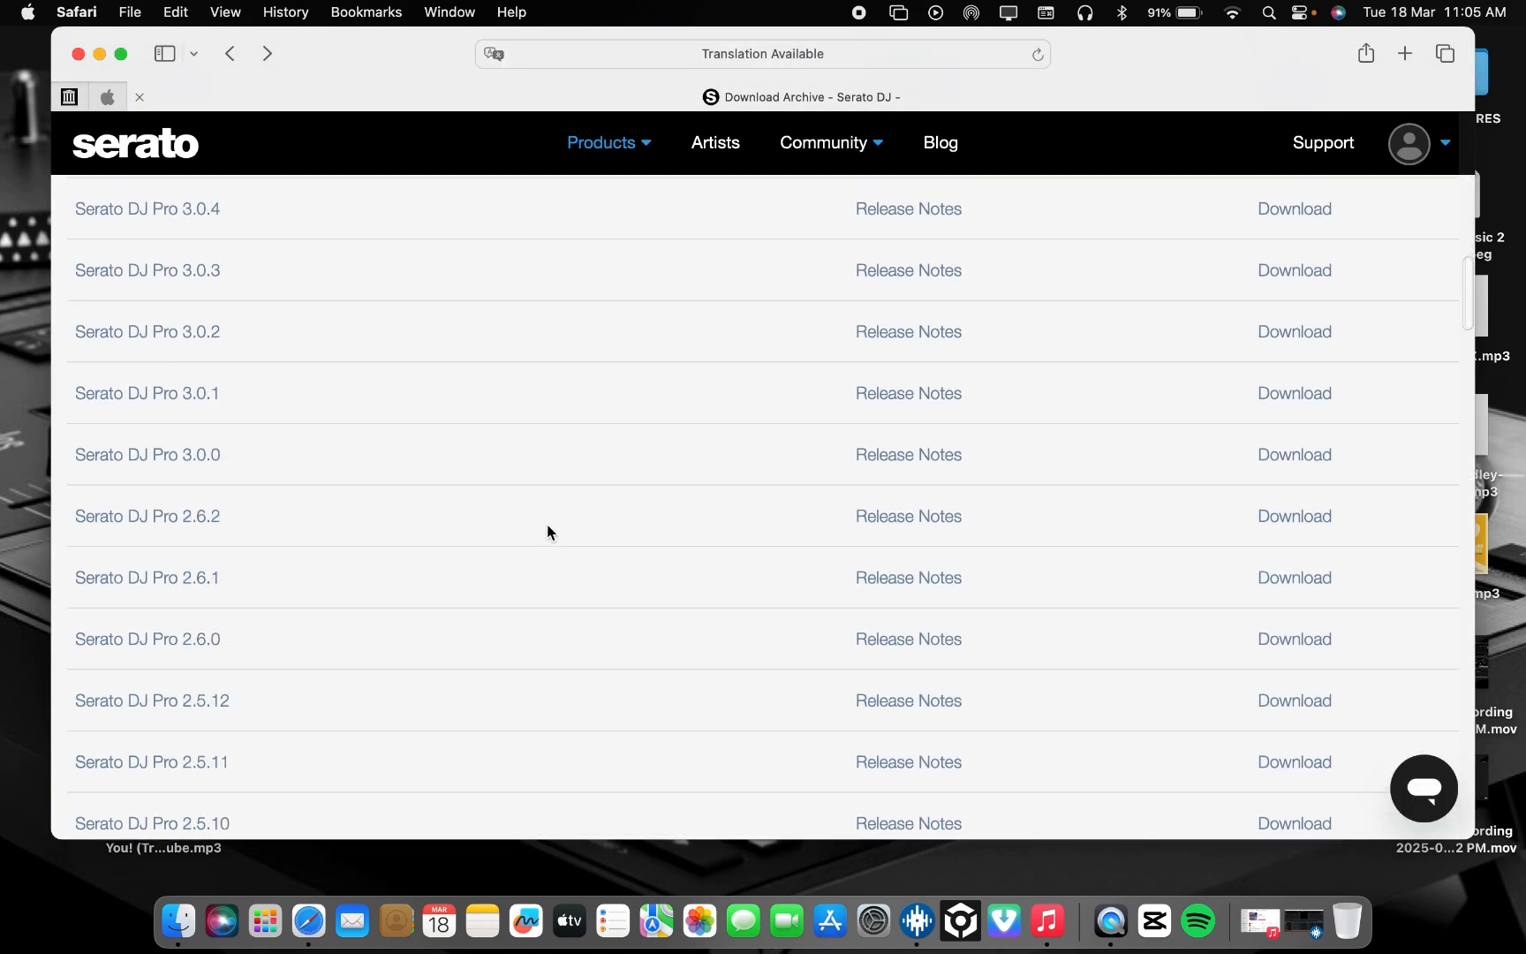
{"action": "scroll", "scroll_direction": "down", "scroll_amount": 3}
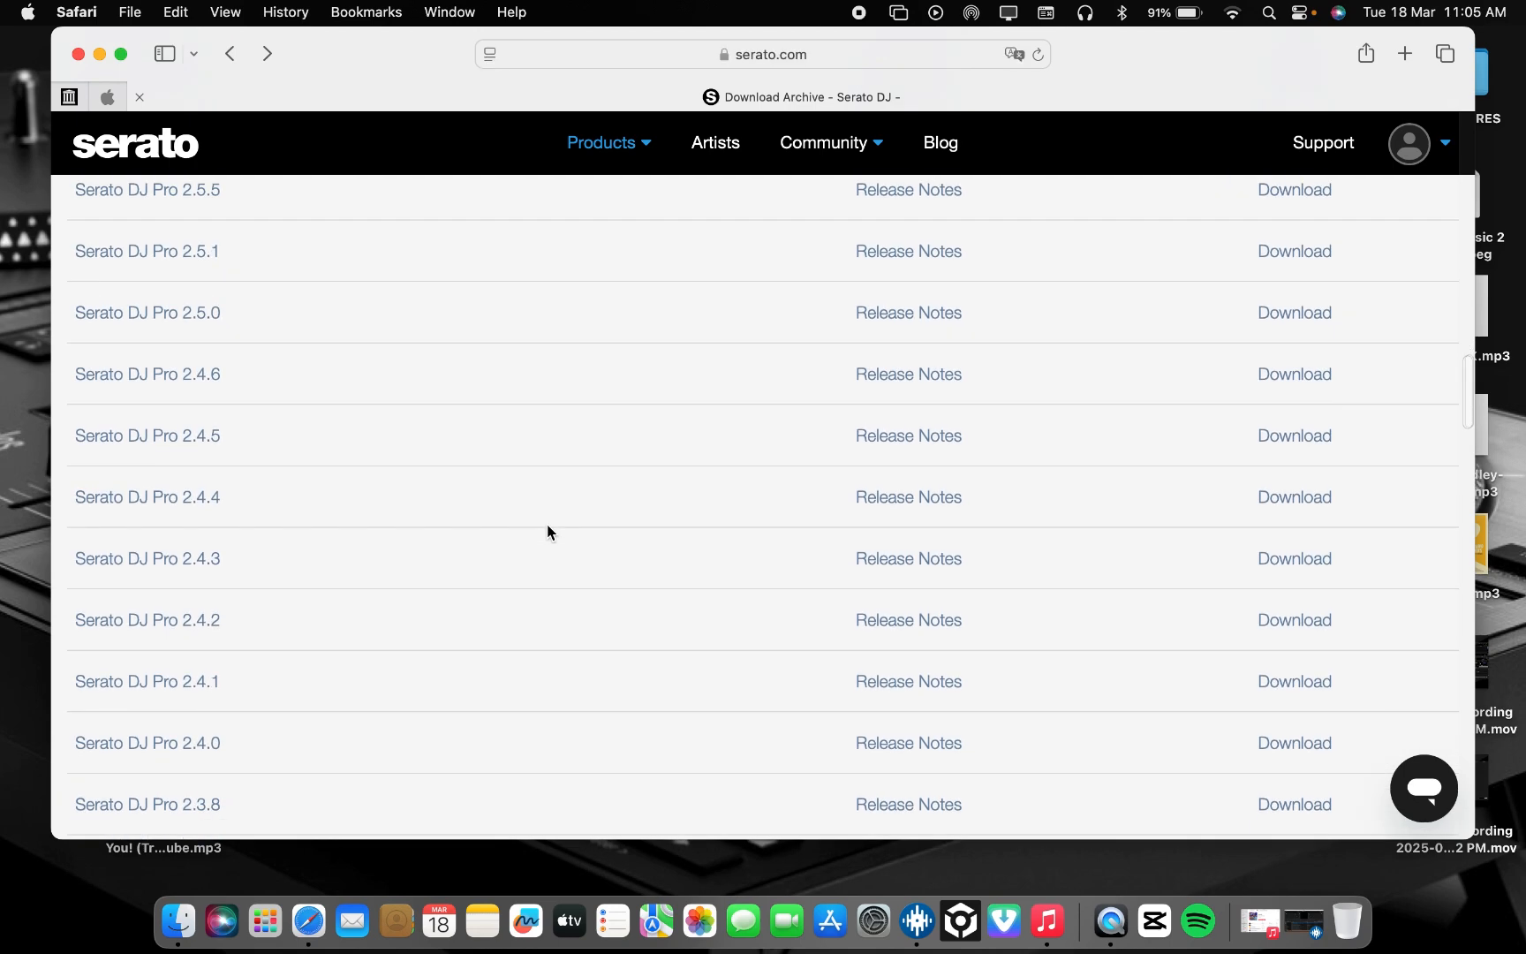
{"action": "scroll", "scroll_direction": "down", "scroll_amount": 3}
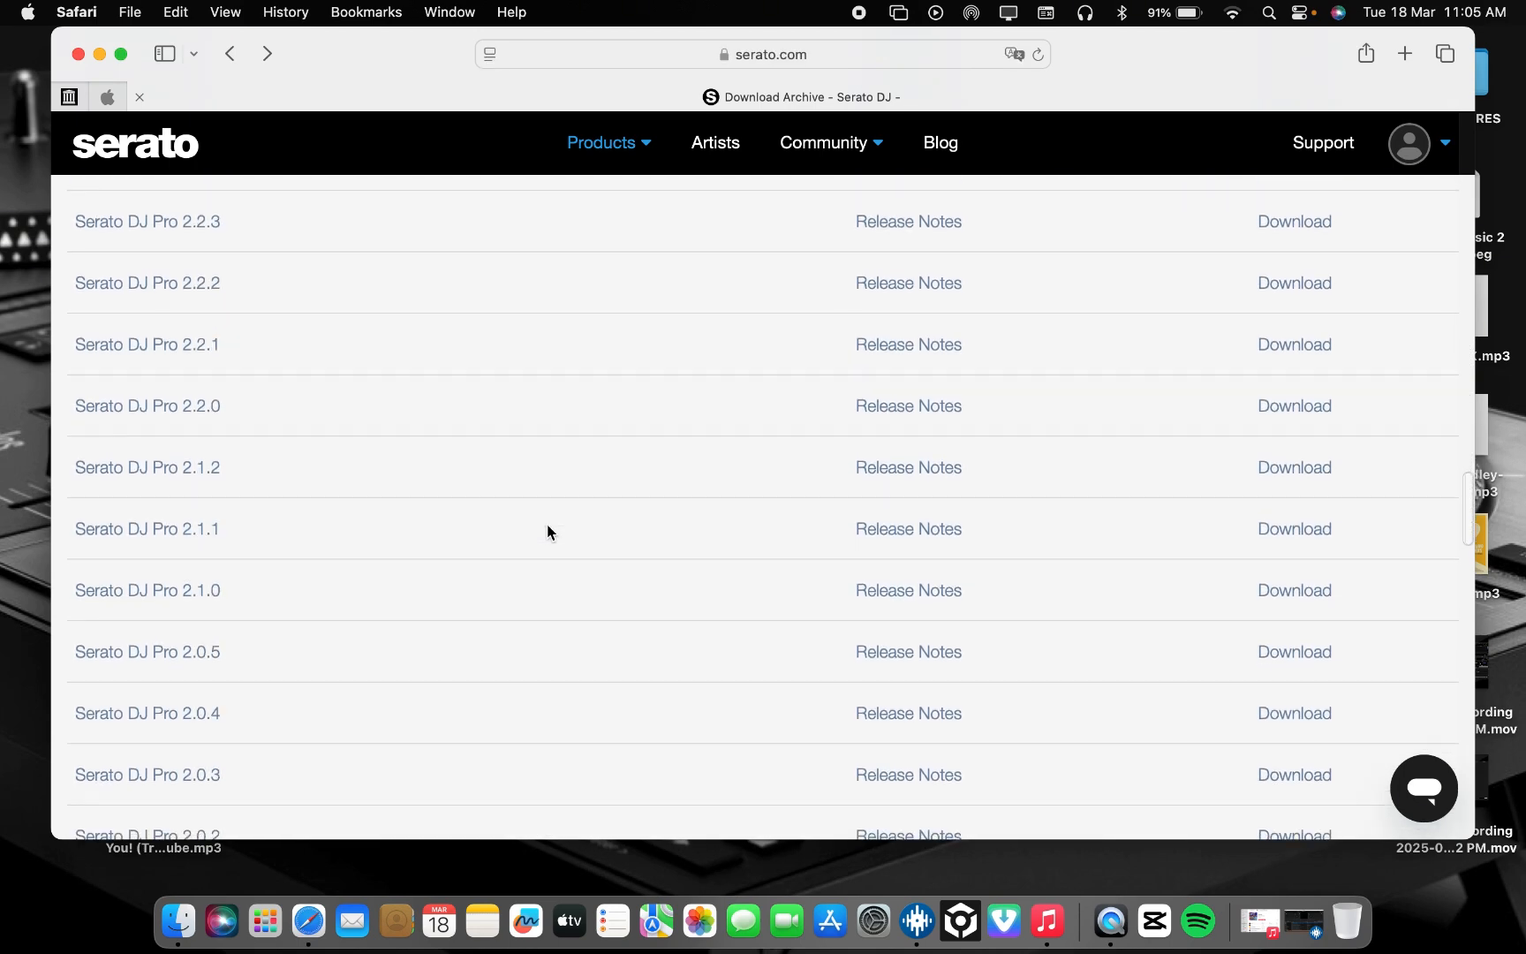
{"action": "scroll", "scroll_direction": "down", "scroll_amount": 3}
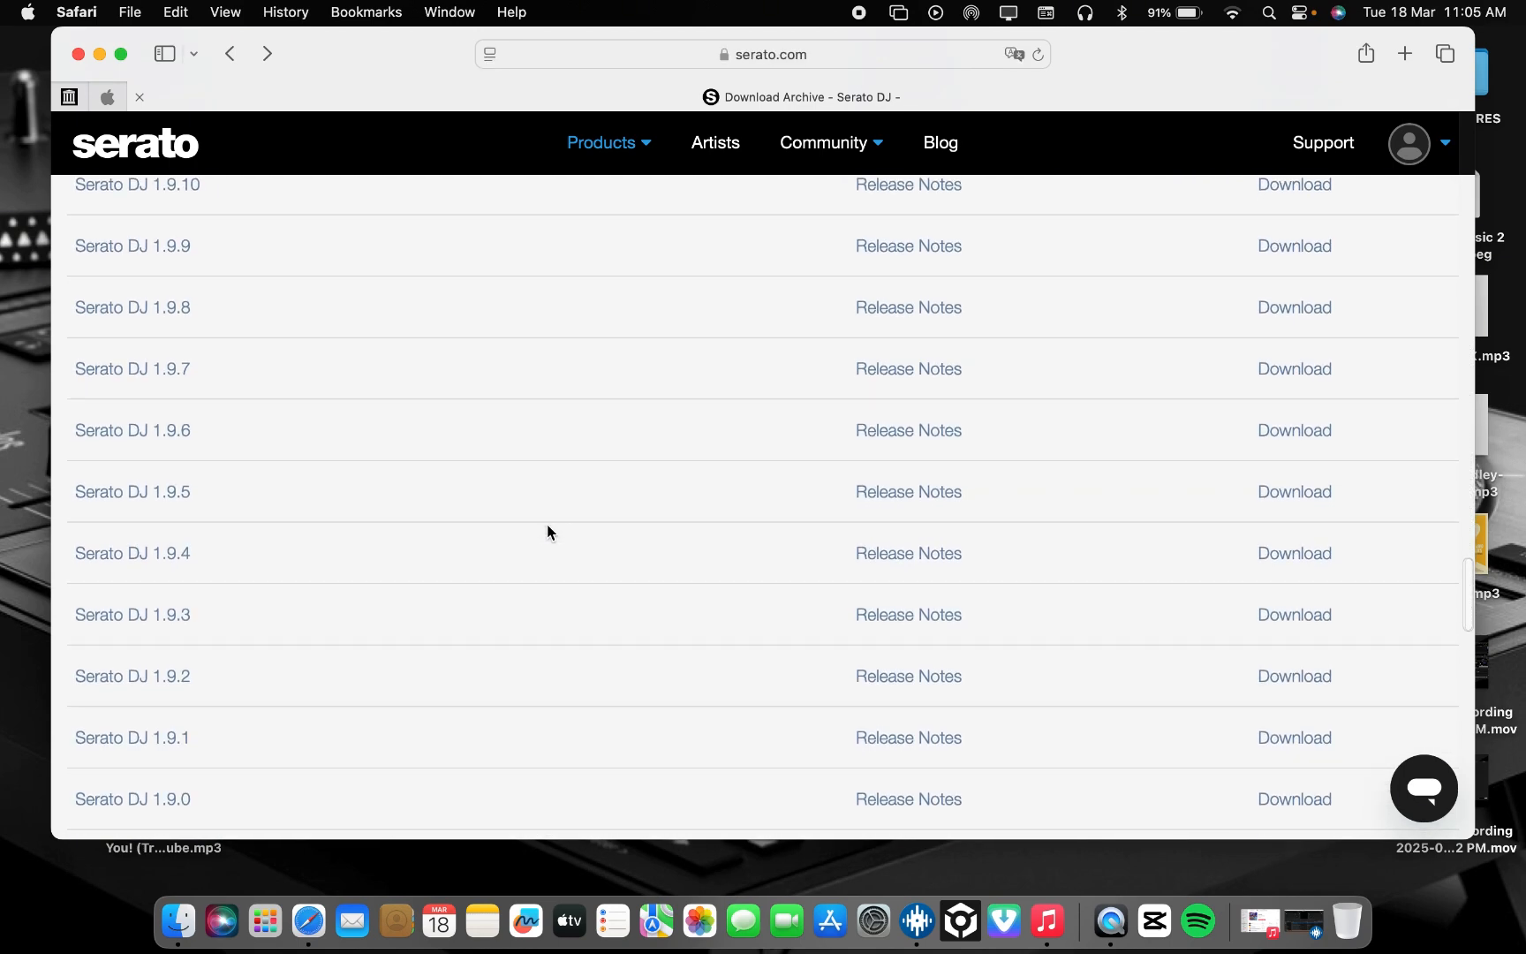
{"action": "scroll", "scroll_direction": "down", "scroll_amount": 3}
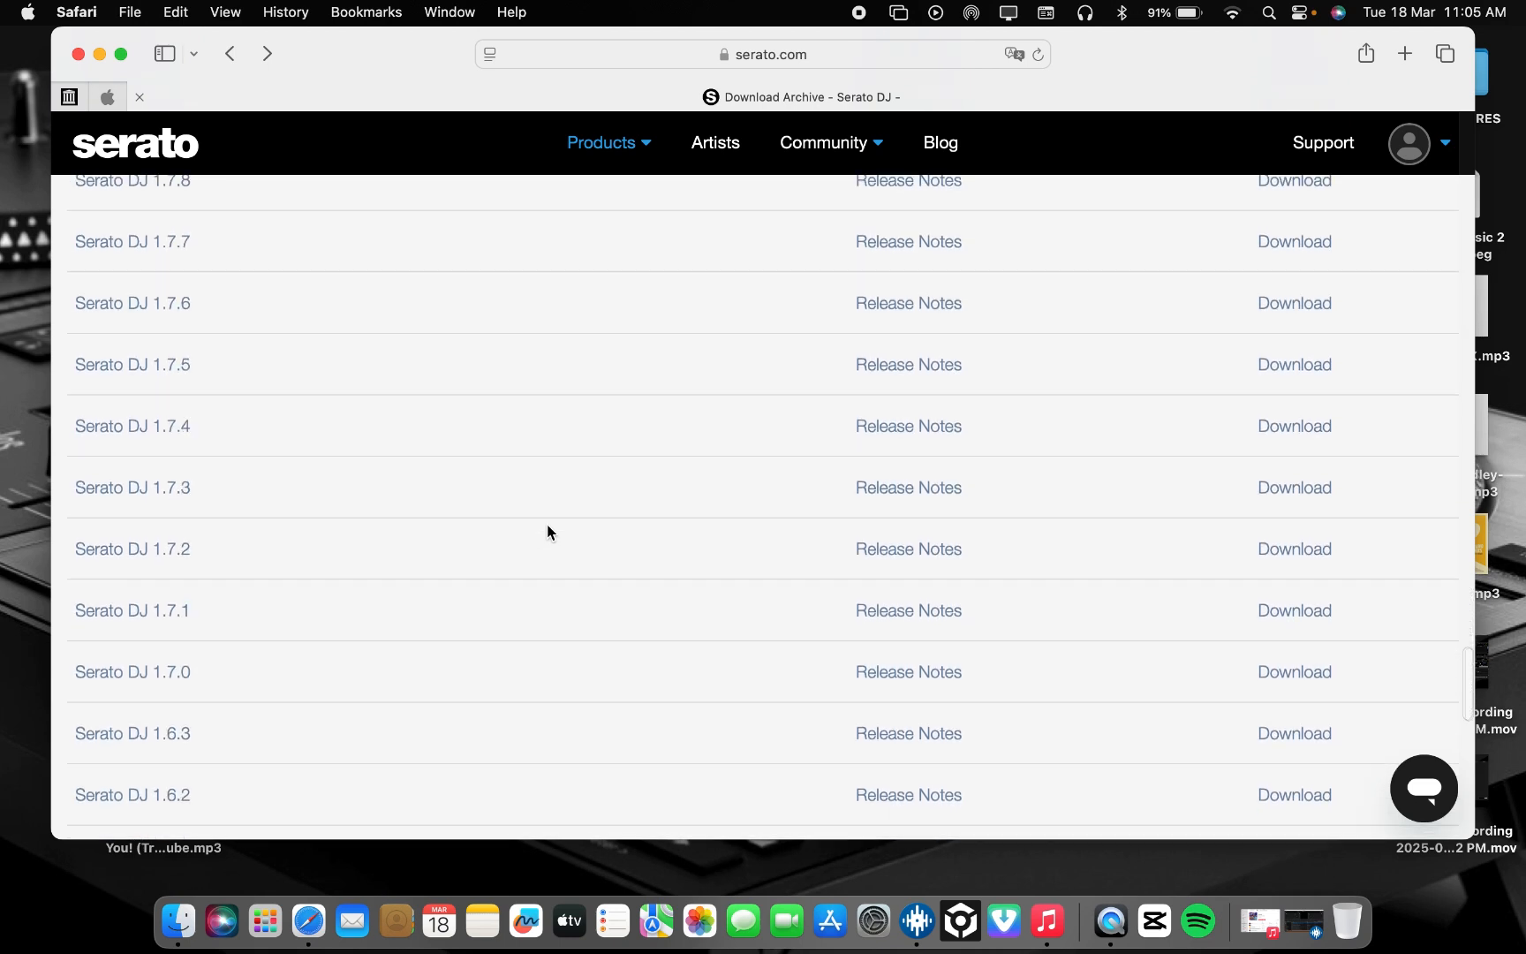
{"action": "scroll", "scroll_direction": "down", "scroll_amount": 3}
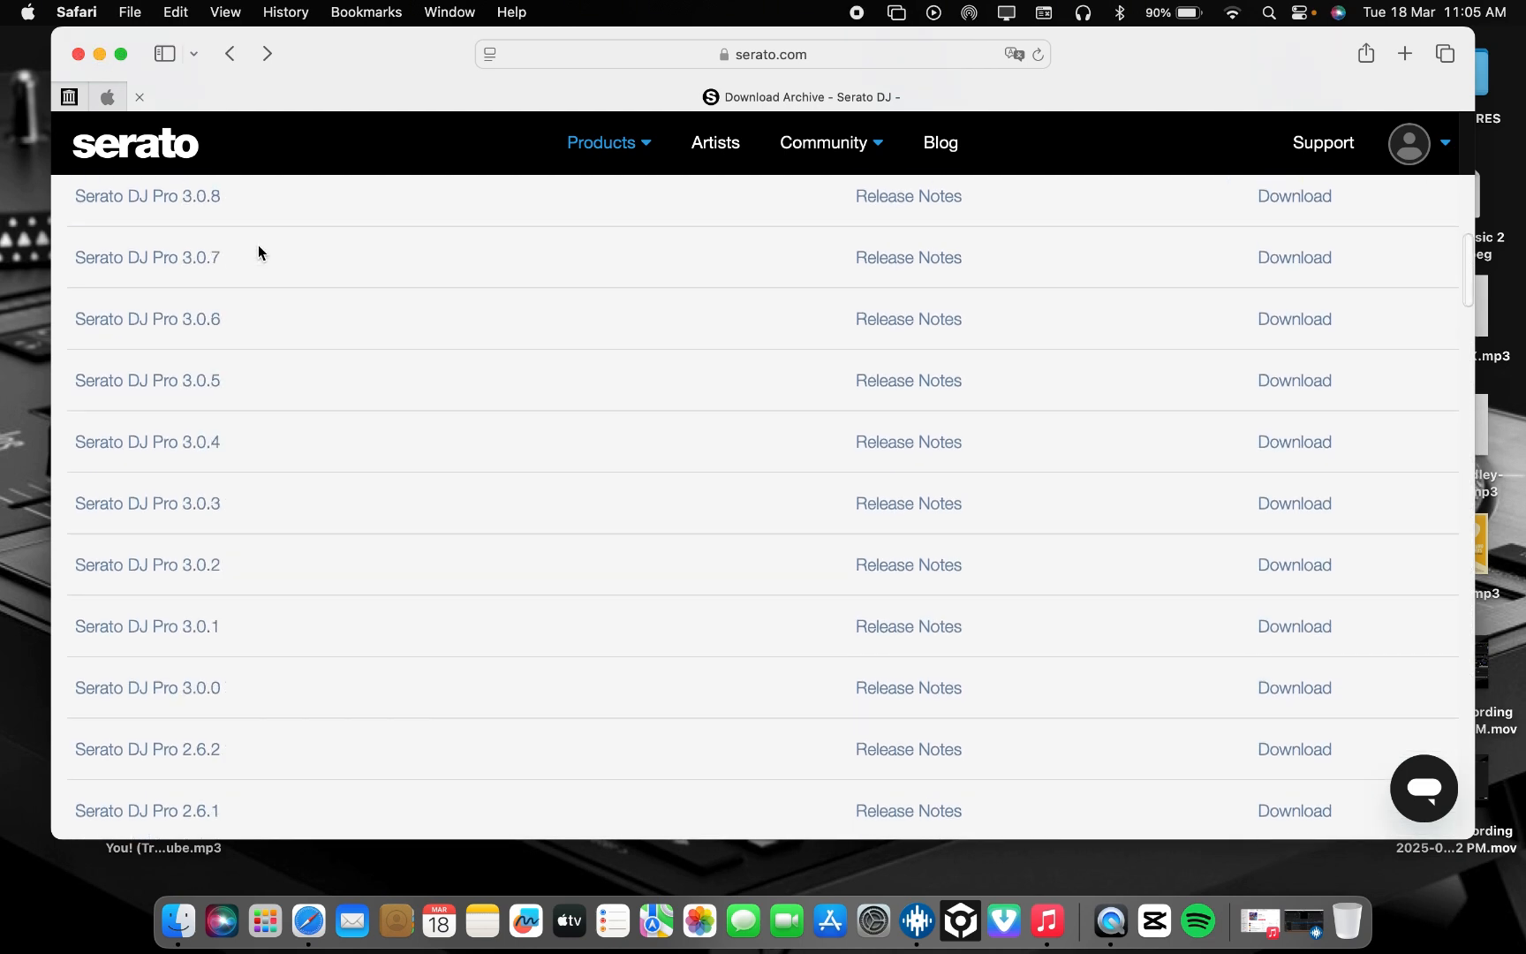
{"action": "scroll", "scroll_direction": "up", "scroll_amount": 3}
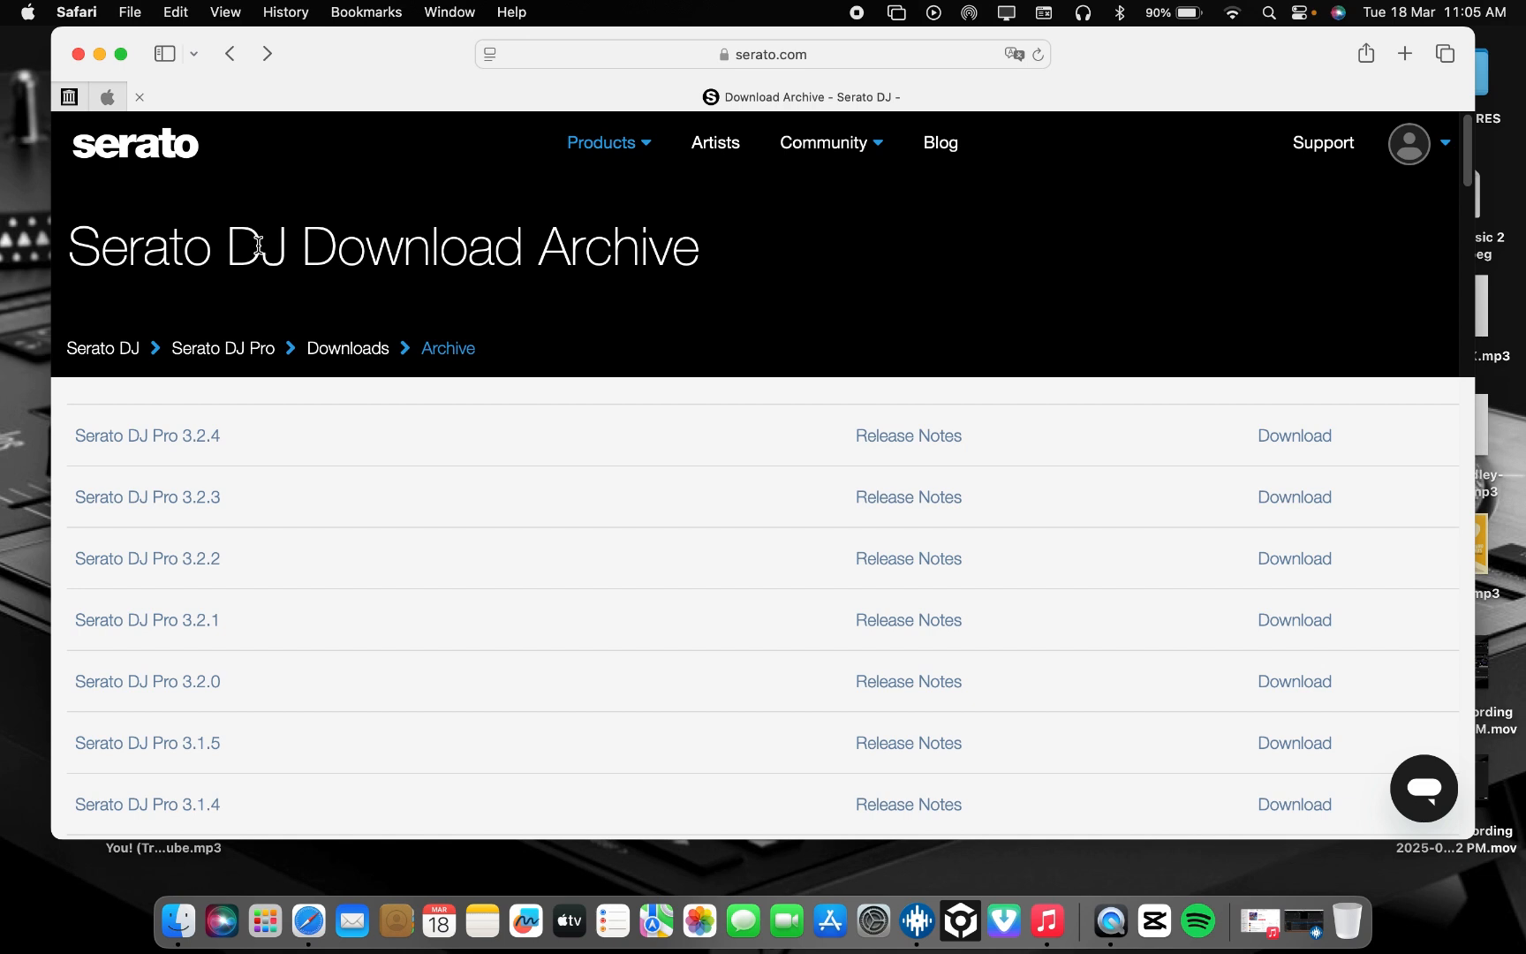
{"action": "mouse_move", "coordinate": [864, 734]}
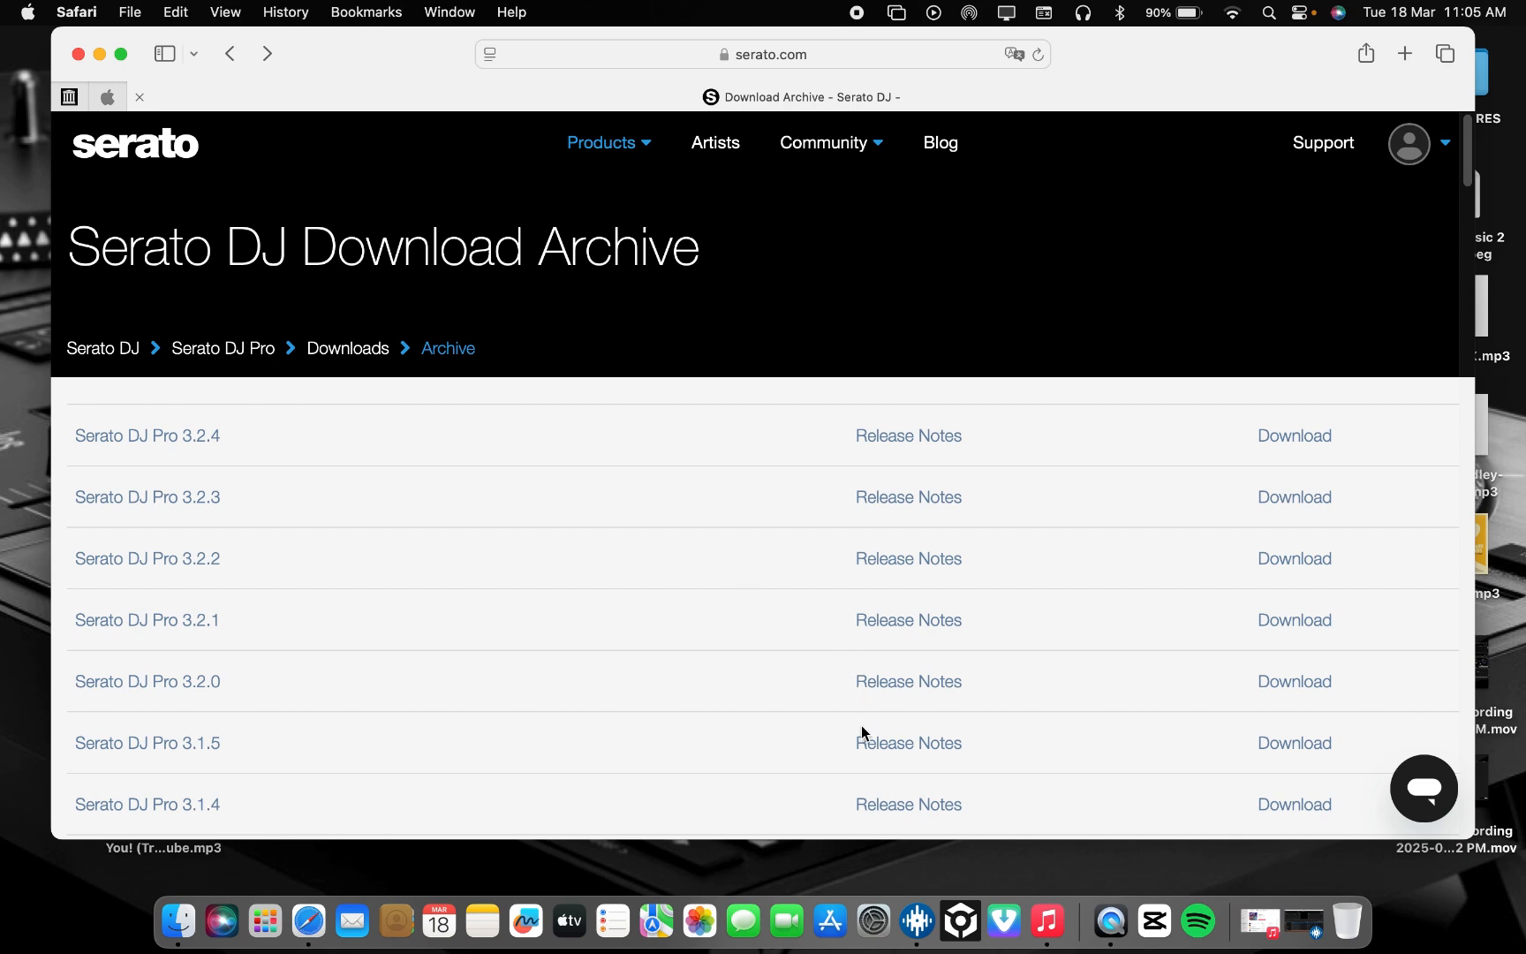
{"action": "mouse_move", "coordinate": [904, 809]}
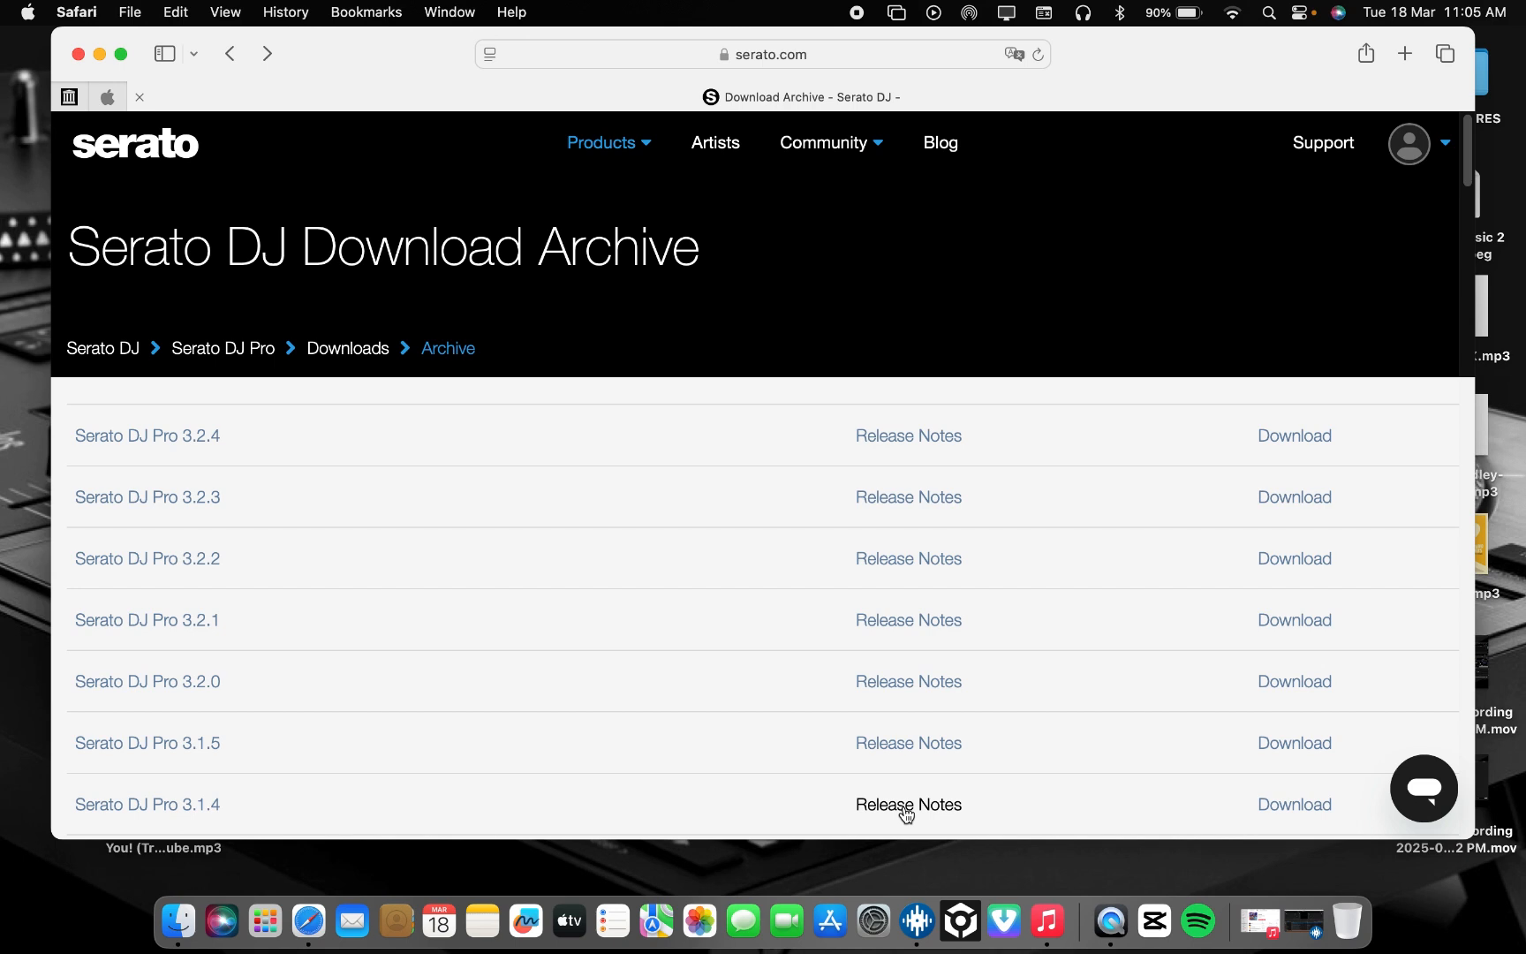
{"action": "mouse_move", "coordinate": [178, 605]}
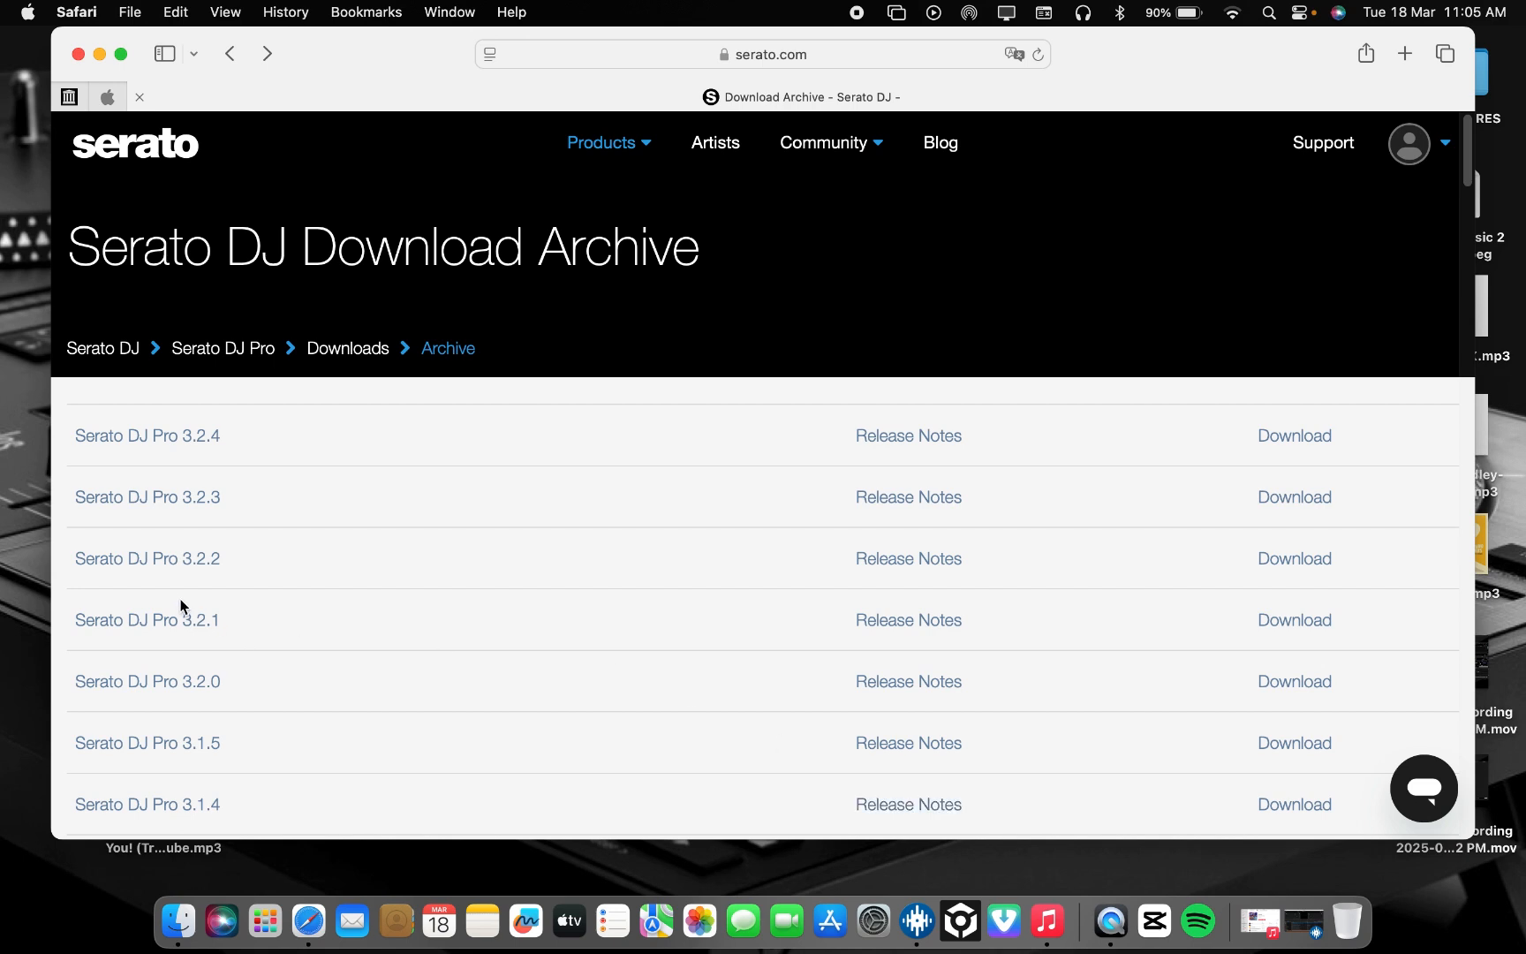
{"action": "mouse_move", "coordinate": [214, 576]}
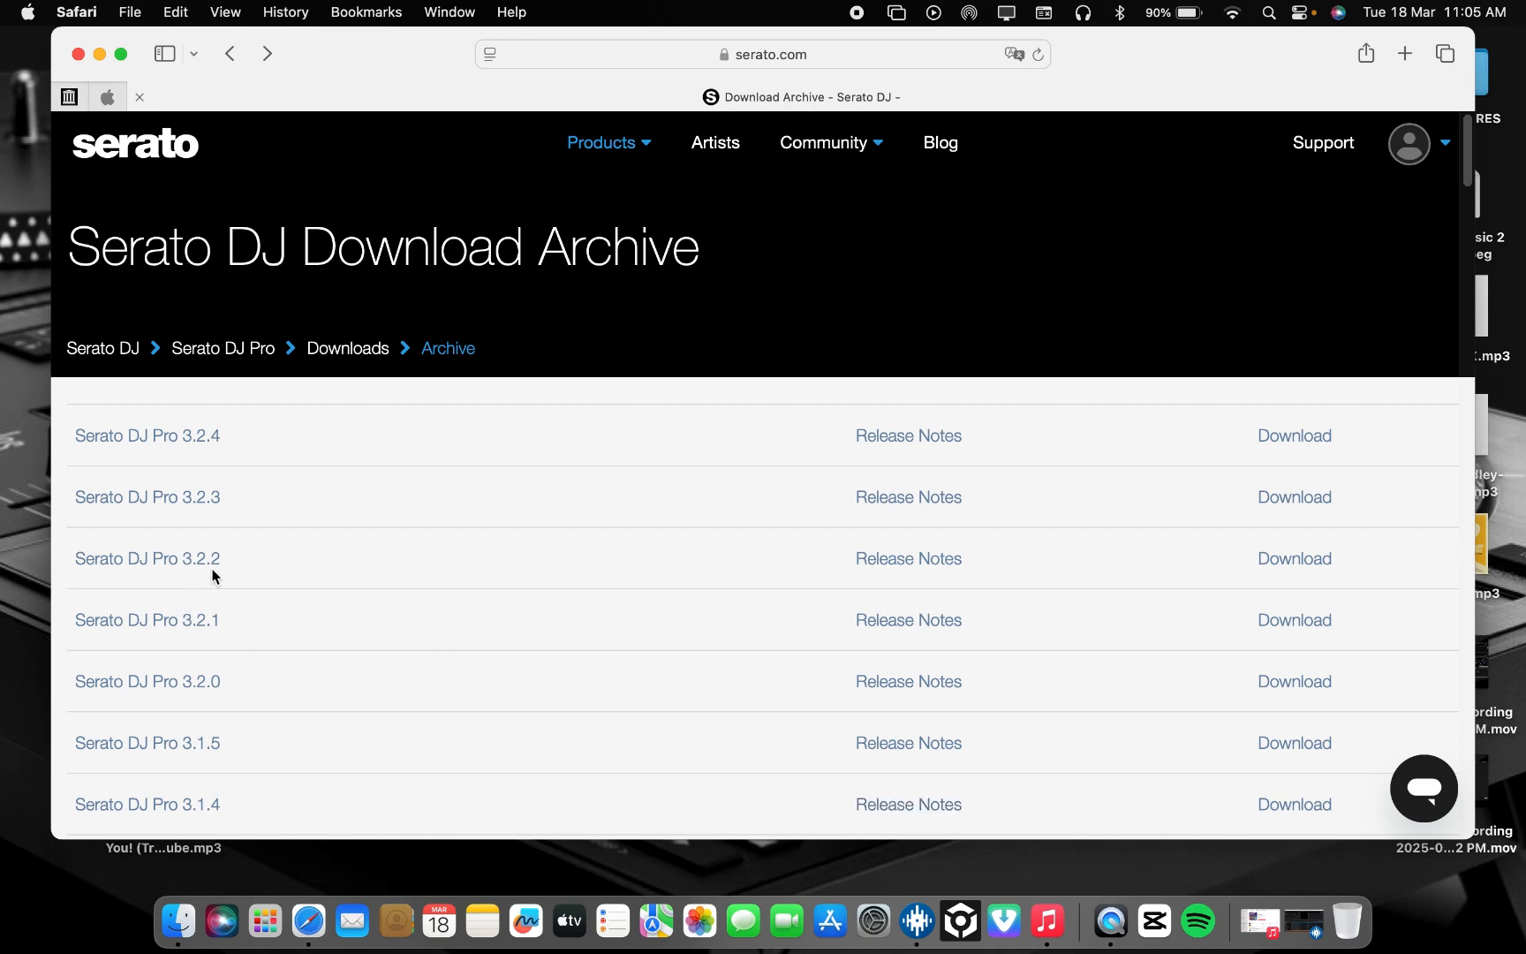
{"action": "mouse_move", "coordinate": [1292, 558]}
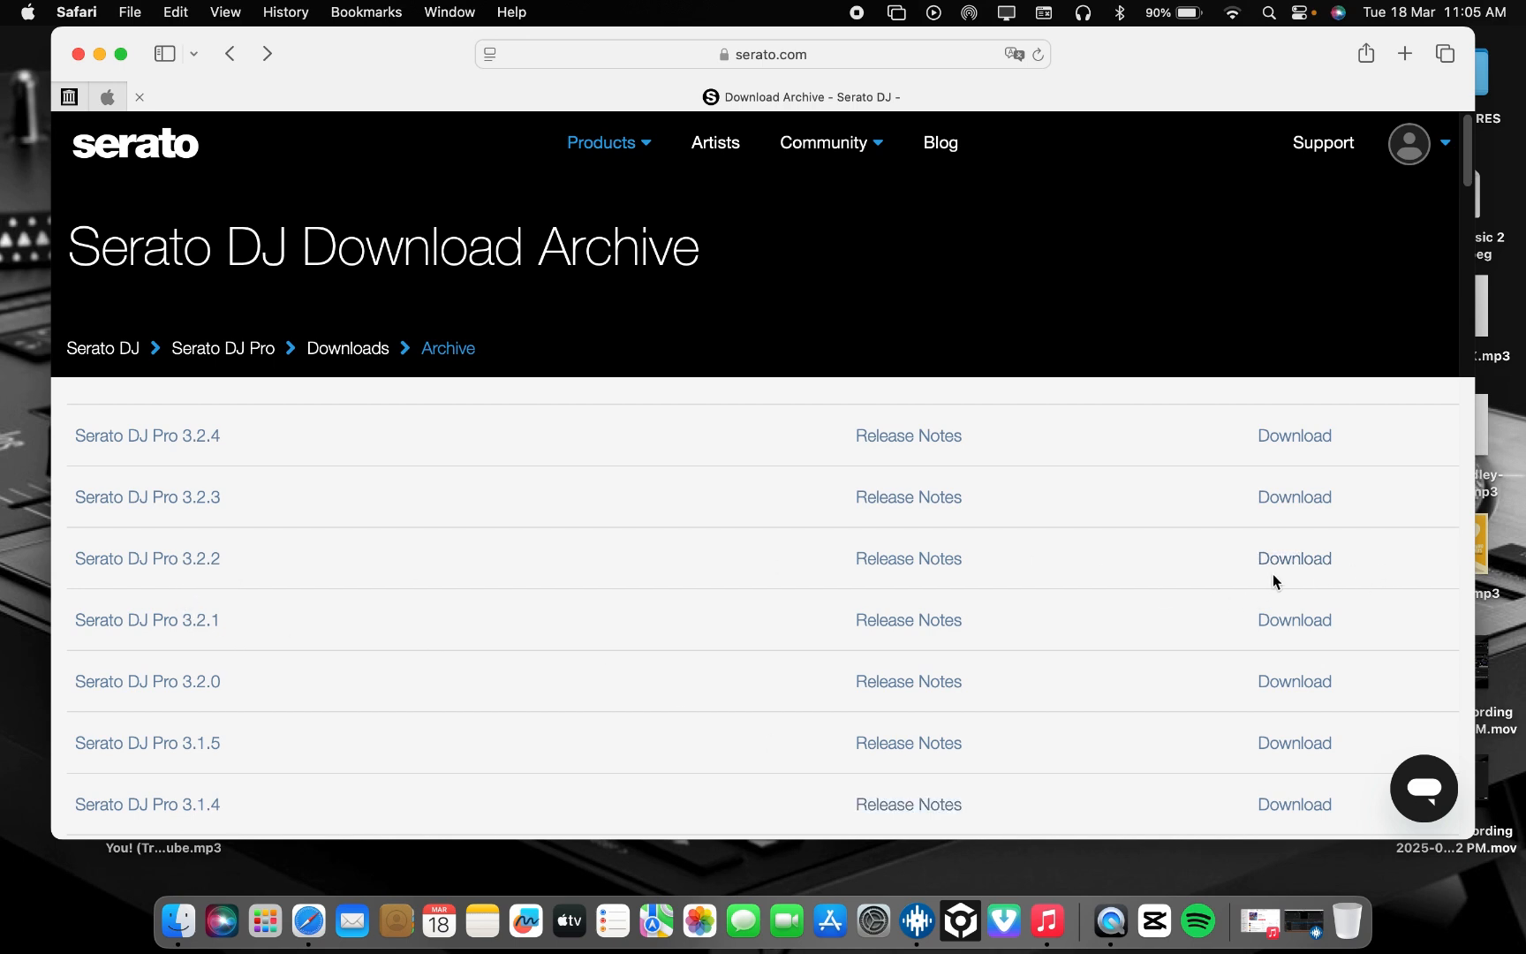
{"action": "mouse_move", "coordinate": [212, 461]}
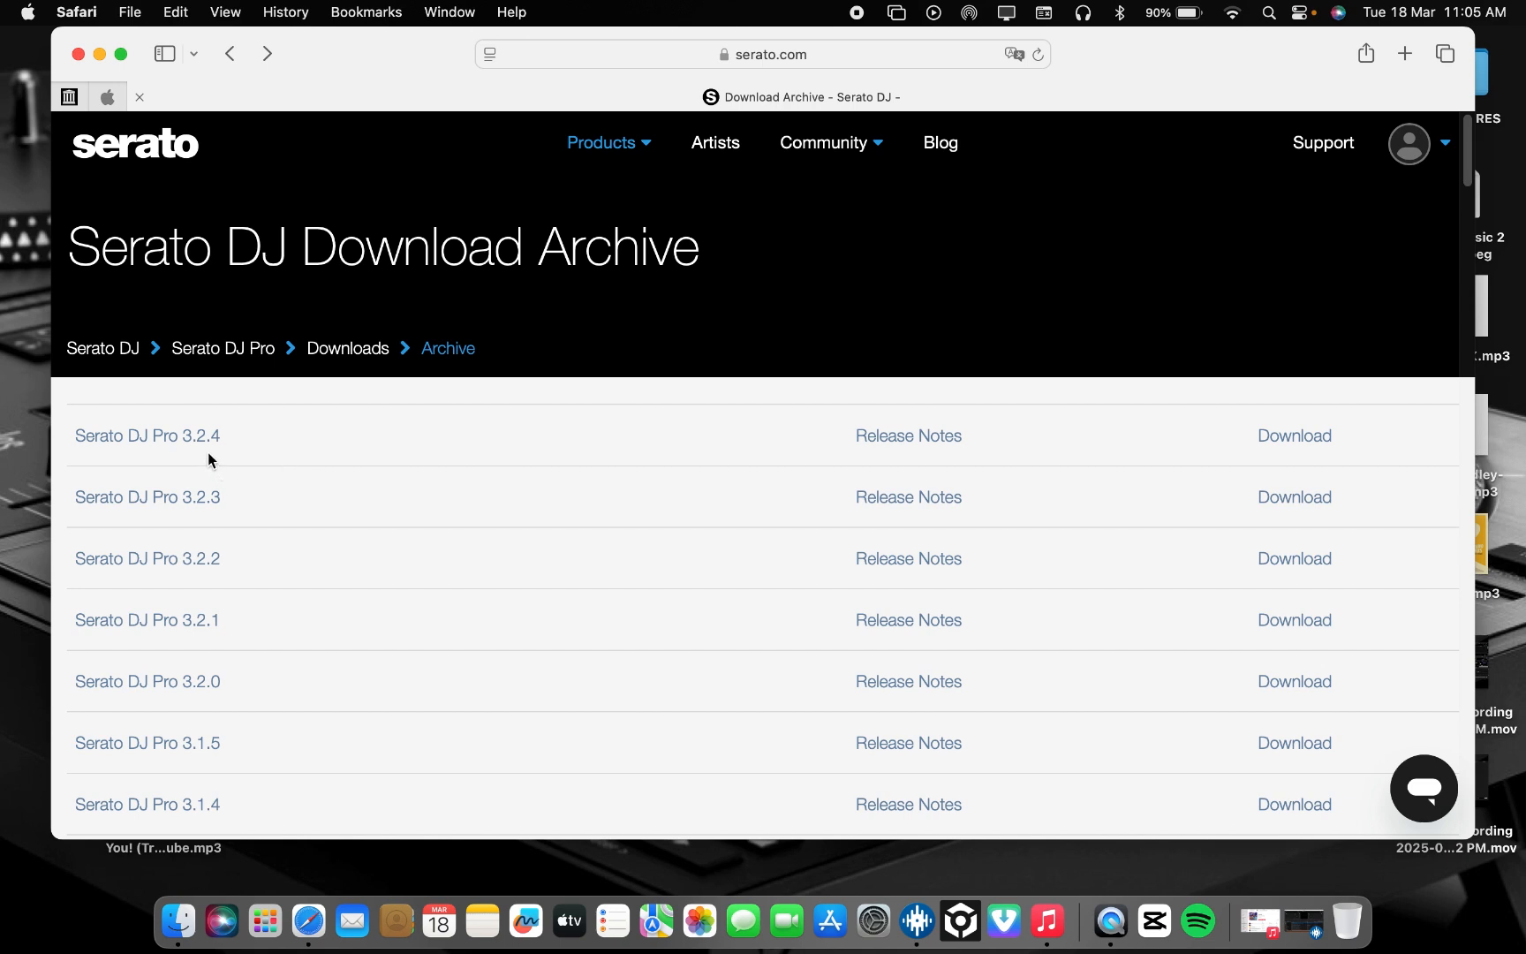
{"action": "mouse_move", "coordinate": [899, 486]}
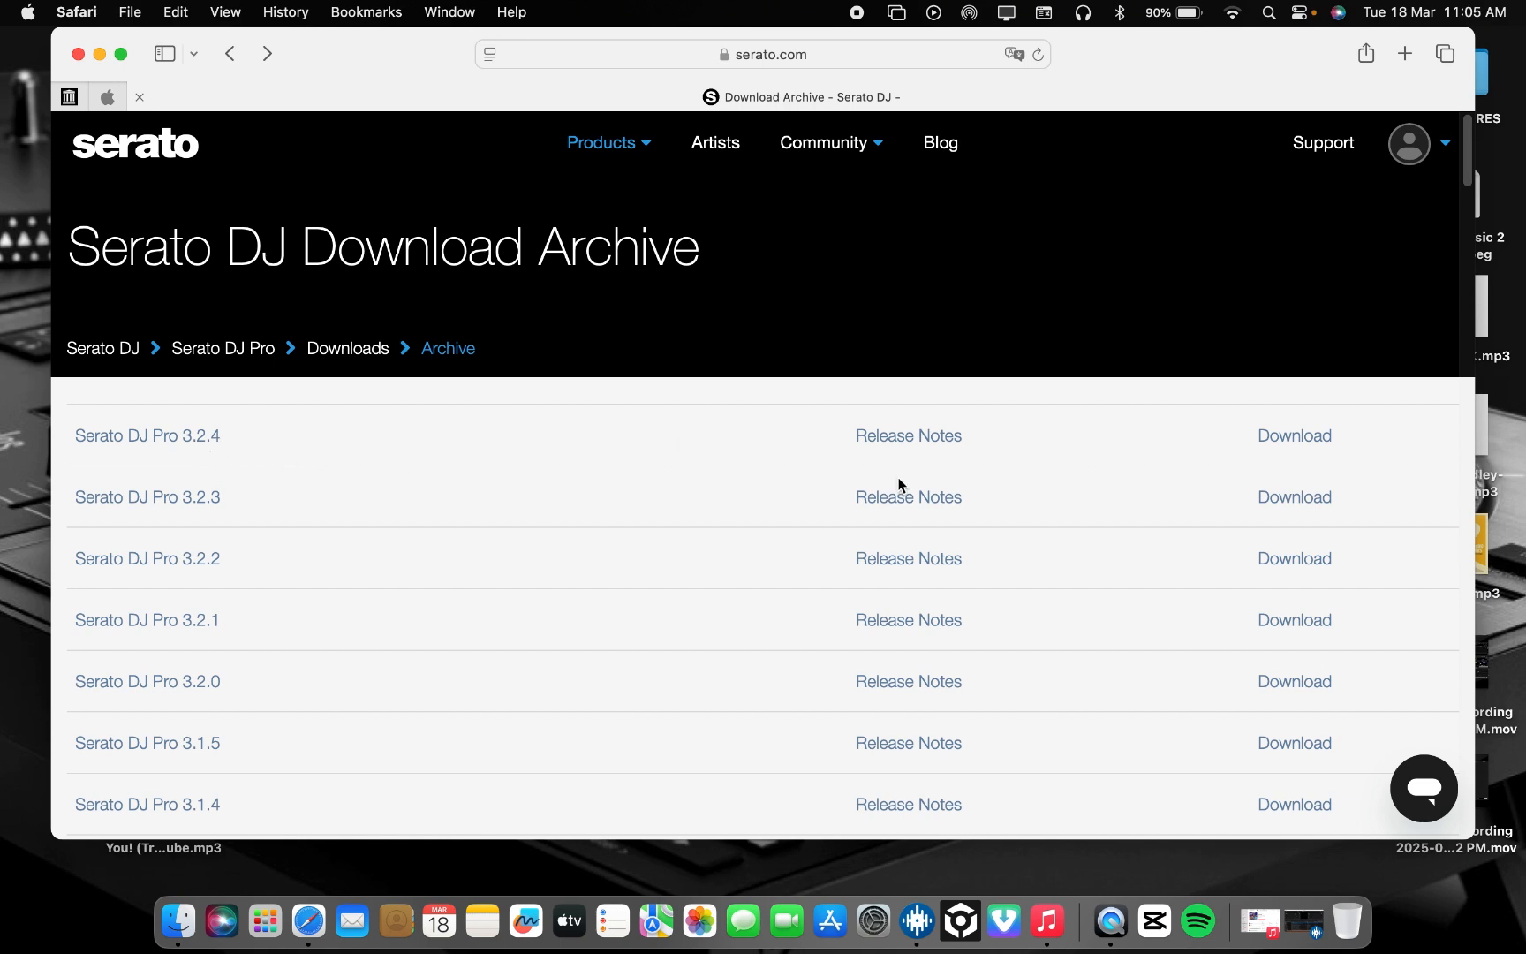
{"action": "mouse_move", "coordinate": [177, 575]}
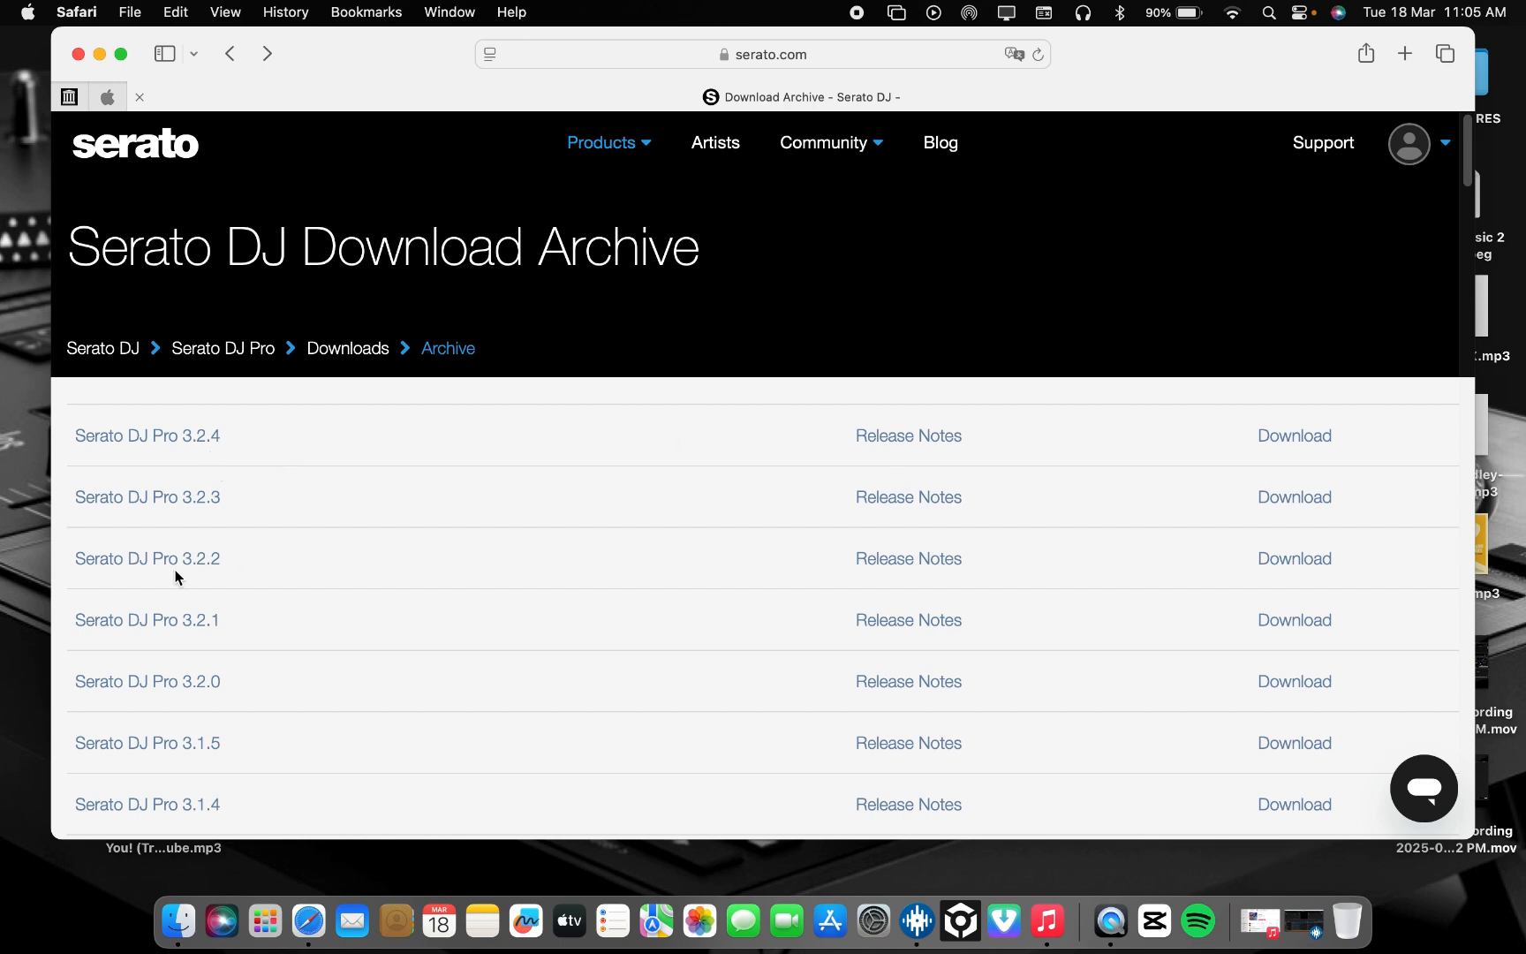
{"action": "mouse_move", "coordinate": [442, 558]}
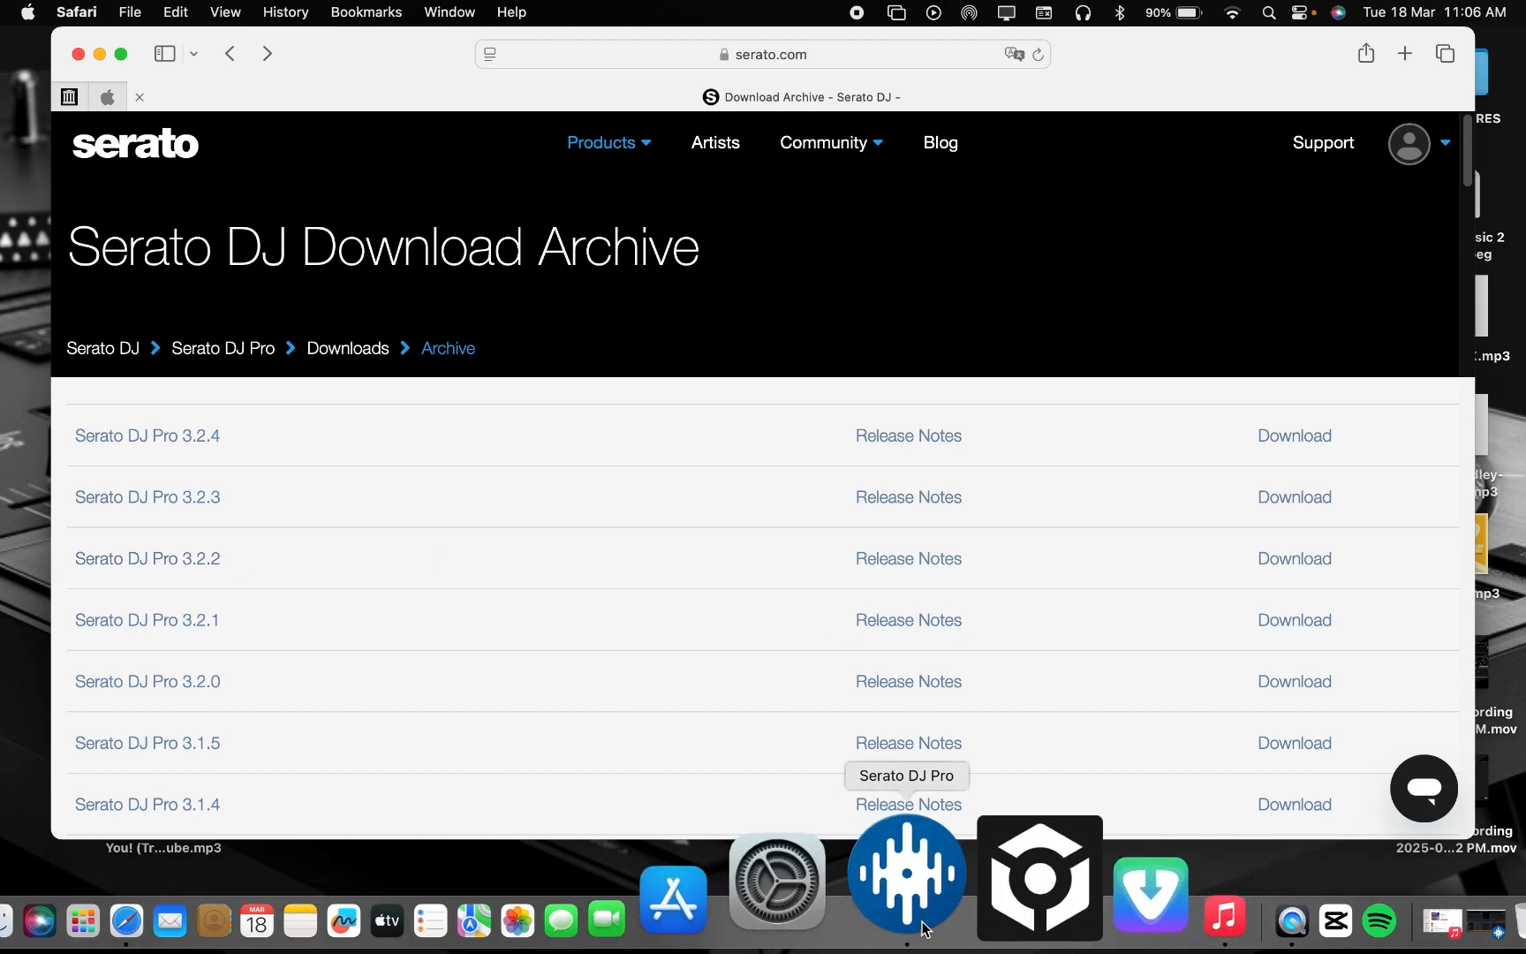
Step: Launch Serato DJ Pro and show the Expansion Packs settings, briefly checking the account menu
{"action": "left_click", "coordinate": [904, 875]}
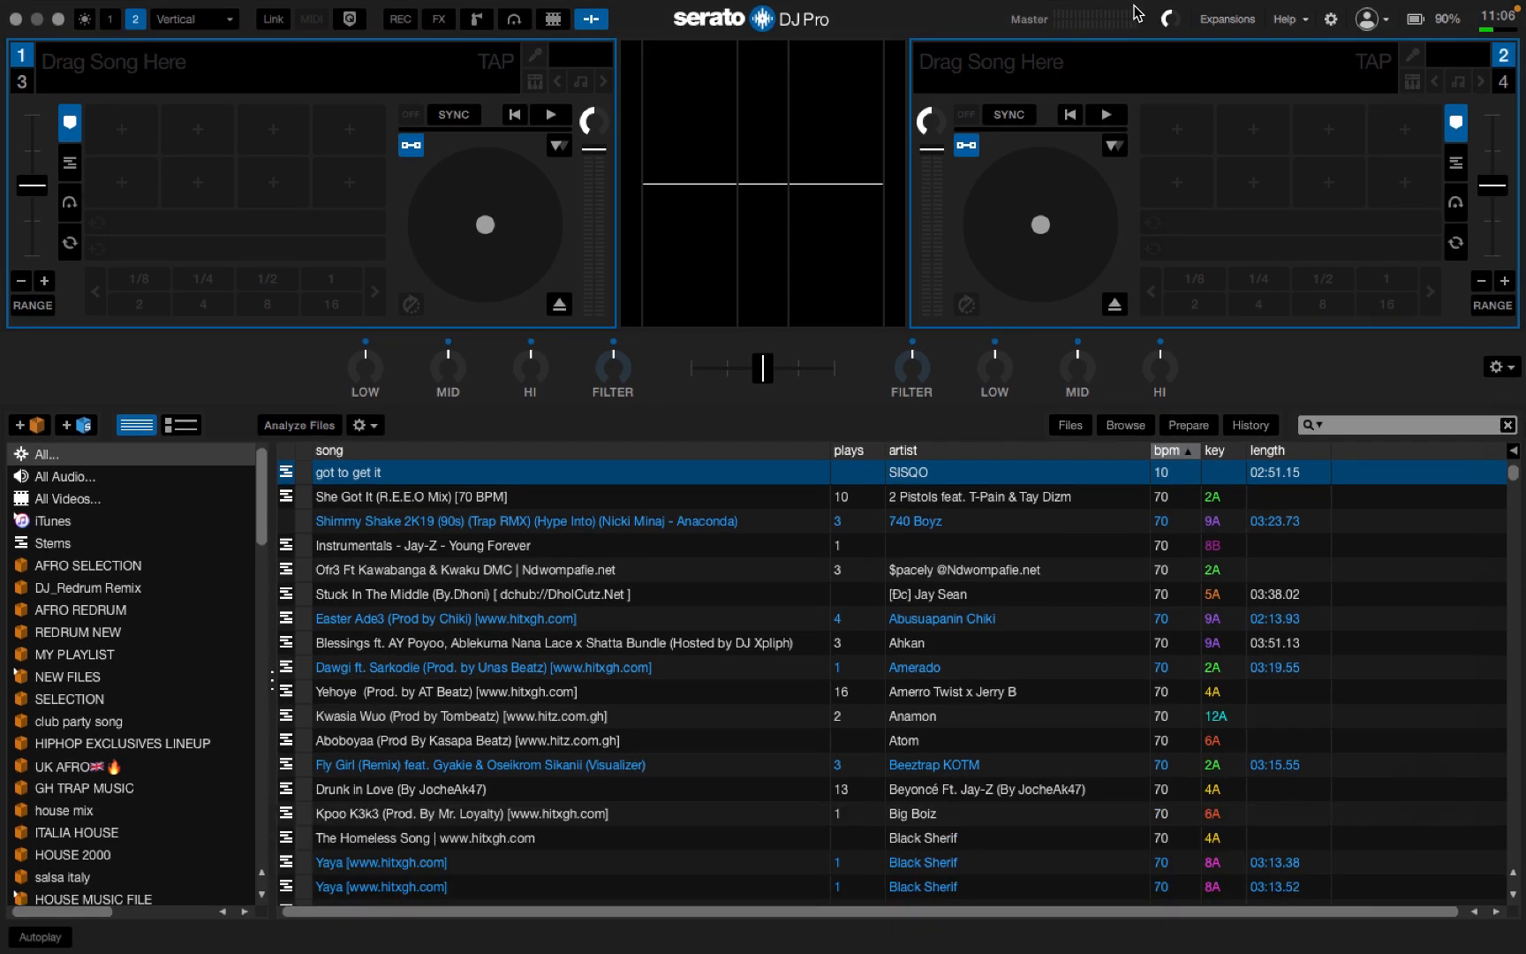
{"action": "left_click", "coordinate": [1330, 18]}
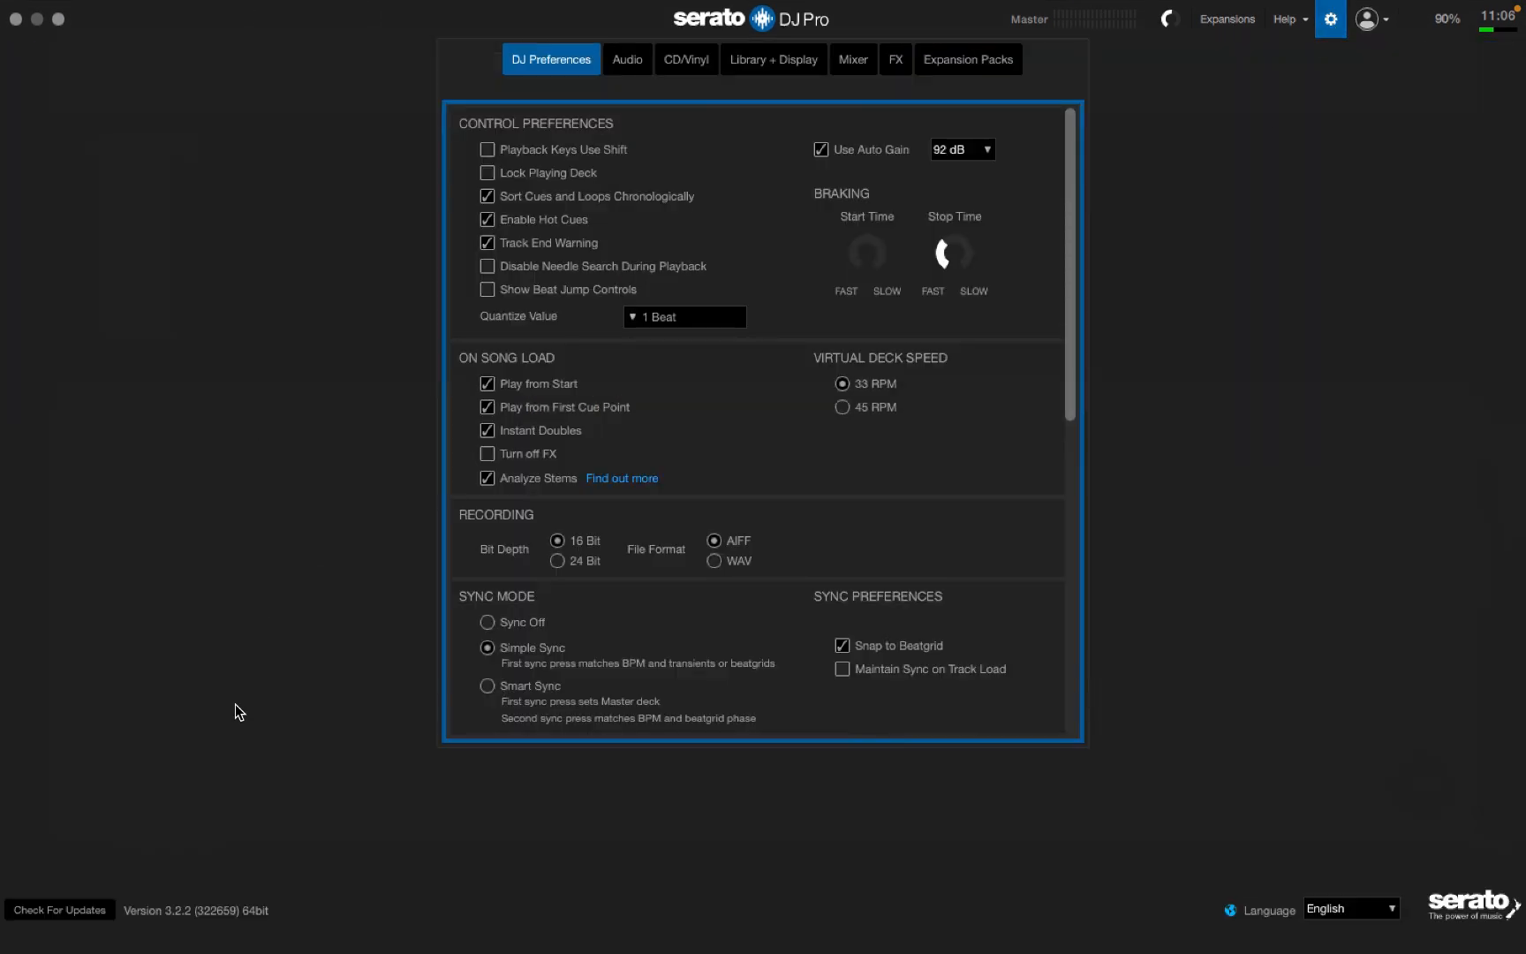
{"action": "mouse_move", "coordinate": [207, 920]}
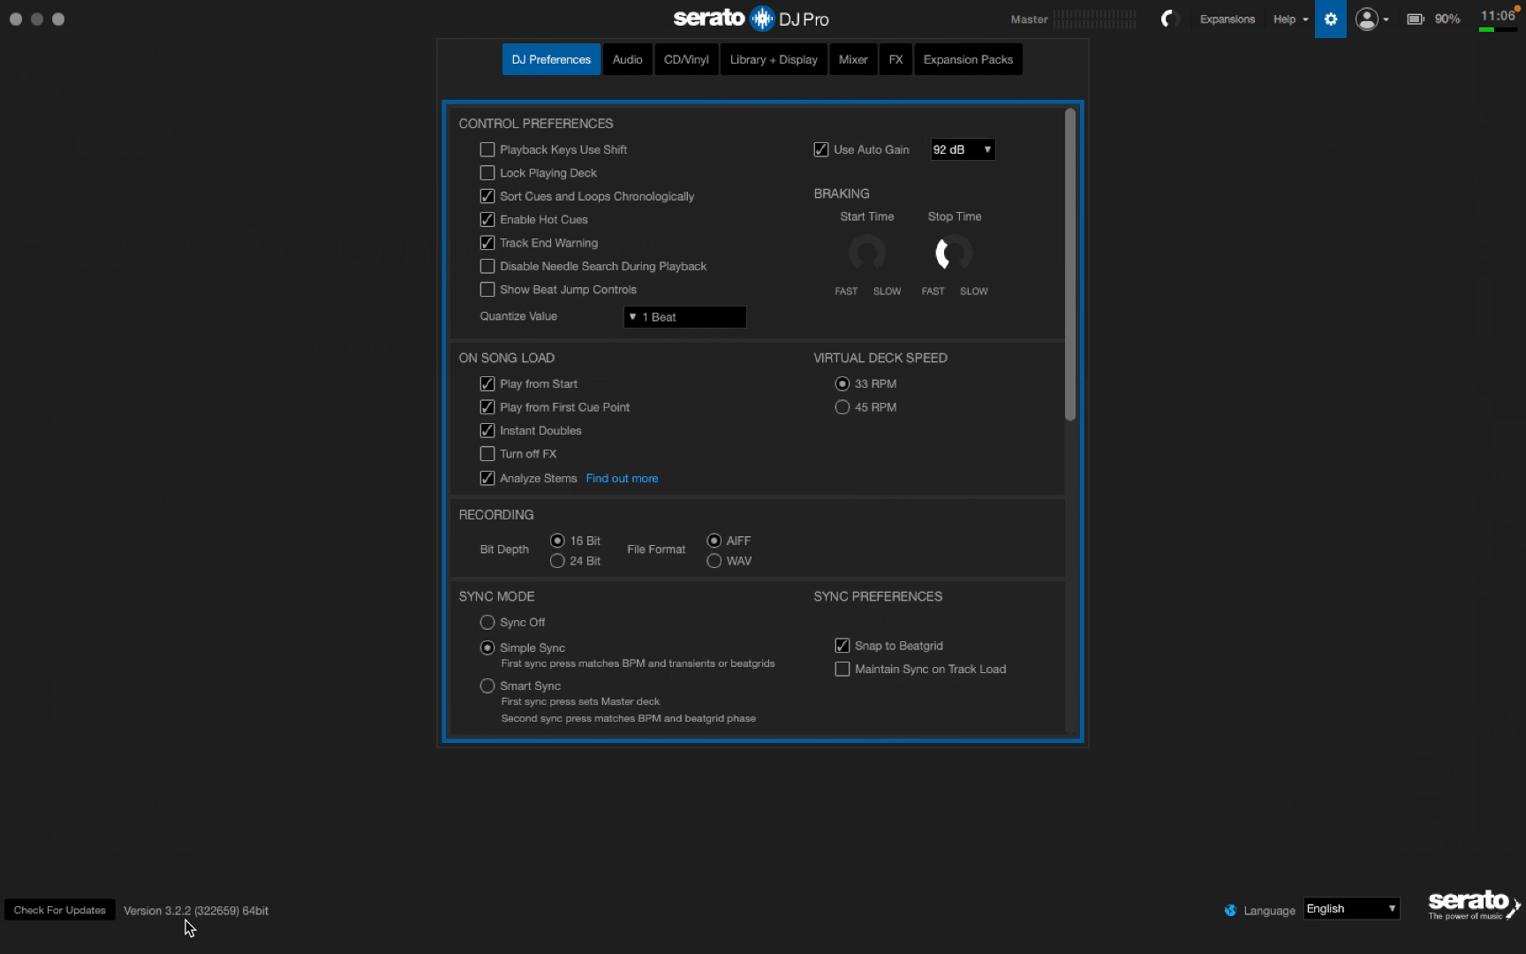
{"action": "mouse_move", "coordinate": [622, 826]}
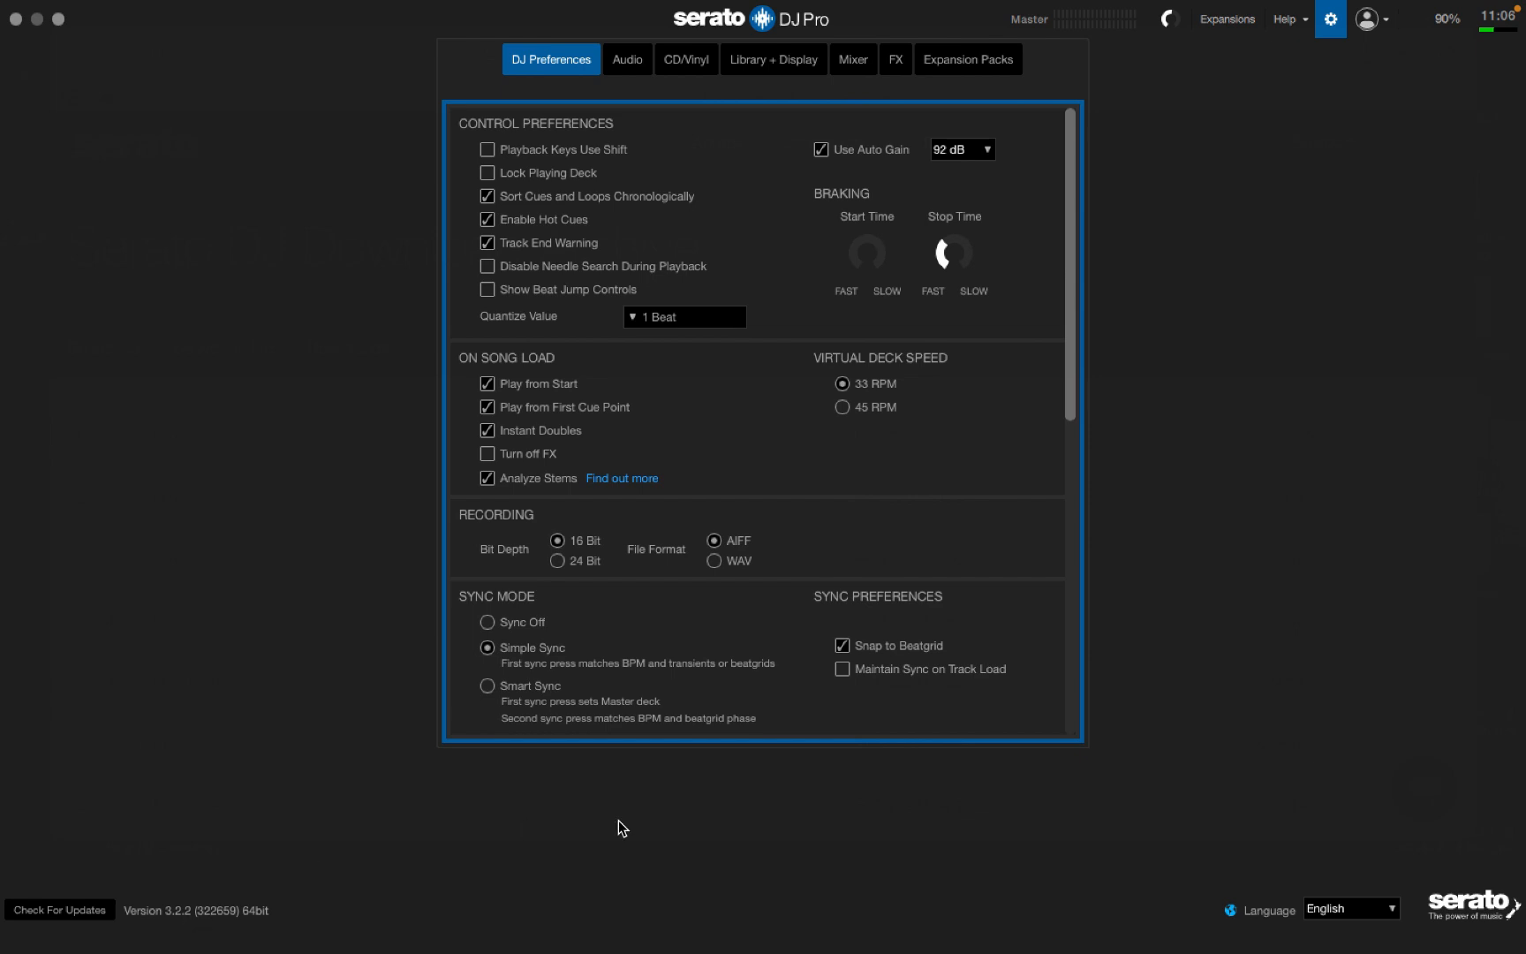
{"action": "mouse_move", "coordinate": [957, 62]}
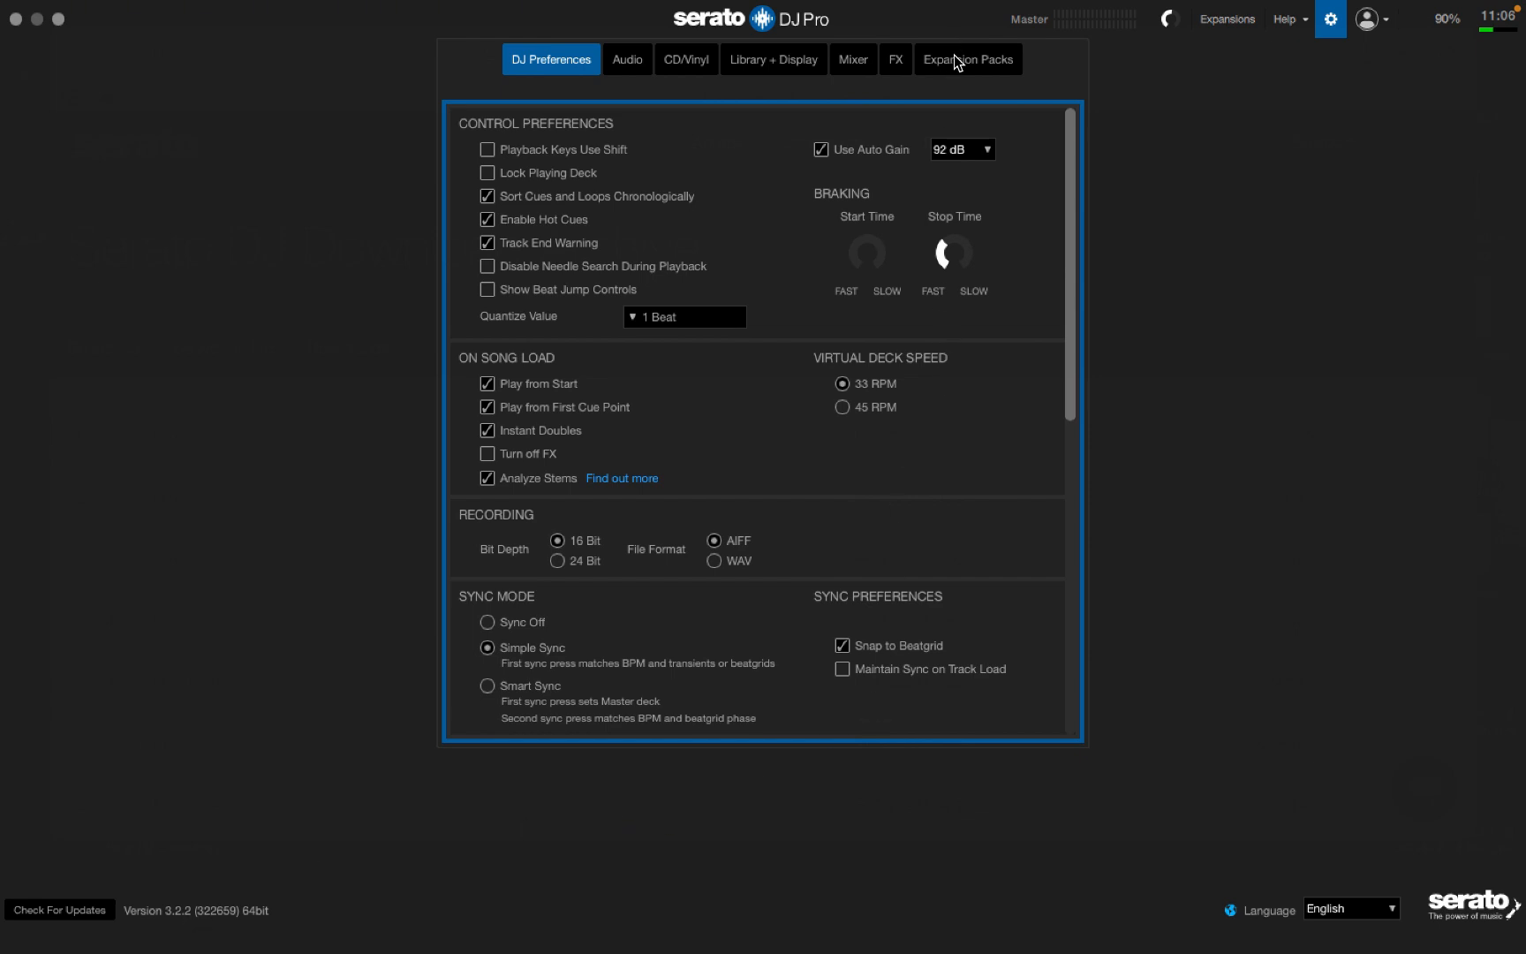
{"action": "left_click", "coordinate": [968, 60]}
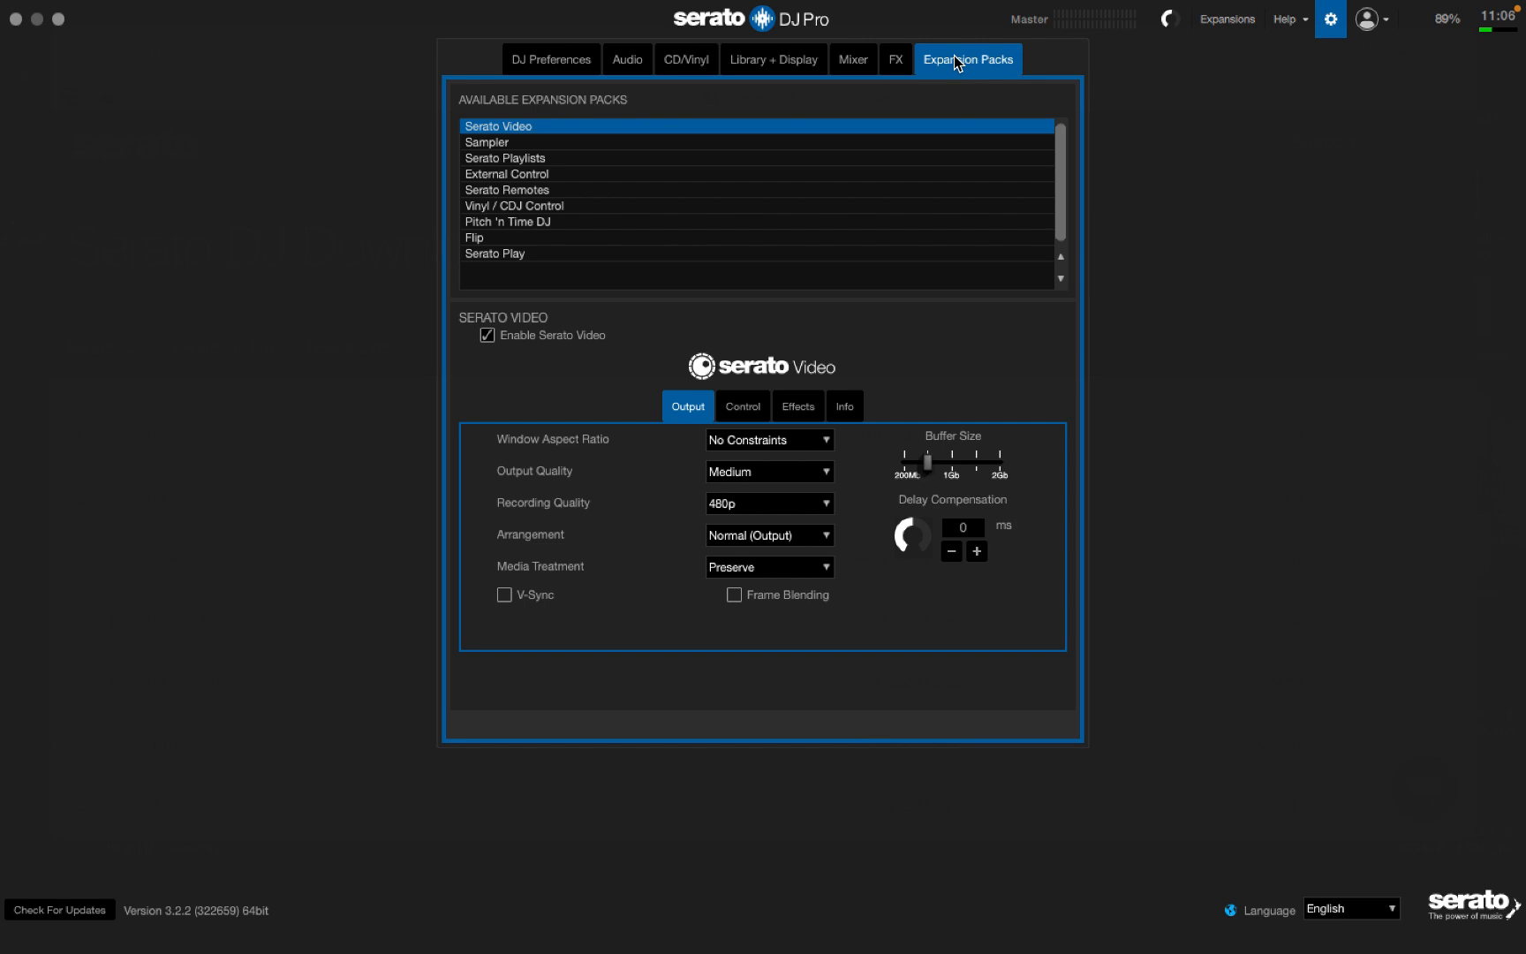
{"action": "left_click", "coordinate": [1367, 18]}
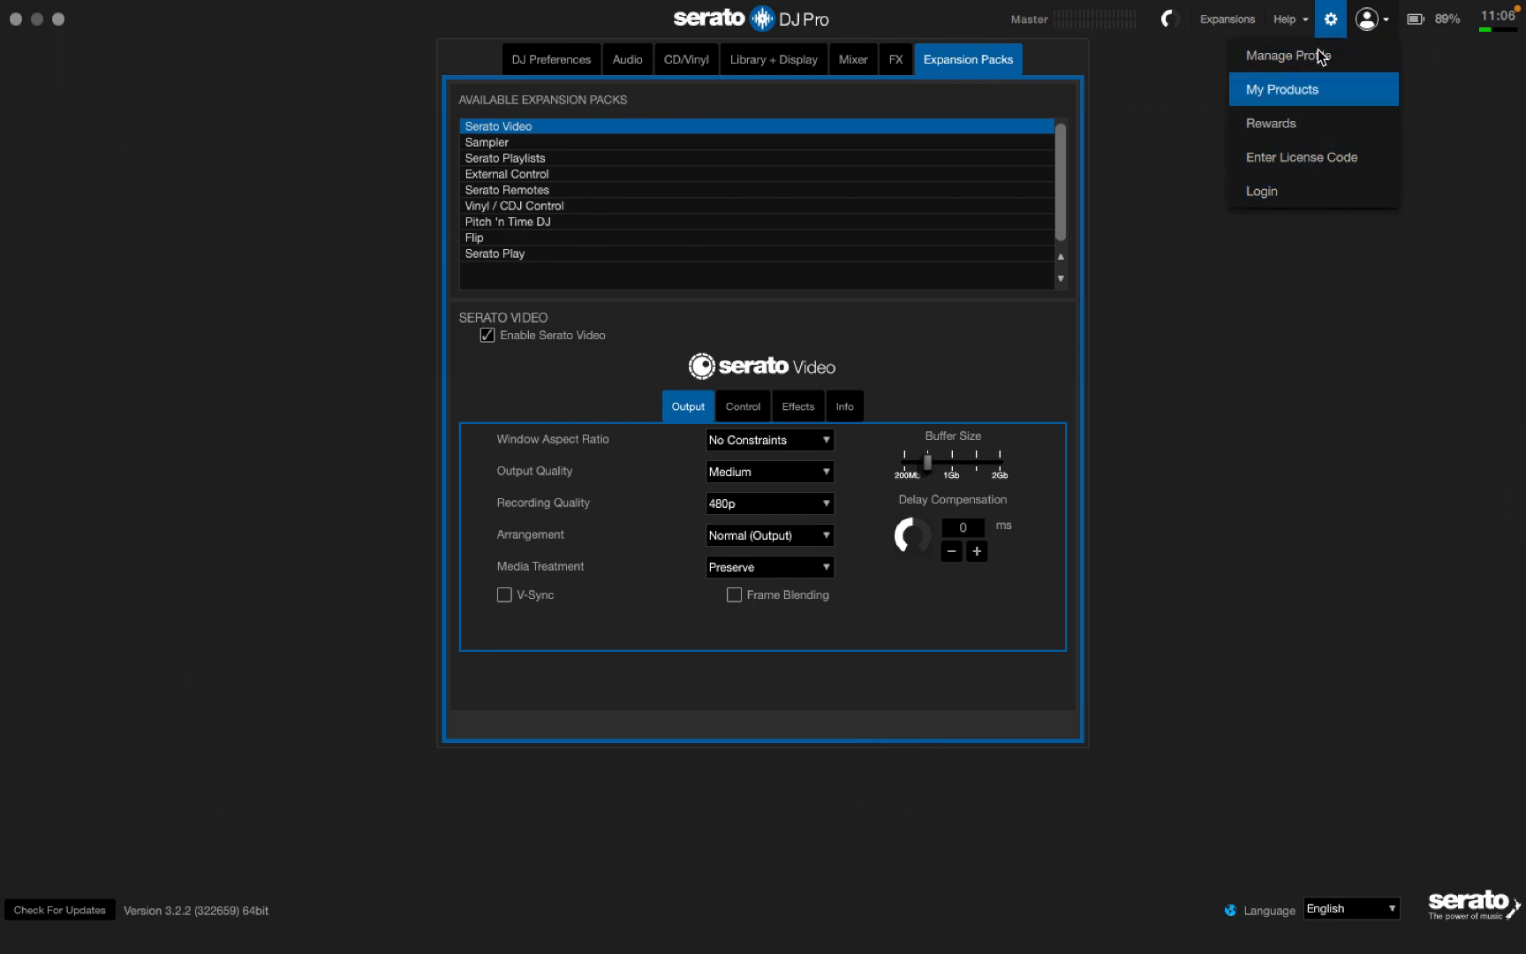
{"action": "left_click", "coordinate": [749, 223]}
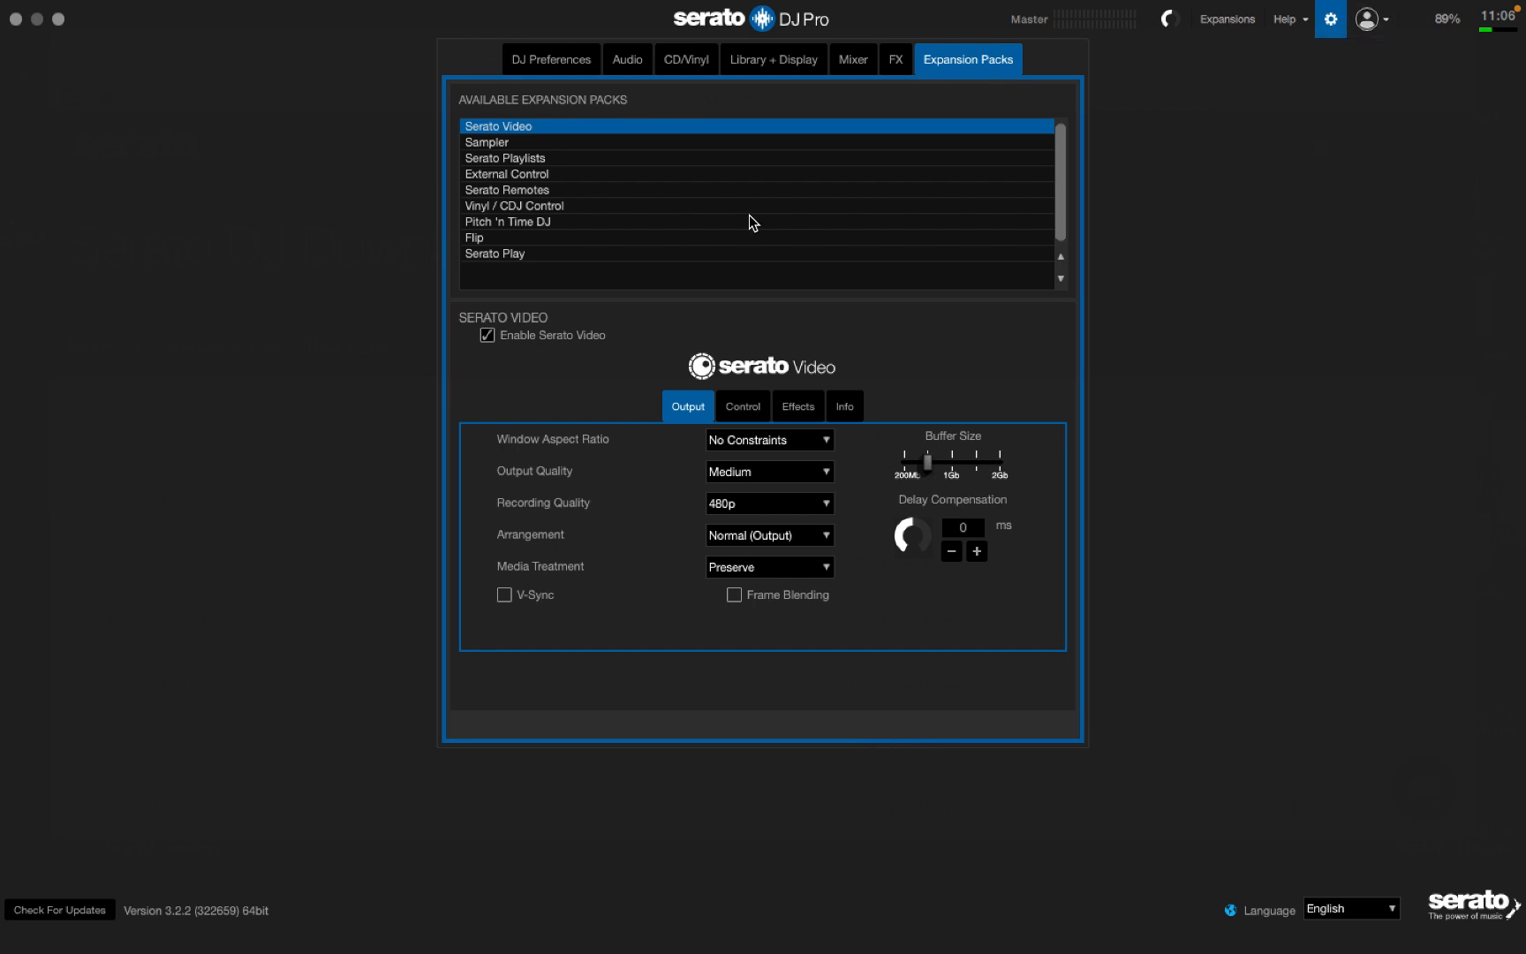
{"action": "mouse_move", "coordinate": [529, 199]}
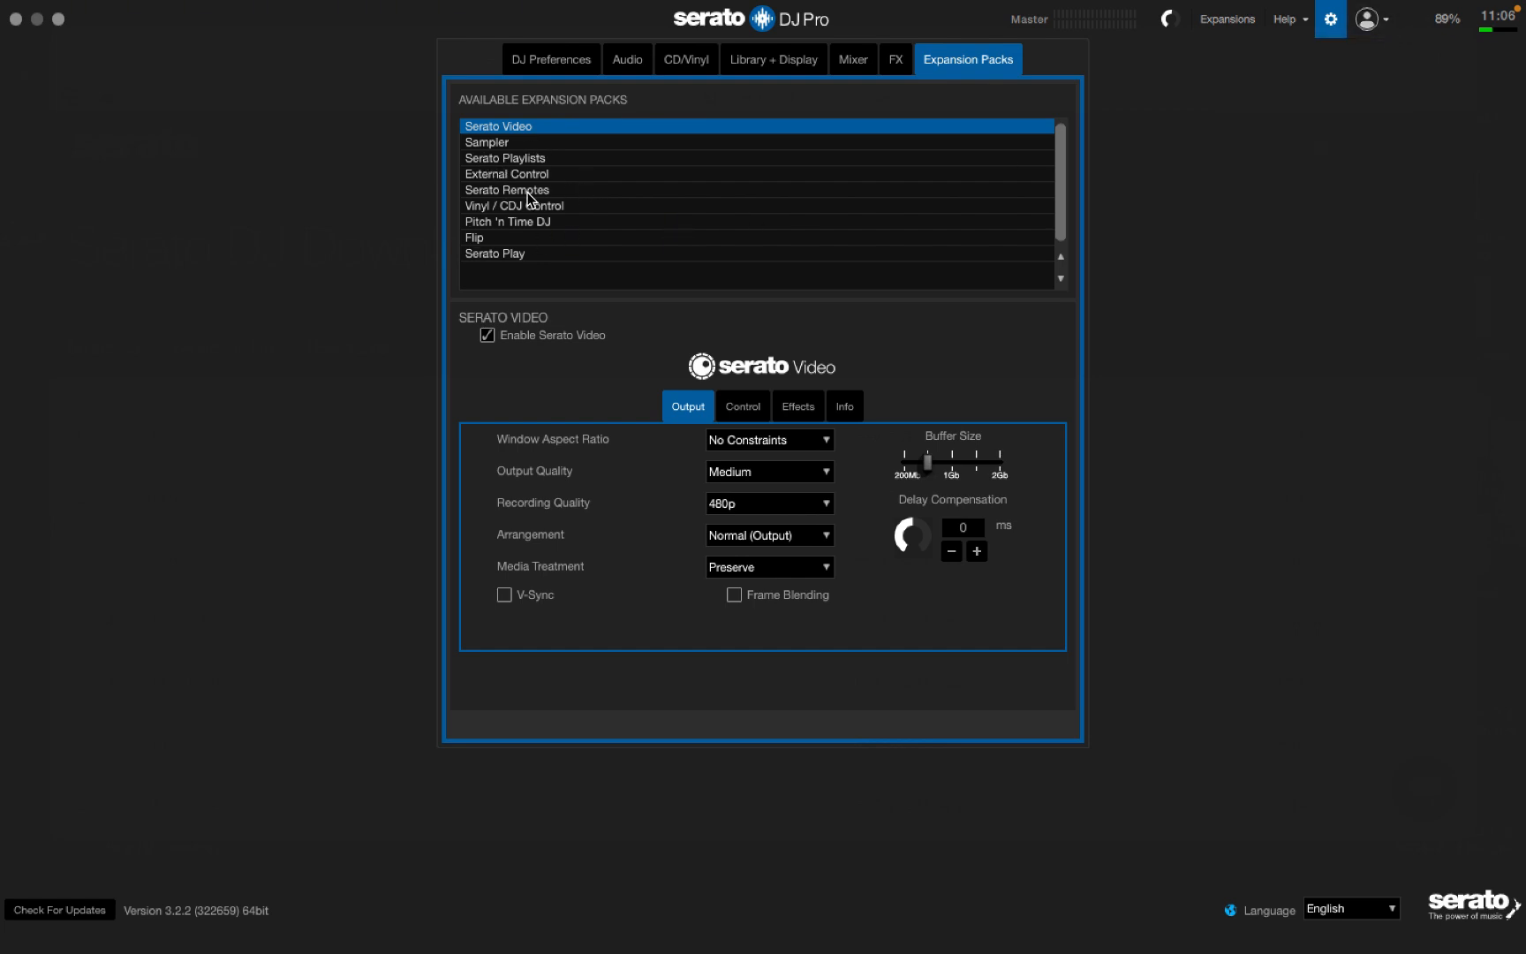
{"action": "mouse_move", "coordinate": [507, 237]}
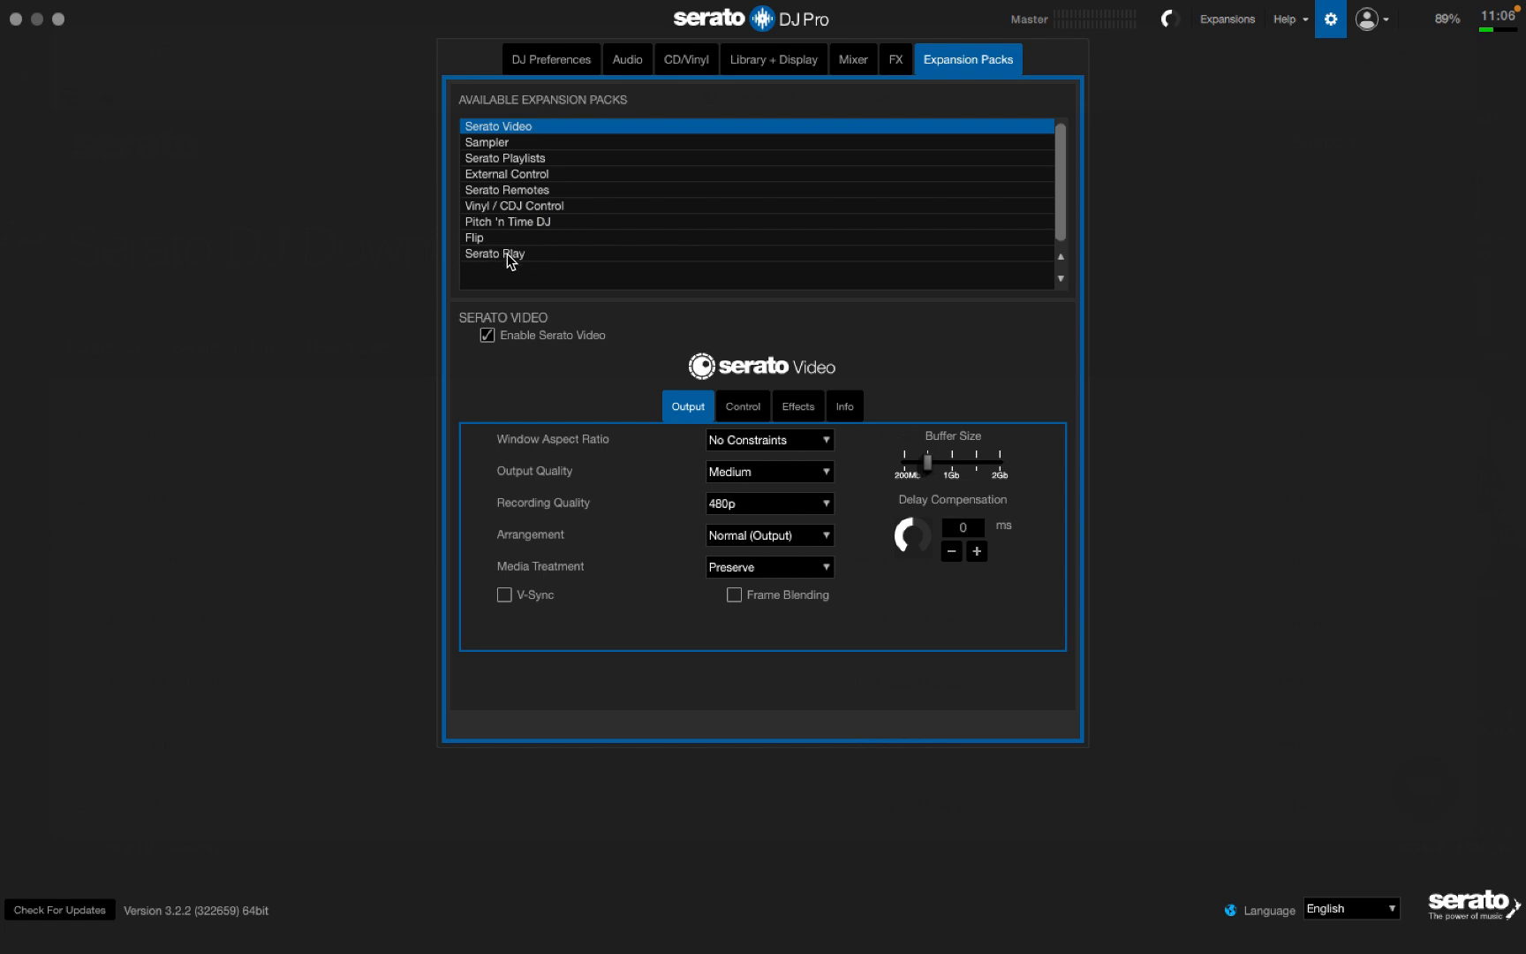
{"action": "mouse_move", "coordinate": [510, 187]}
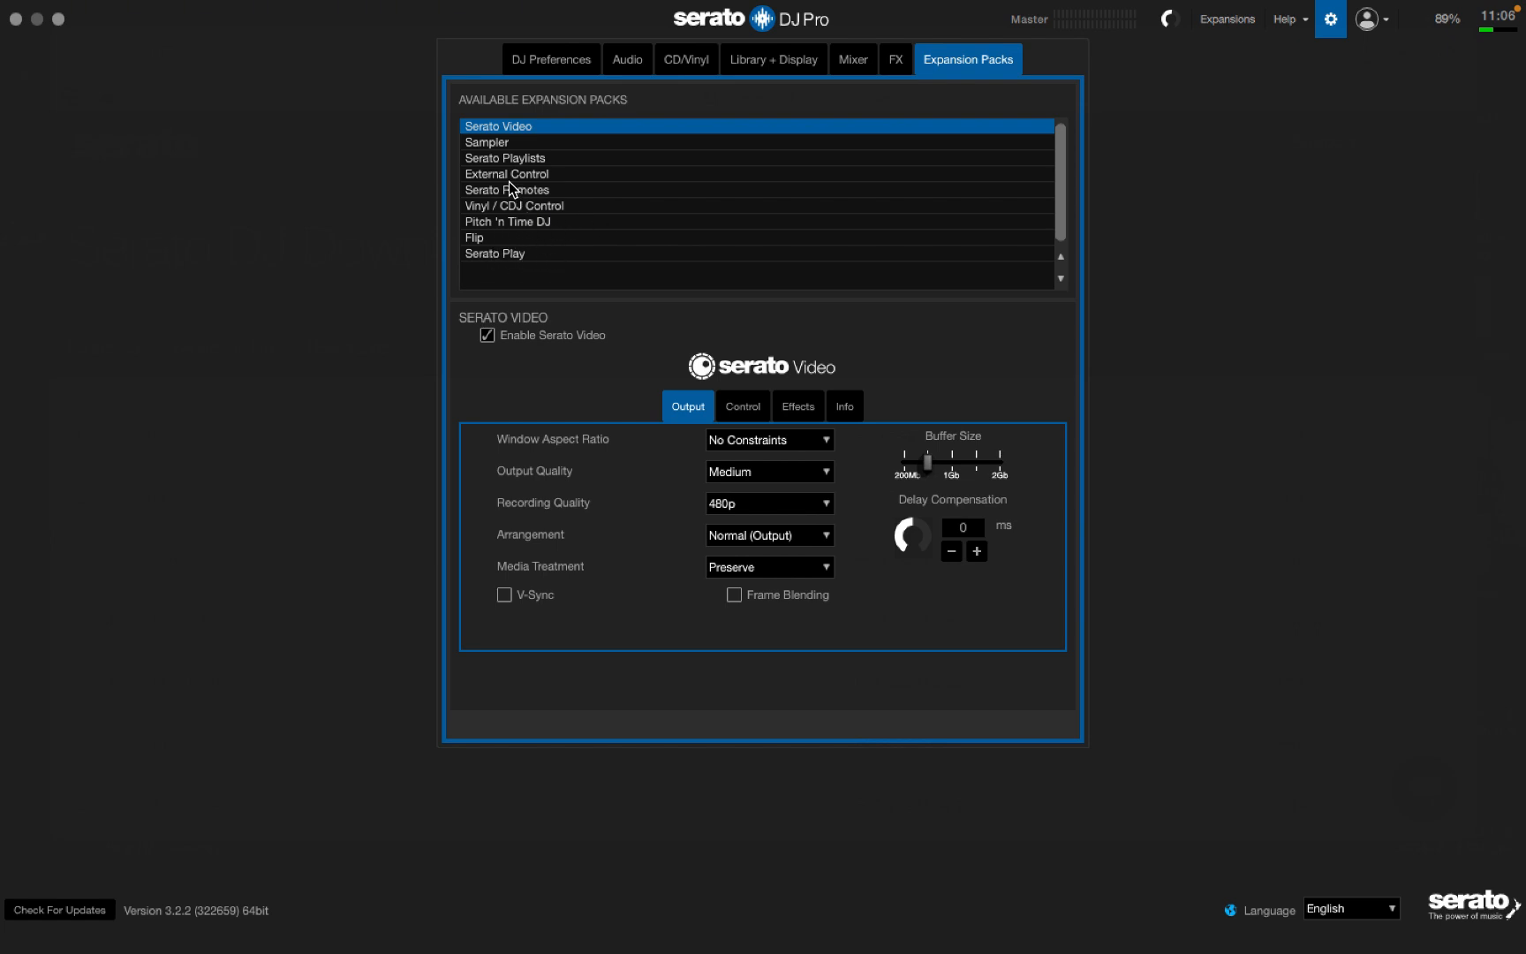
{"action": "mouse_move", "coordinate": [1195, 52]}
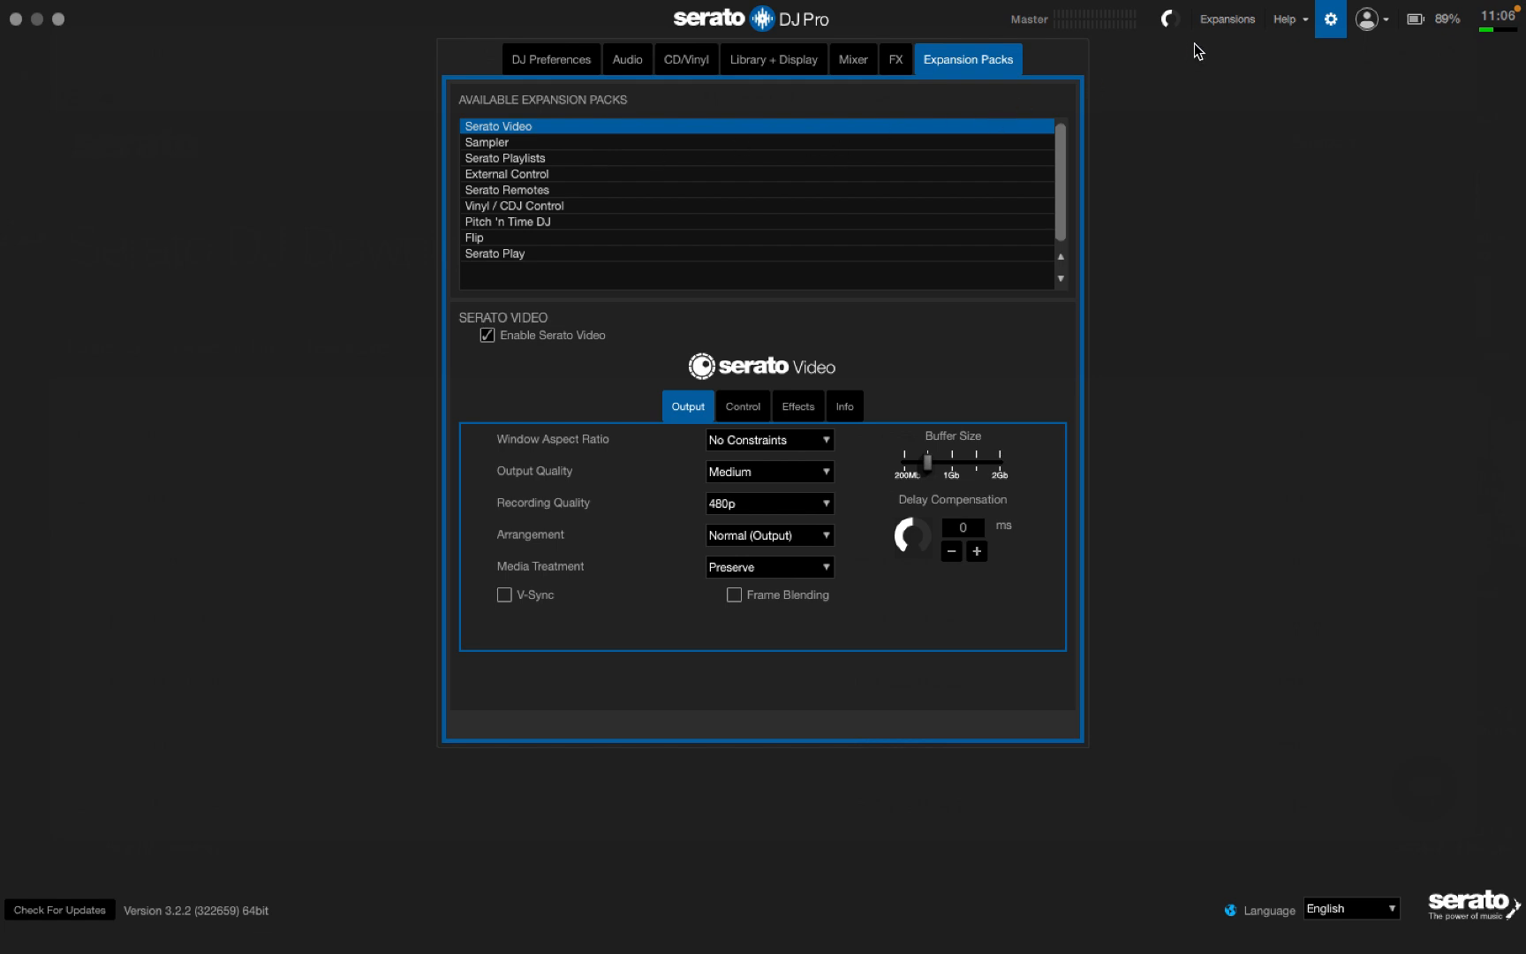
{"action": "mouse_move", "coordinate": [900, 17]}
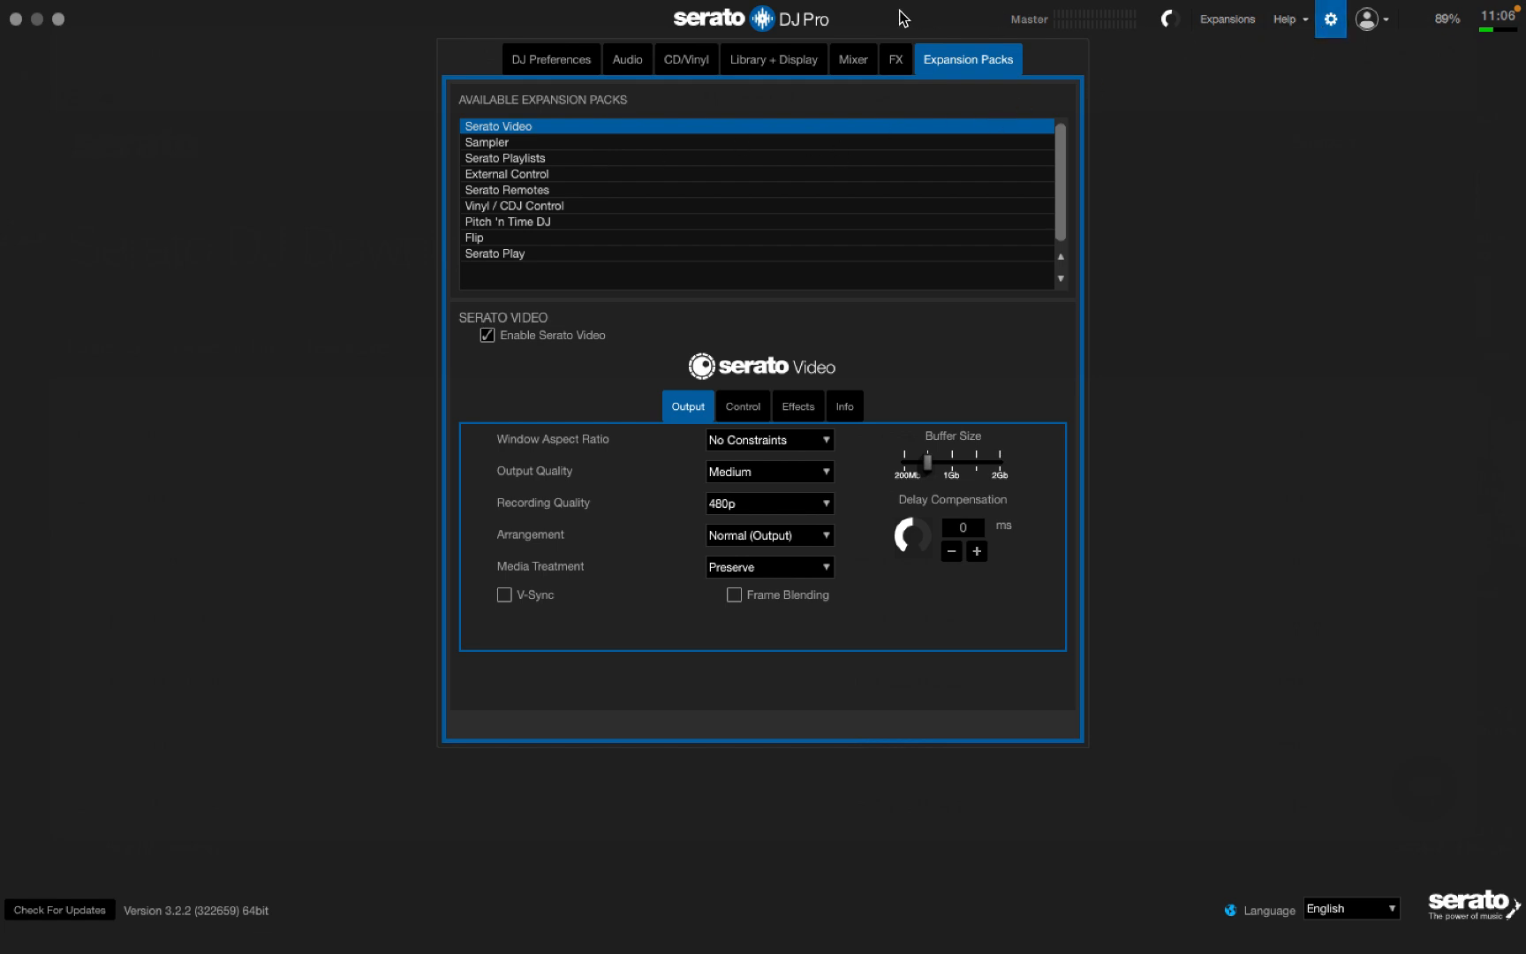
{"action": "mouse_move", "coordinate": [632, 60]}
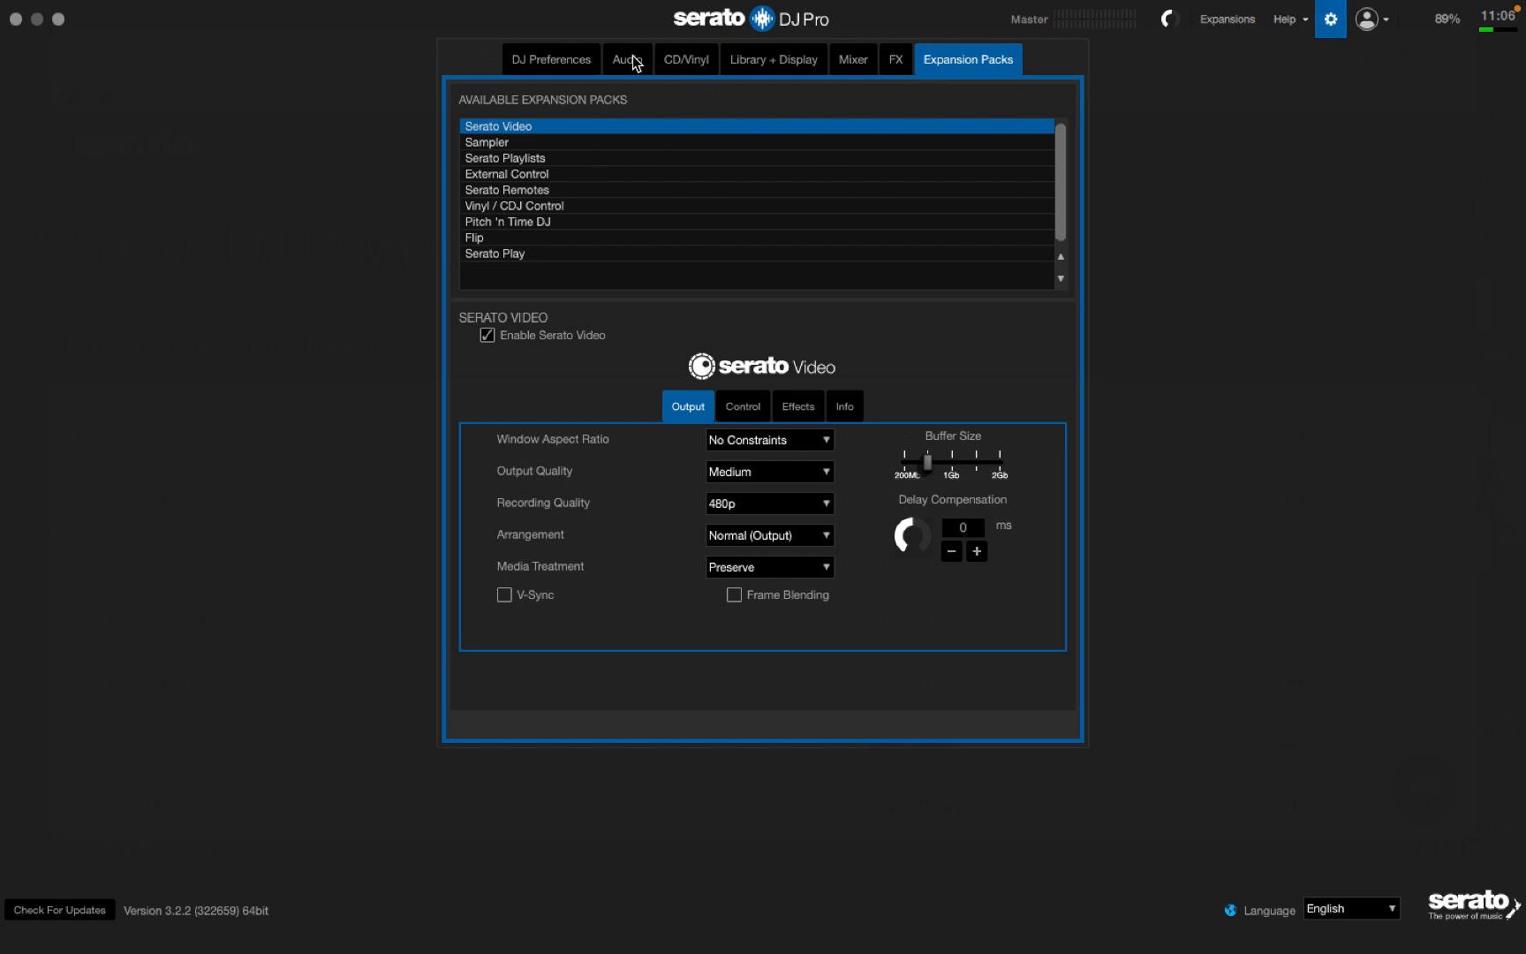
{"action": "mouse_move", "coordinate": [937, 85]}
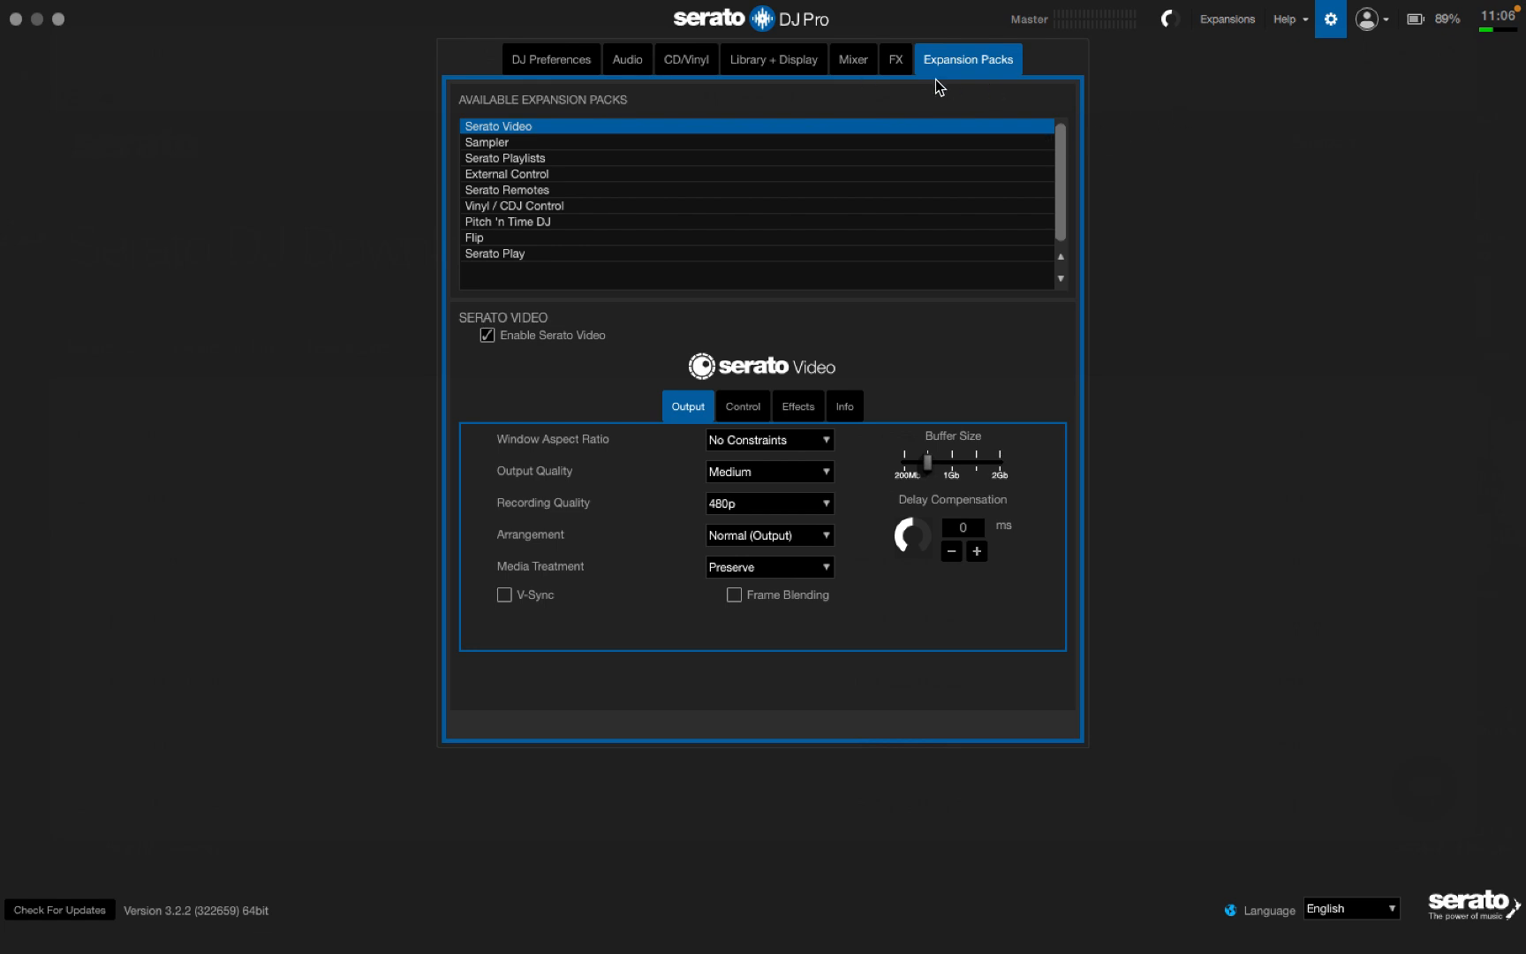
{"action": "mouse_move", "coordinate": [943, 65]}
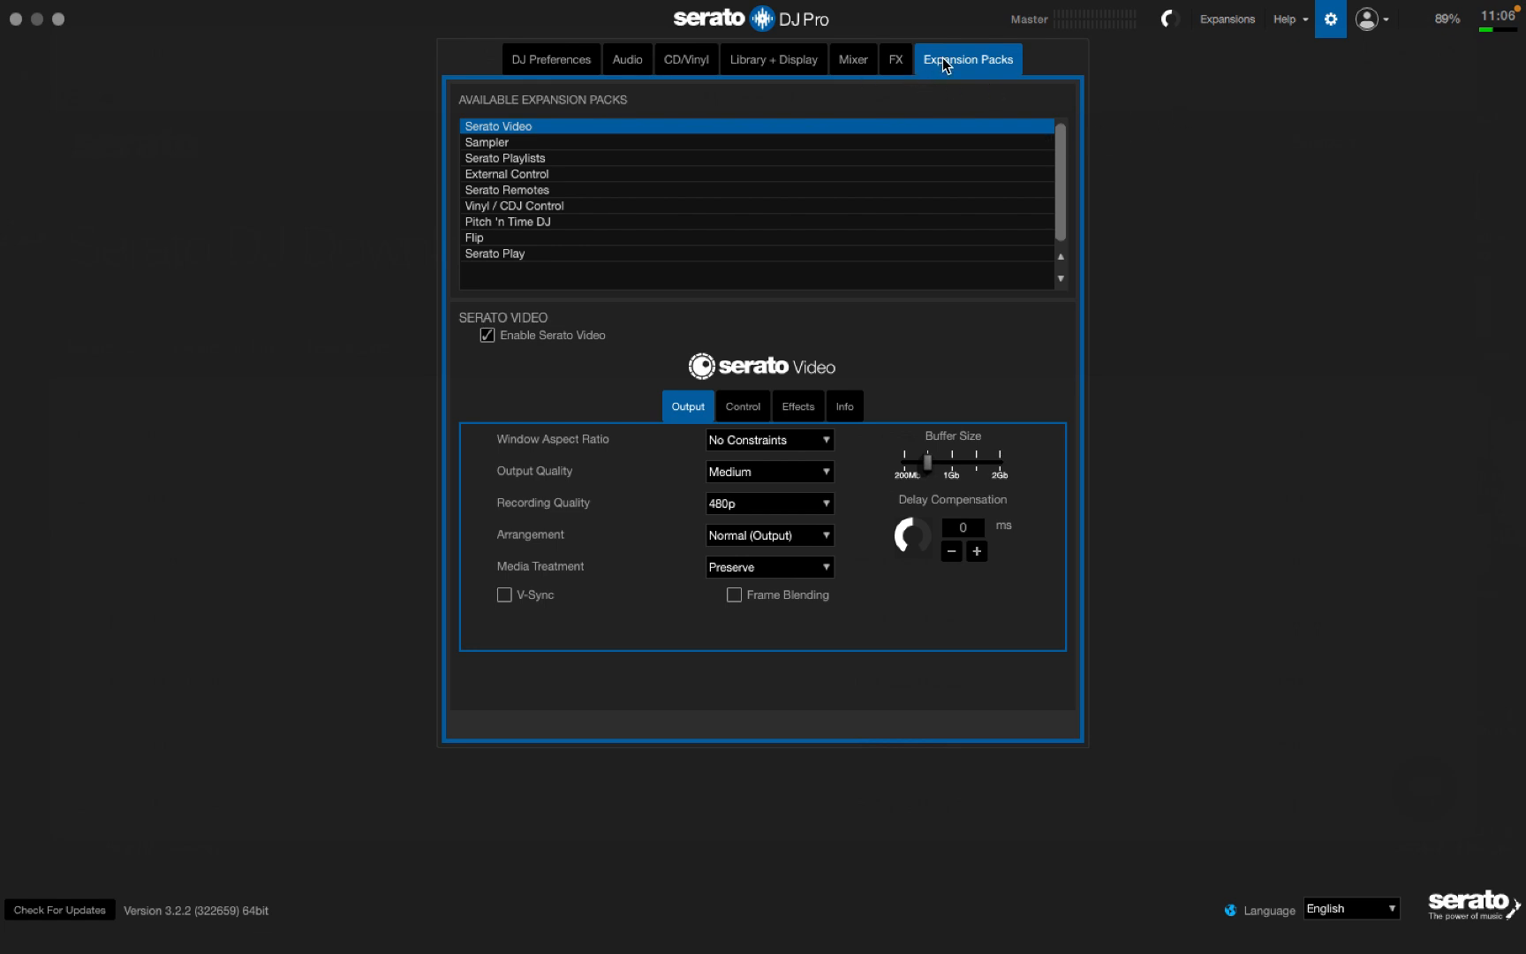
{"action": "mouse_move", "coordinate": [902, 78]}
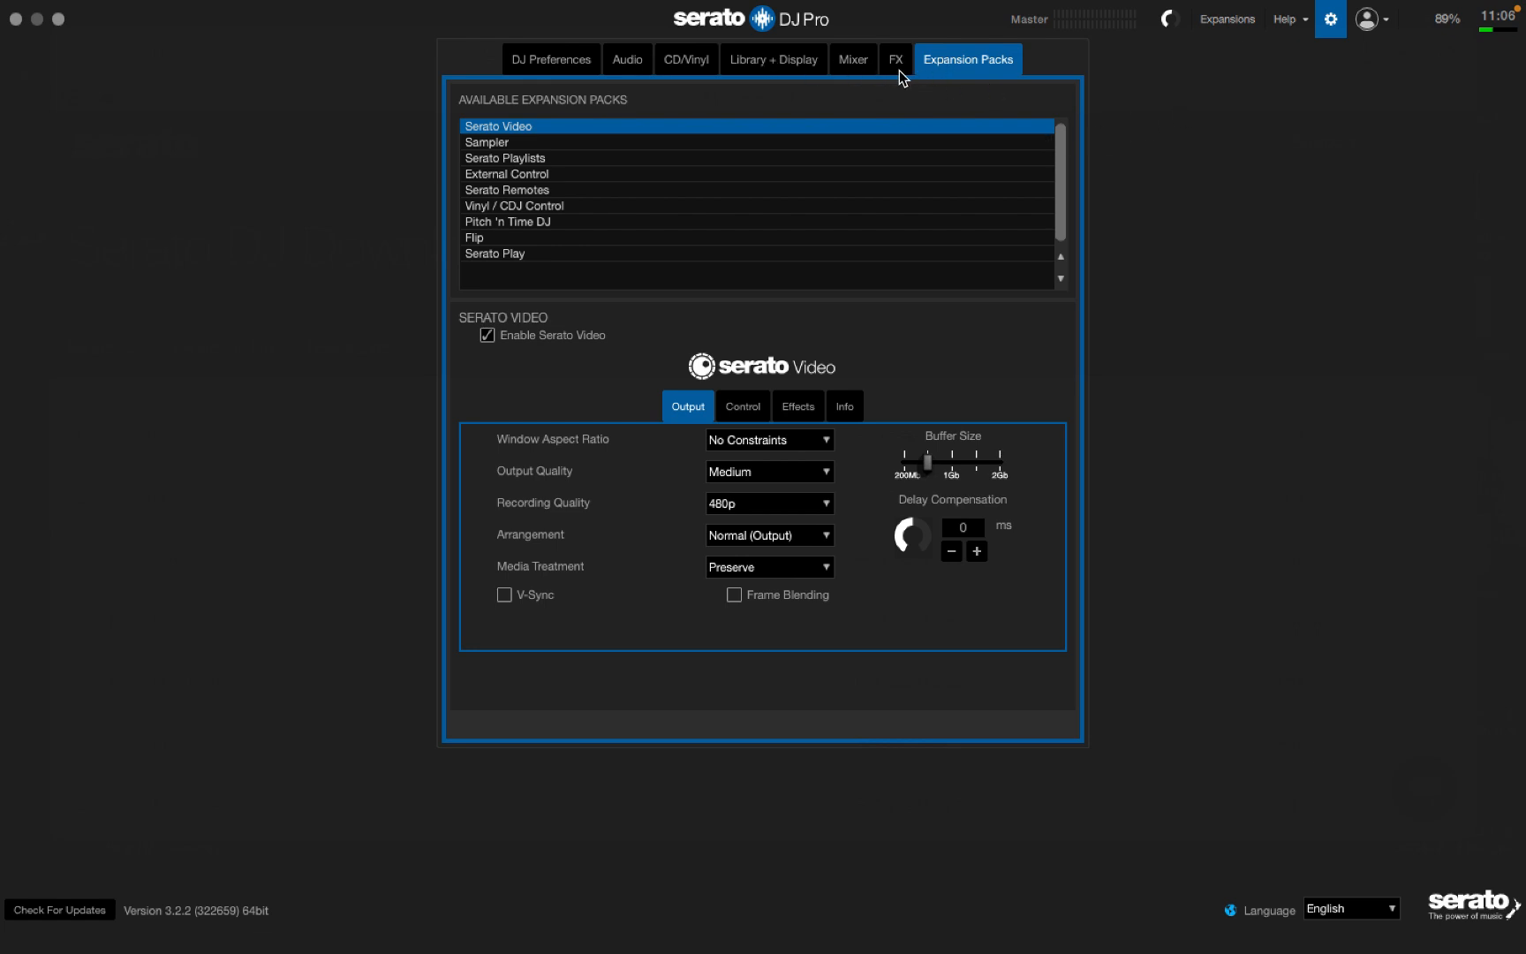
Step: Browse the Available FX list in Setup, then return to the main decks and library
{"action": "left_click", "coordinate": [893, 60]}
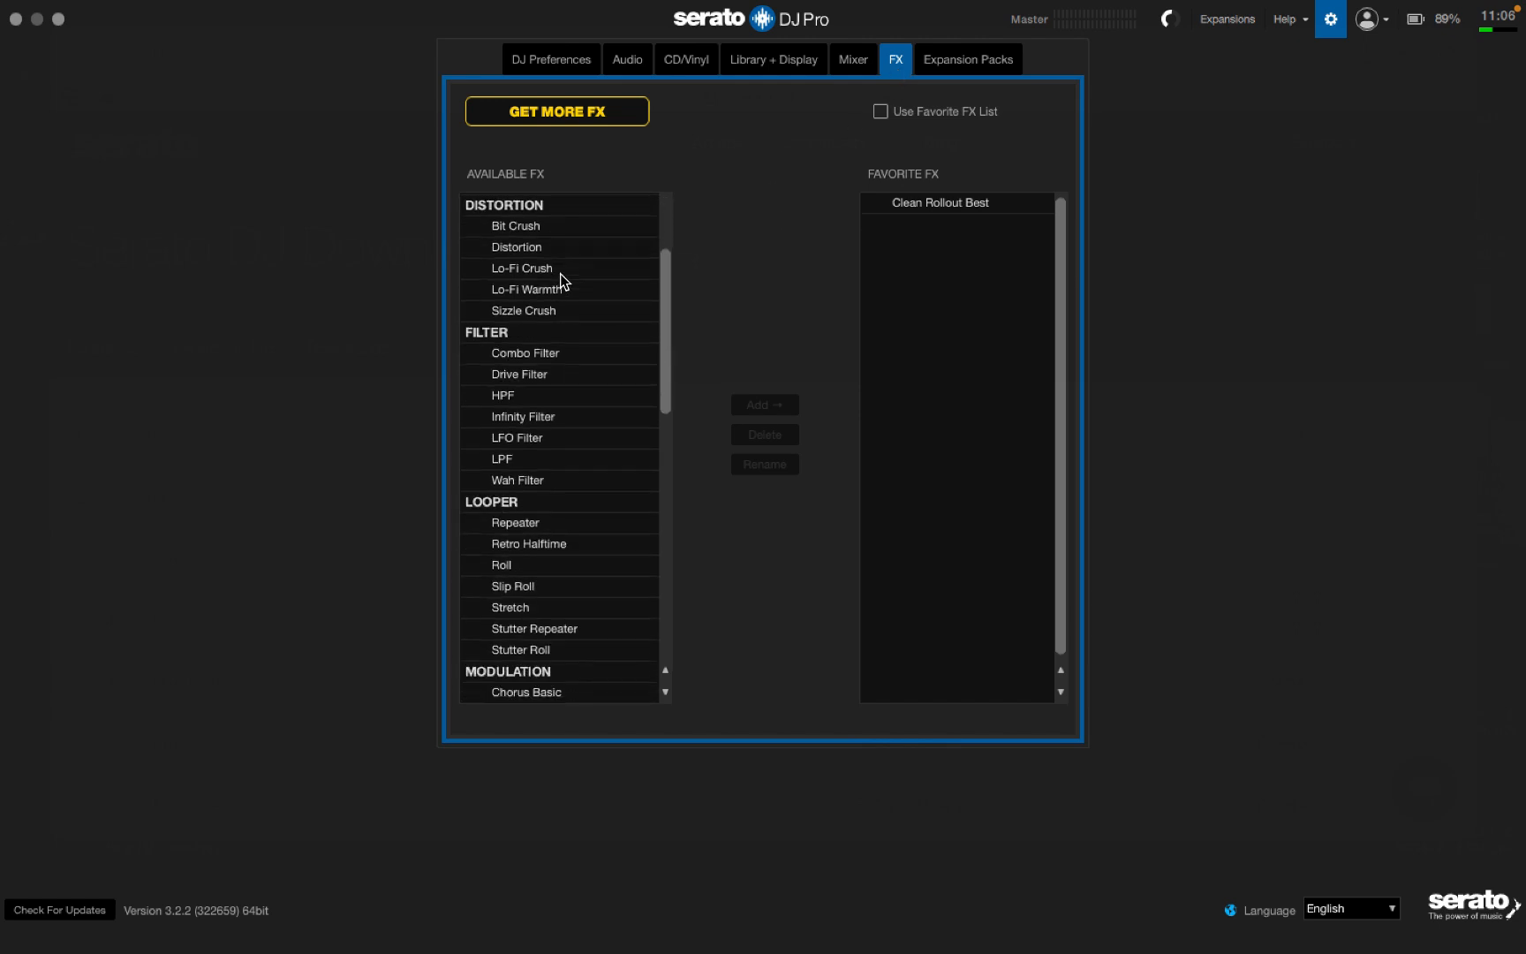
{"action": "scroll", "scroll_direction": "down", "scroll_amount": 3}
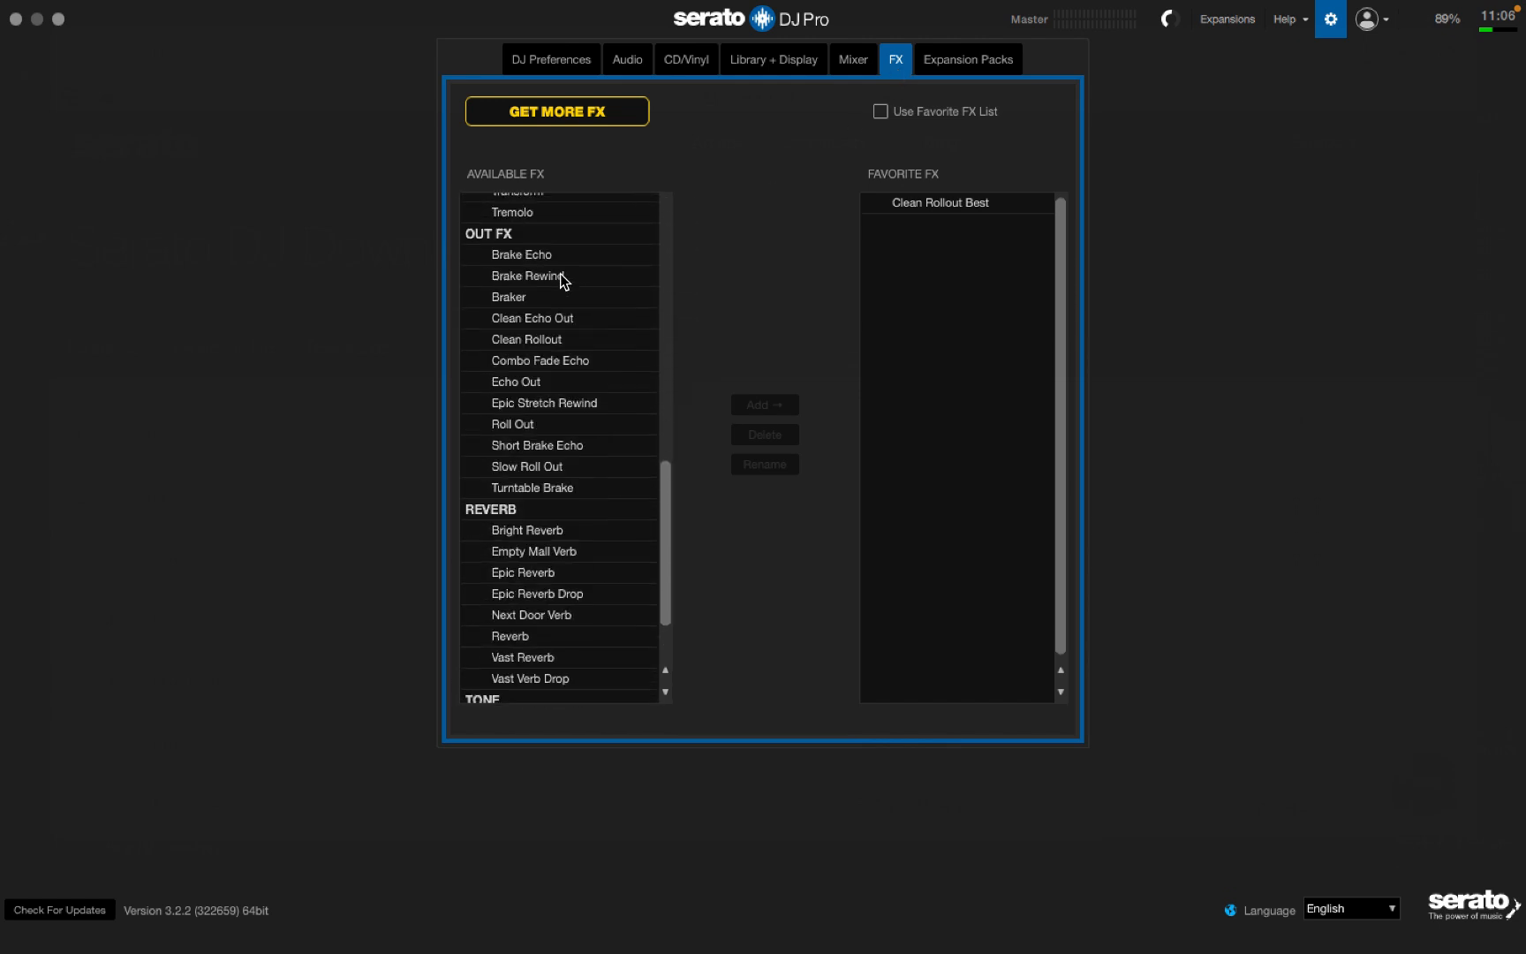
{"action": "left_click", "coordinate": [1330, 18]}
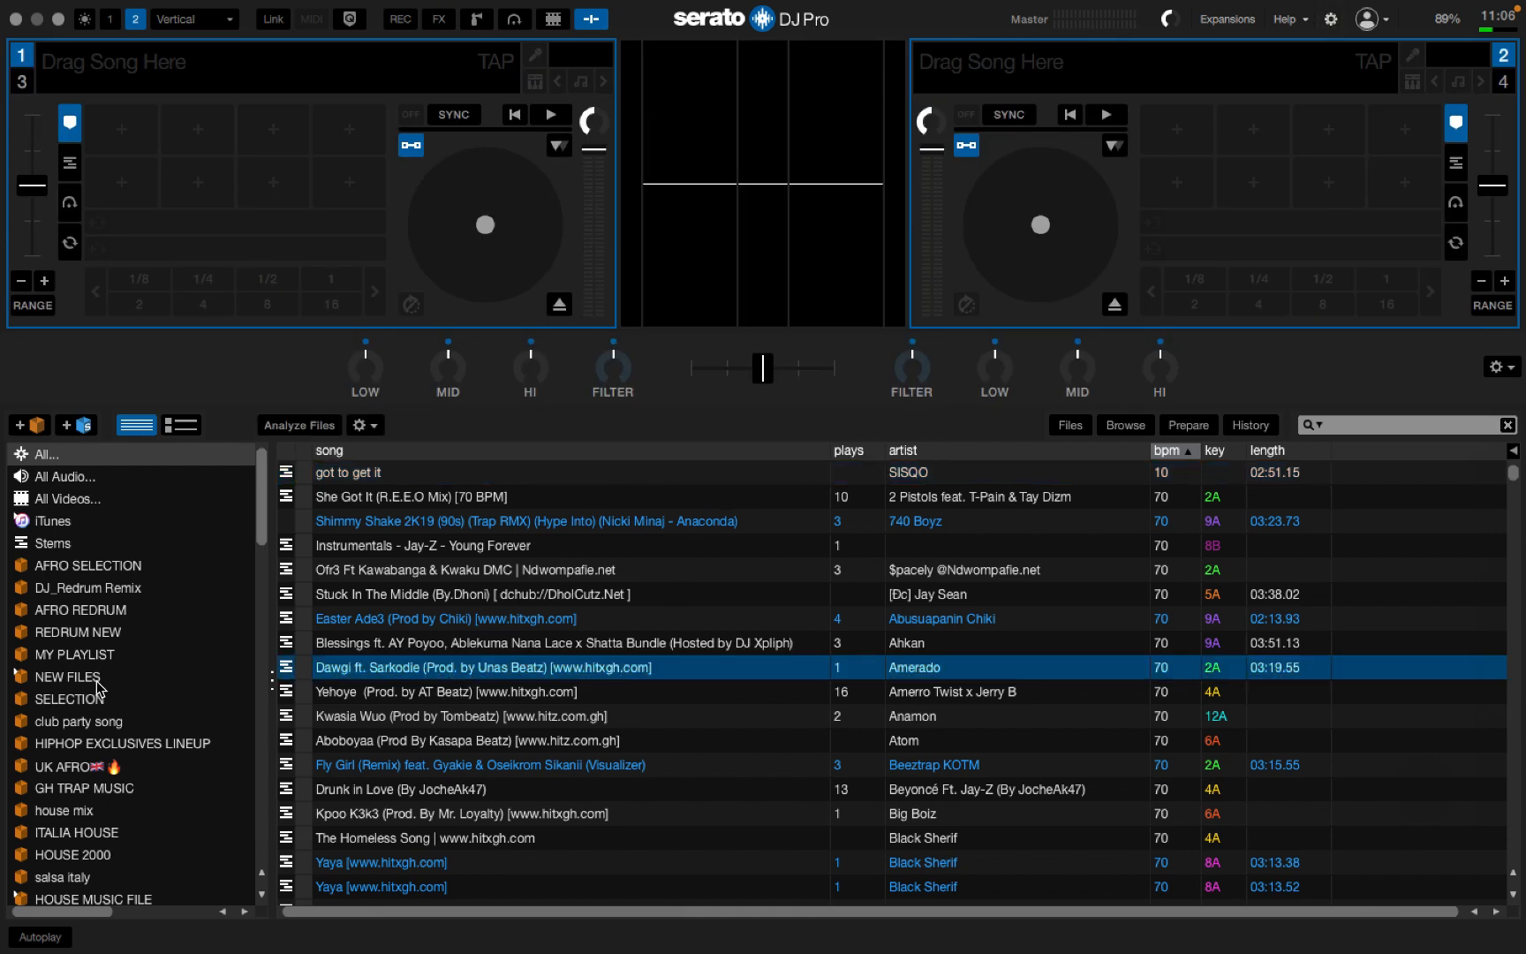
Step: Load Burna Boy - Last Last from the REDRUM NEW crate onto deck 2
{"action": "left_click", "coordinate": [76, 632]}
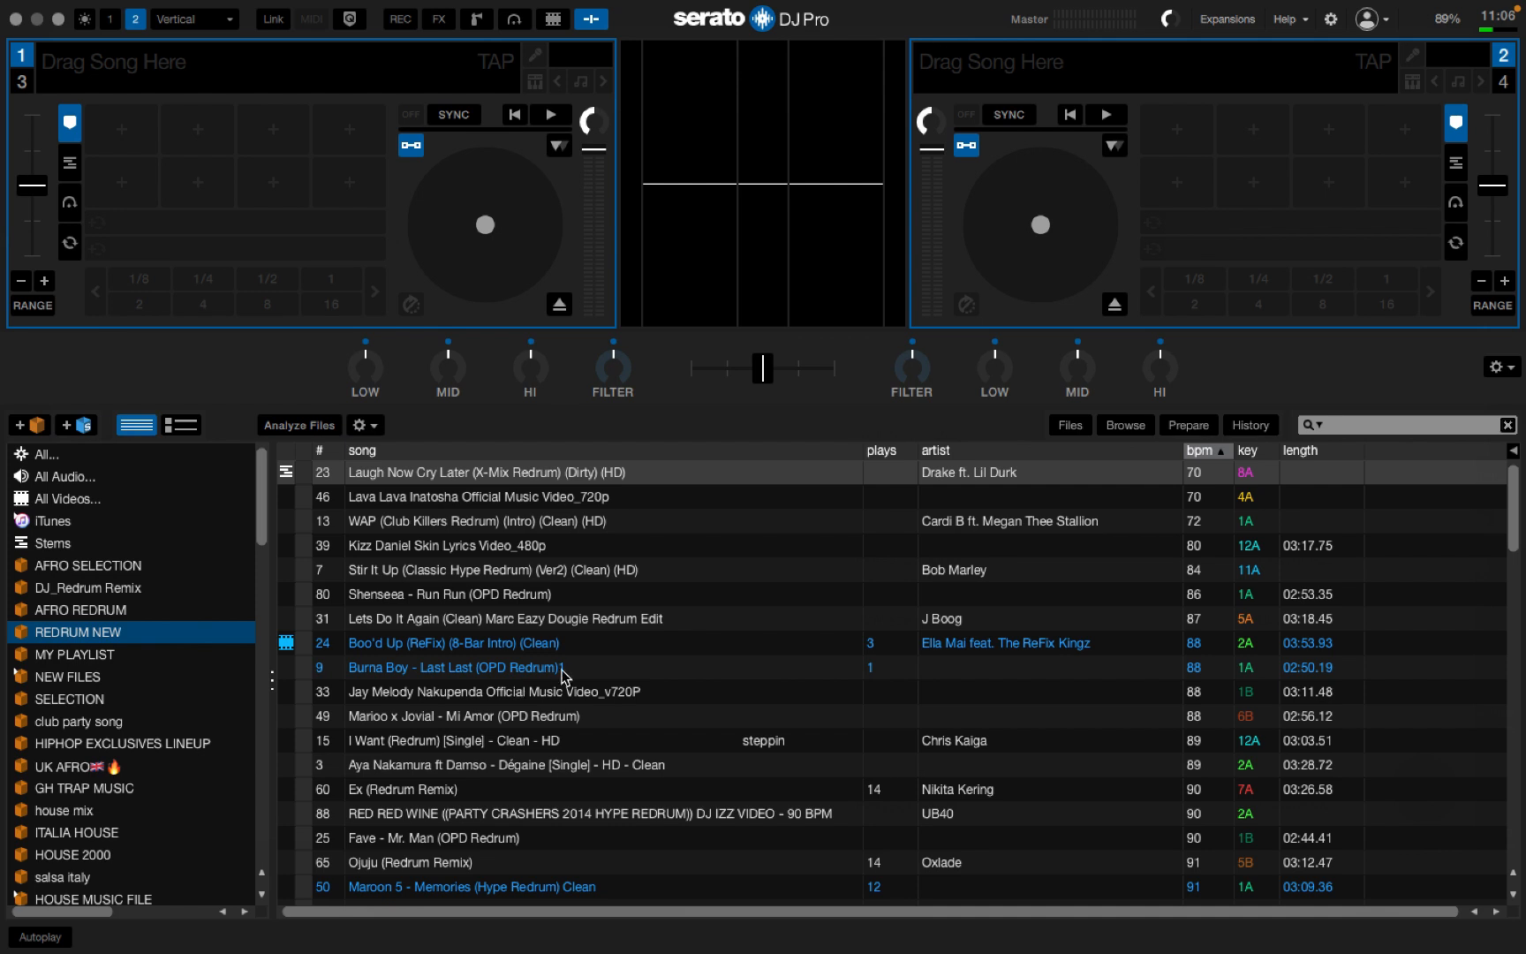
{"action": "left_click", "coordinate": [452, 642]}
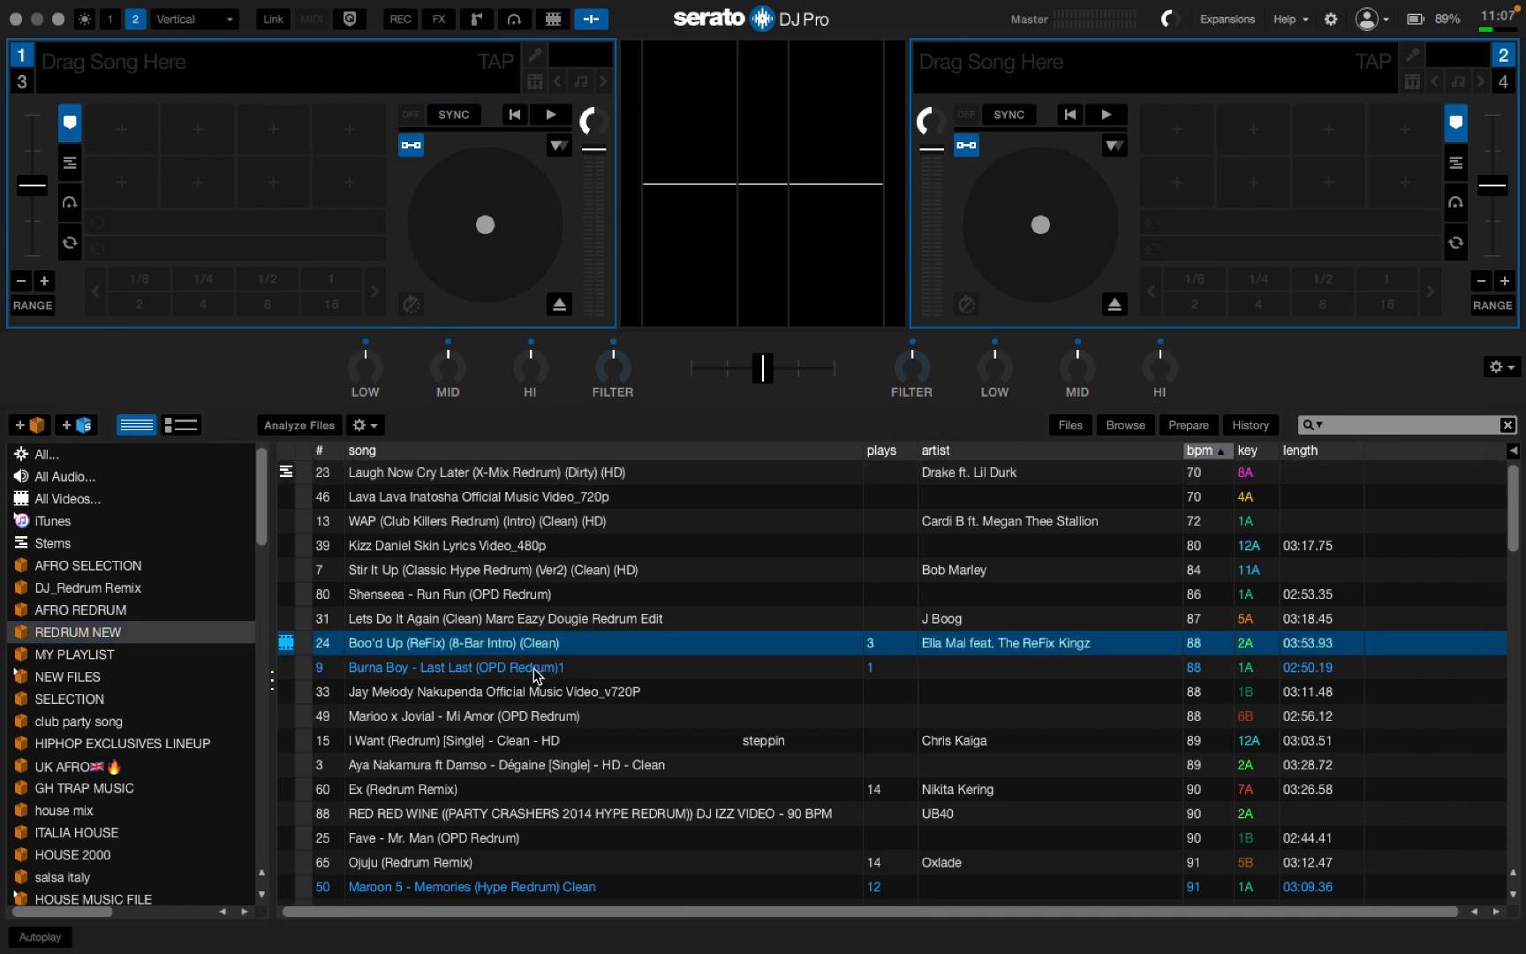
{"action": "left_click", "coordinate": [454, 668]}
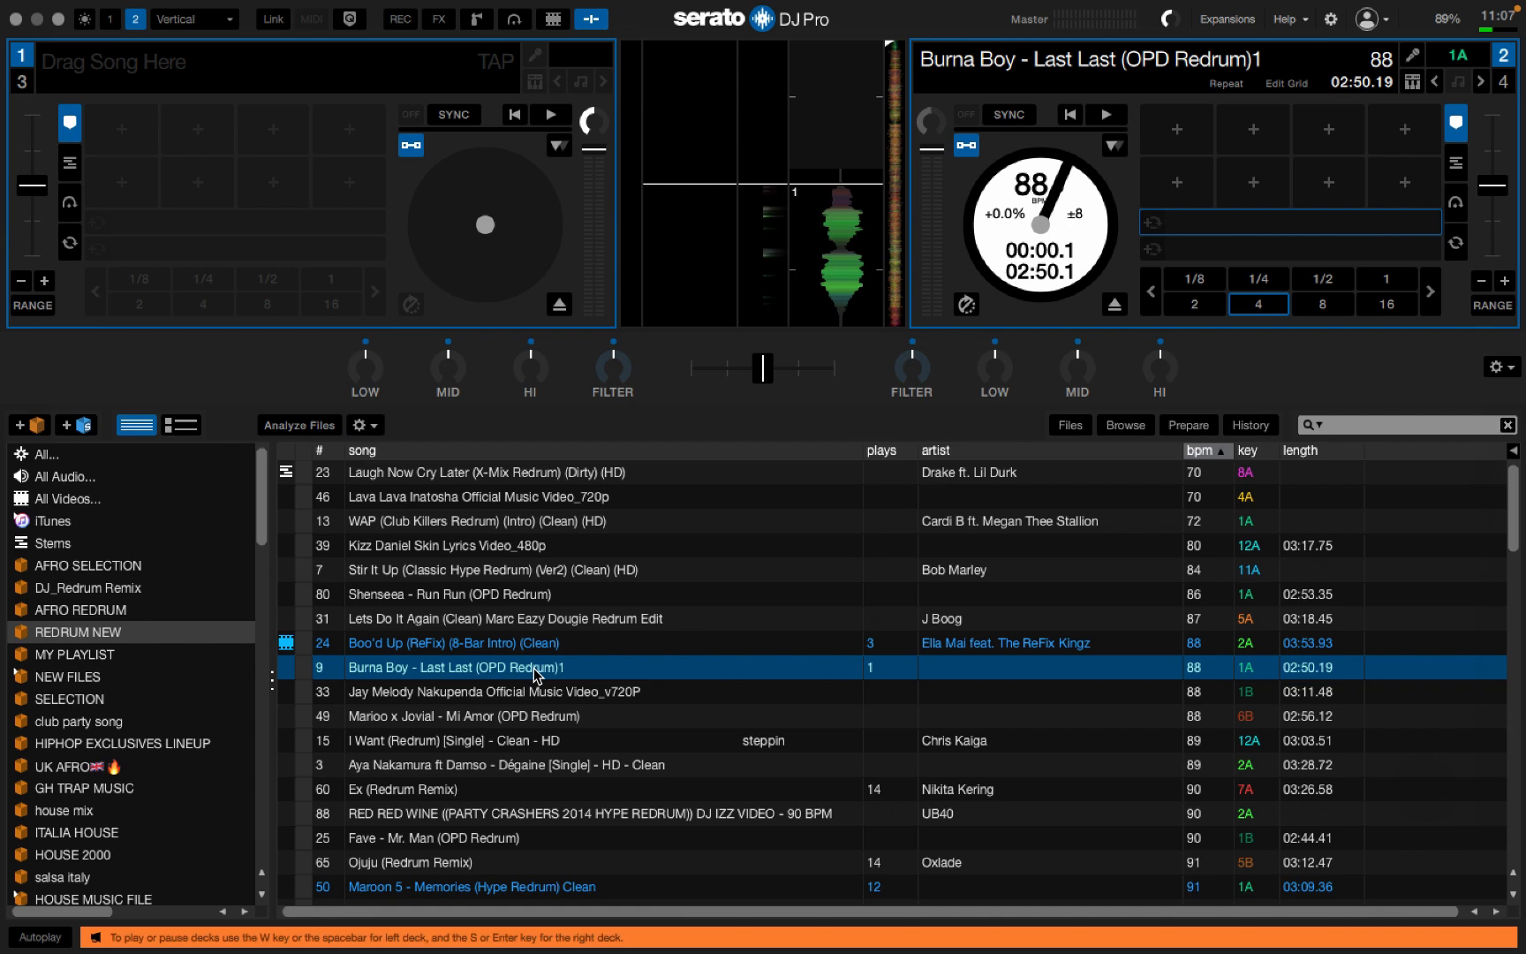
{"action": "mouse_move", "coordinate": [498, 36]}
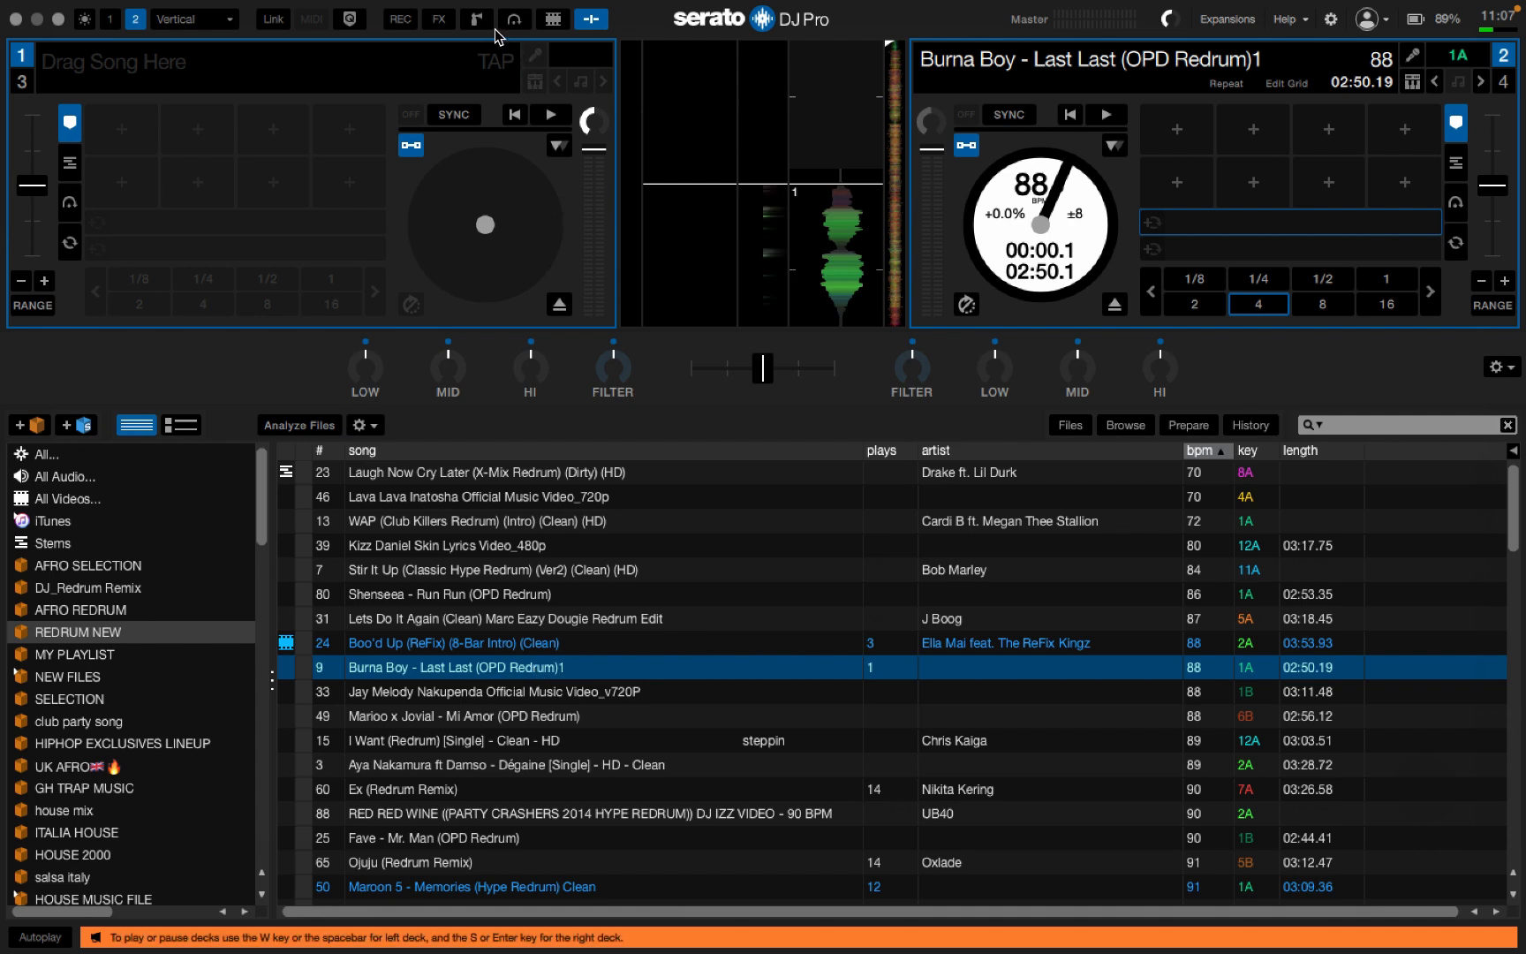
Step: Show the FX panel and browse the effect list for the first FX slot
{"action": "left_click", "coordinate": [438, 17]}
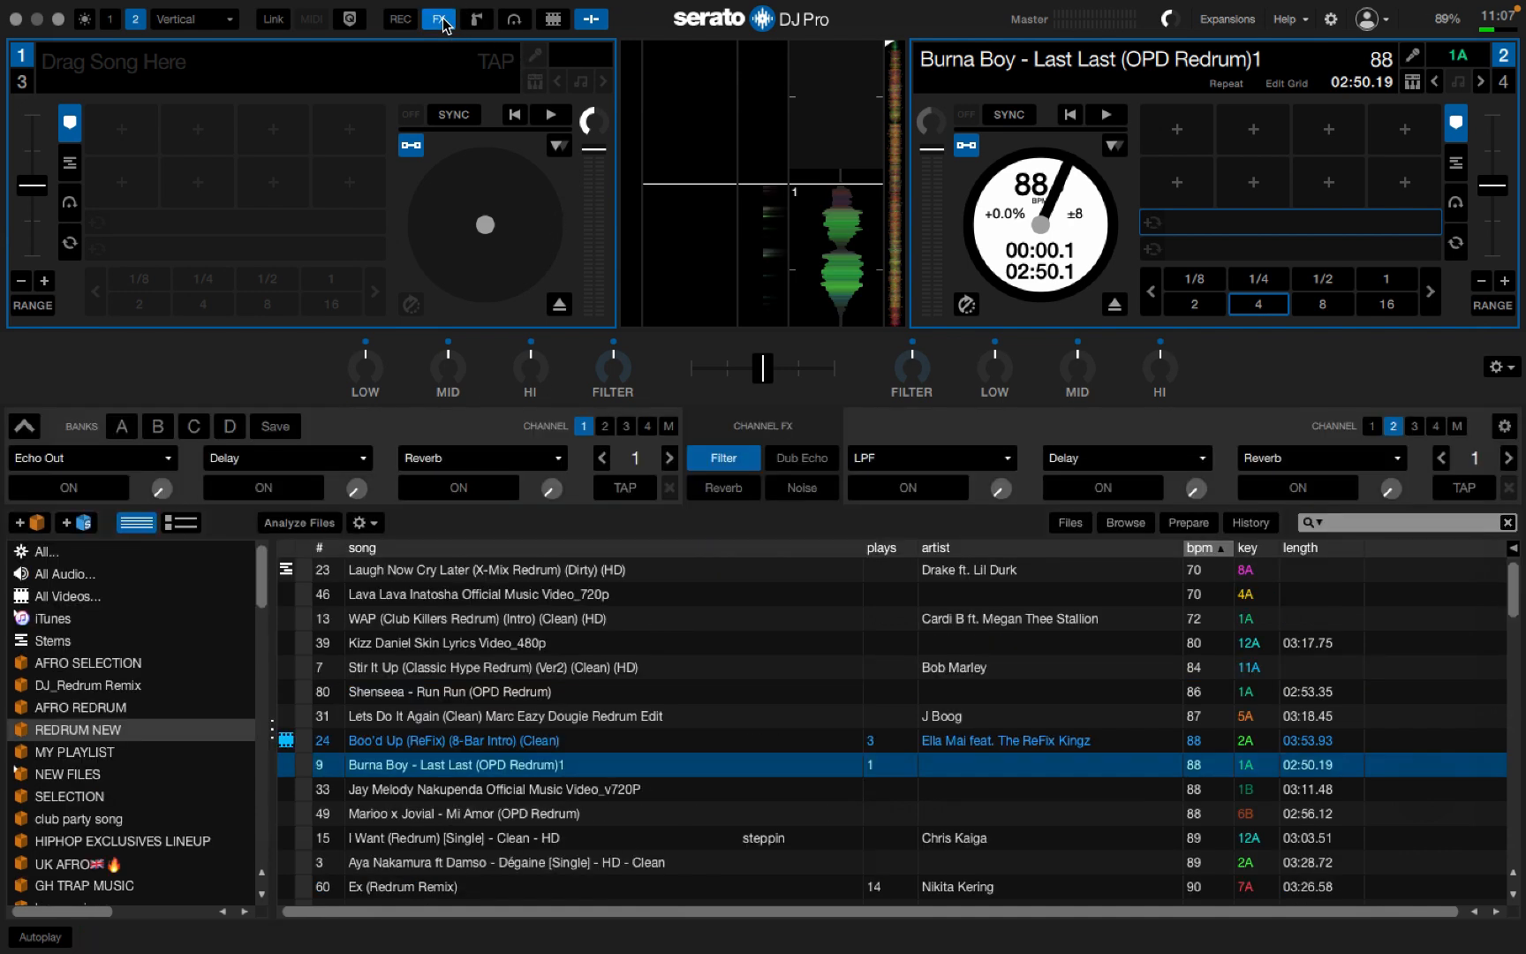
{"action": "left_click", "coordinate": [438, 18]}
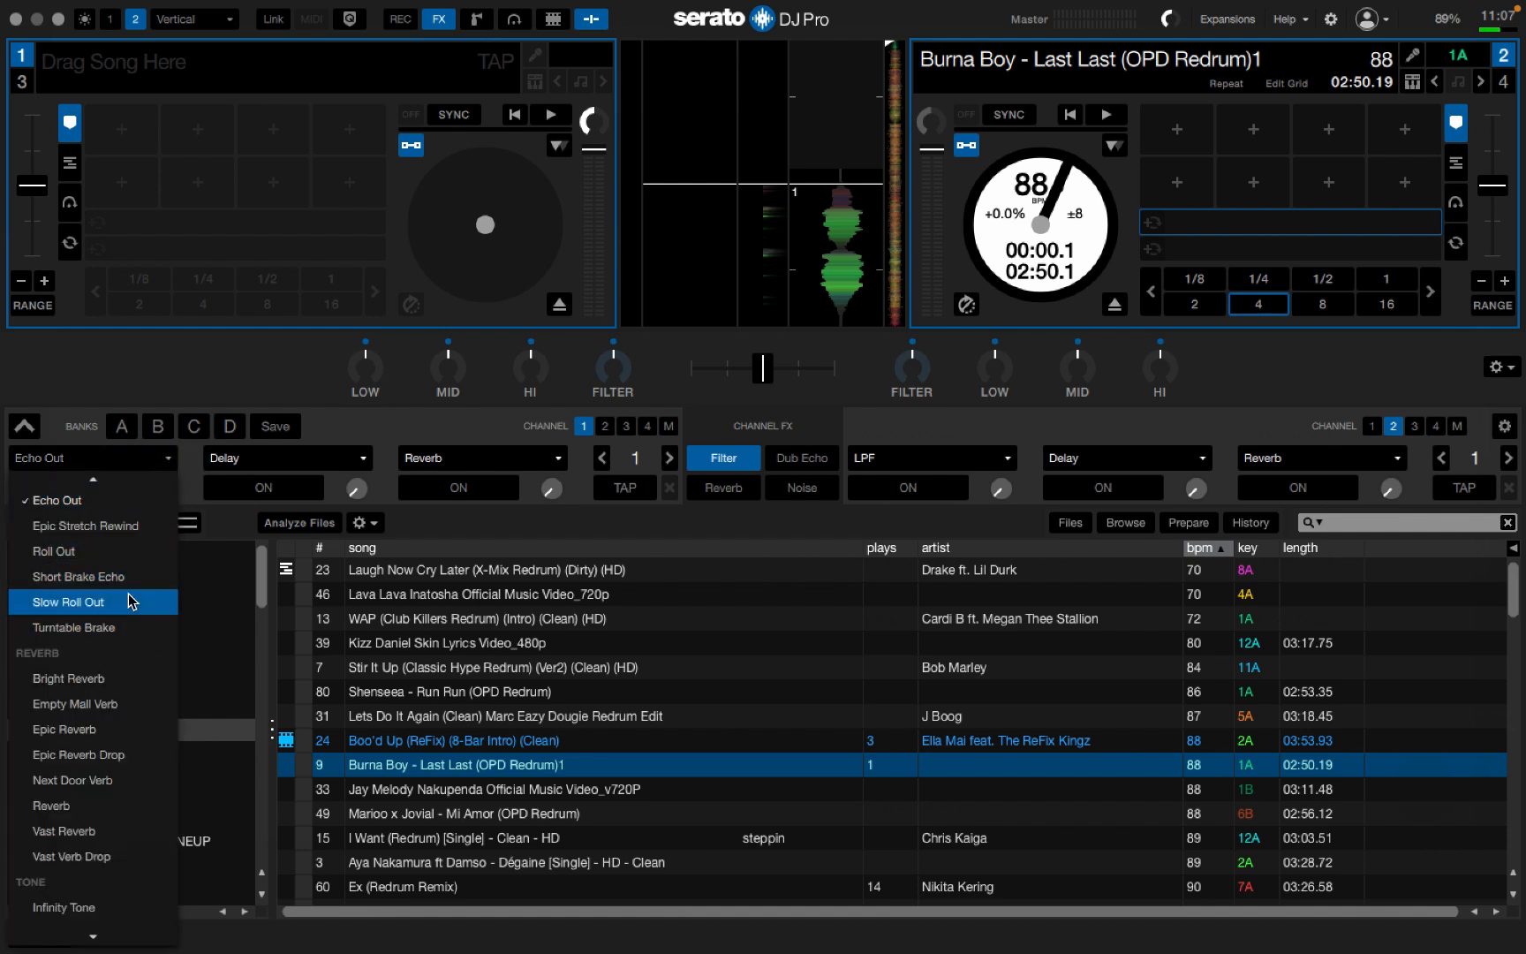
{"action": "scroll", "scroll_direction": "down", "scroll_amount": 3}
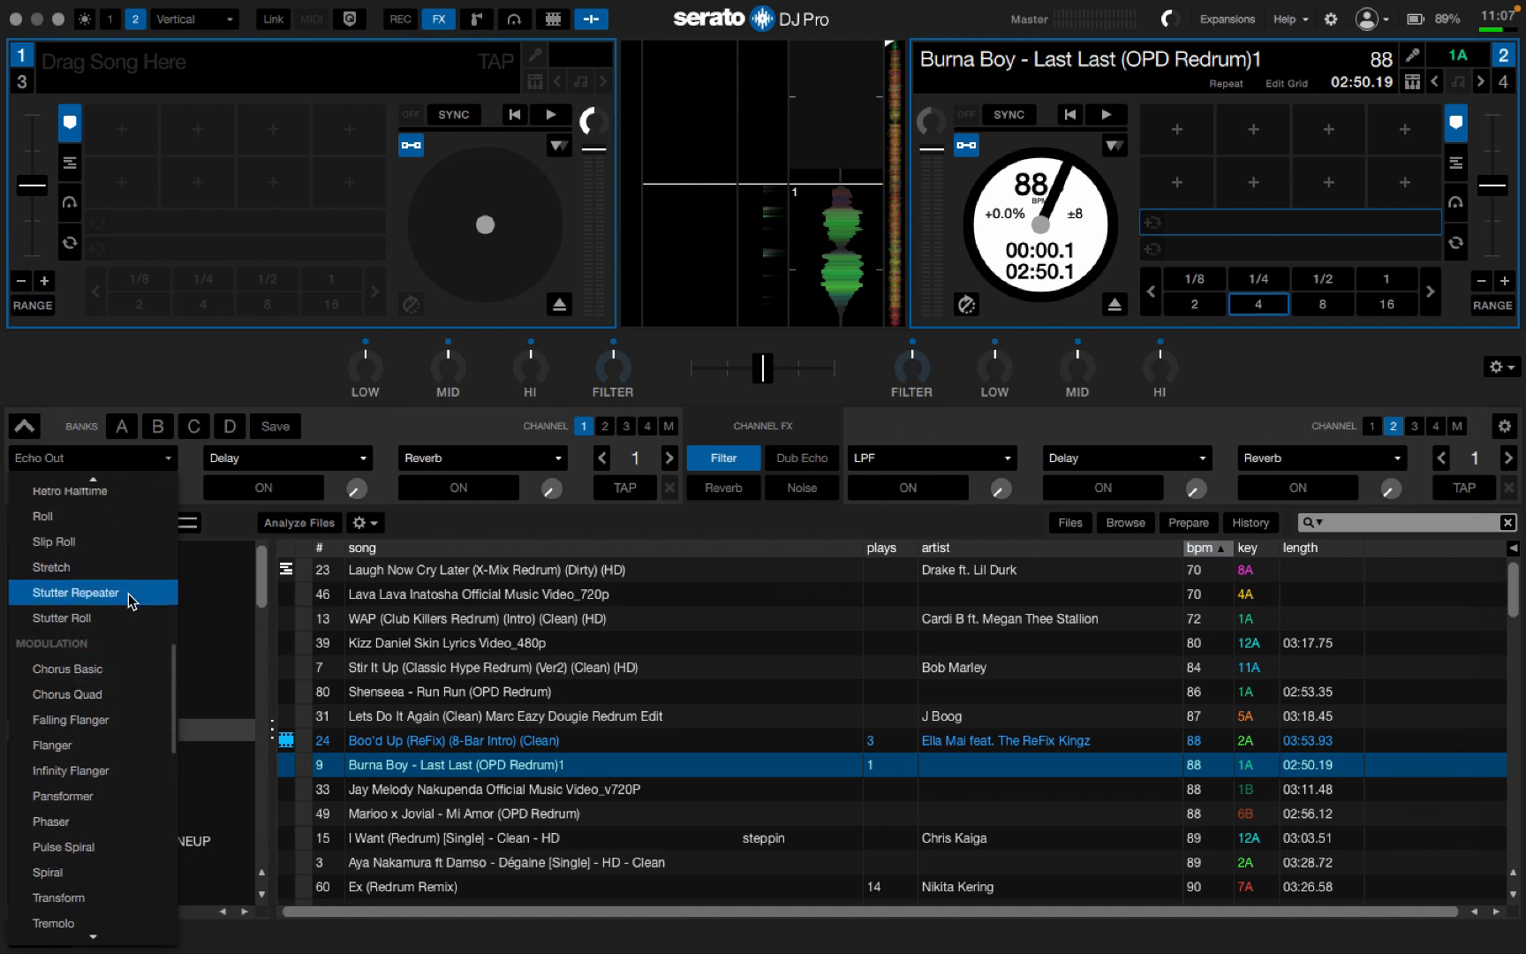
{"action": "scroll", "scroll_direction": "down", "scroll_amount": 3}
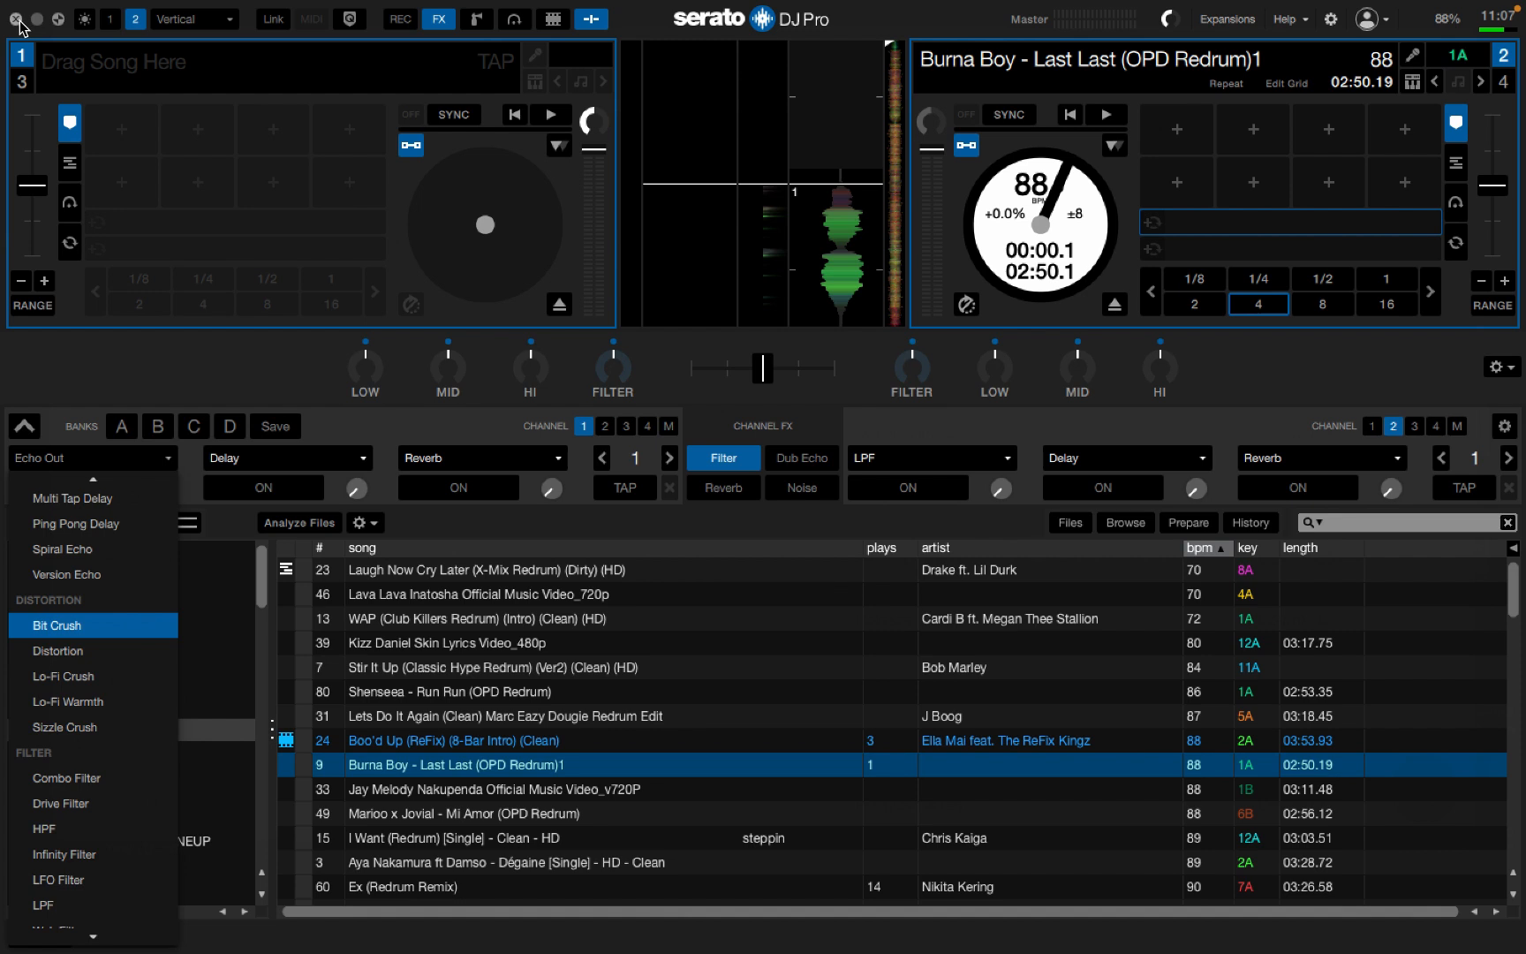
Step: Quit Serato DJ Pro and confirm Yes in the Exit dialog
{"action": "left_click", "coordinate": [18, 17]}
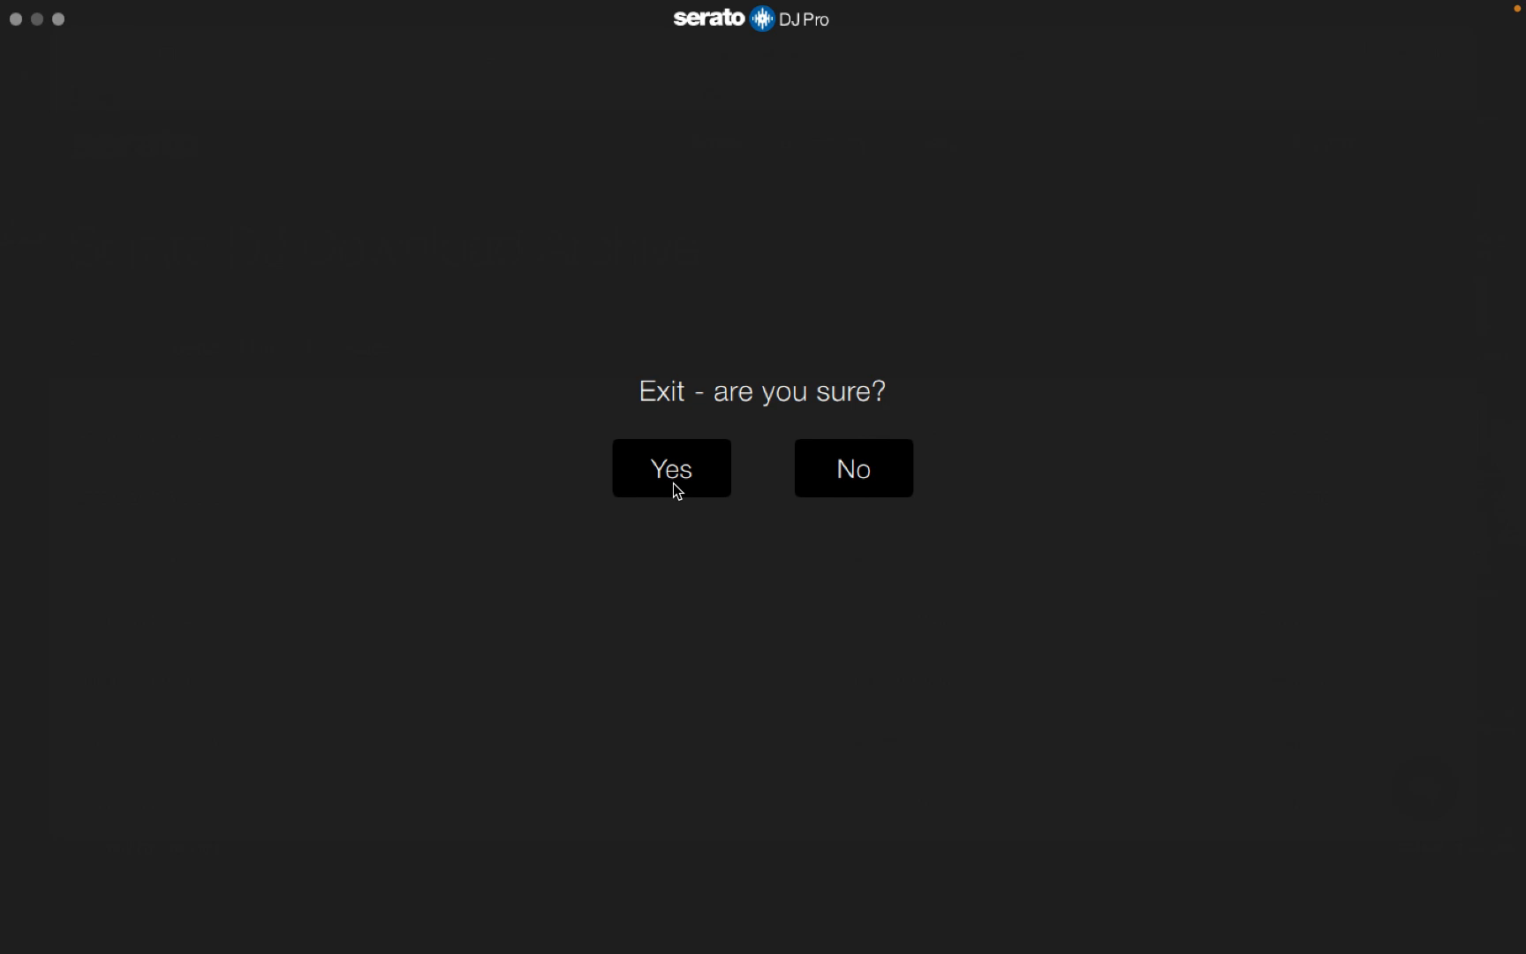
{"action": "left_click", "coordinate": [671, 466]}
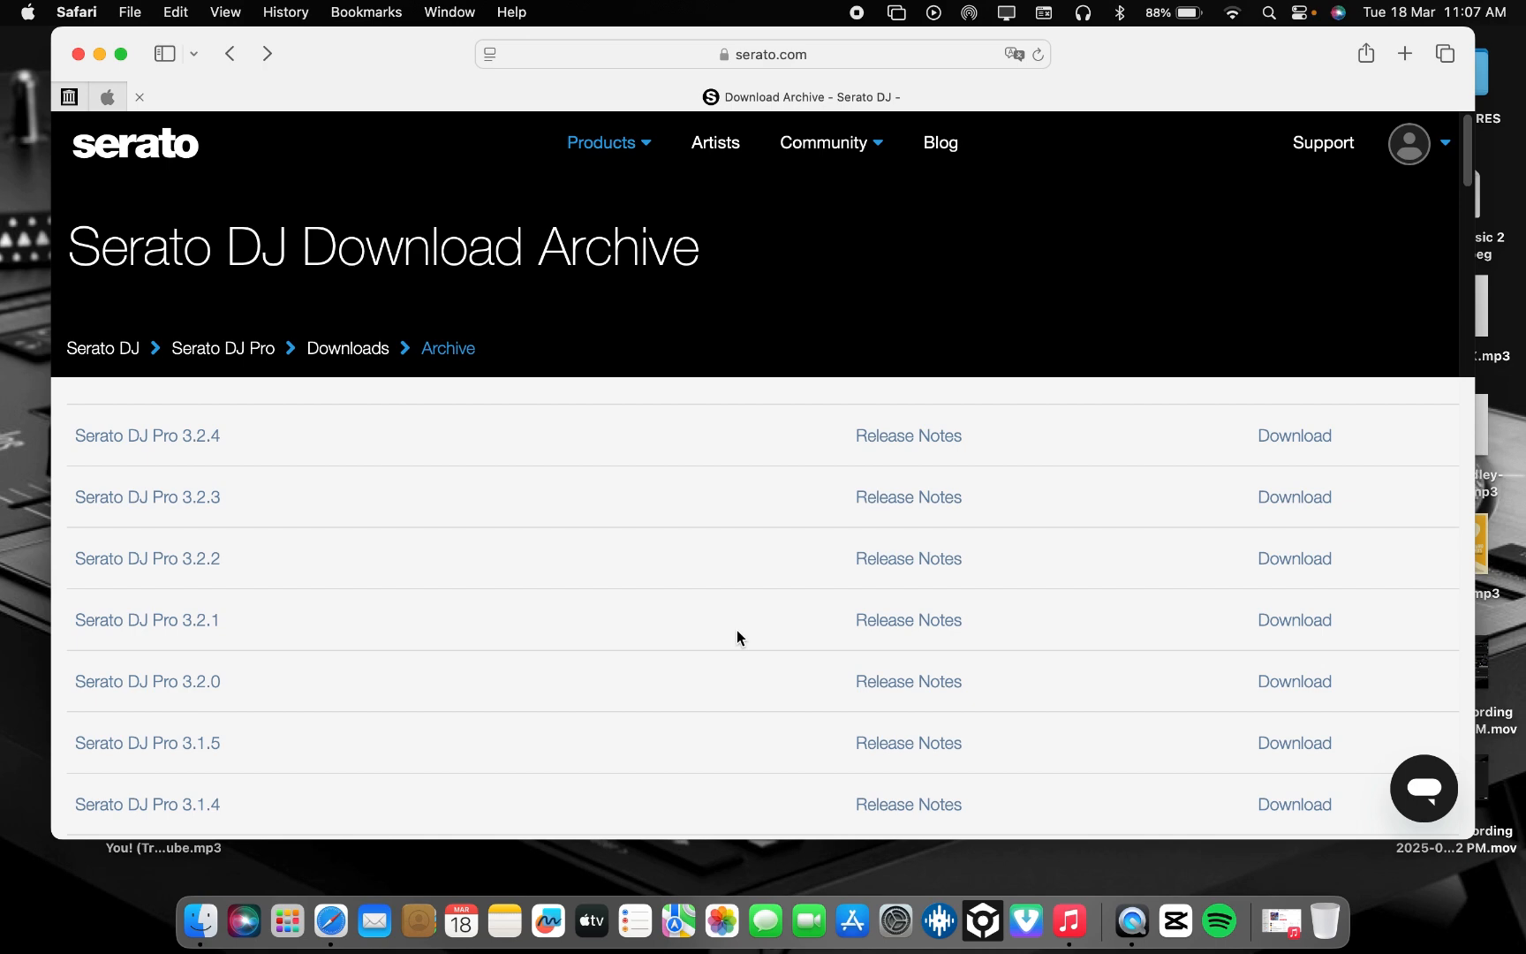
{"action": "scroll", "scroll_direction": "down", "scroll_amount": 3}
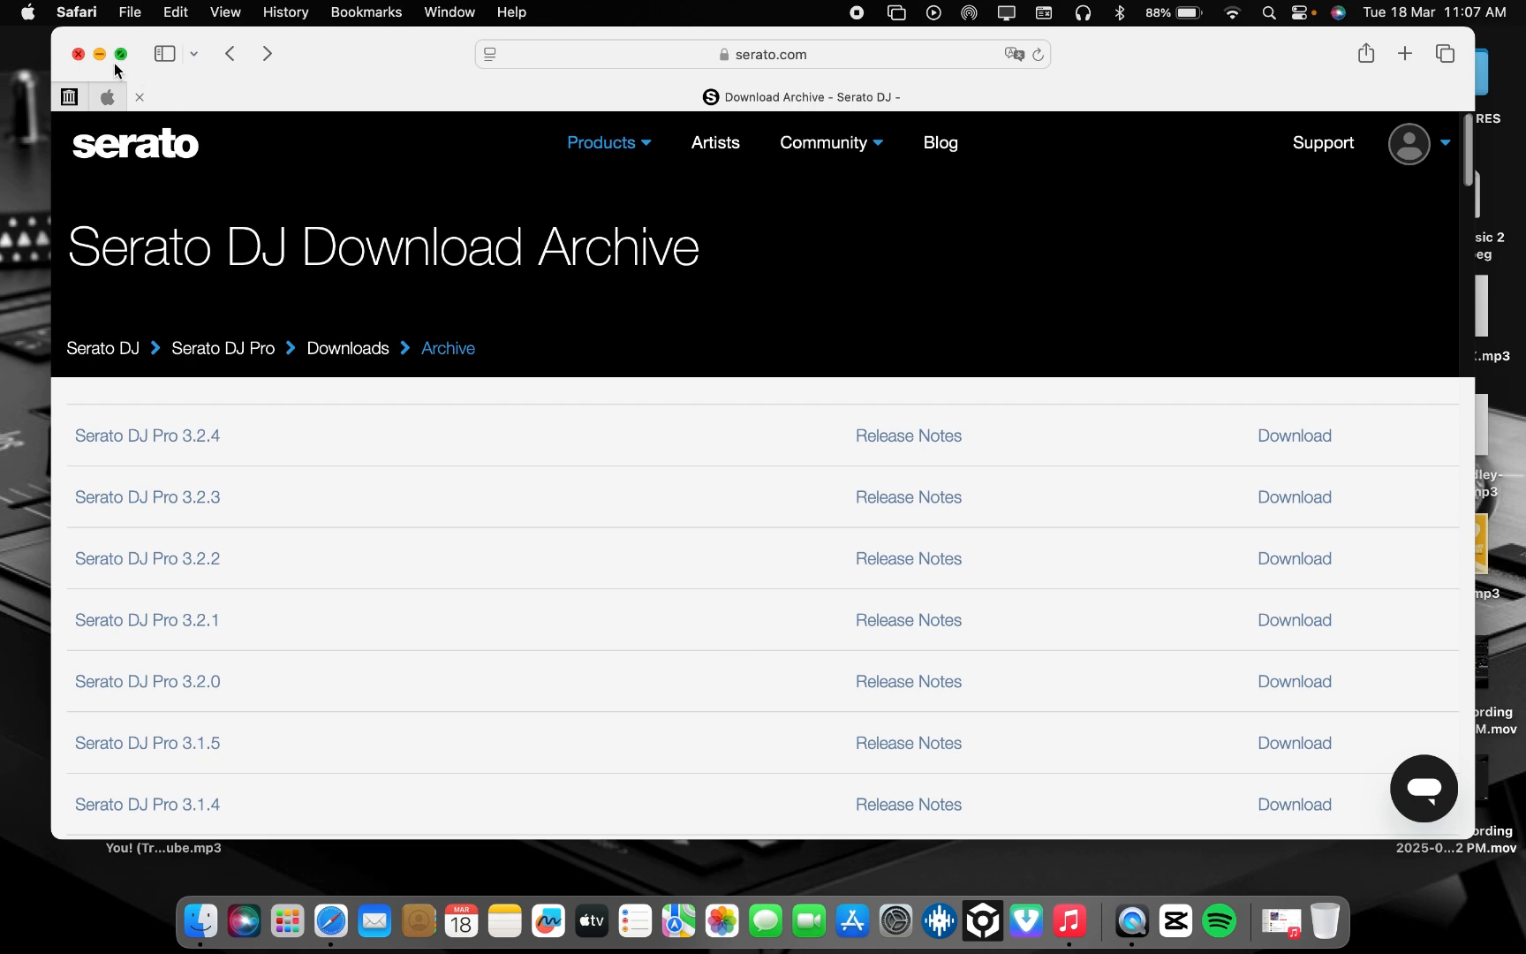
{"action": "mouse_move", "coordinate": [623, 574]}
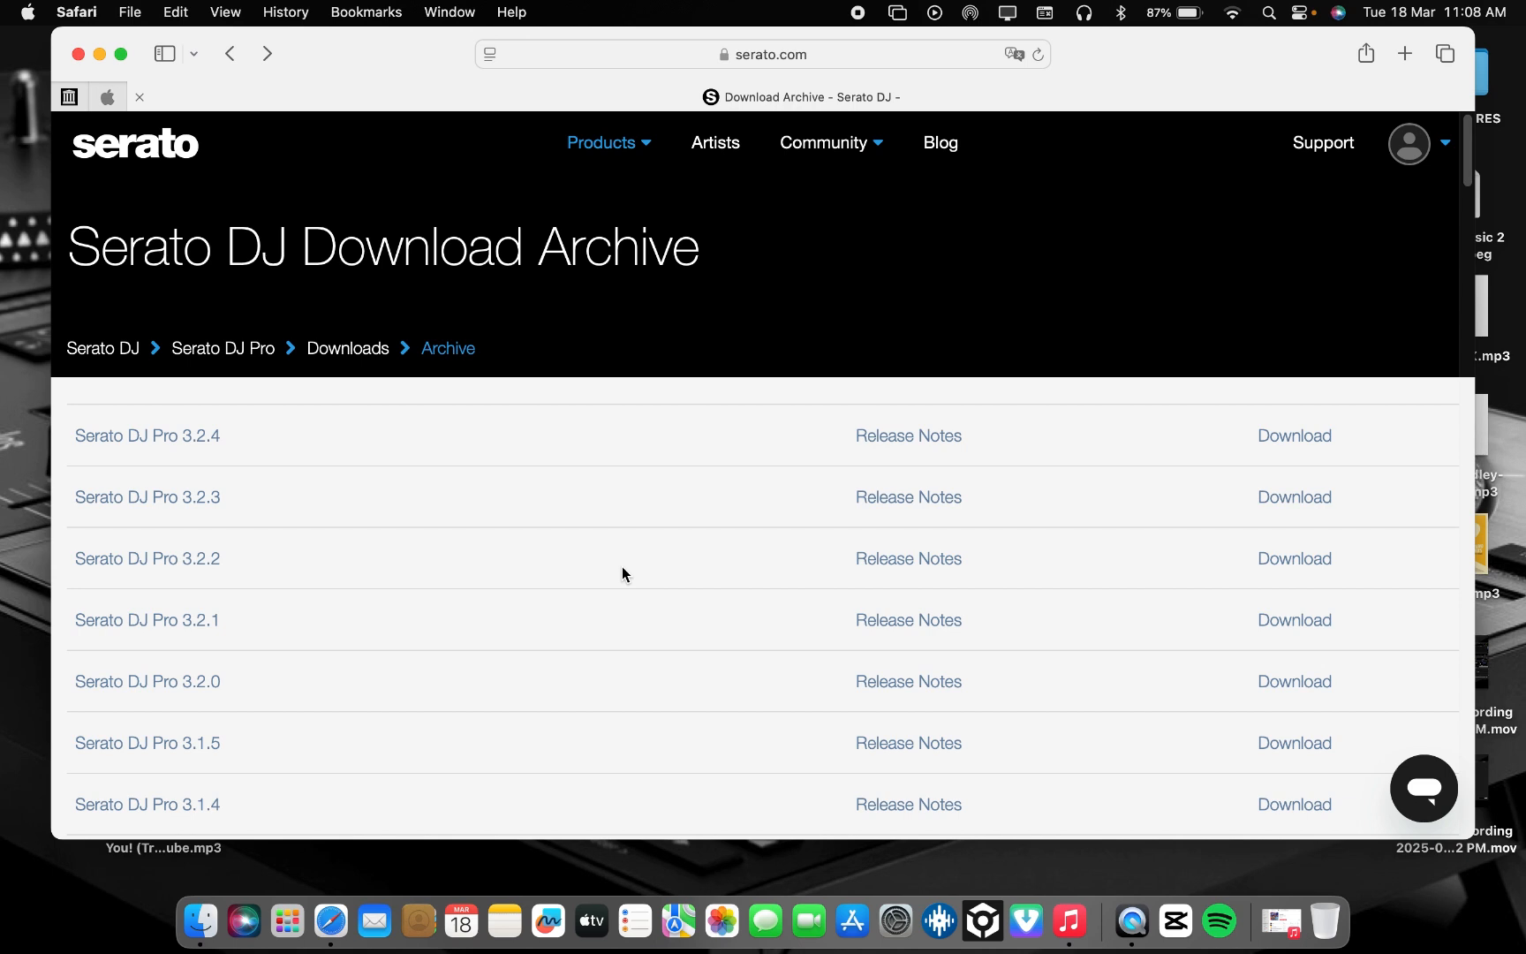
{"action": "mouse_move", "coordinate": [805, 669]}
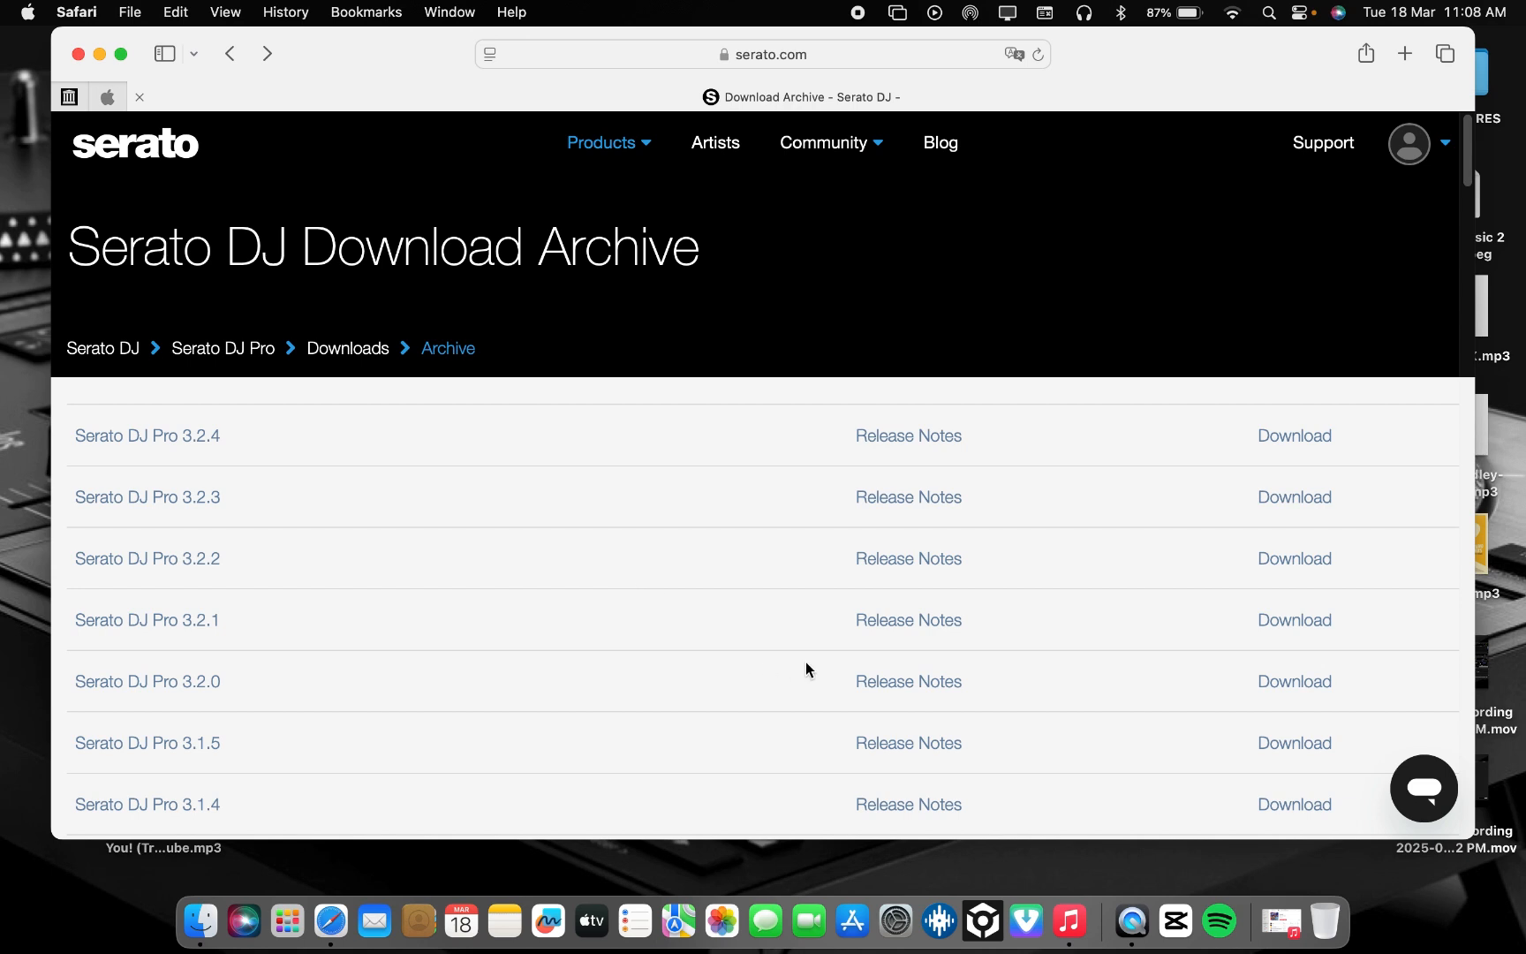